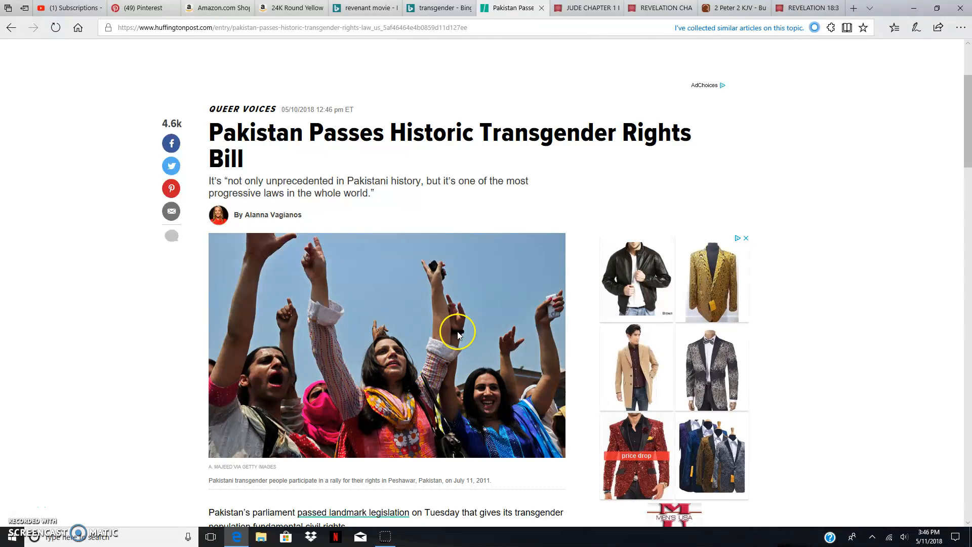
pyautogui.moveTo(367, 377)
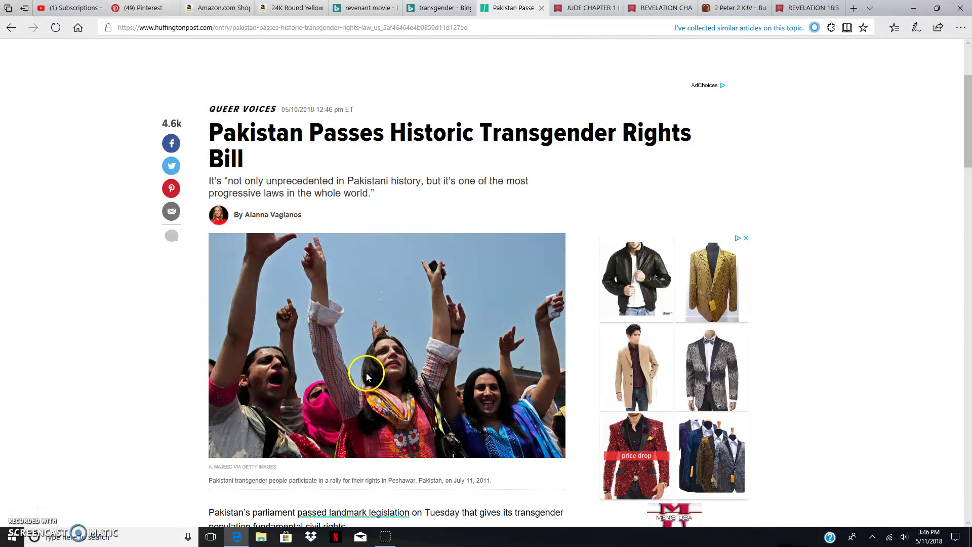
pyautogui.moveTo(199, 303)
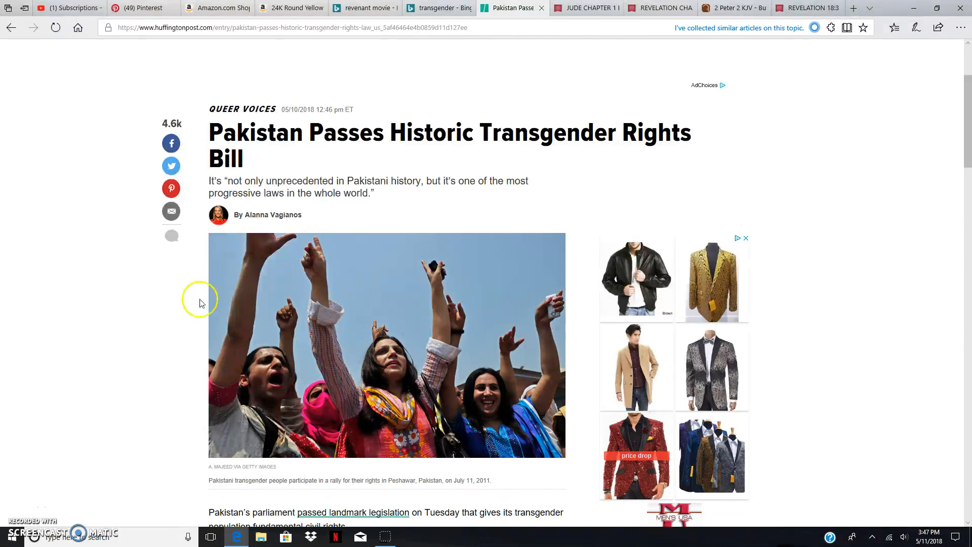
pyautogui.moveTo(246, 329)
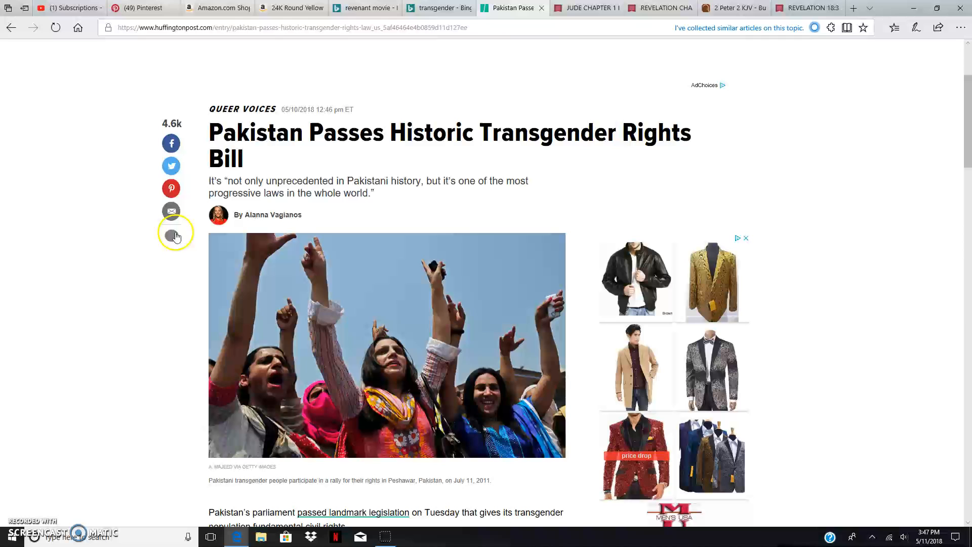
pyautogui.moveTo(313, 99)
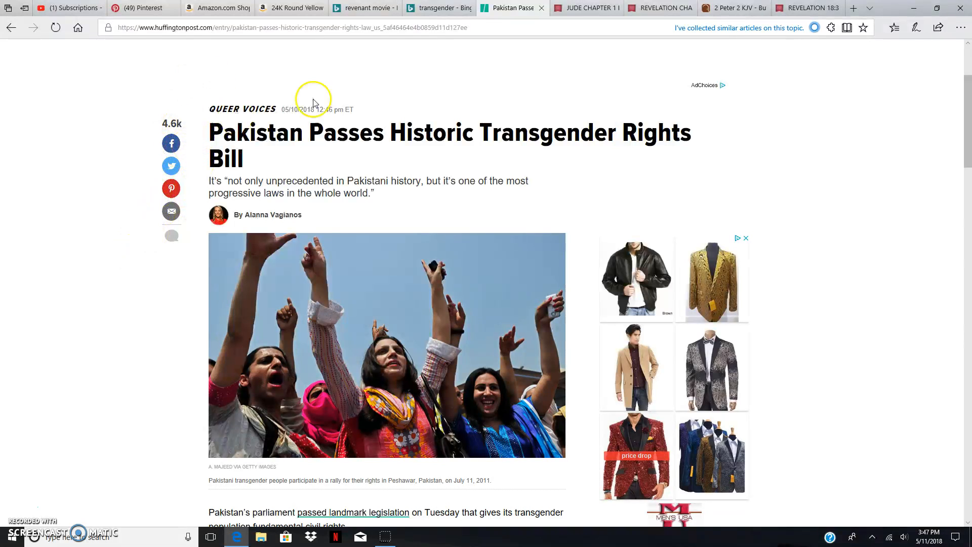
pyautogui.moveTo(444, 113)
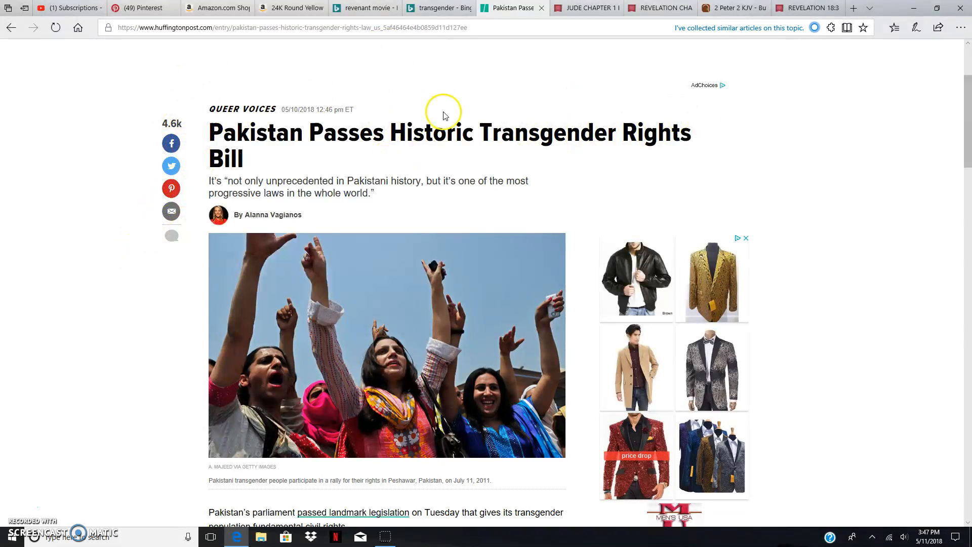
pyautogui.moveTo(280, 119)
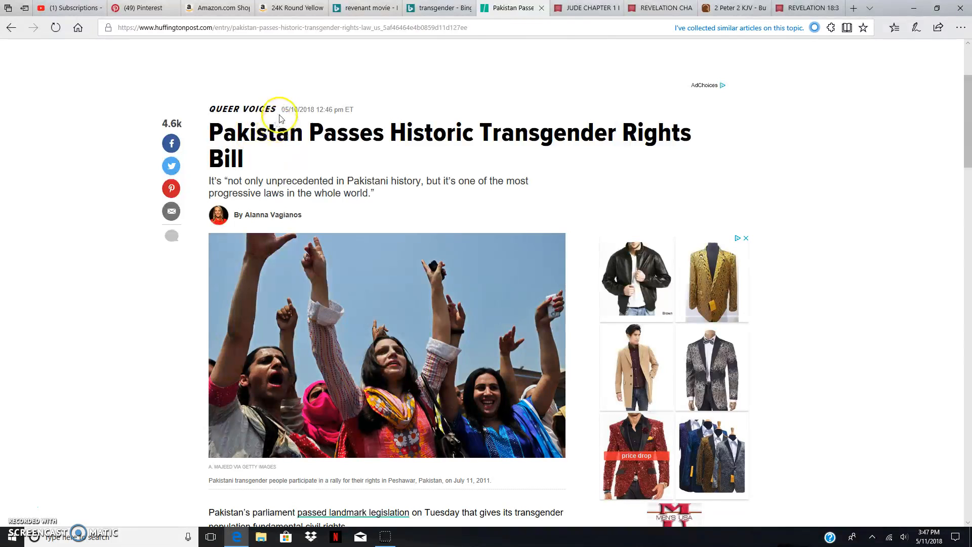
# - Look over the headline, subtitle and lead photo of the Pakistan transgender rights bill article
pyautogui.scroll(3)
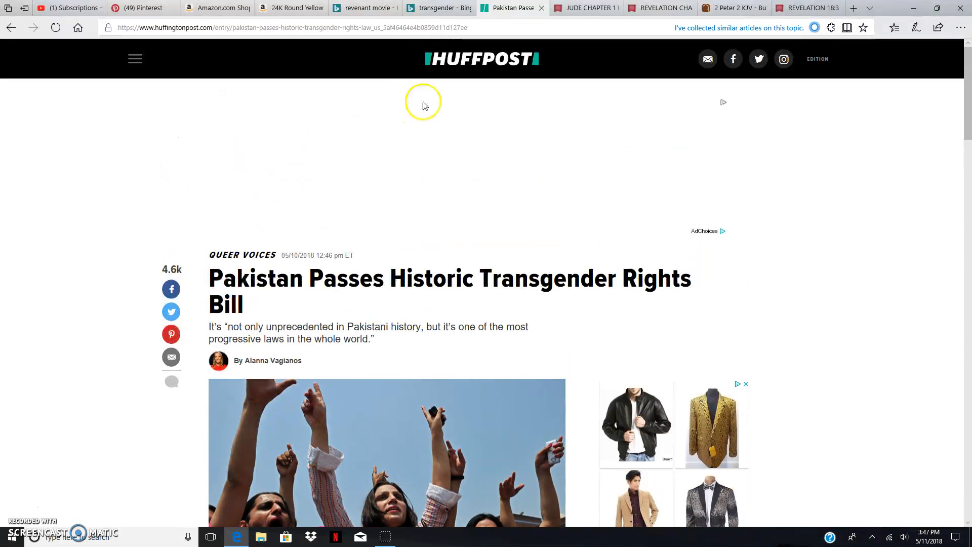
pyautogui.moveTo(314, 173)
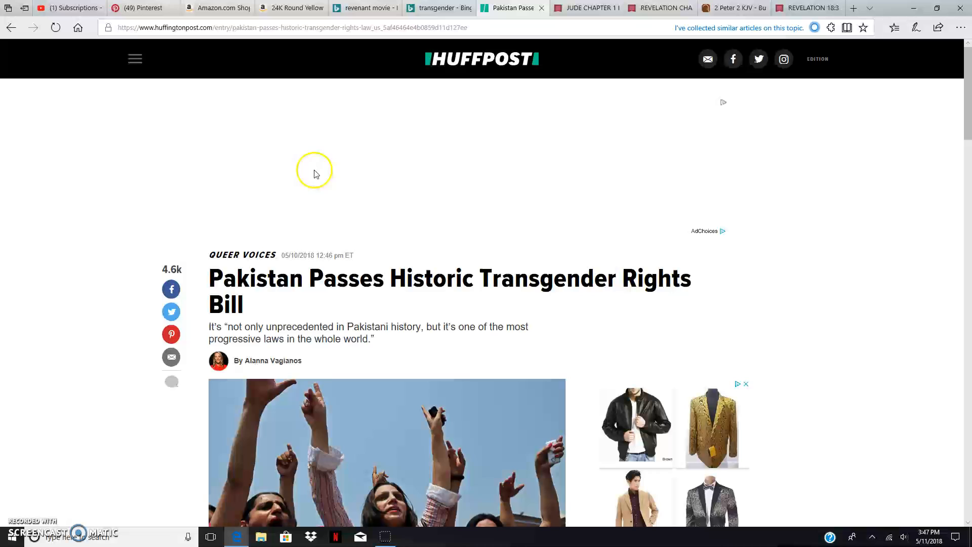
pyautogui.scroll(-3)
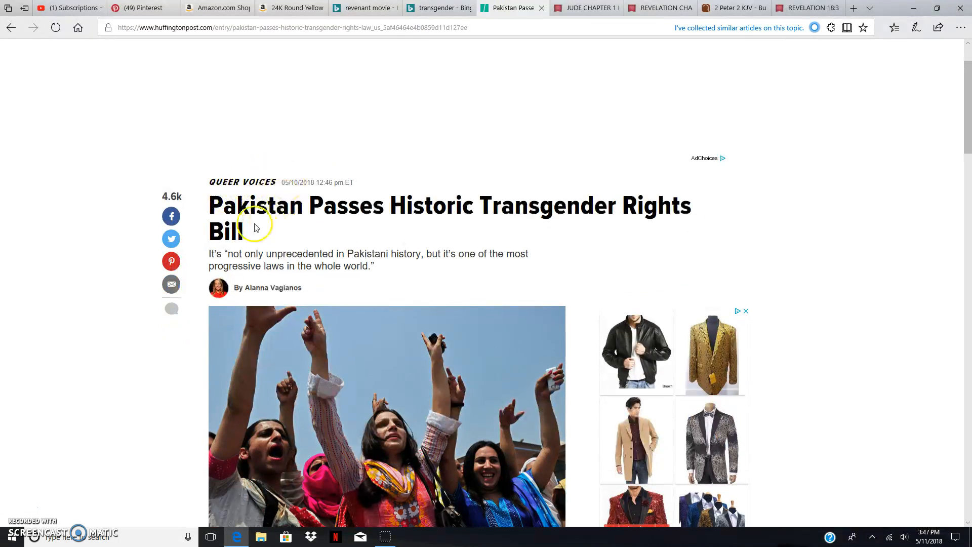
pyautogui.moveTo(462, 205)
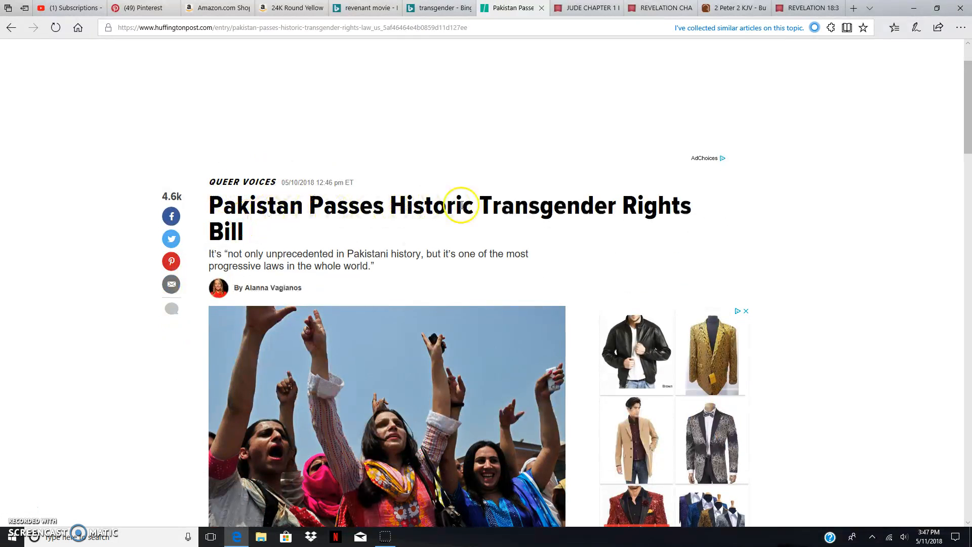
pyautogui.moveTo(595, 189)
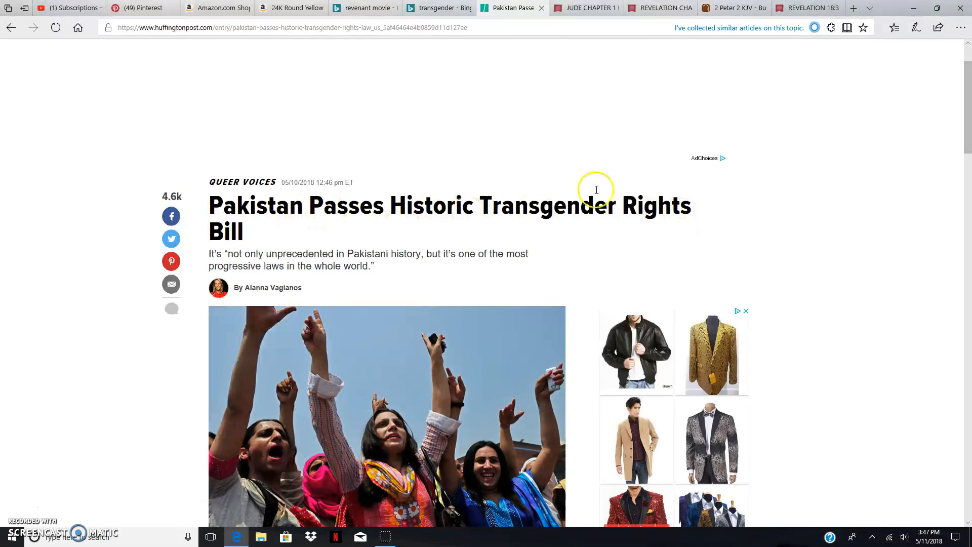
pyautogui.moveTo(226, 258)
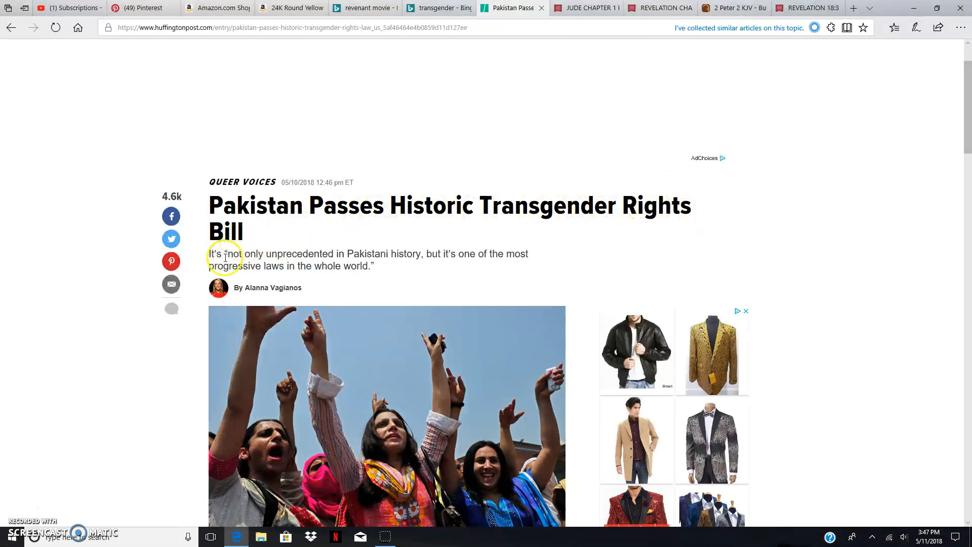
pyautogui.scroll(-3)
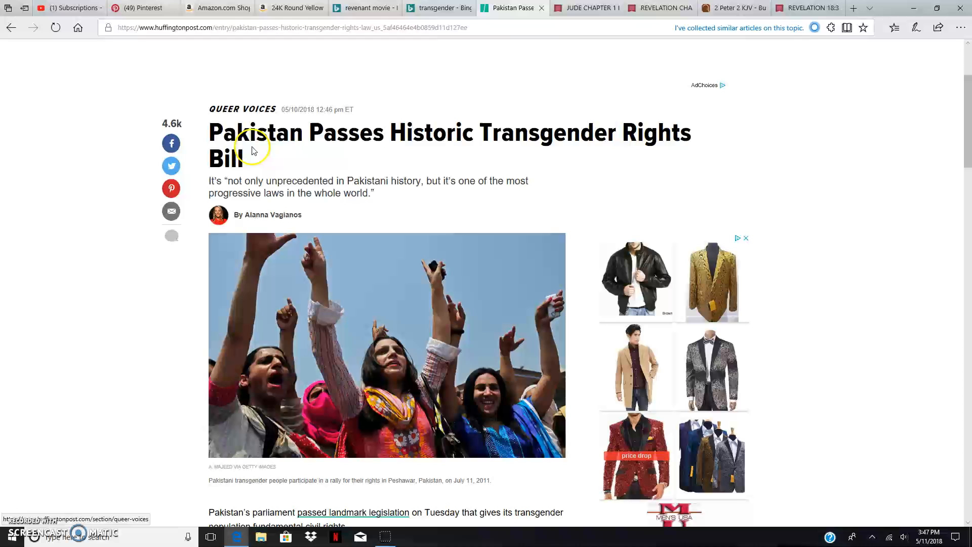
pyautogui.moveTo(322, 142)
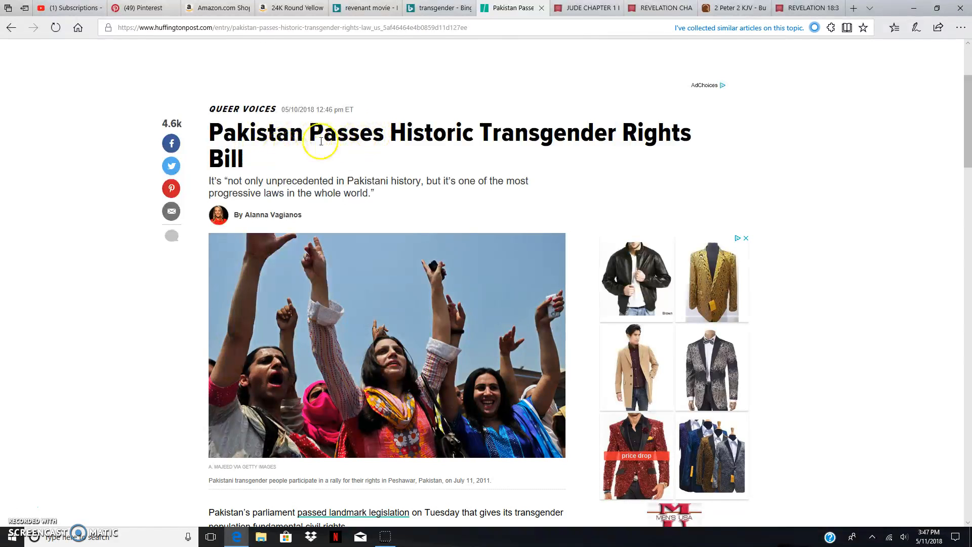
pyautogui.moveTo(540, 137)
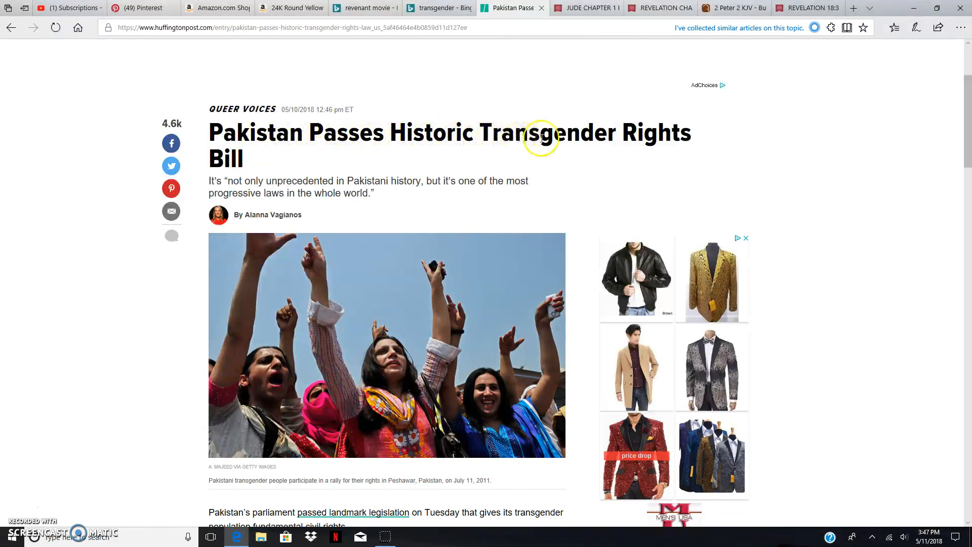
pyautogui.moveTo(611, 171)
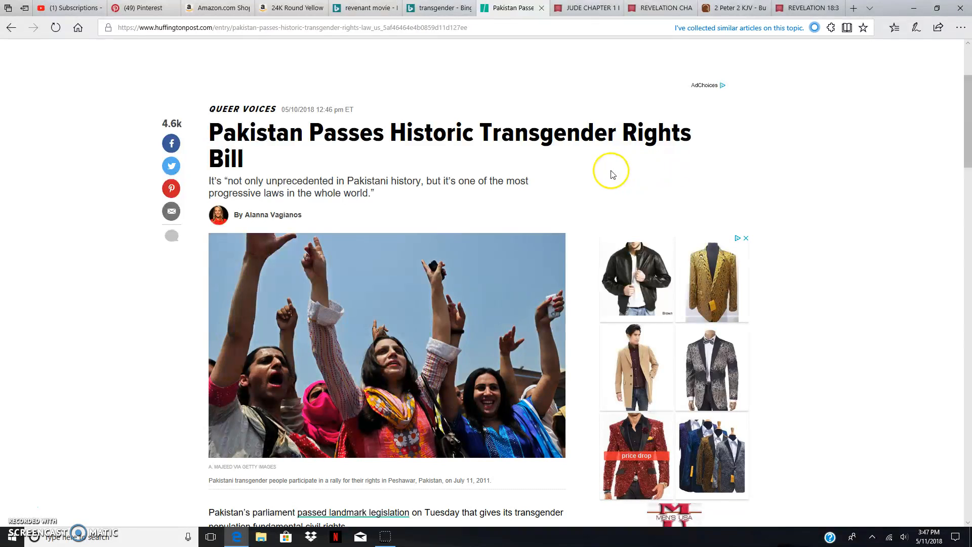
pyautogui.moveTo(434, 210)
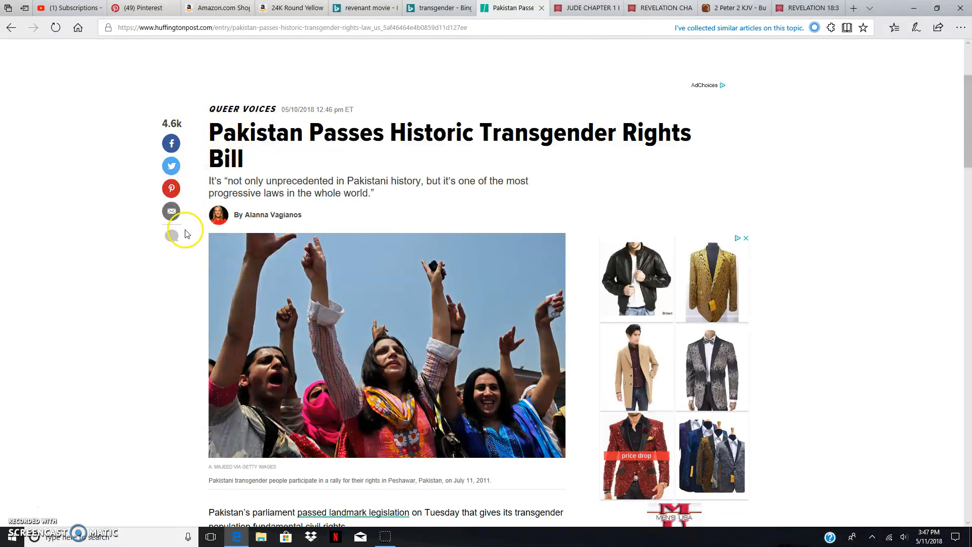
pyautogui.moveTo(182, 123)
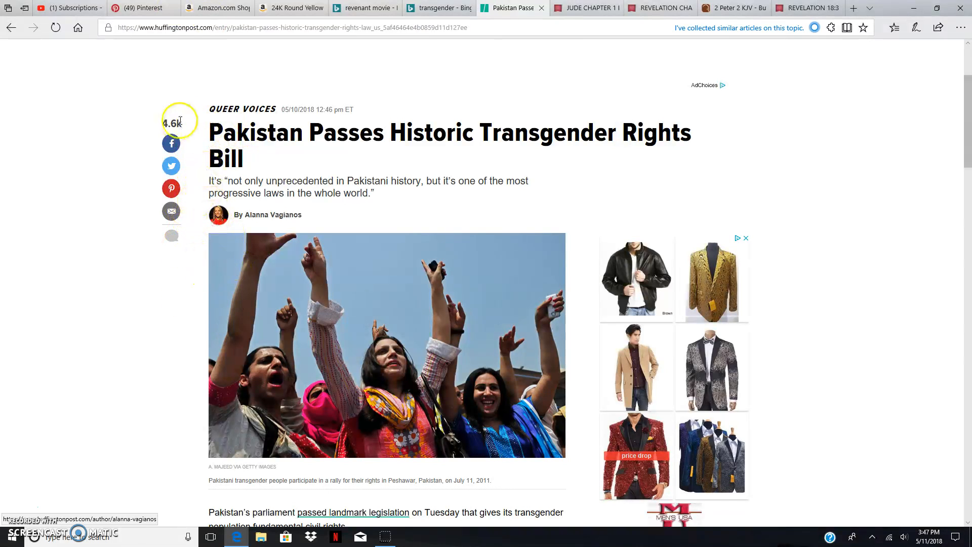
pyautogui.moveTo(313, 262)
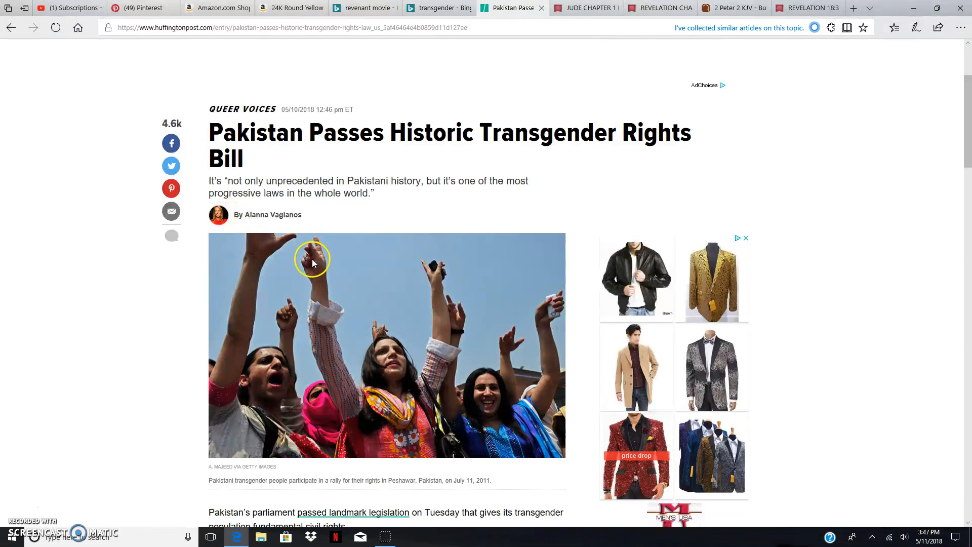
pyautogui.moveTo(623, 107)
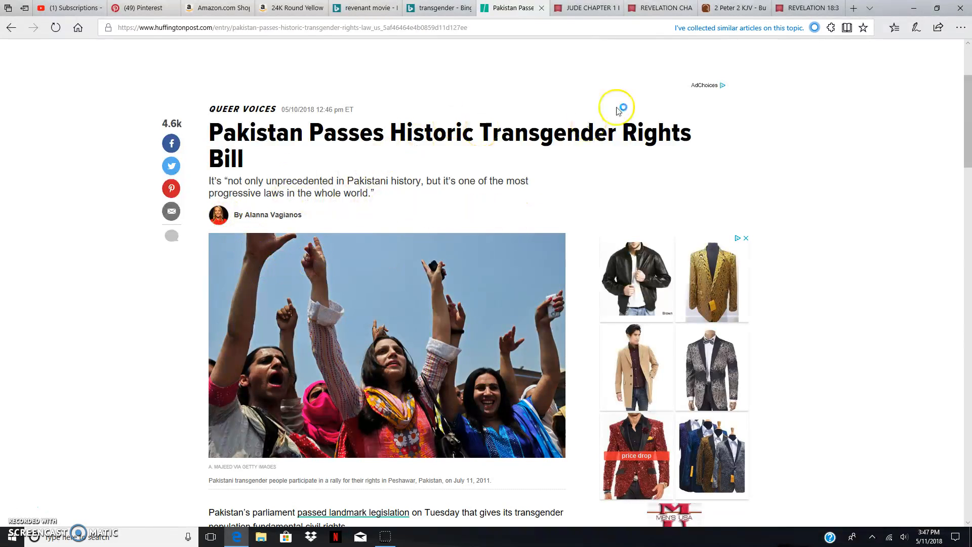
pyautogui.moveTo(453, 136)
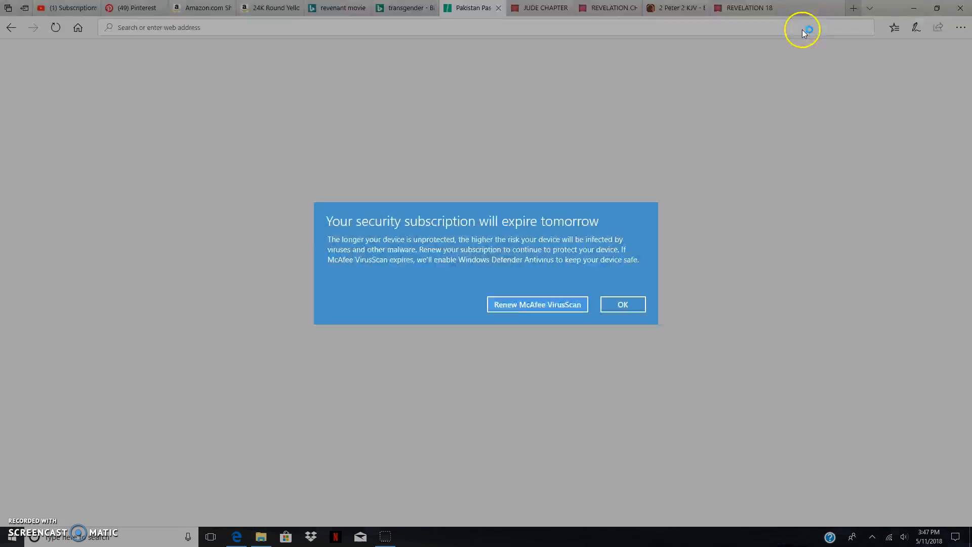
# - Dismiss the McAfee notice and search Bing for "man lie with man kjv" from the address bar
pyautogui.click(853, 7)
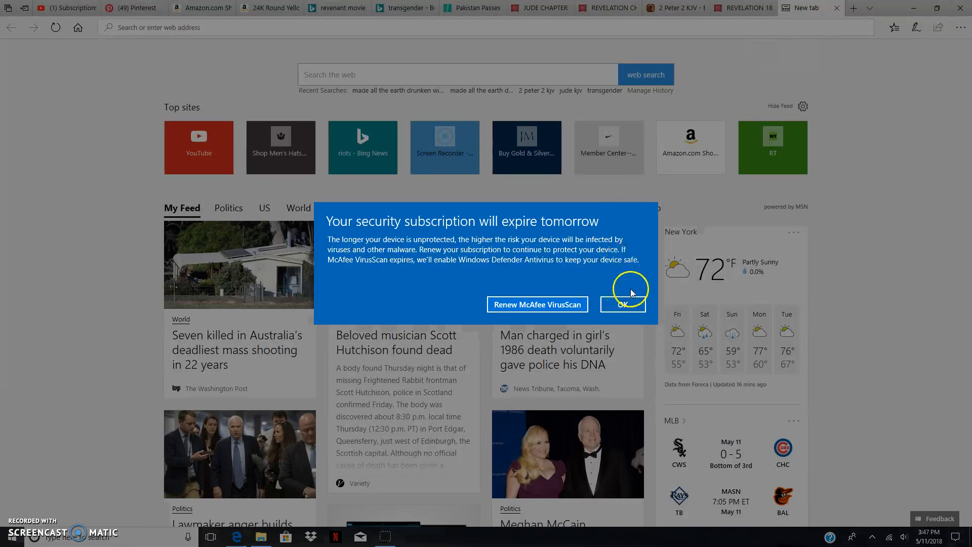
pyautogui.click(623, 305)
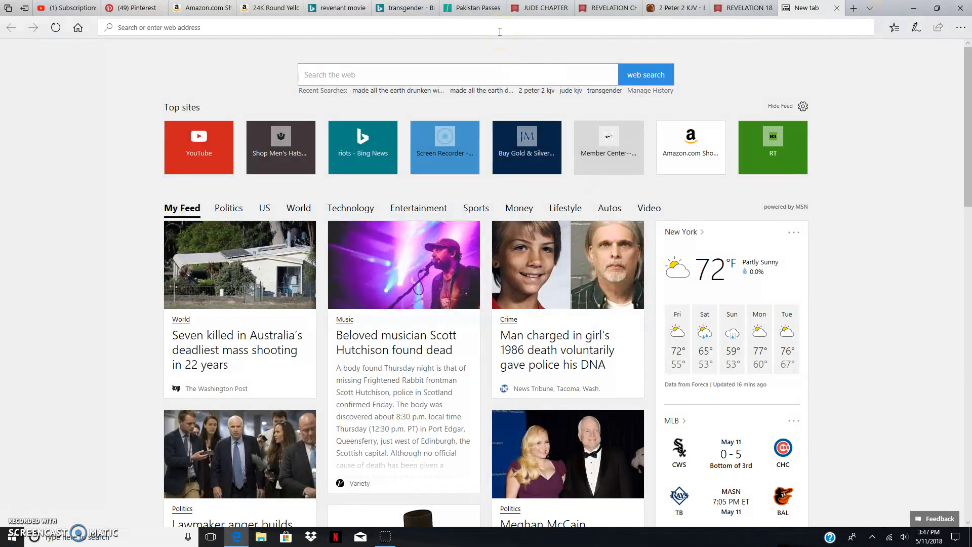
pyautogui.write('man lie with man kjv')
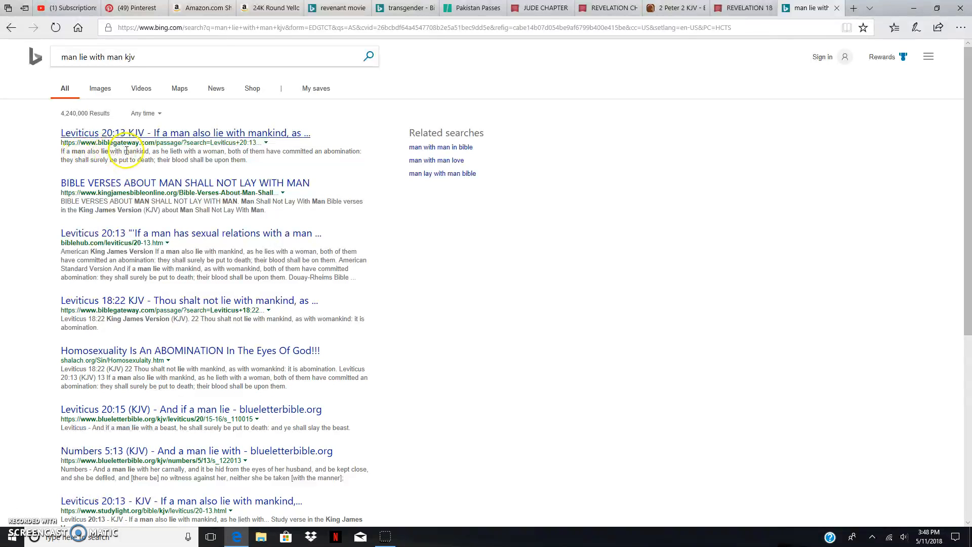
pyautogui.moveTo(211, 153)
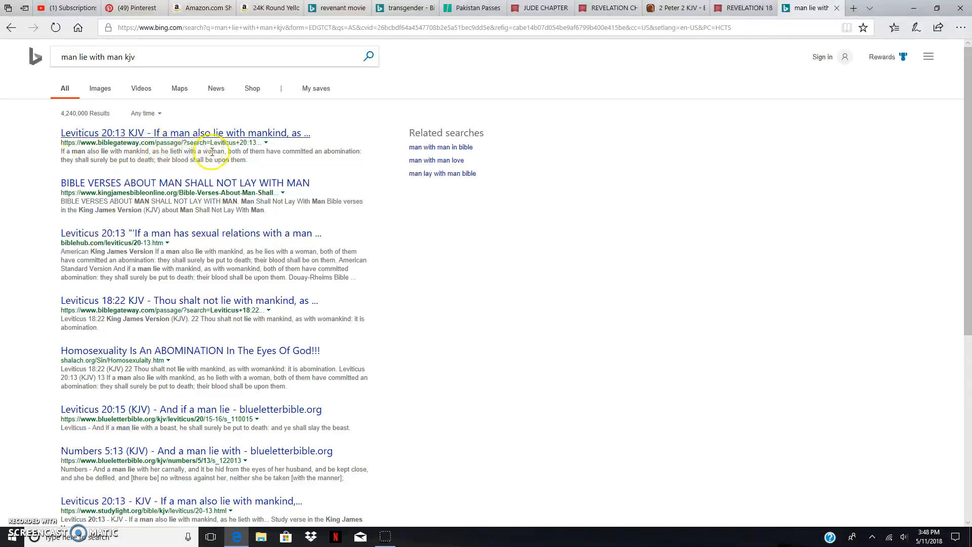
pyautogui.moveTo(183, 159)
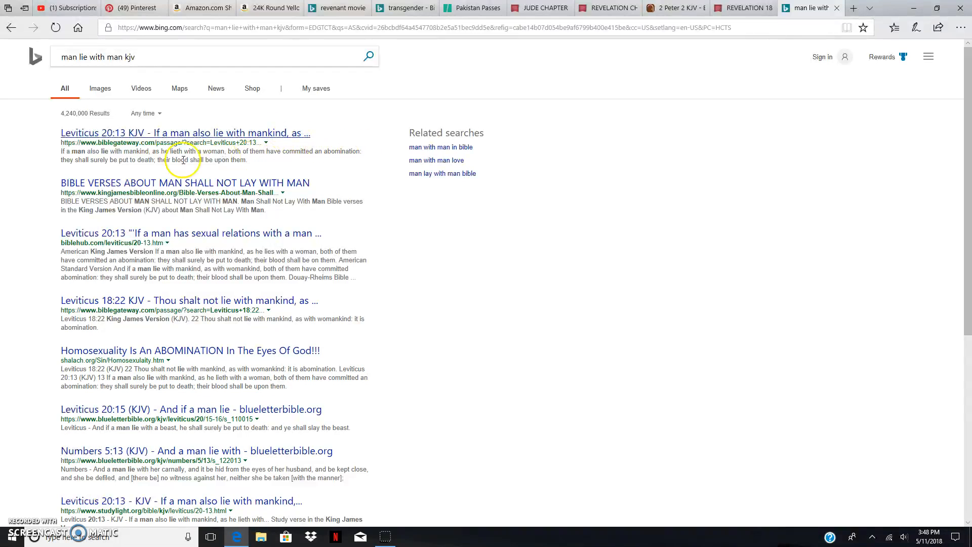
pyautogui.moveTo(147, 169)
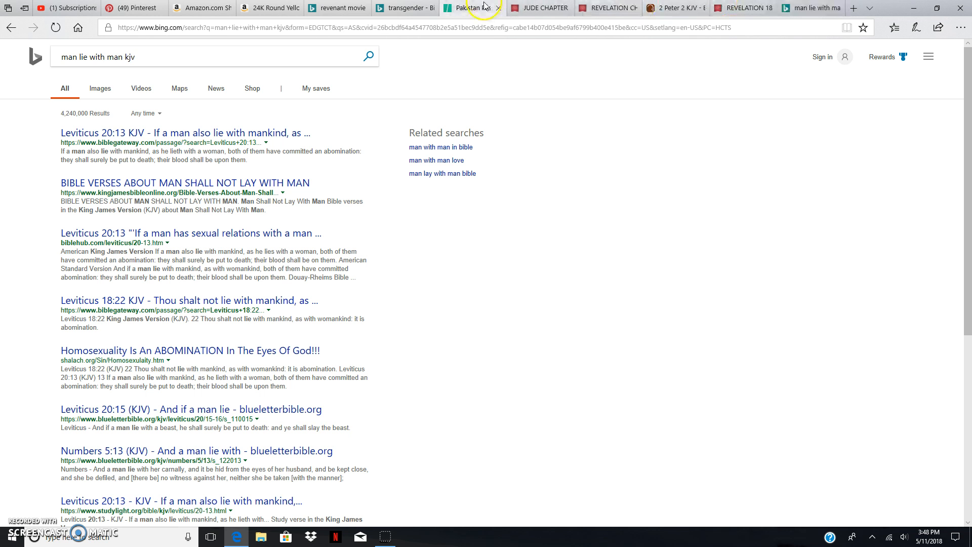
# - Return to the HuffPost Pakistan transgender rights bill article at its headline
pyautogui.click(471, 7)
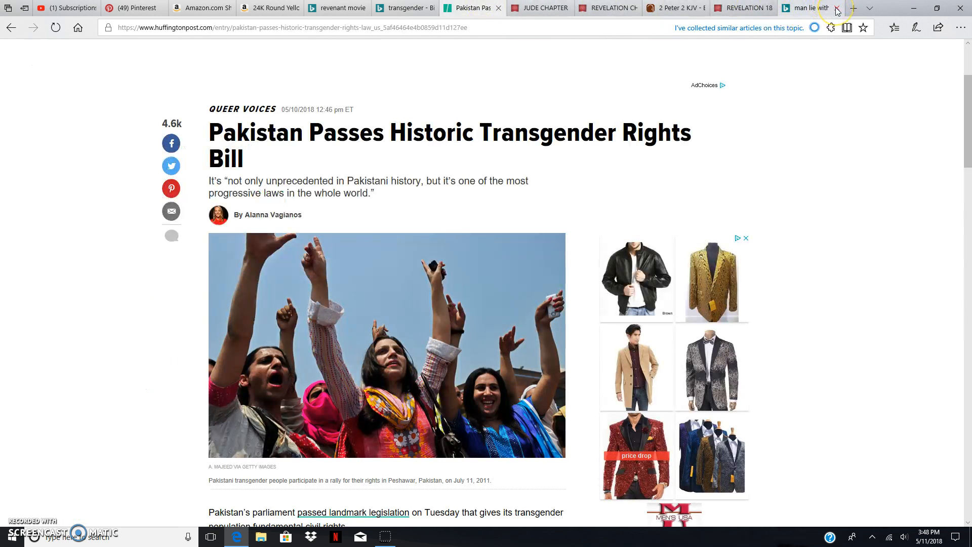
pyautogui.moveTo(837, 8)
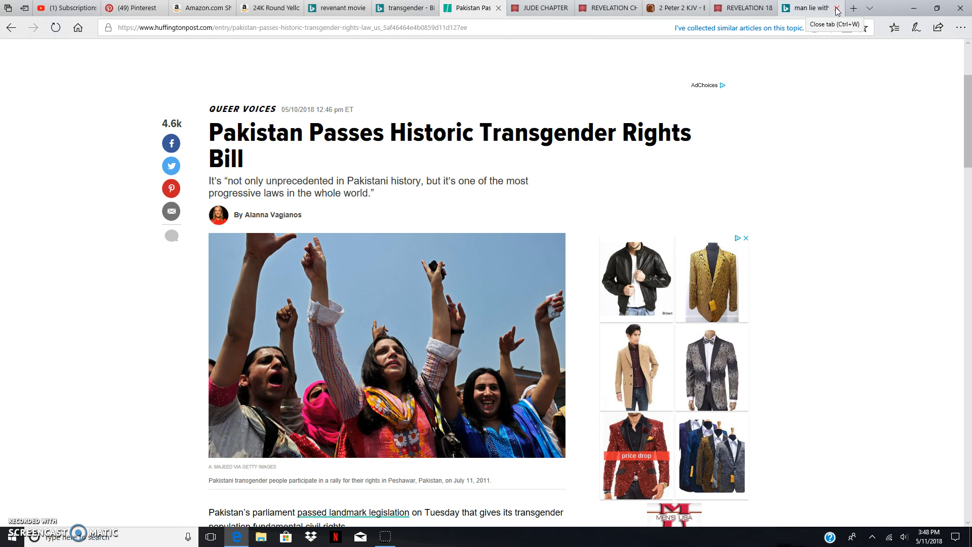
pyautogui.moveTo(838, 15)
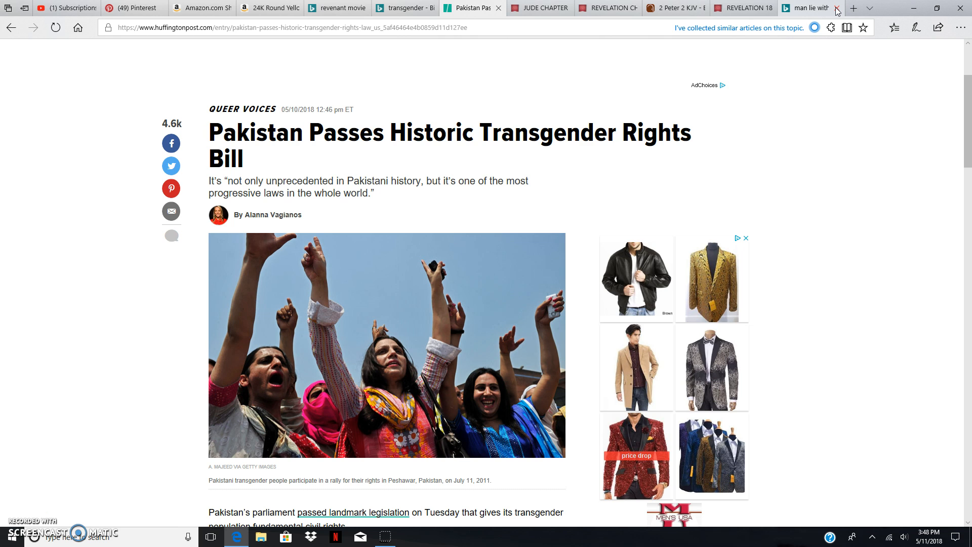
pyautogui.moveTo(822, 223)
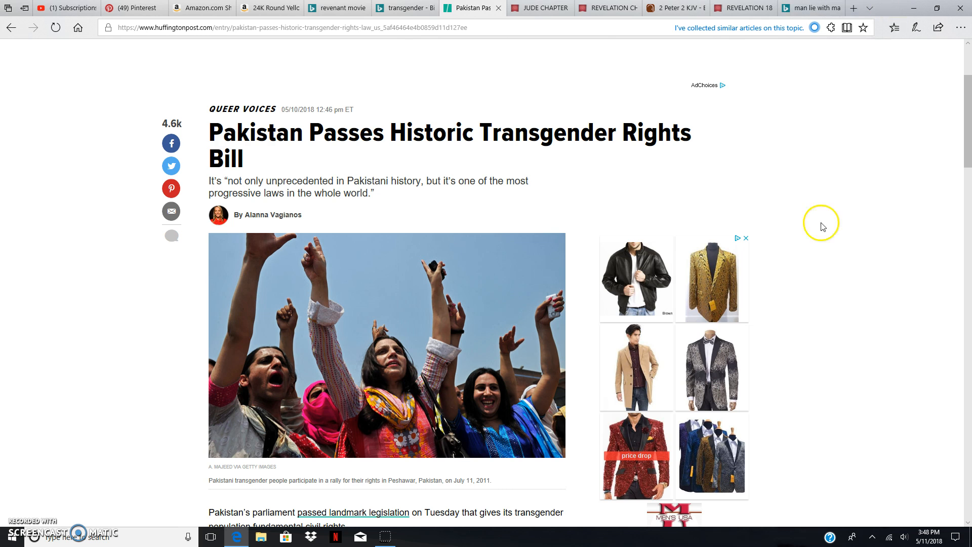
pyautogui.moveTo(524, 84)
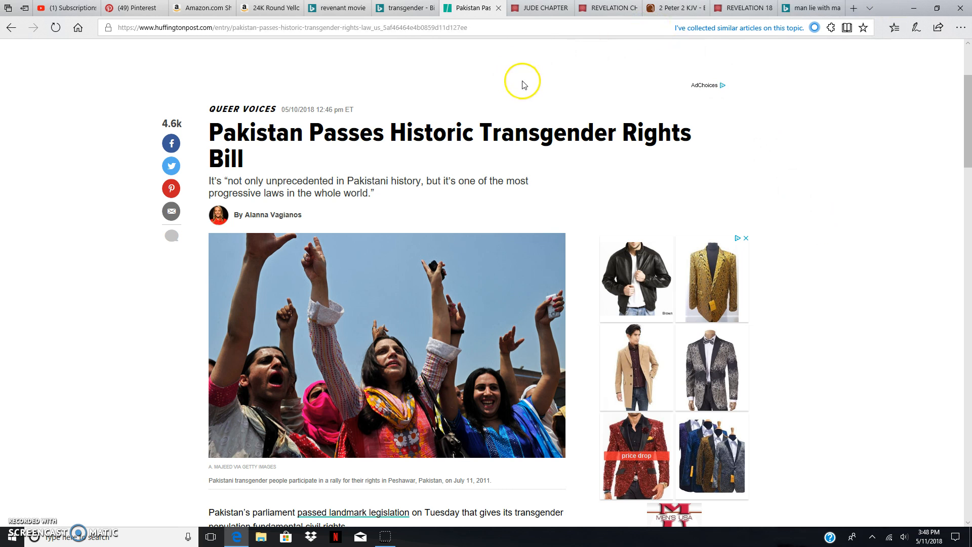
# - Read down to the paragraphs on the Transgender Persons Act and its three gender categories
pyautogui.scroll(-3)
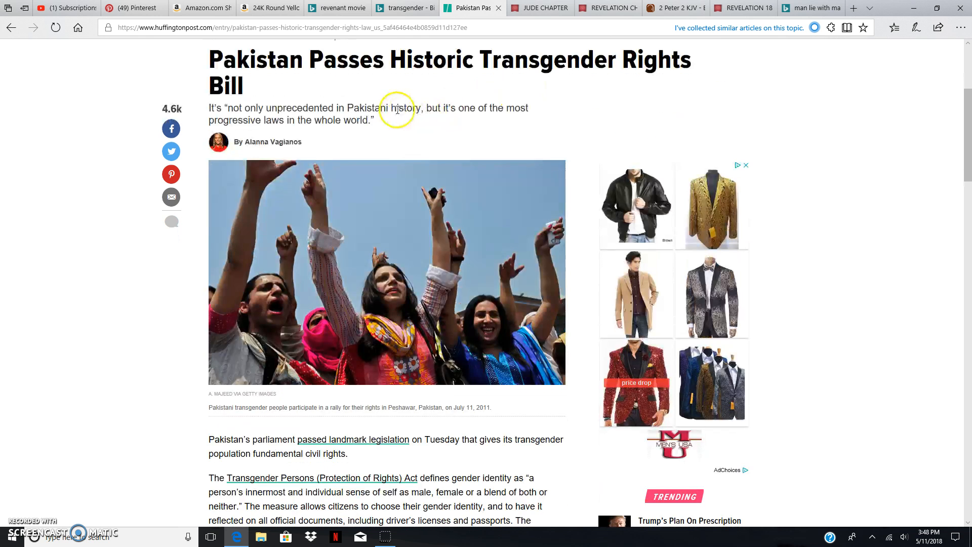
pyautogui.moveTo(397, 111)
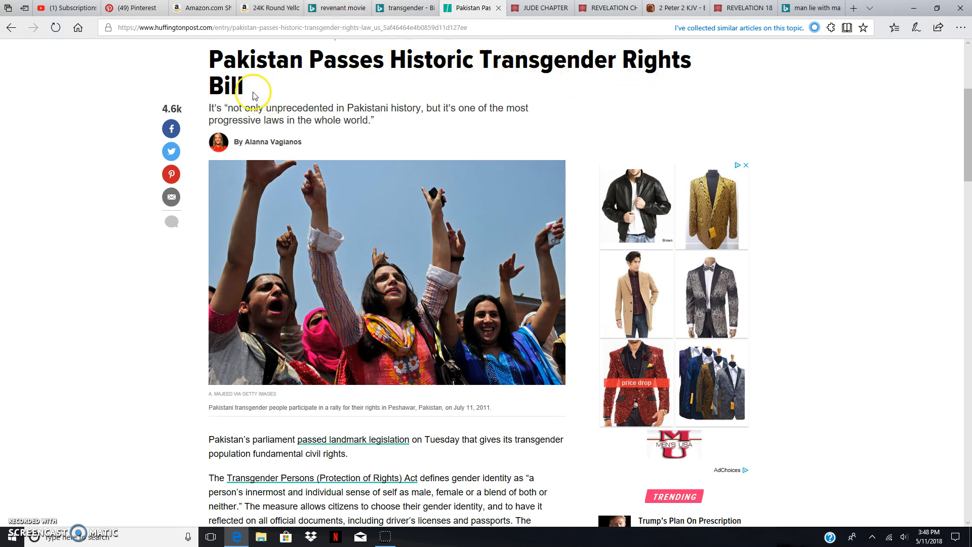
pyautogui.moveTo(257, 113)
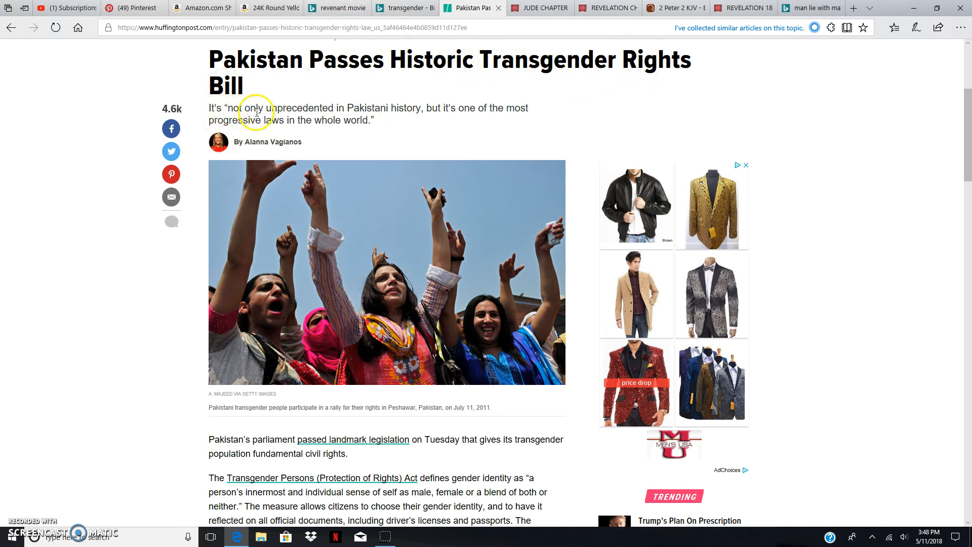
pyautogui.moveTo(379, 108)
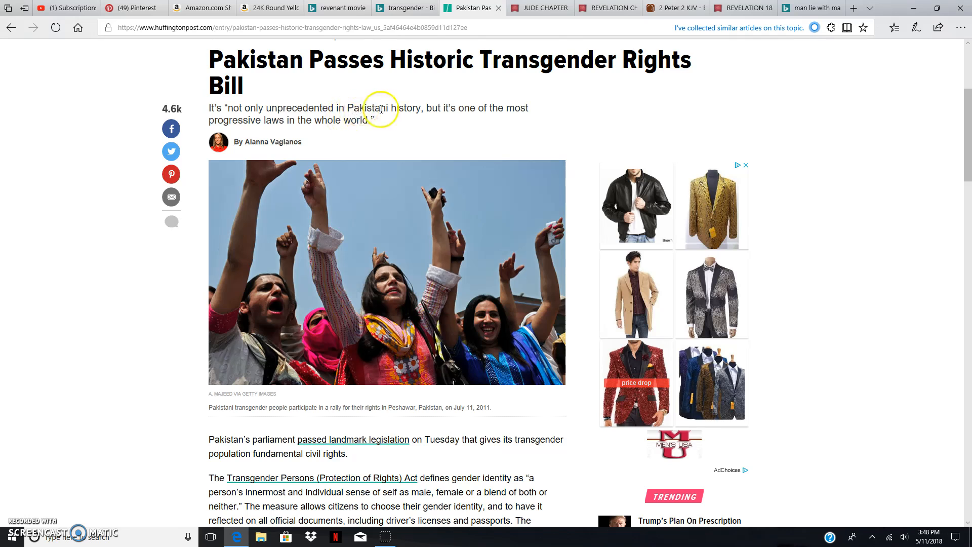
pyautogui.moveTo(446, 107)
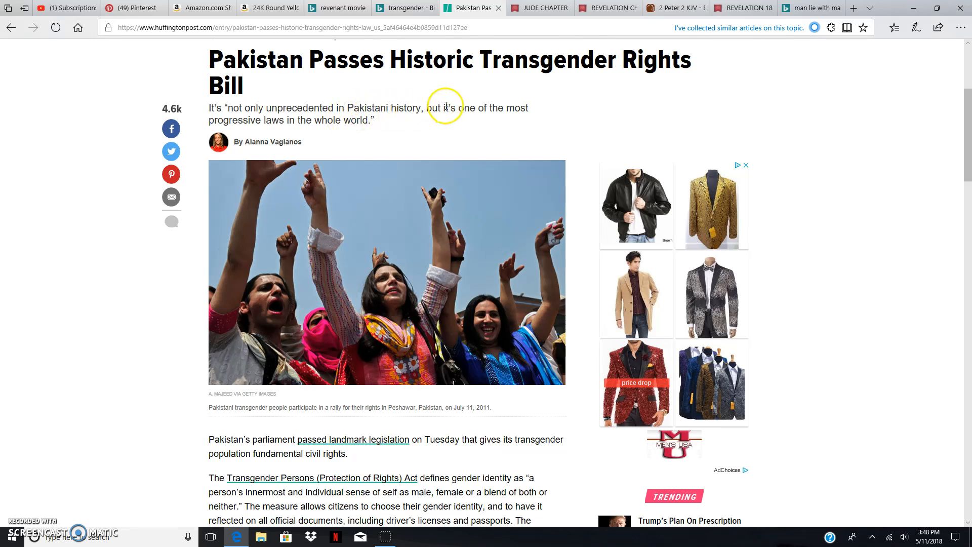
pyautogui.moveTo(304, 118)
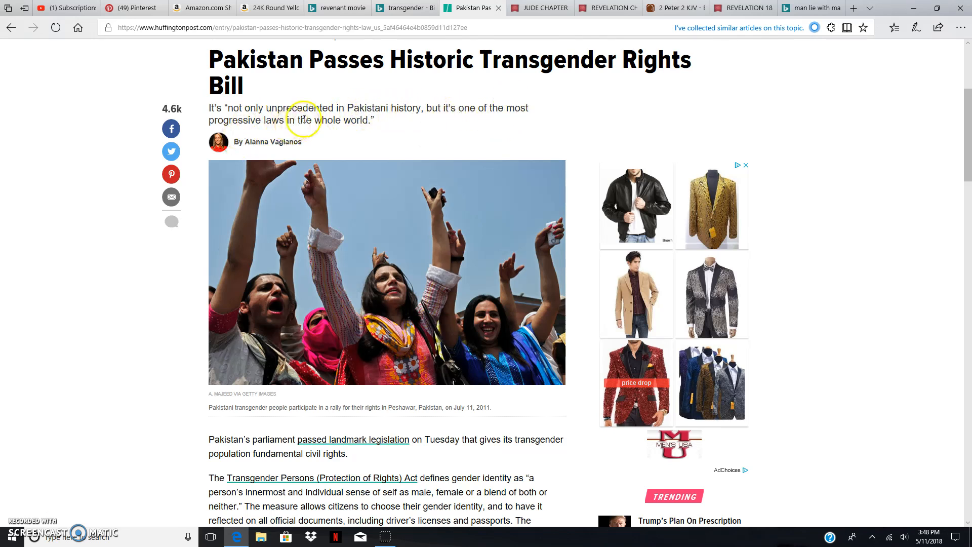
pyautogui.scroll(-3)
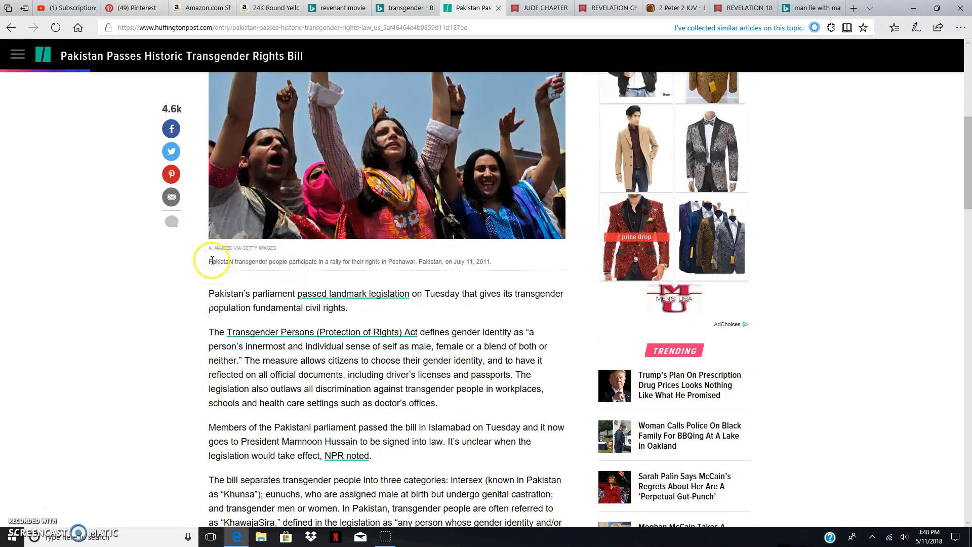
pyautogui.moveTo(316, 223)
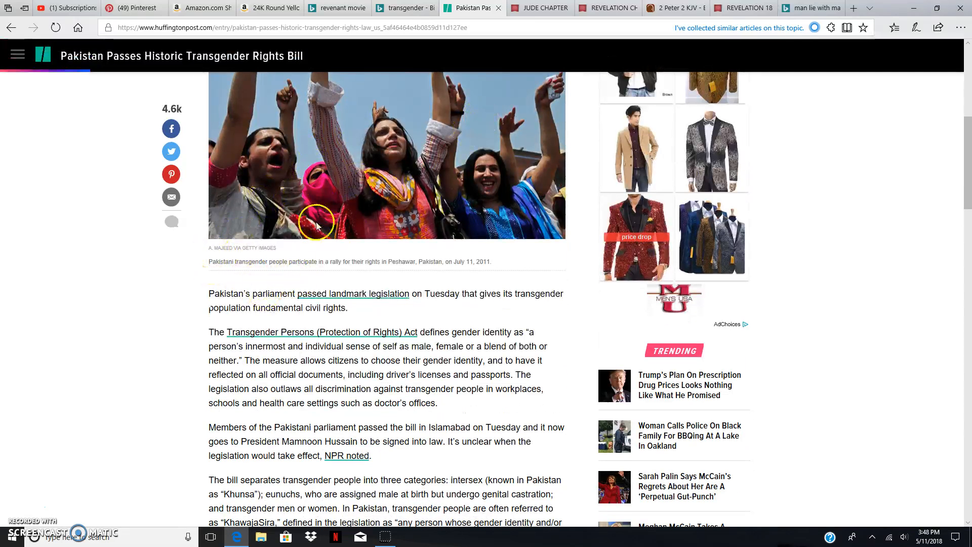
pyautogui.scroll(-3)
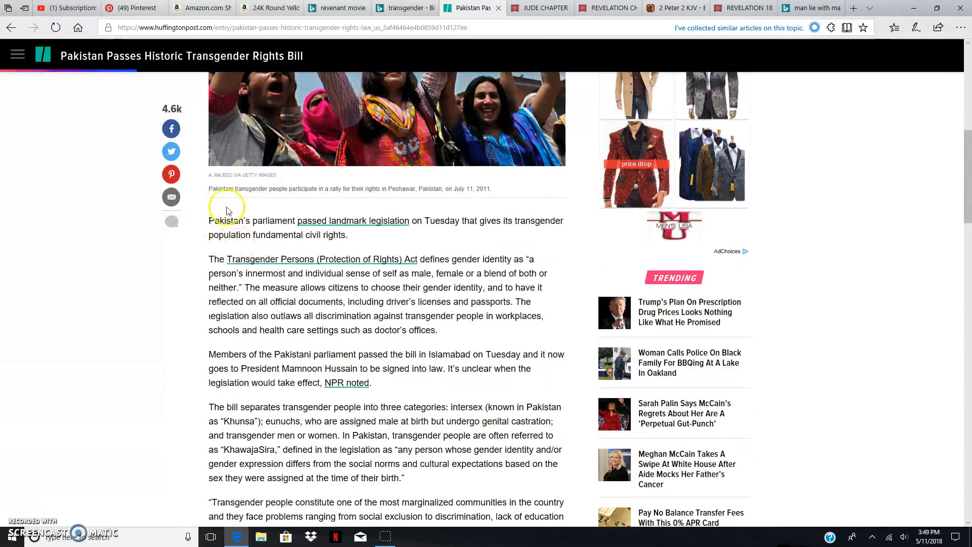
pyautogui.moveTo(285, 223)
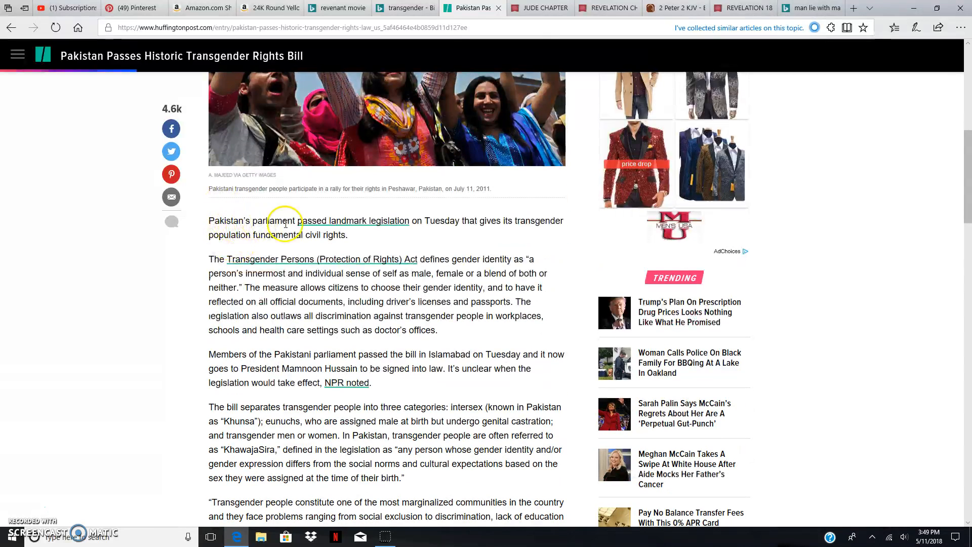
pyautogui.moveTo(417, 225)
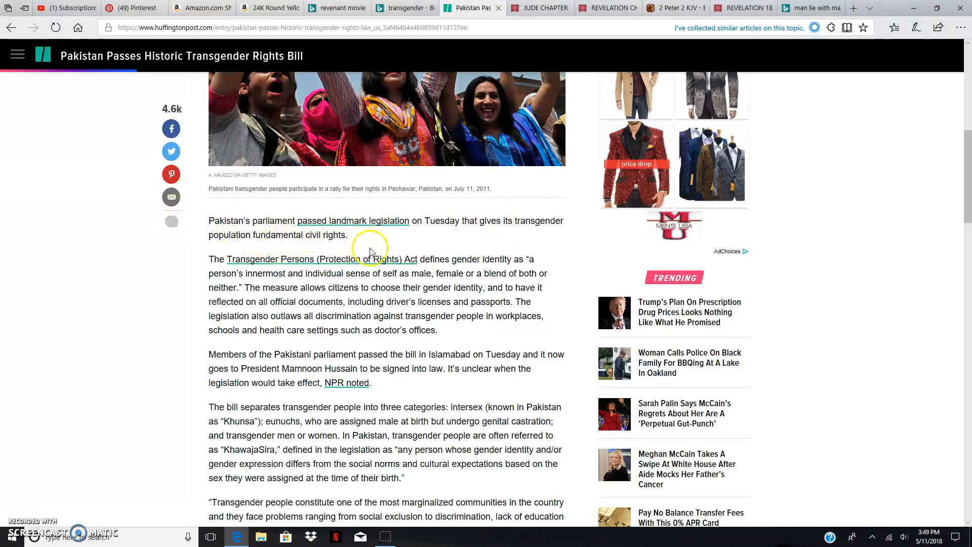
pyautogui.moveTo(321, 259)
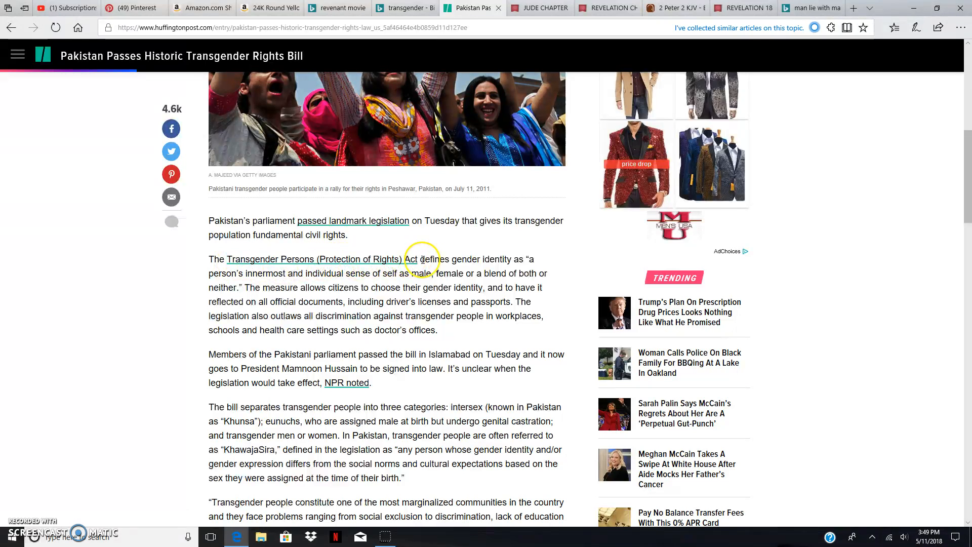
pyautogui.moveTo(497, 263)
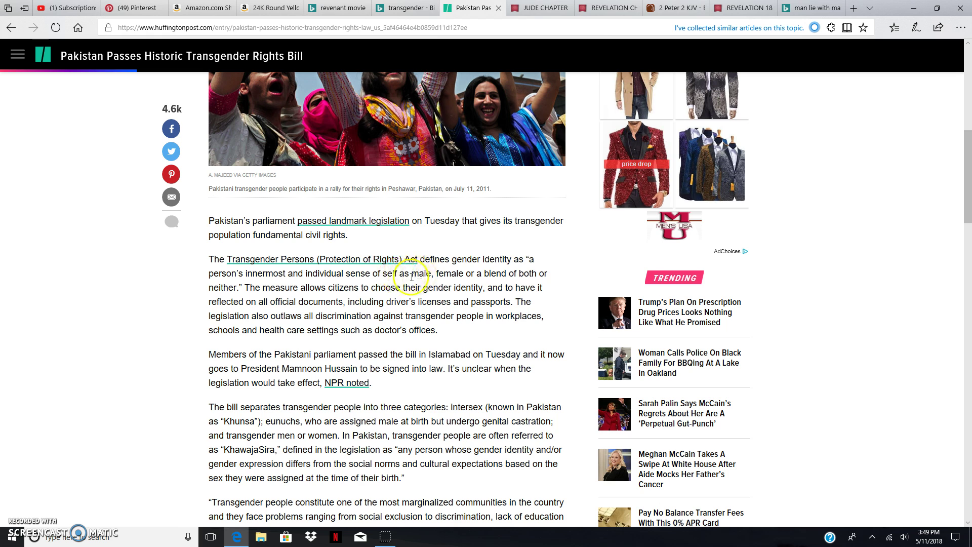
pyautogui.moveTo(494, 277)
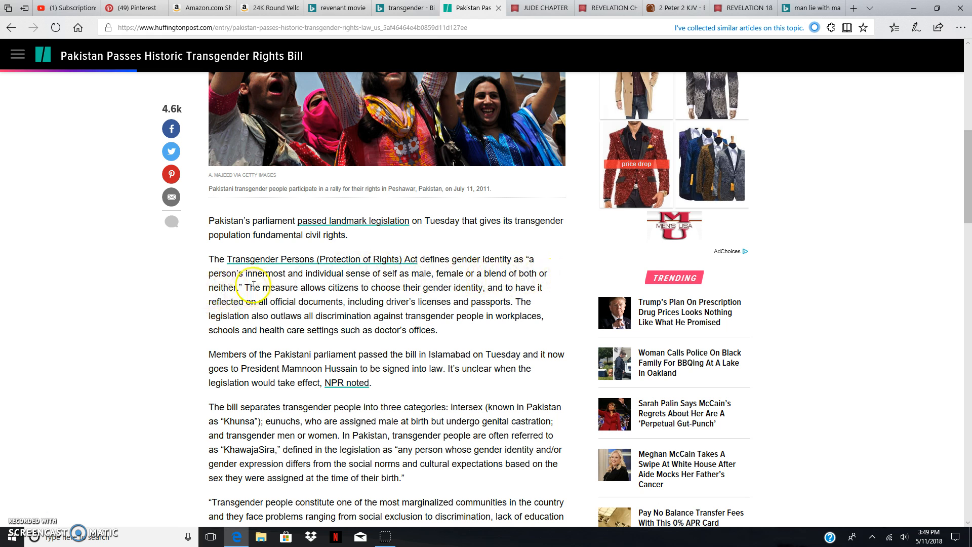
pyautogui.scroll(-3)
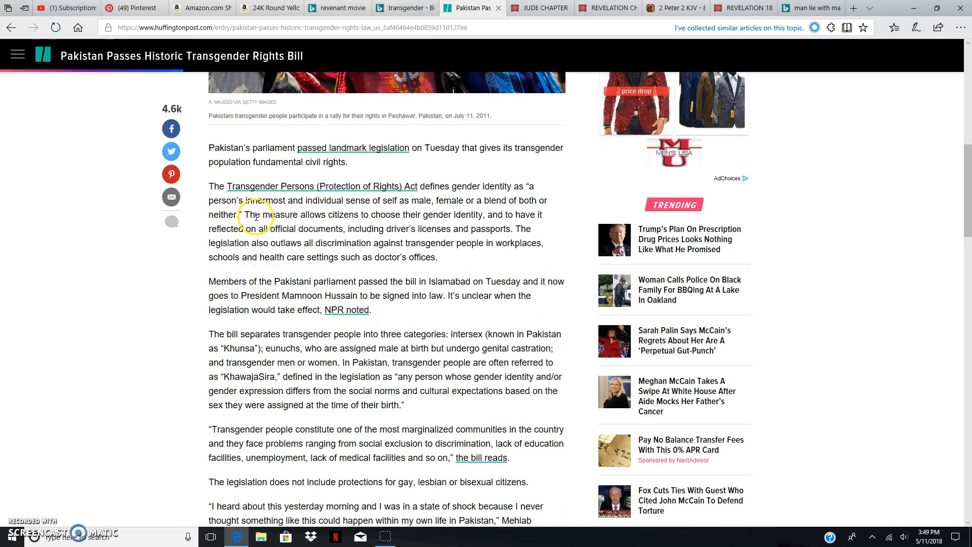
pyautogui.moveTo(239, 223)
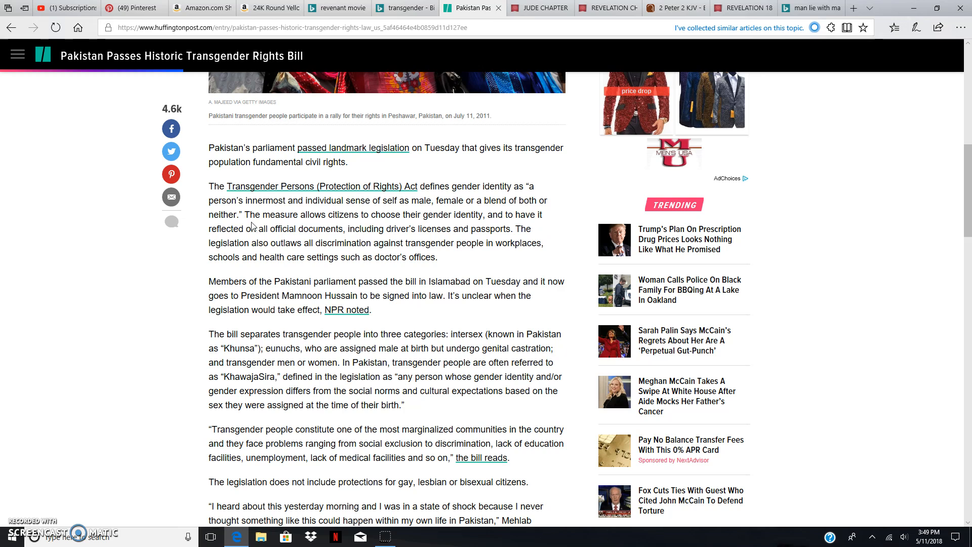
pyautogui.moveTo(257, 219)
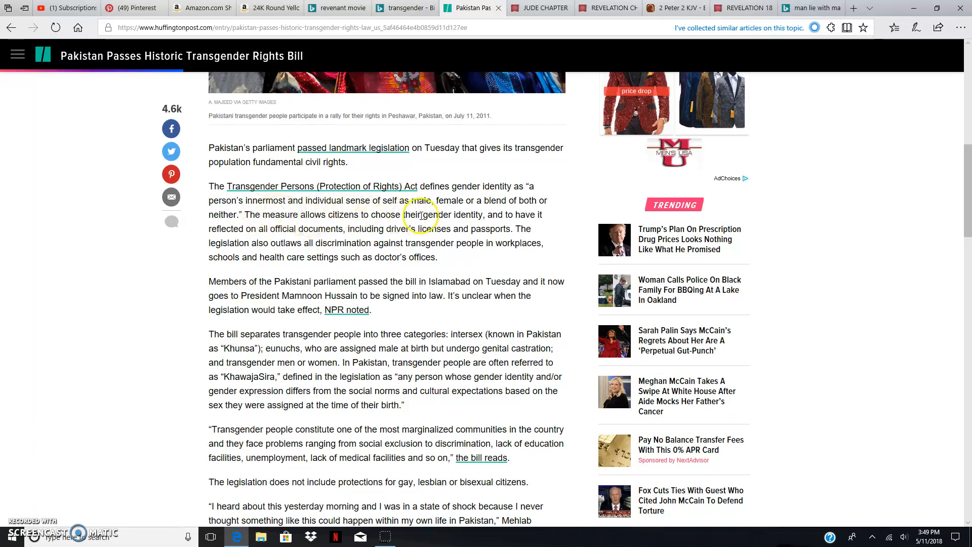
pyautogui.moveTo(491, 215)
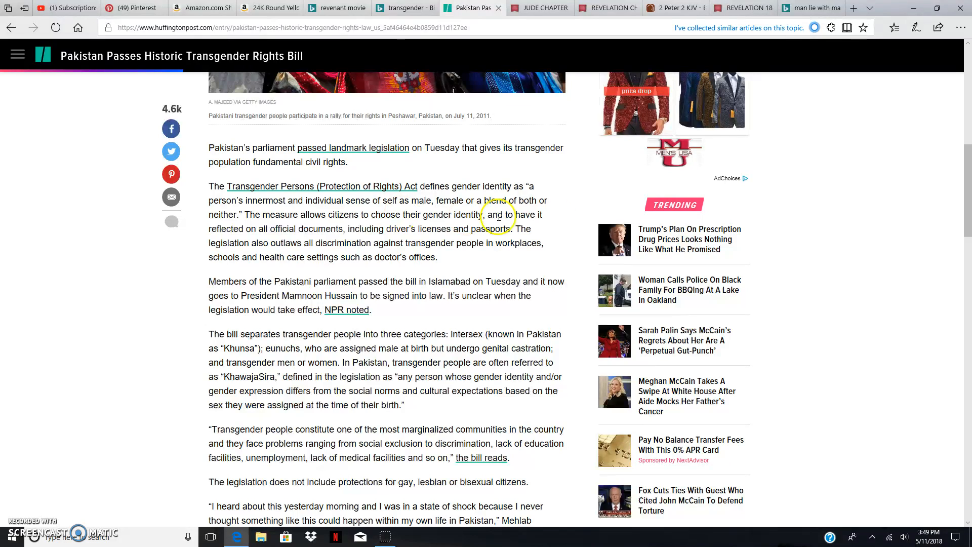
pyautogui.moveTo(487, 224)
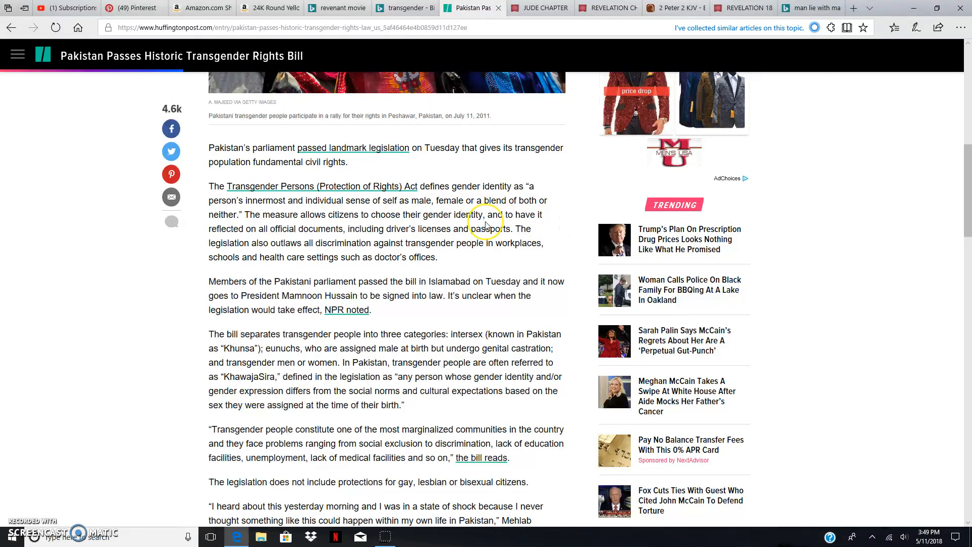
pyautogui.moveTo(495, 213)
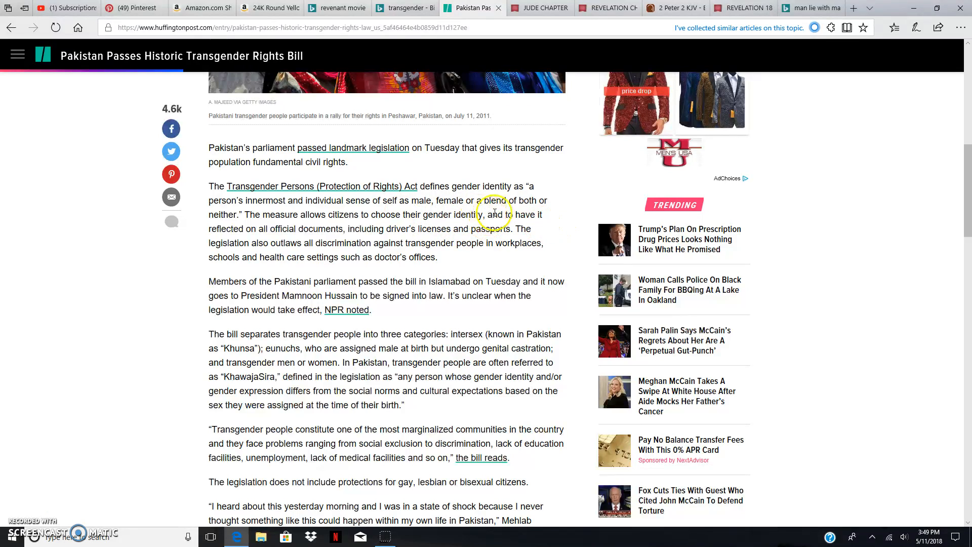
pyautogui.moveTo(301, 227)
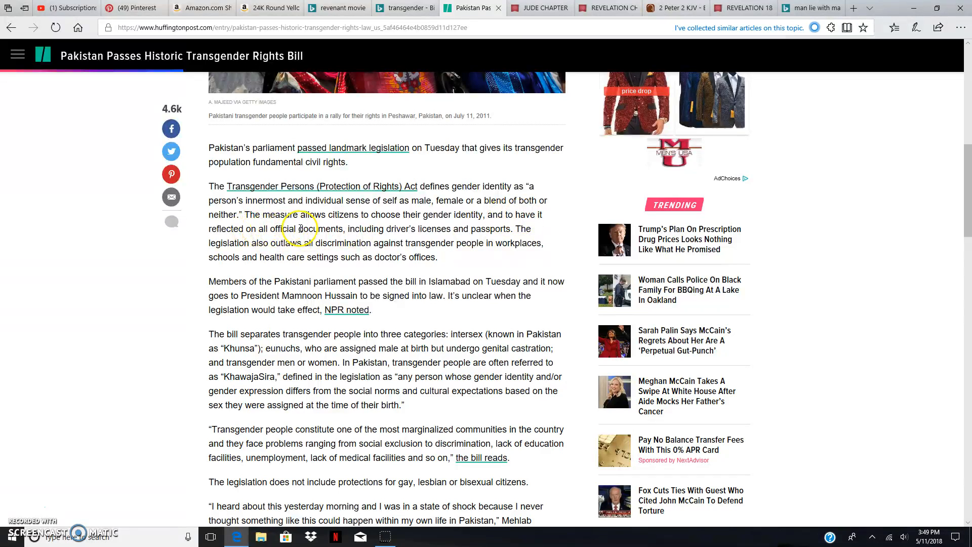
pyautogui.moveTo(435, 234)
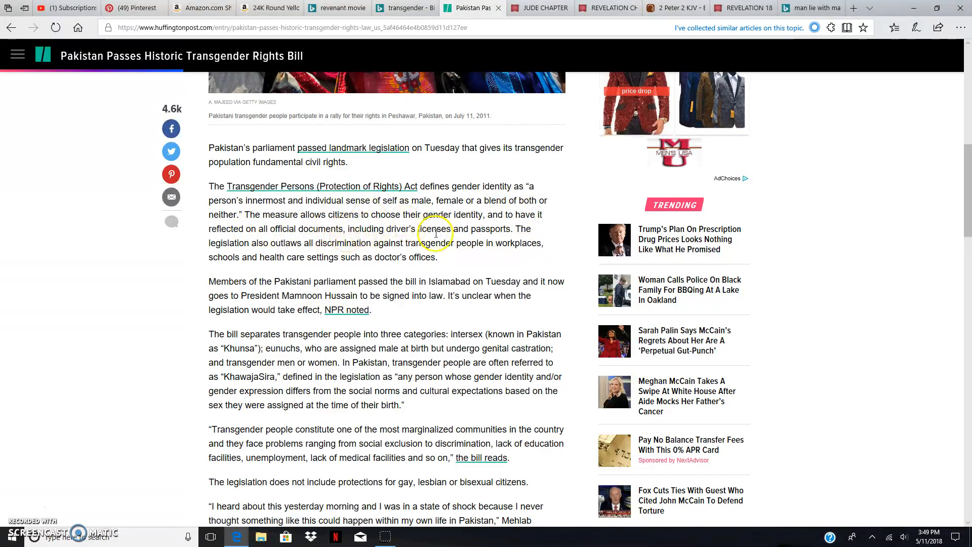
pyautogui.moveTo(259, 246)
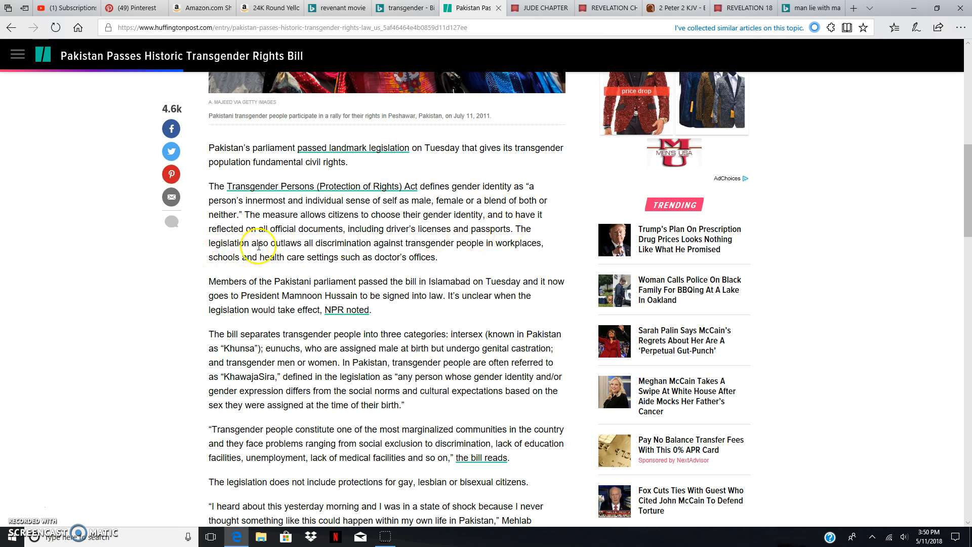
pyautogui.moveTo(372, 247)
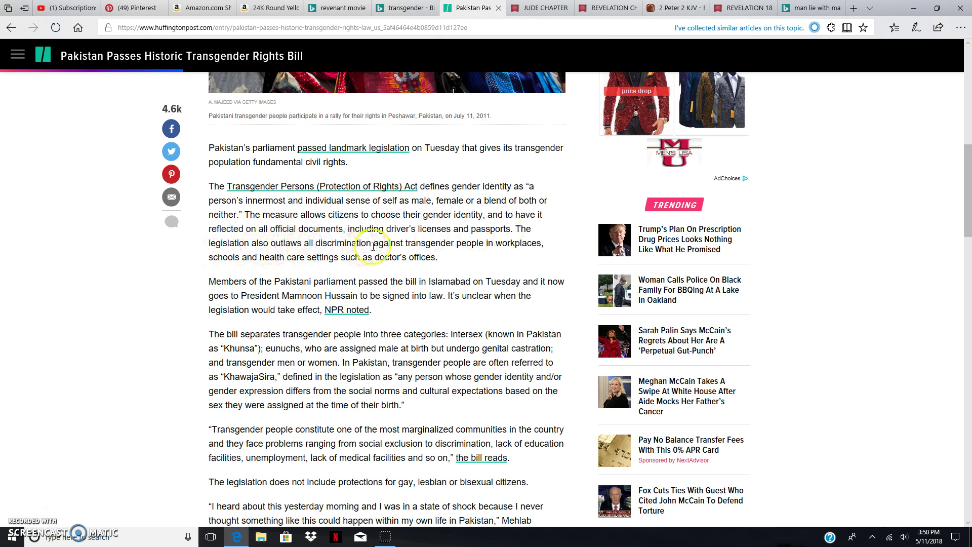
pyautogui.moveTo(530, 245)
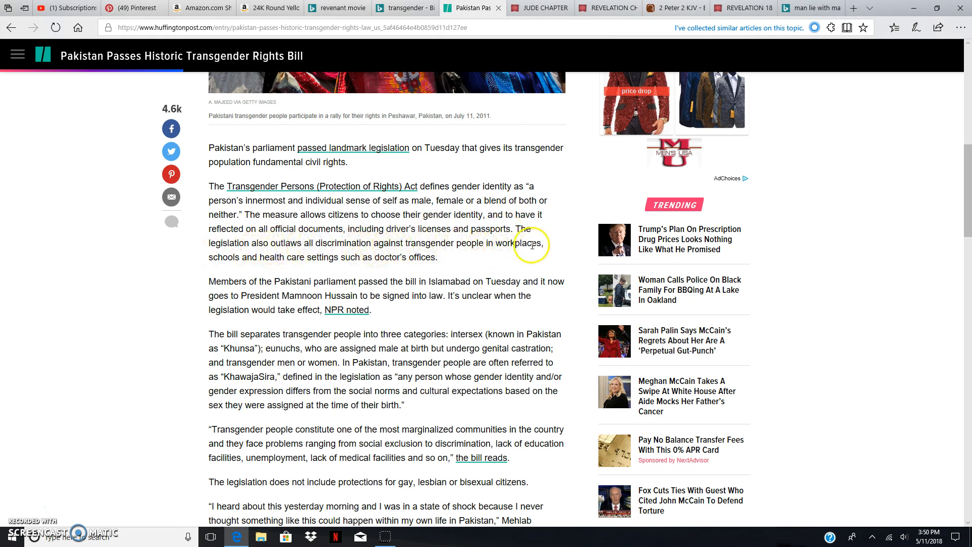
pyautogui.moveTo(341, 267)
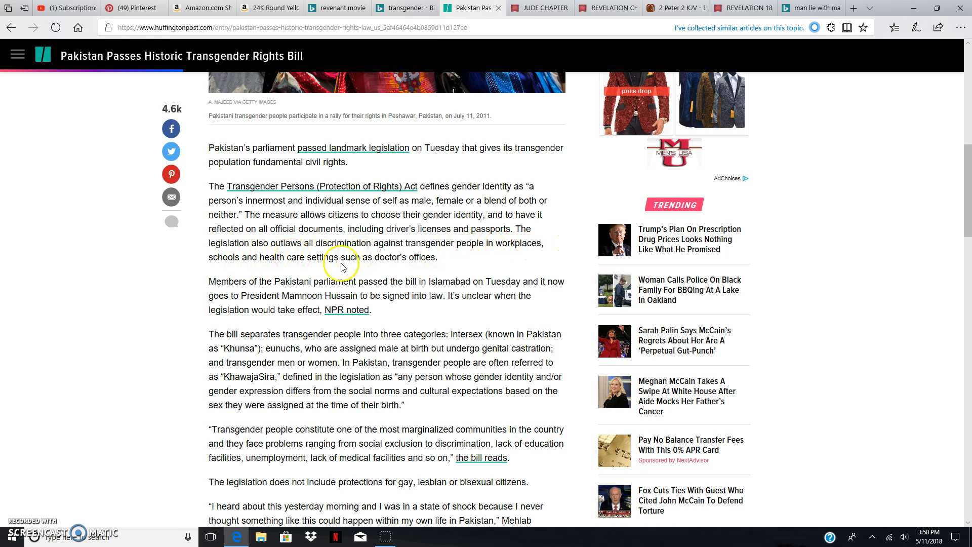
pyautogui.moveTo(234, 269)
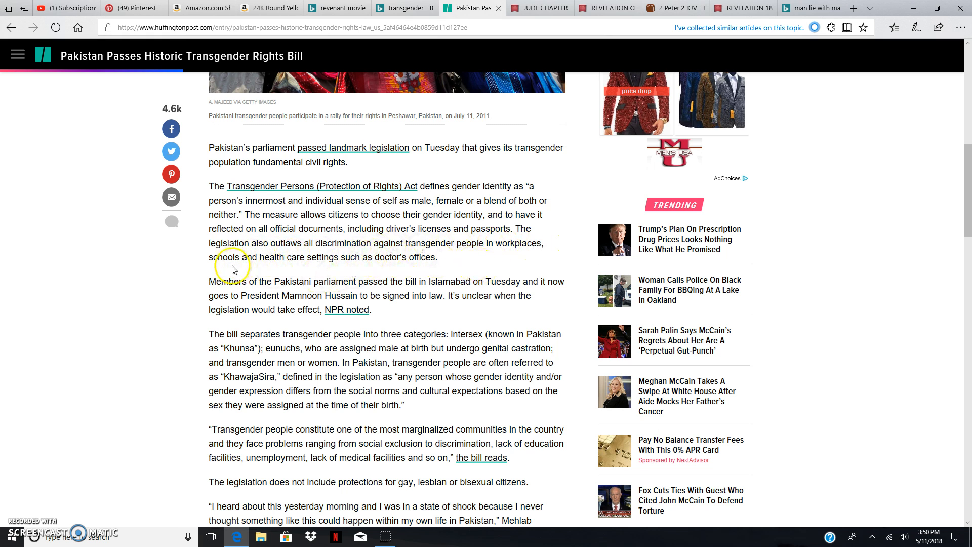
pyautogui.moveTo(266, 322)
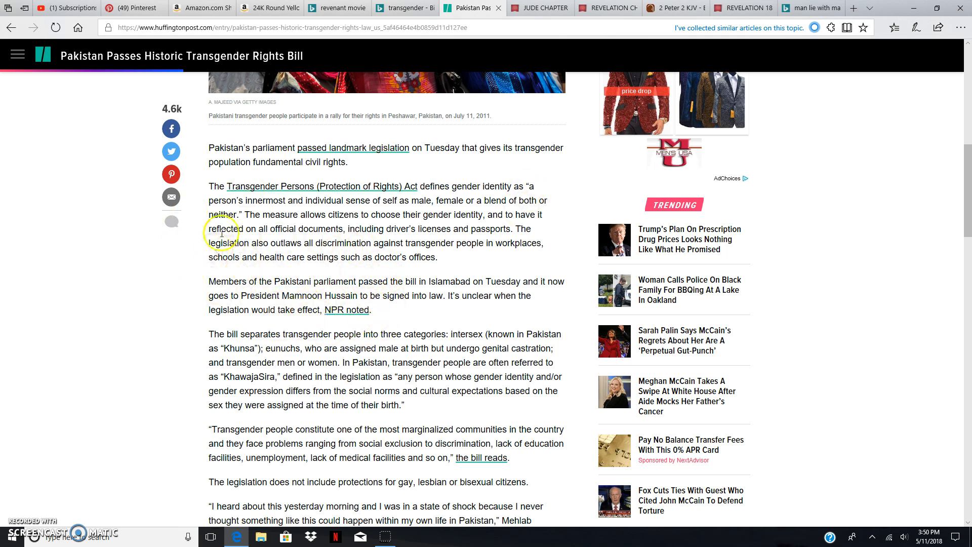
pyautogui.moveTo(339, 277)
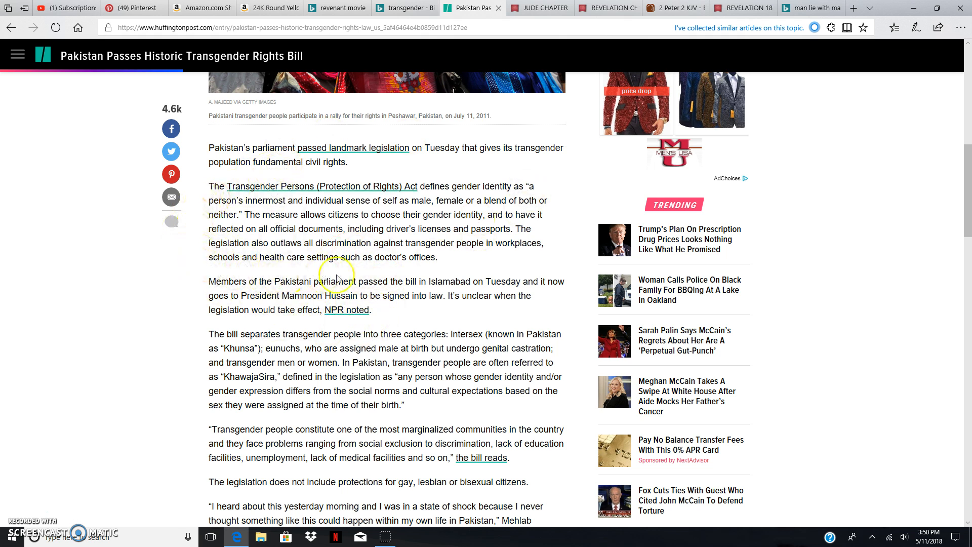
pyautogui.moveTo(246, 228)
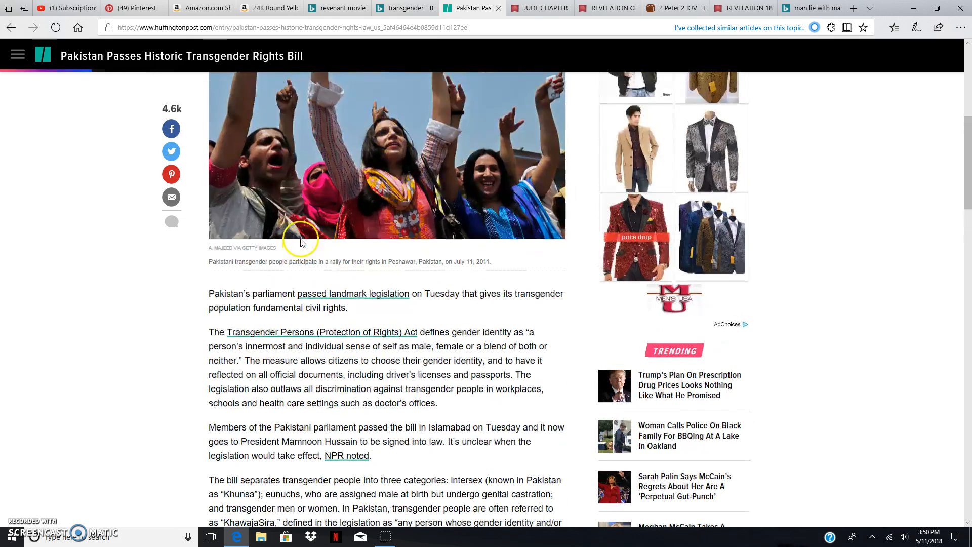
# - Reread the paragraphs on presidential signing and the intersex, eunuch and transgender categories
pyautogui.scroll(3)
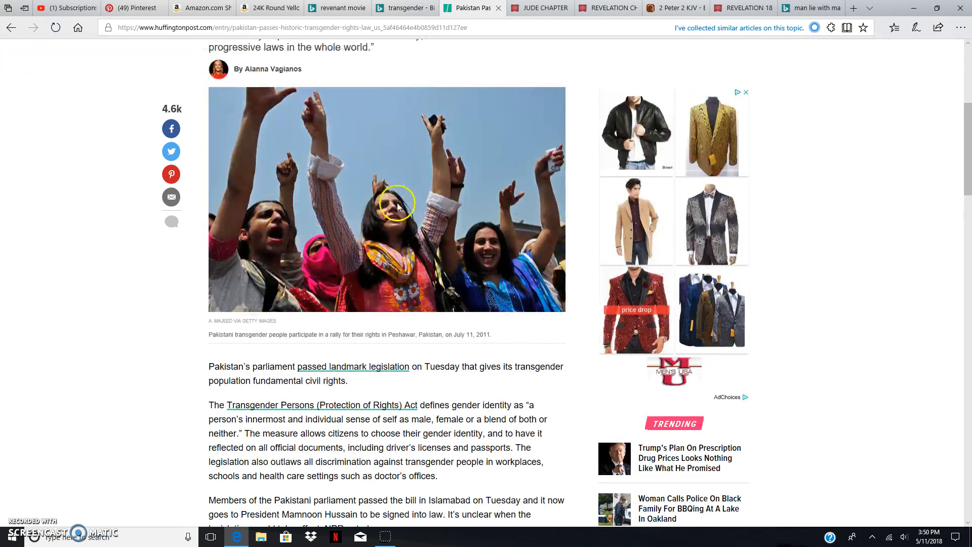
pyautogui.moveTo(452, 155)
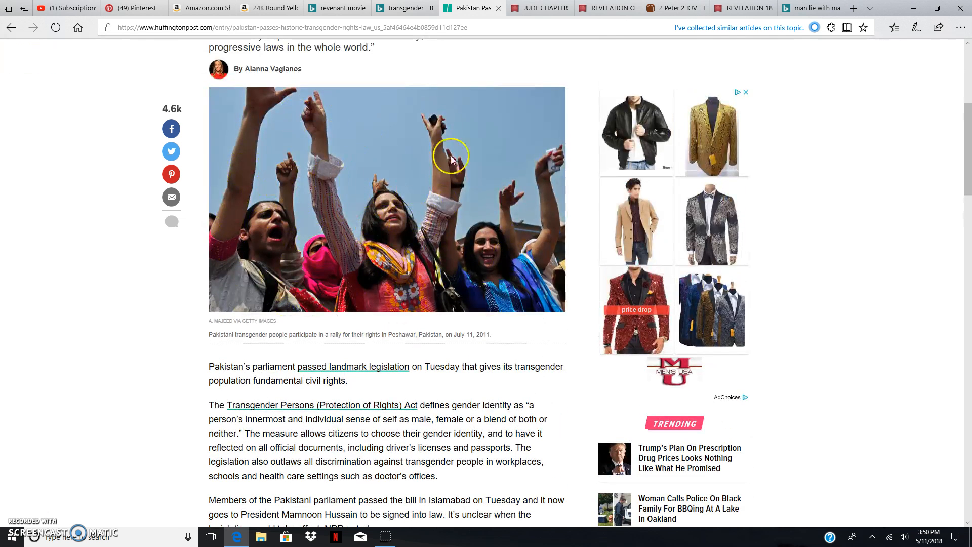
pyautogui.moveTo(557, 172)
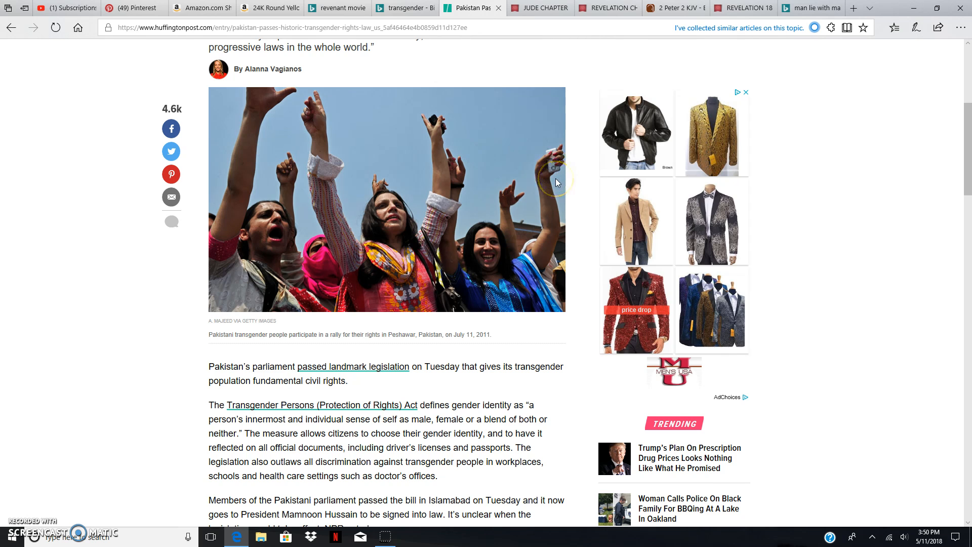
pyautogui.moveTo(404, 231)
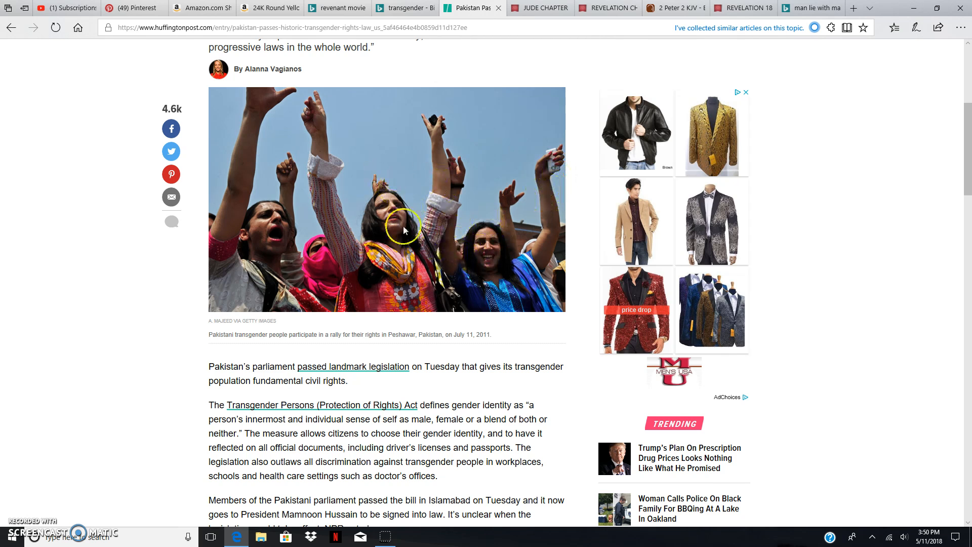
pyautogui.moveTo(344, 178)
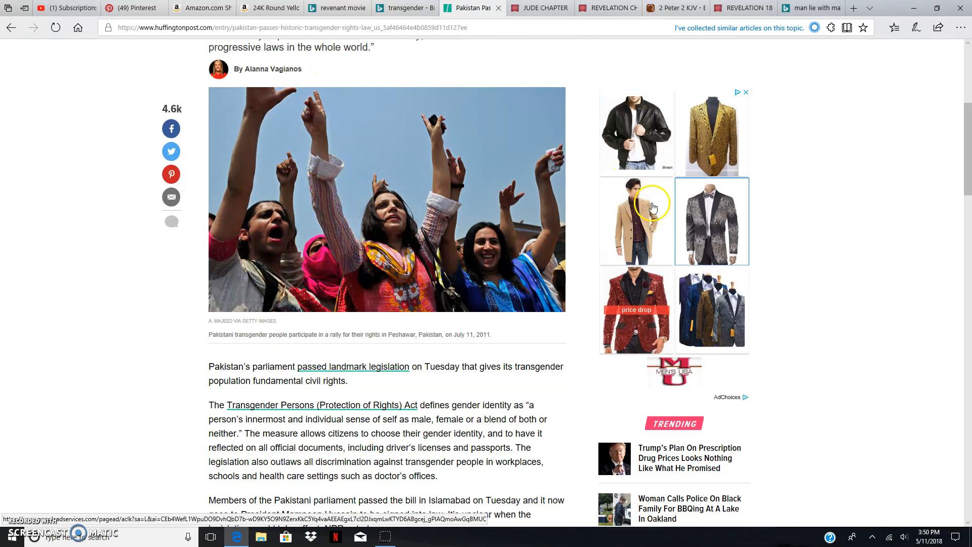
pyautogui.moveTo(781, 122)
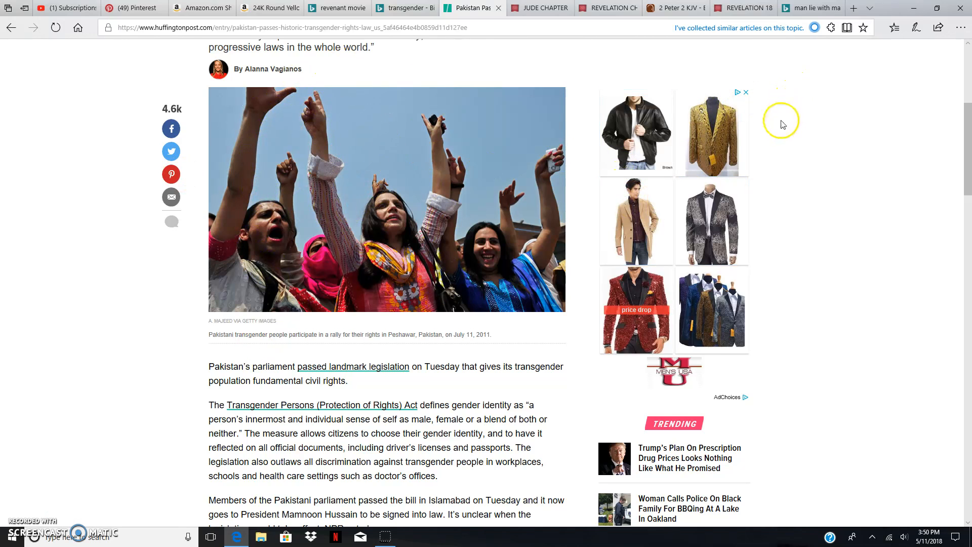
pyautogui.moveTo(435, 272)
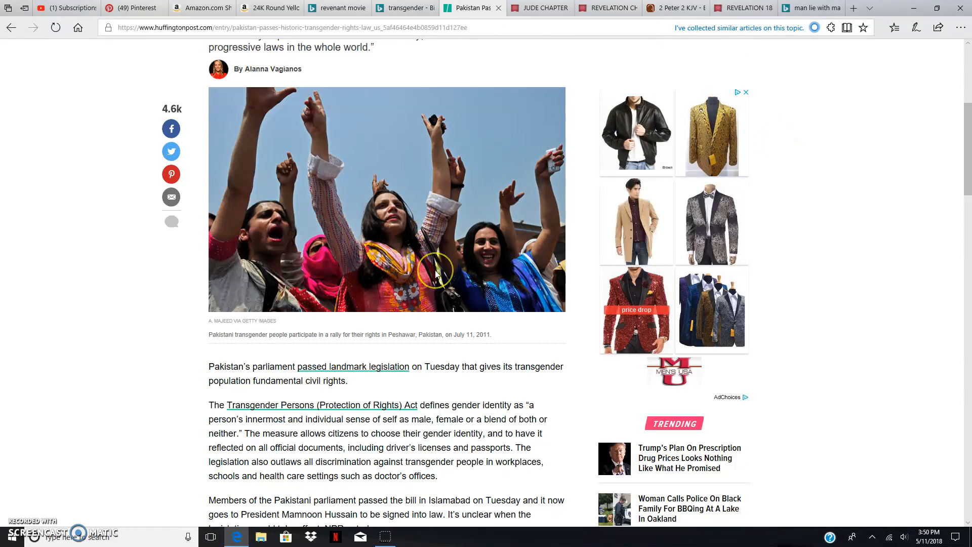
pyautogui.moveTo(444, 230)
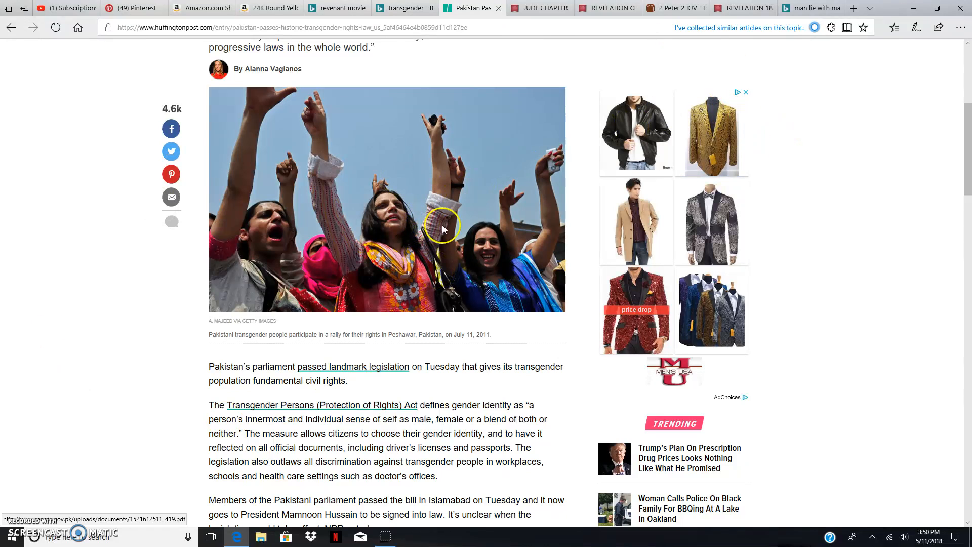
pyautogui.scroll(3)
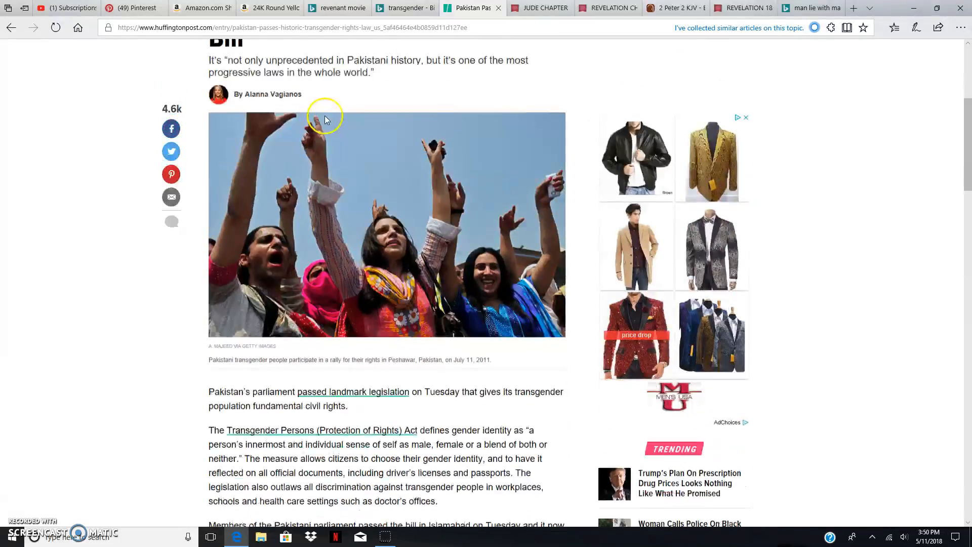
pyautogui.scroll(-3)
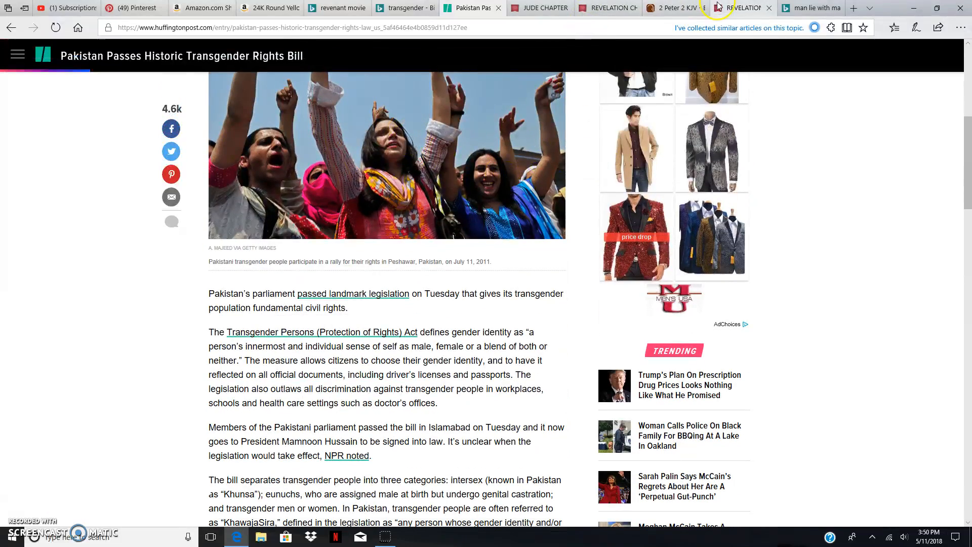
# - Bring up Revelation 18:3 with its chapter context in King James Bible Online
pyautogui.click(742, 7)
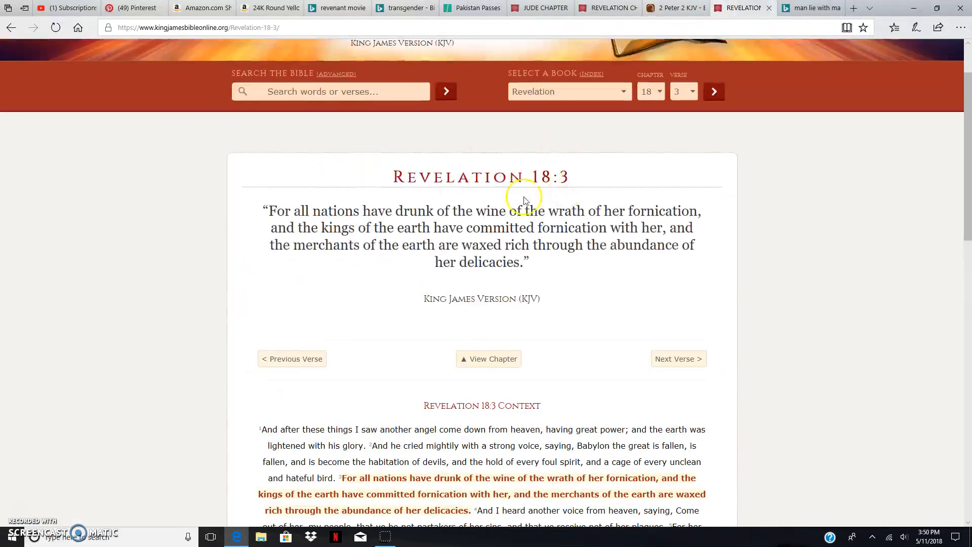
pyautogui.moveTo(286, 220)
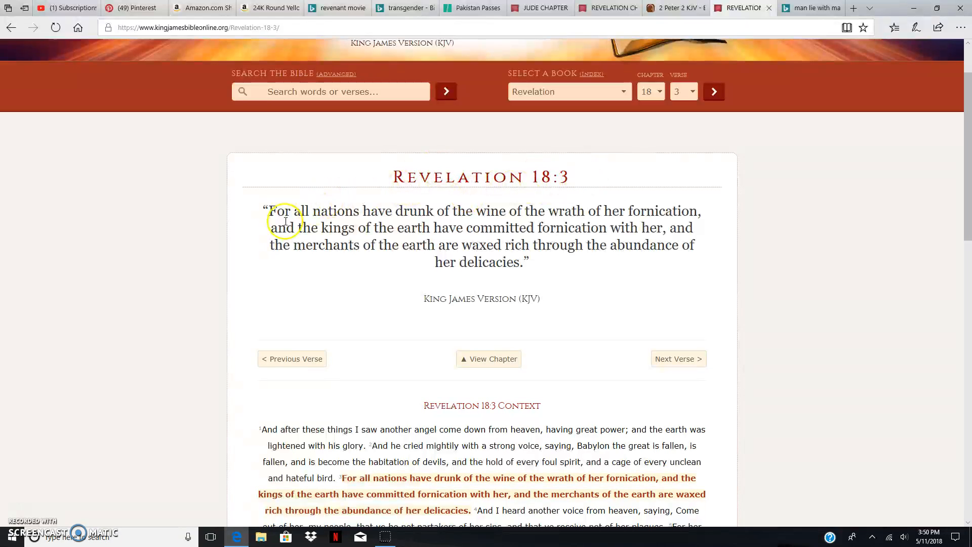
pyautogui.moveTo(508, 217)
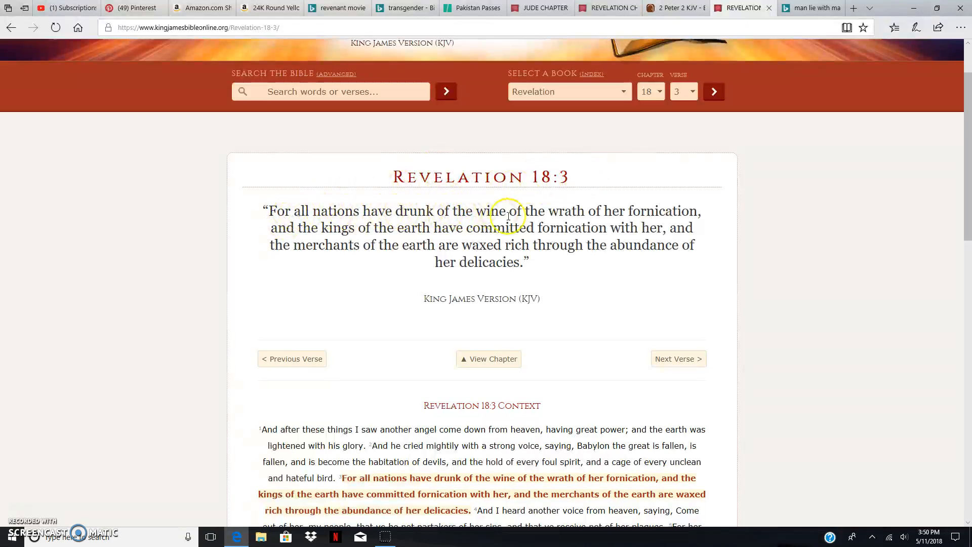
pyautogui.moveTo(321, 242)
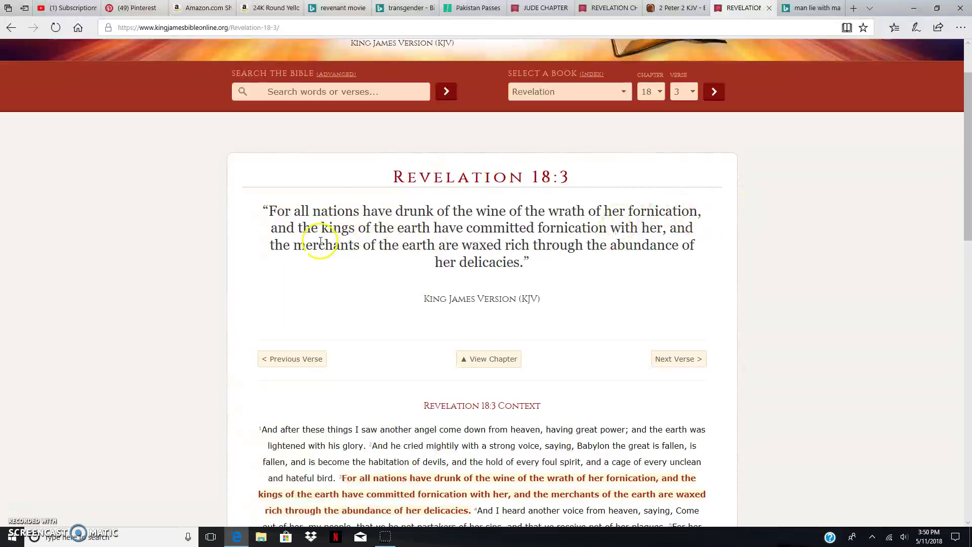
pyautogui.moveTo(508, 213)
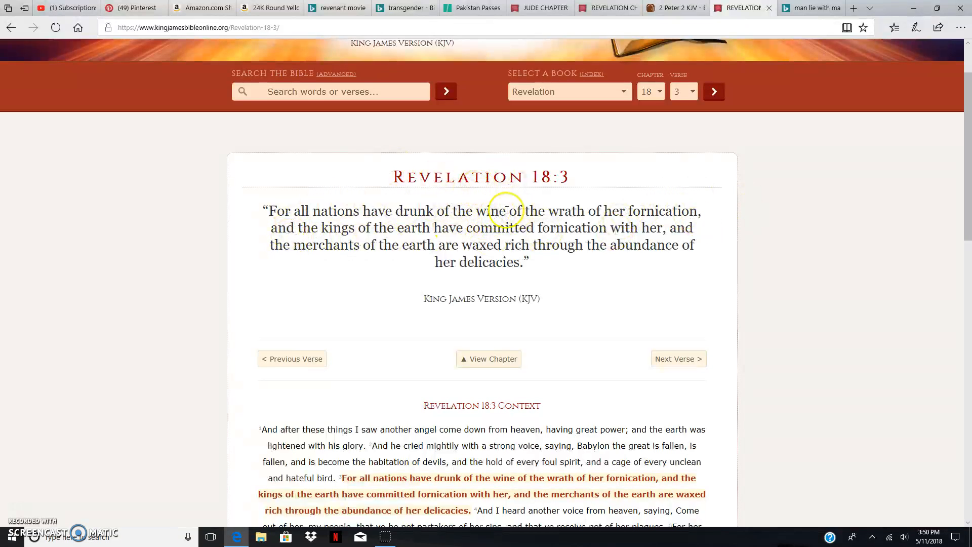
pyautogui.moveTo(494, 222)
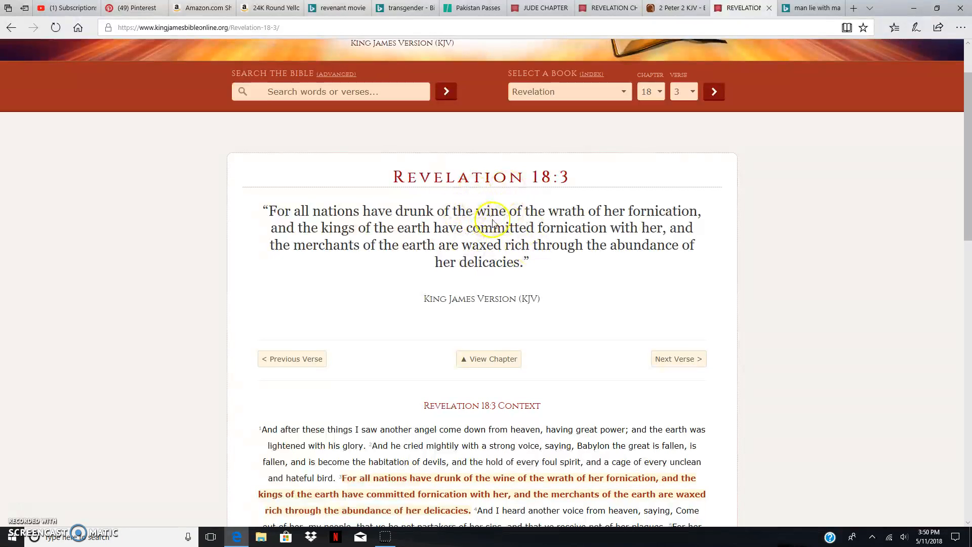
pyautogui.moveTo(465, 242)
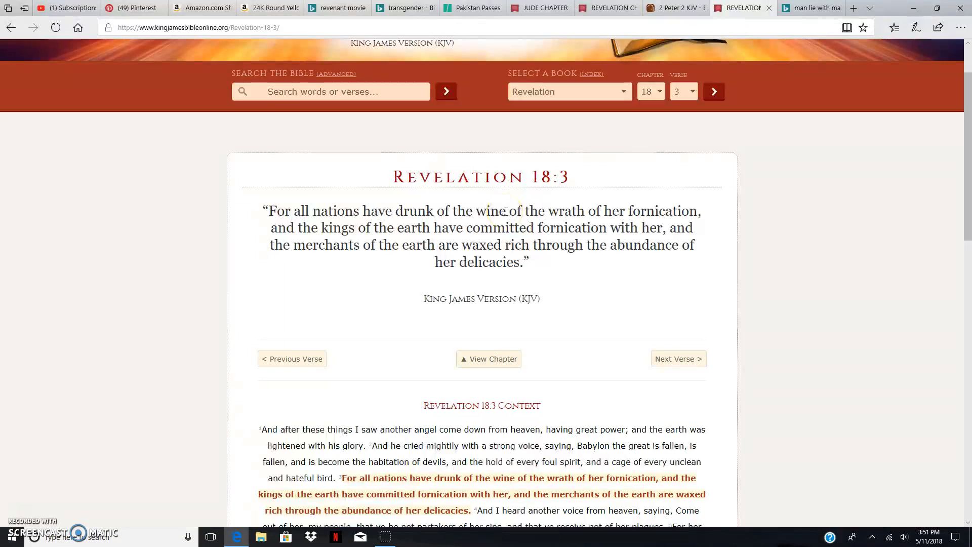
pyautogui.moveTo(637, 211)
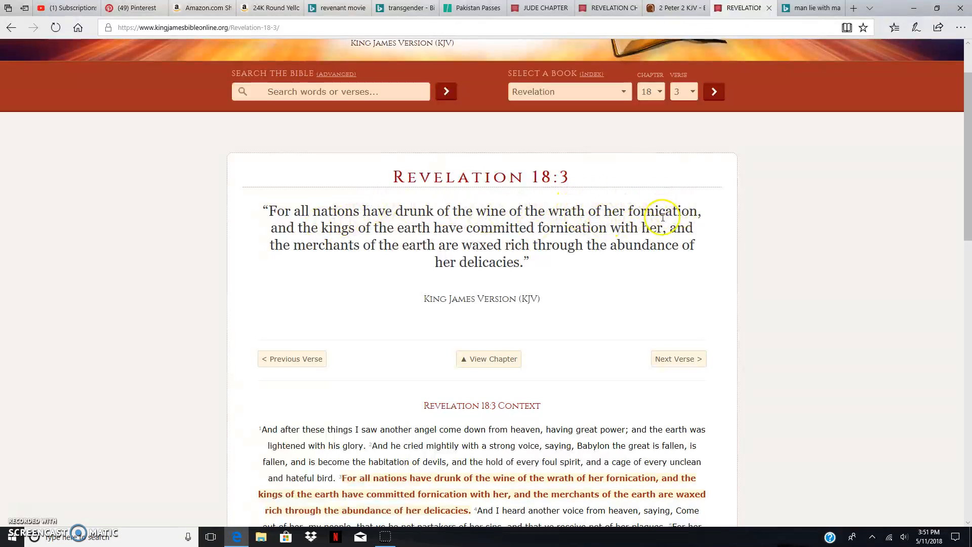
pyautogui.moveTo(317, 229)
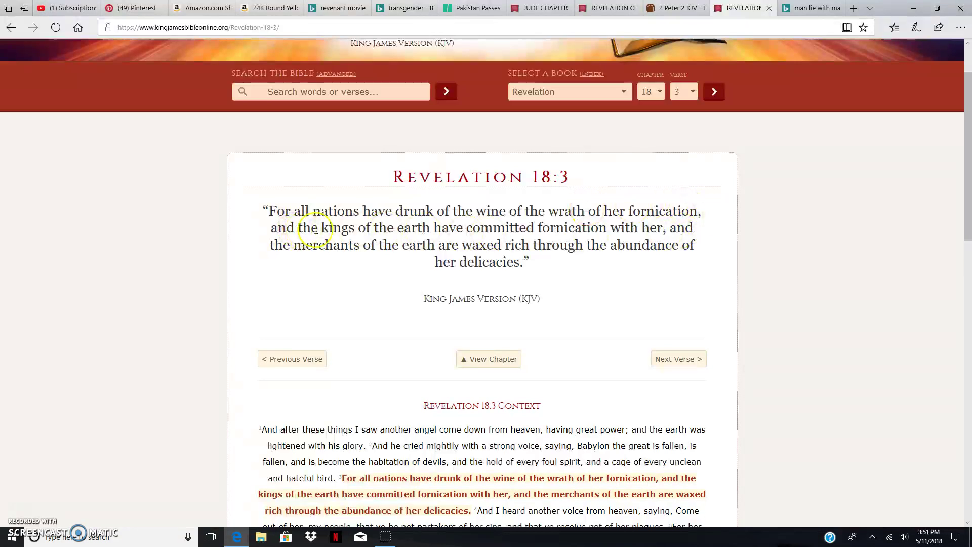
pyautogui.moveTo(657, 230)
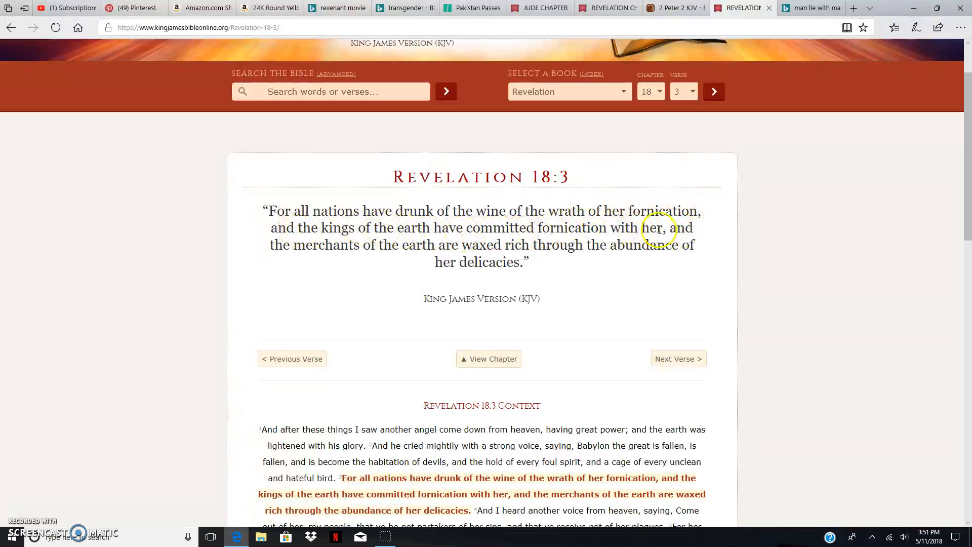
pyautogui.moveTo(520, 220)
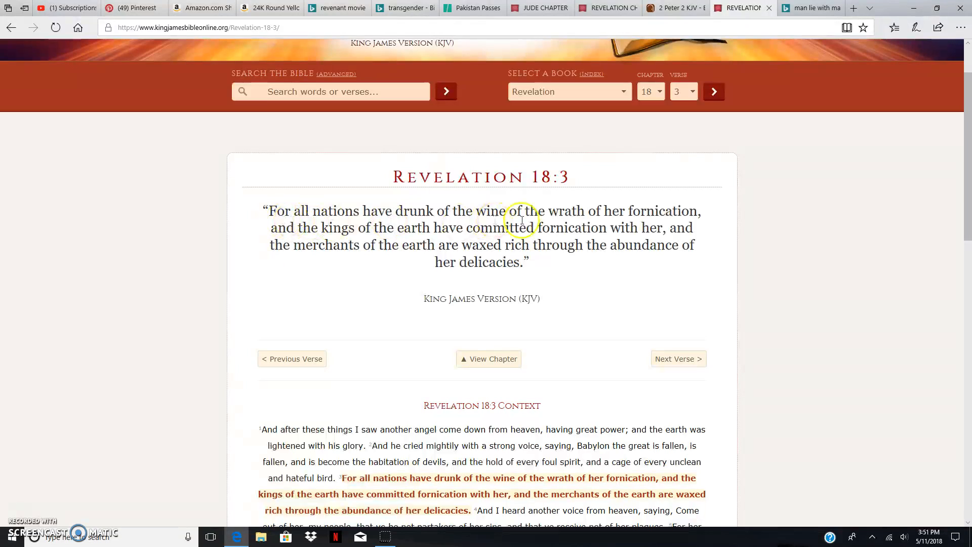
pyautogui.moveTo(476, 169)
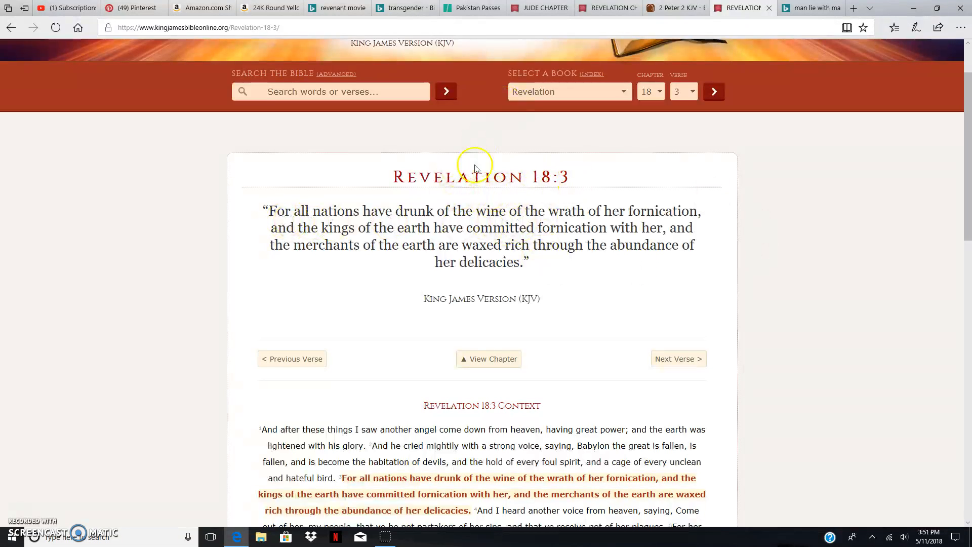
pyautogui.moveTo(496, 194)
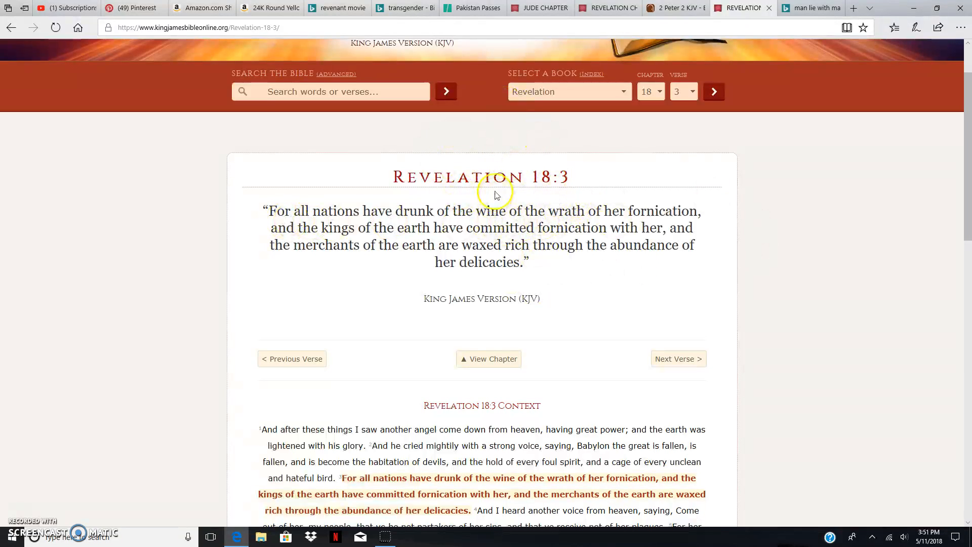
pyautogui.moveTo(432, 222)
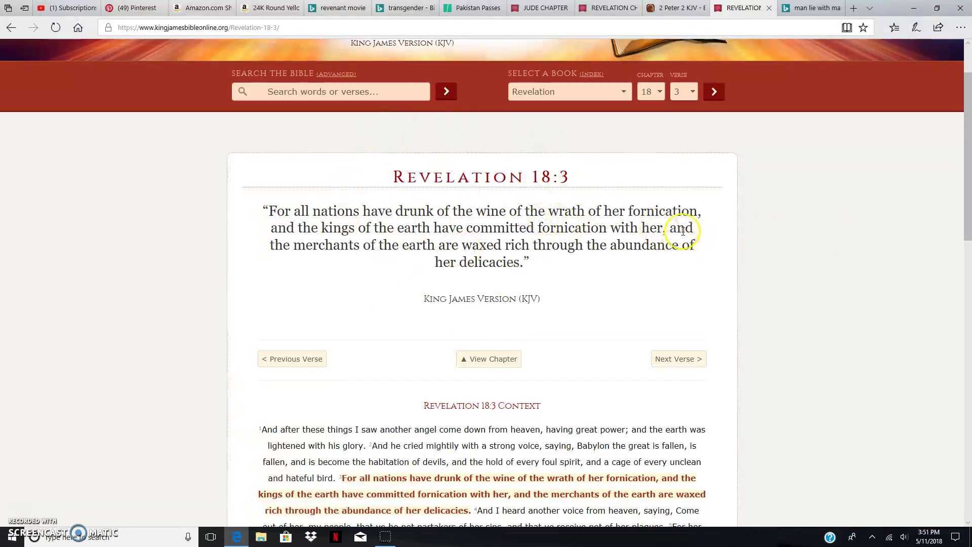
pyautogui.moveTo(477, 254)
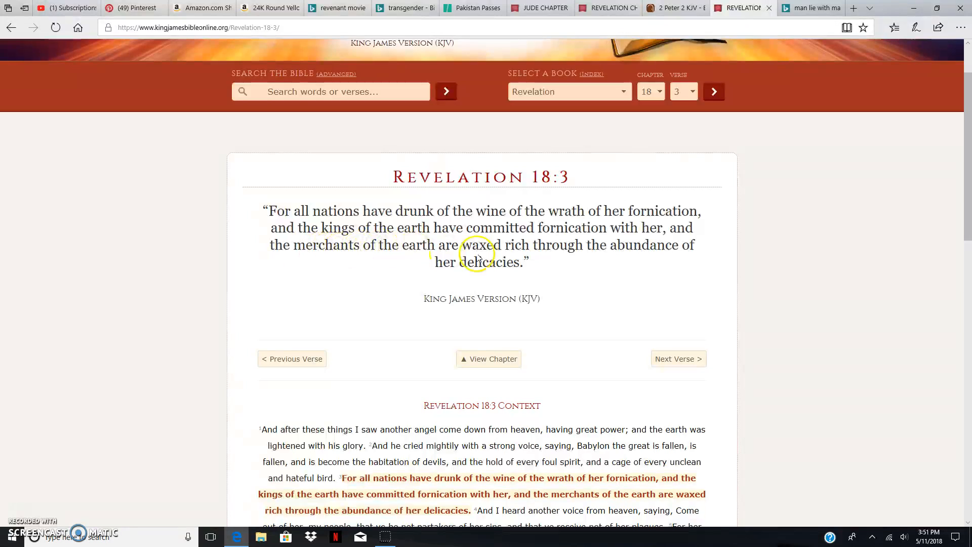
pyautogui.moveTo(649, 255)
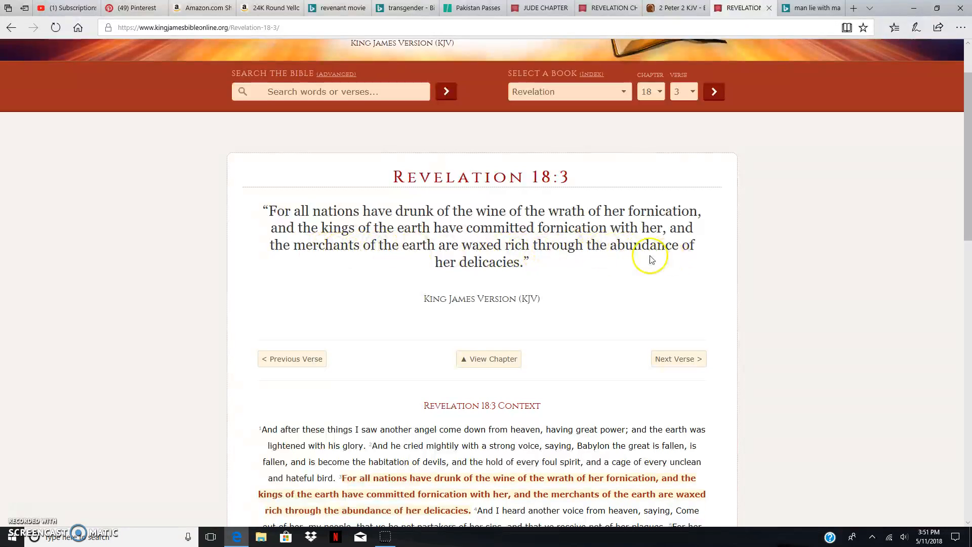
pyautogui.moveTo(582, 57)
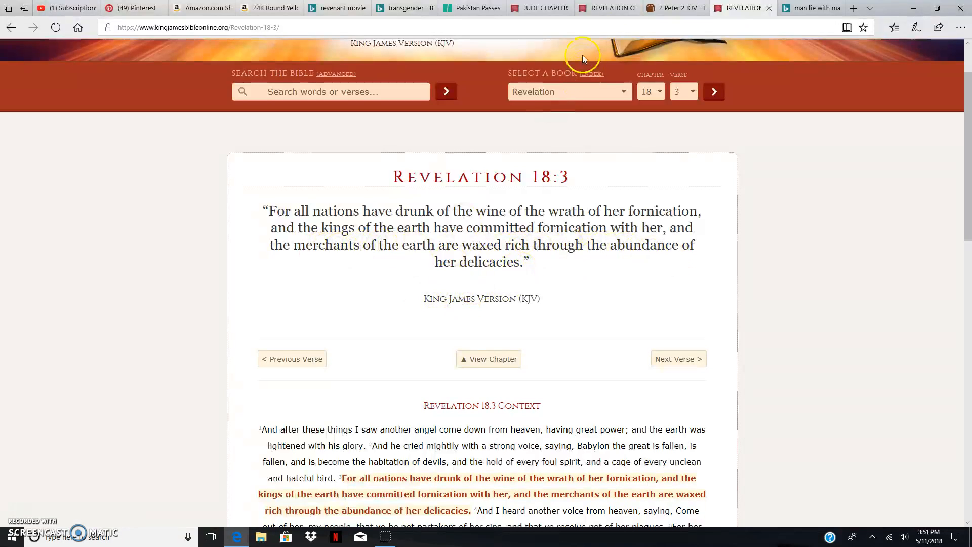
pyautogui.moveTo(769, 7)
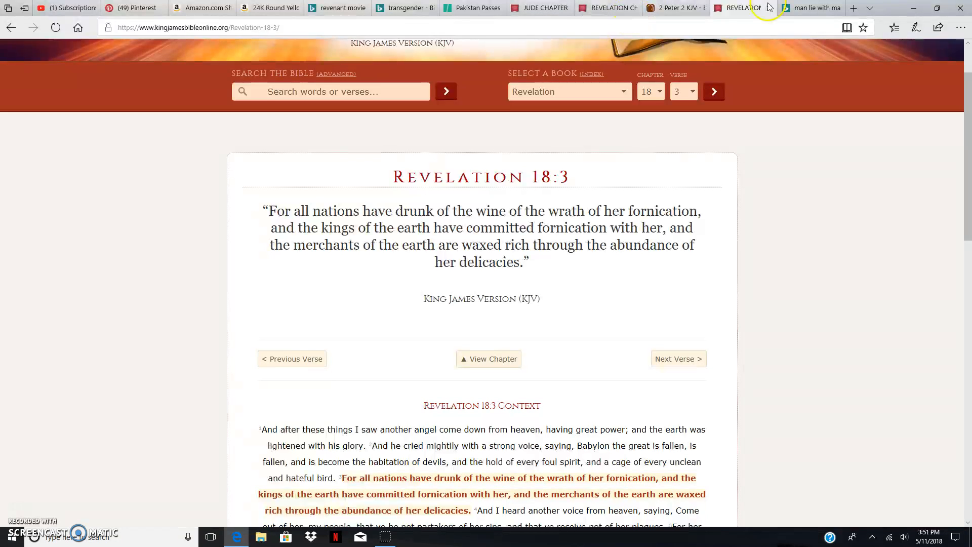
# - Flip between Revelation 18:3 and the HuffPost article, then read to the parliament vote and three categories
pyautogui.click(469, 8)
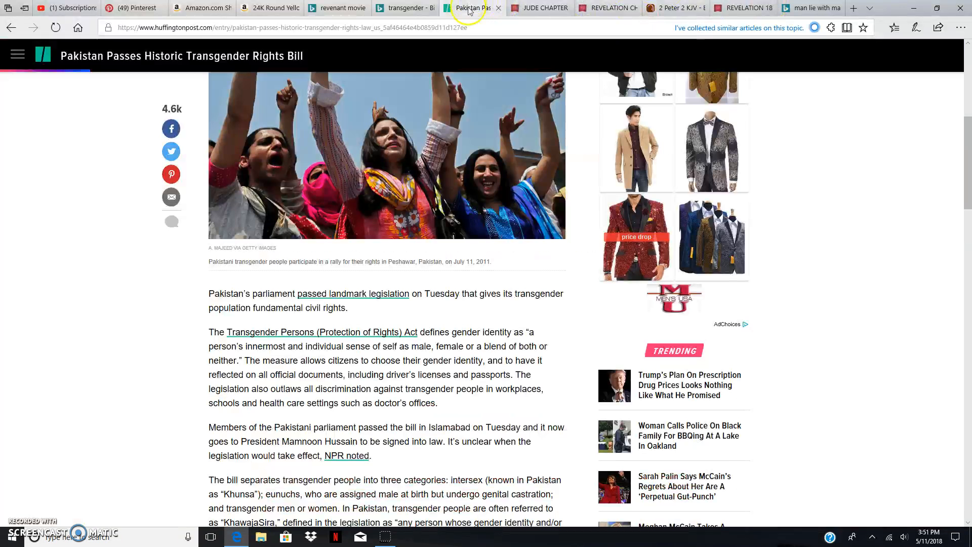
pyautogui.scroll(3)
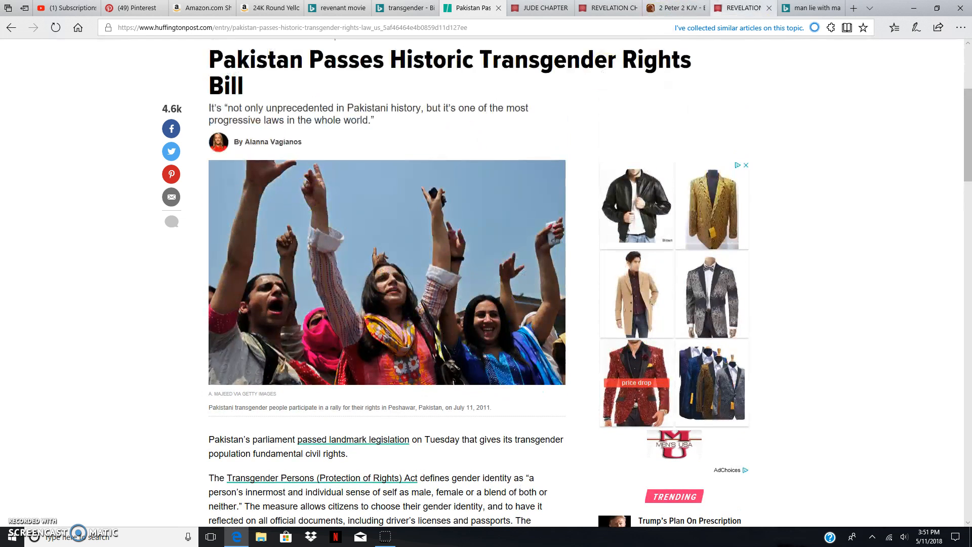
pyautogui.click(739, 7)
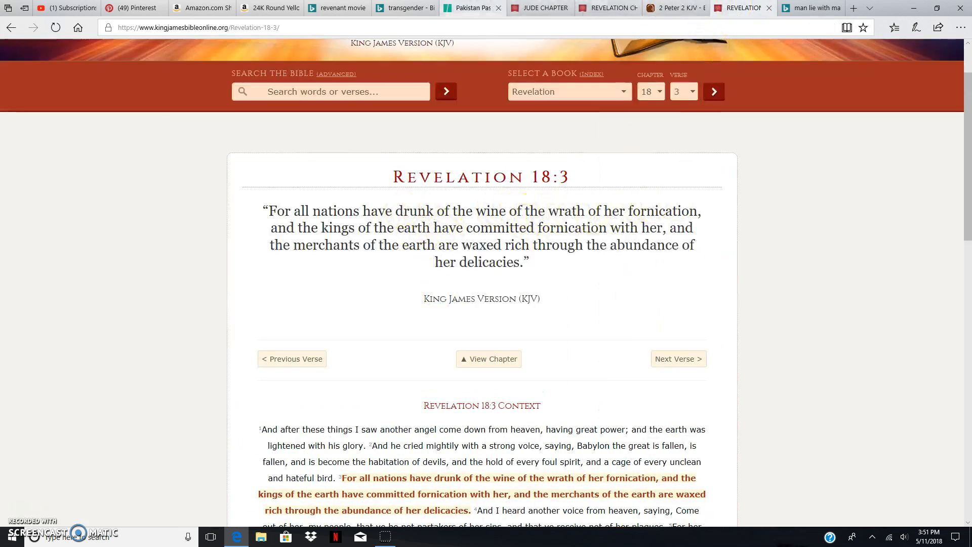
pyautogui.click(468, 7)
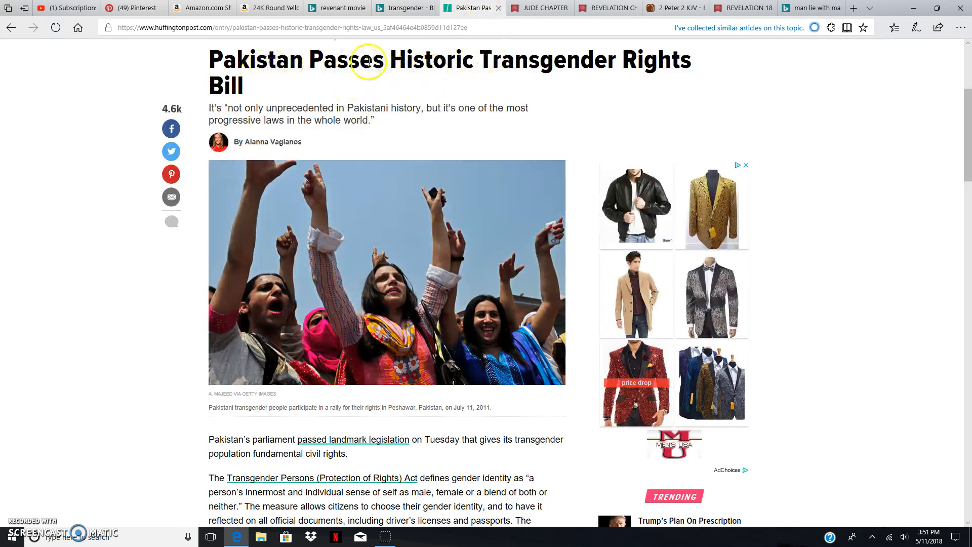
pyautogui.moveTo(558, 62)
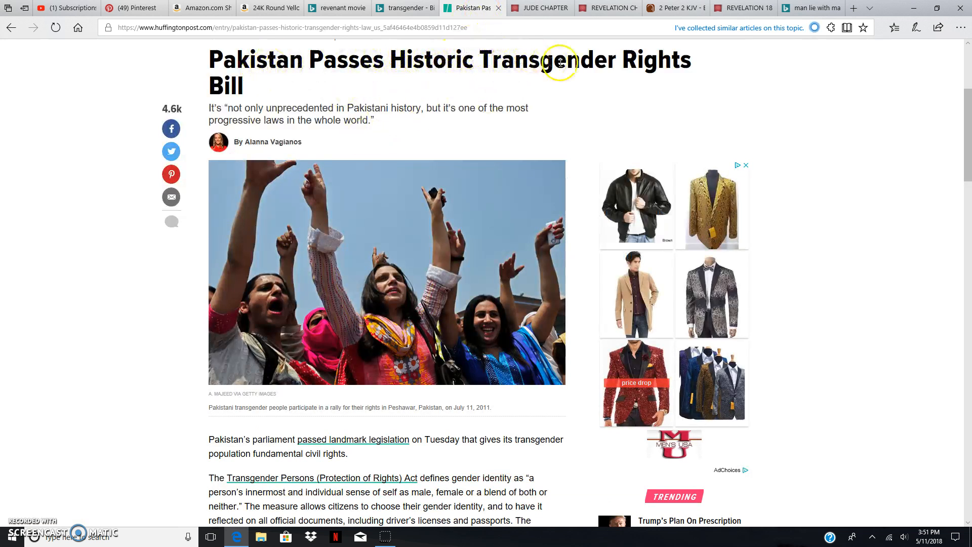
pyautogui.moveTo(649, 62)
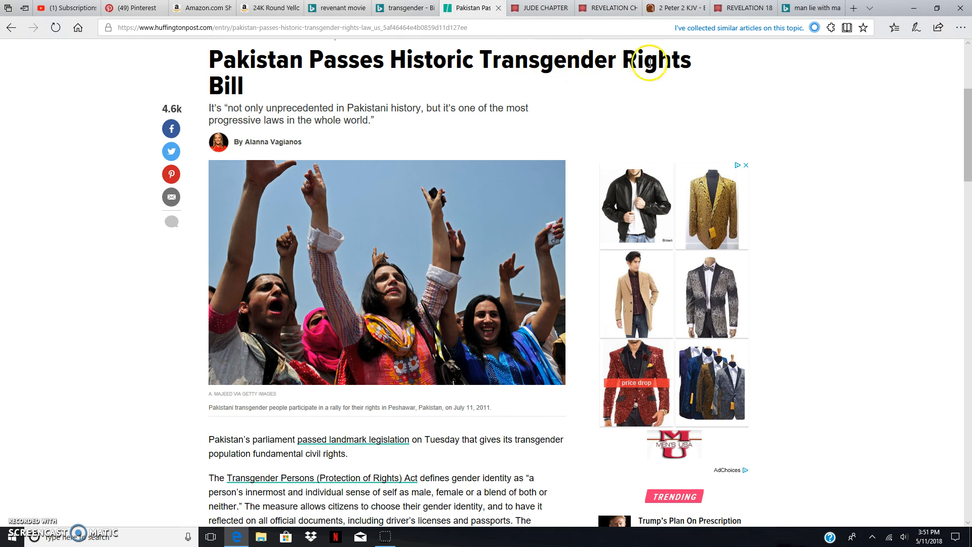
pyautogui.moveTo(247, 54)
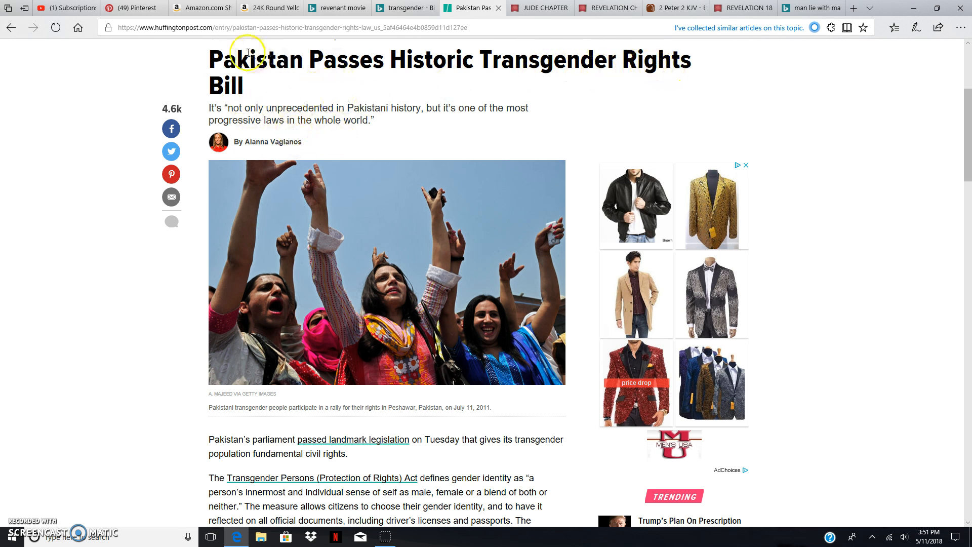
pyautogui.scroll(-3)
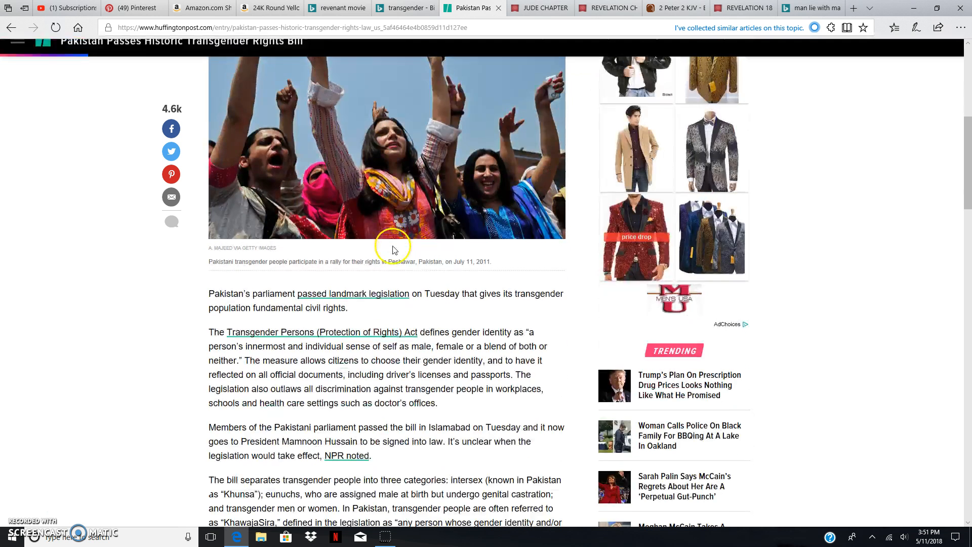
pyautogui.scroll(-3)
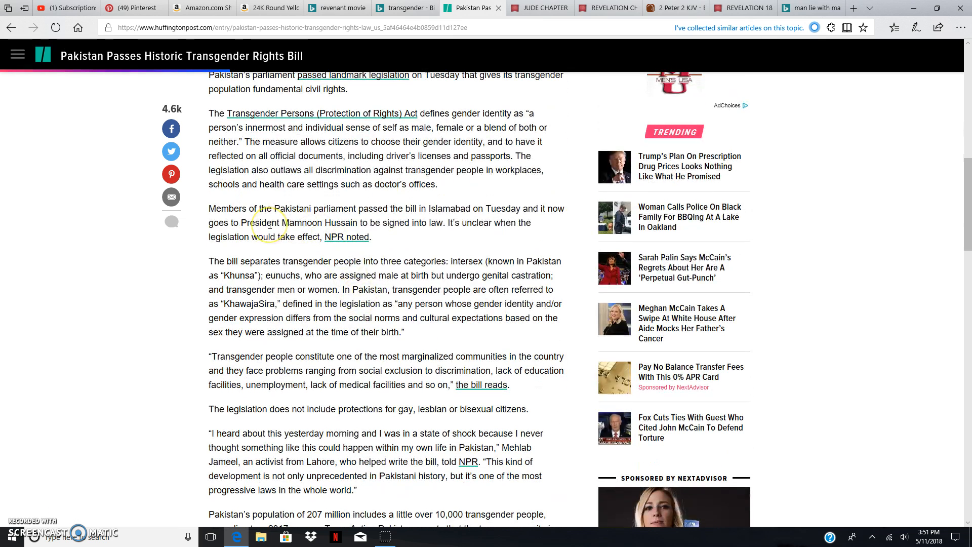
pyautogui.moveTo(429, 219)
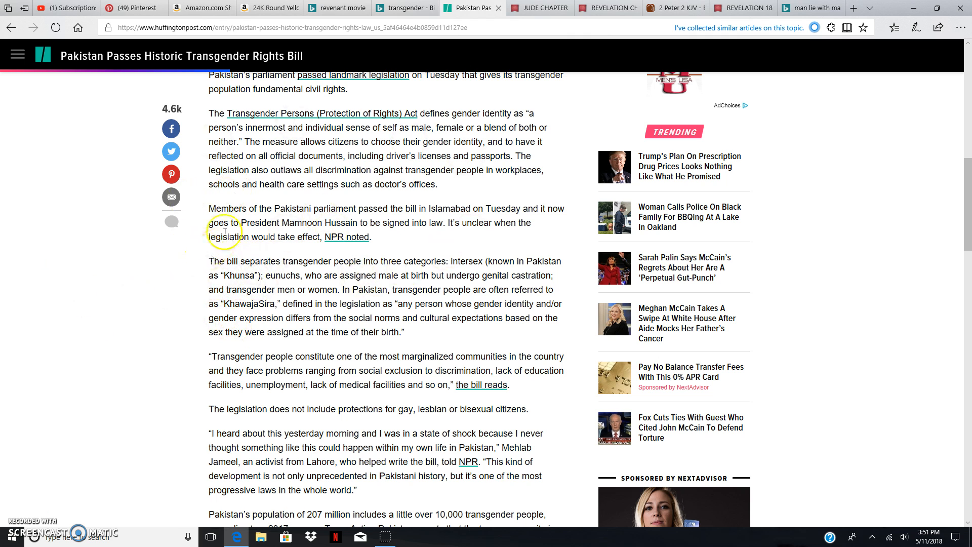
pyautogui.moveTo(308, 219)
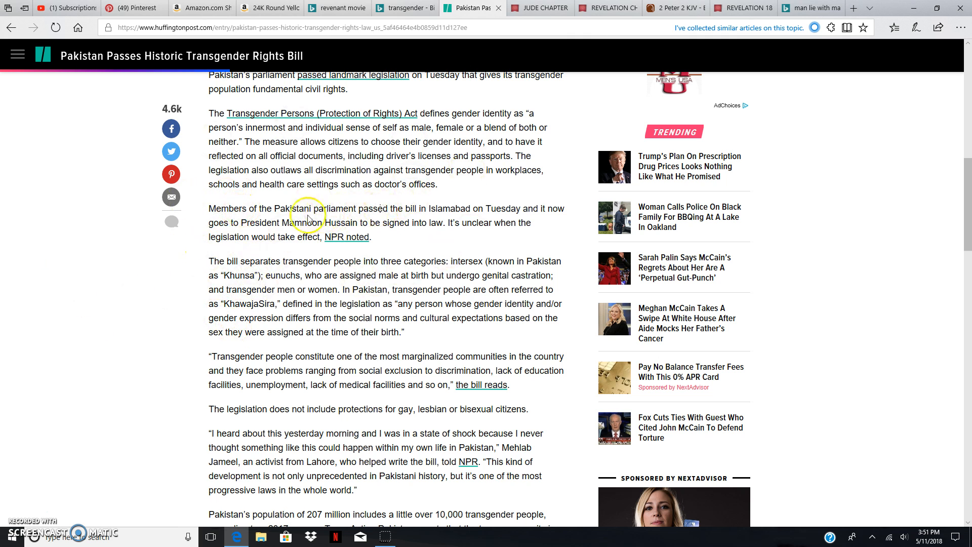
pyautogui.moveTo(435, 198)
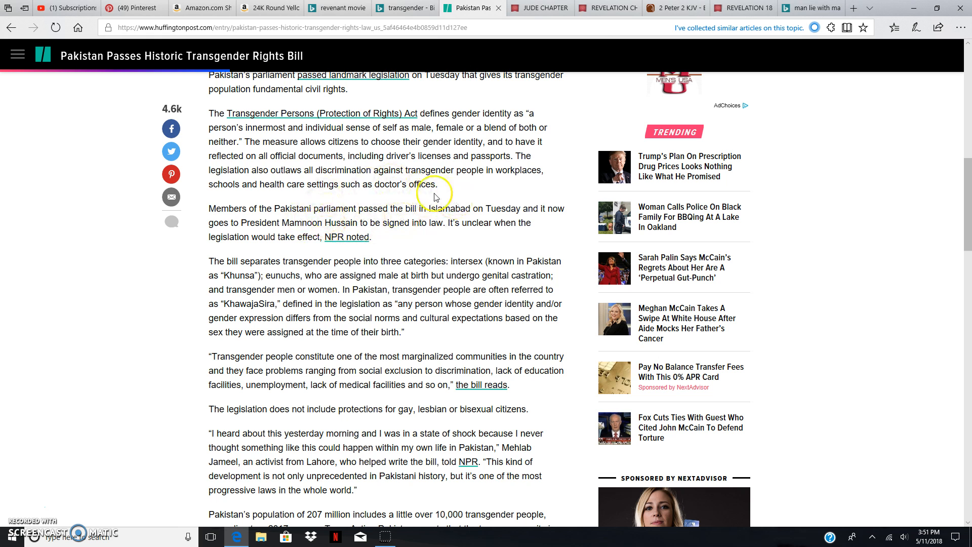
pyautogui.moveTo(469, 218)
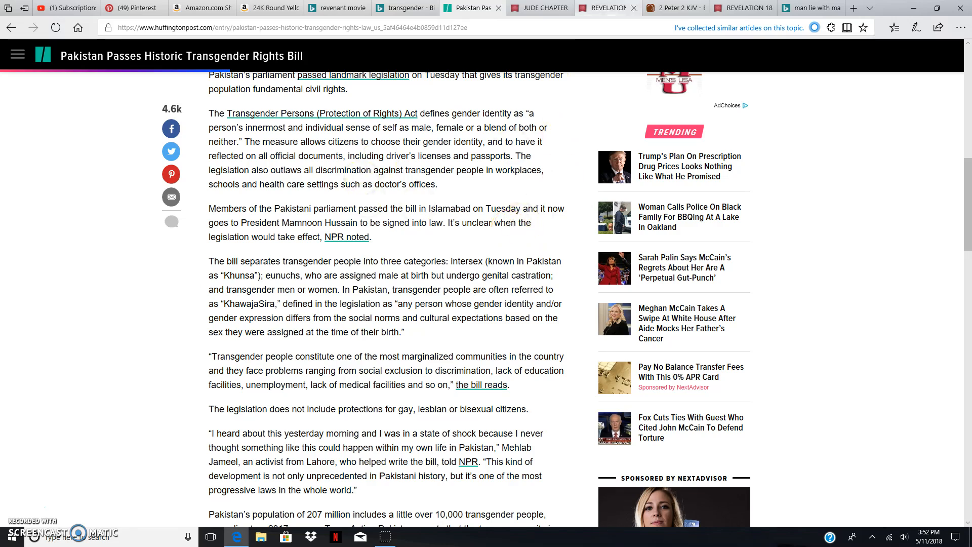
# - Read 2 Peter 2 KJV on BibleGateway down to verses 6–15 on Sodom, Gomorrha and righteous Lot
pyautogui.click(672, 8)
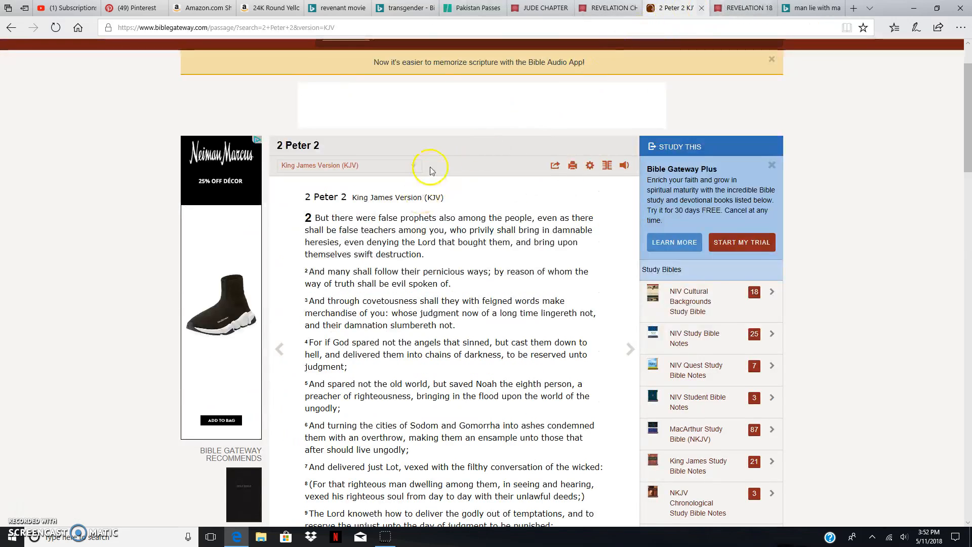
pyautogui.moveTo(400, 206)
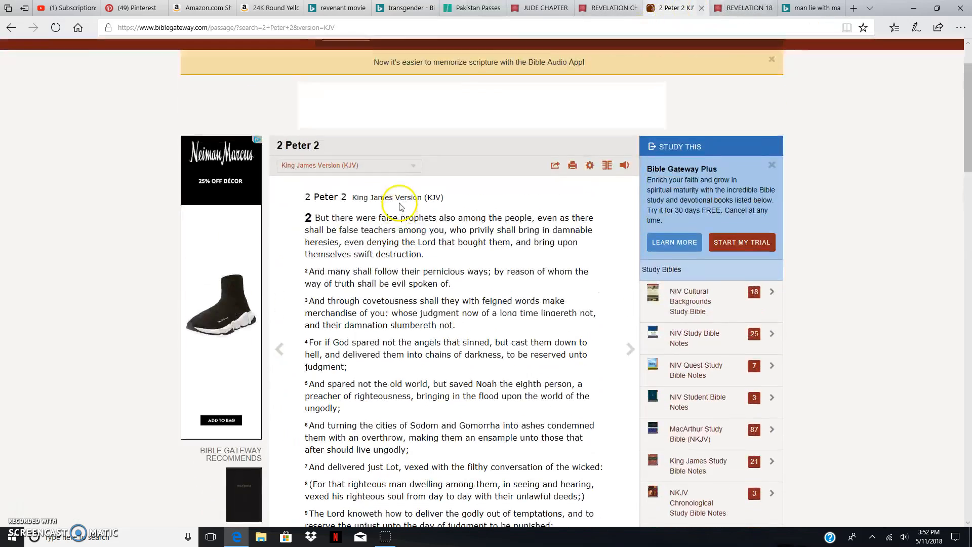
pyautogui.scroll(-3)
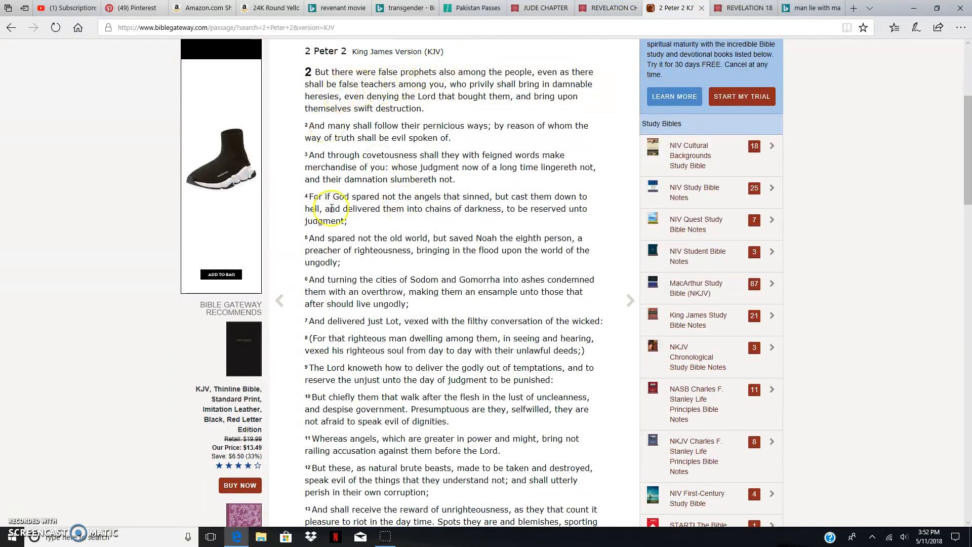
pyautogui.moveTo(427, 11)
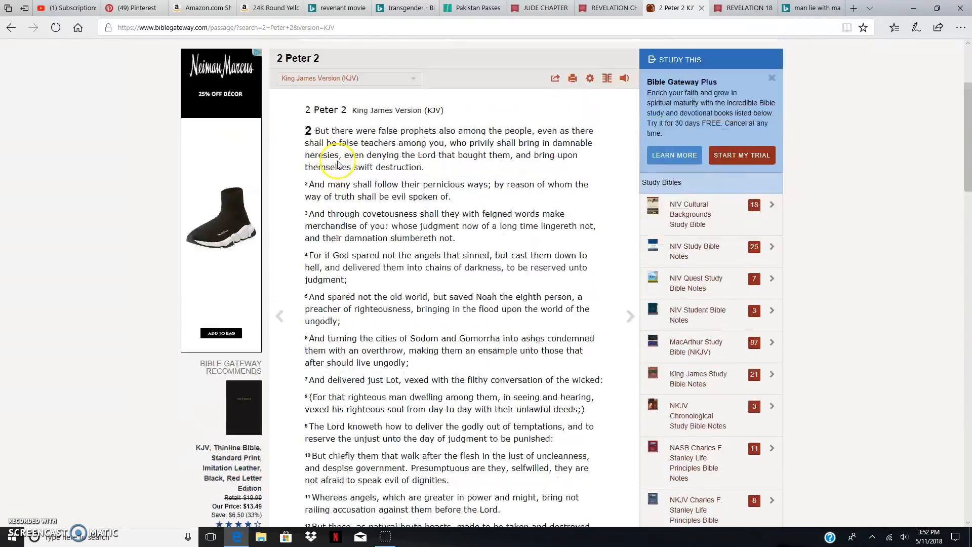
pyautogui.scroll(-3)
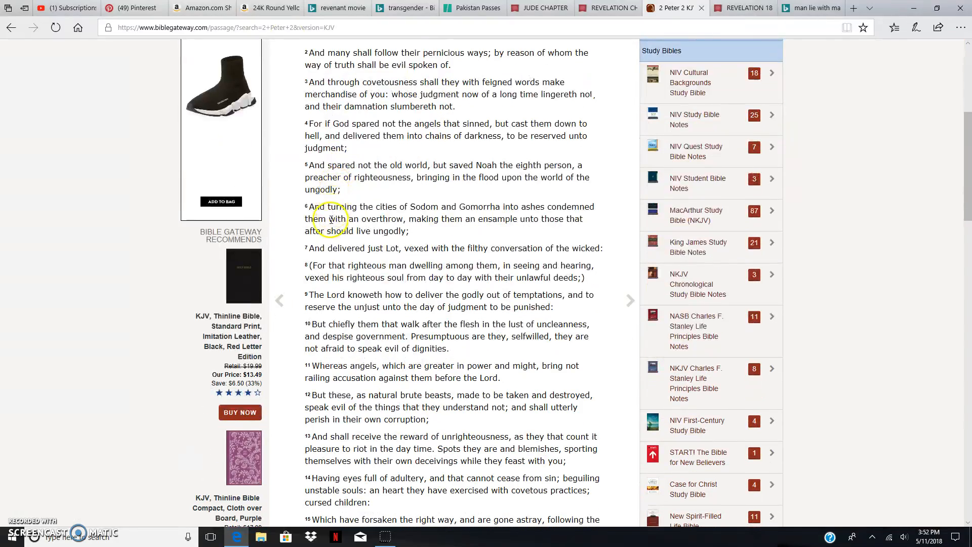
pyautogui.scroll(-3)
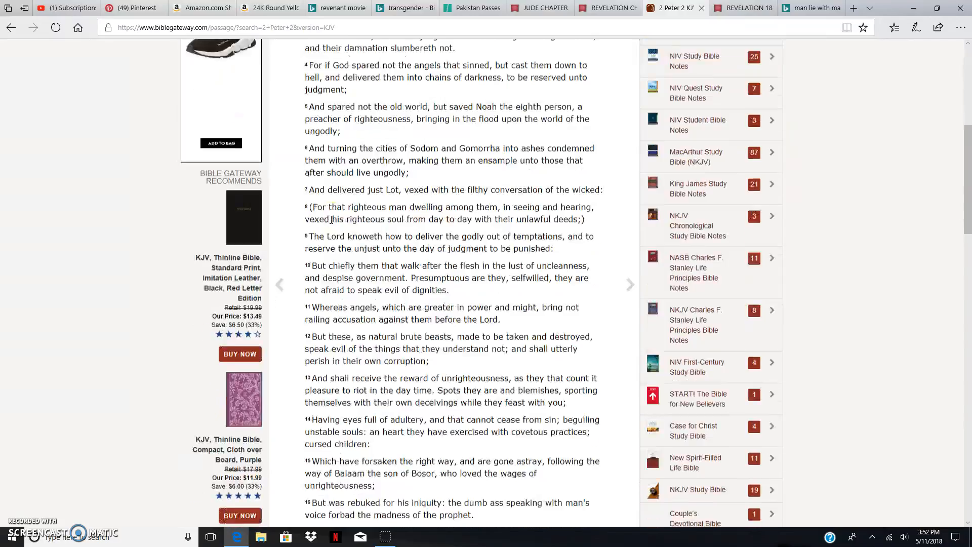
pyautogui.scroll(3)
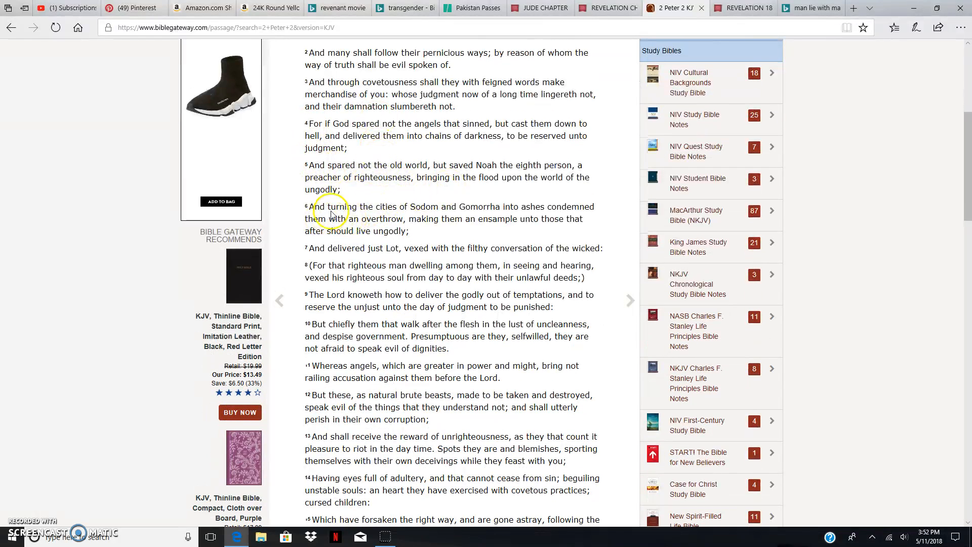
pyautogui.moveTo(499, 207)
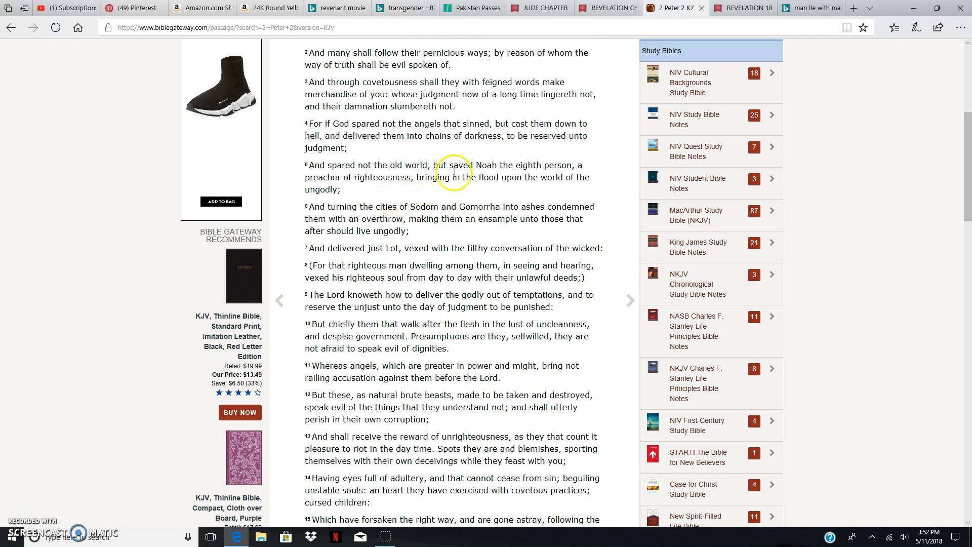
pyautogui.moveTo(385, 200)
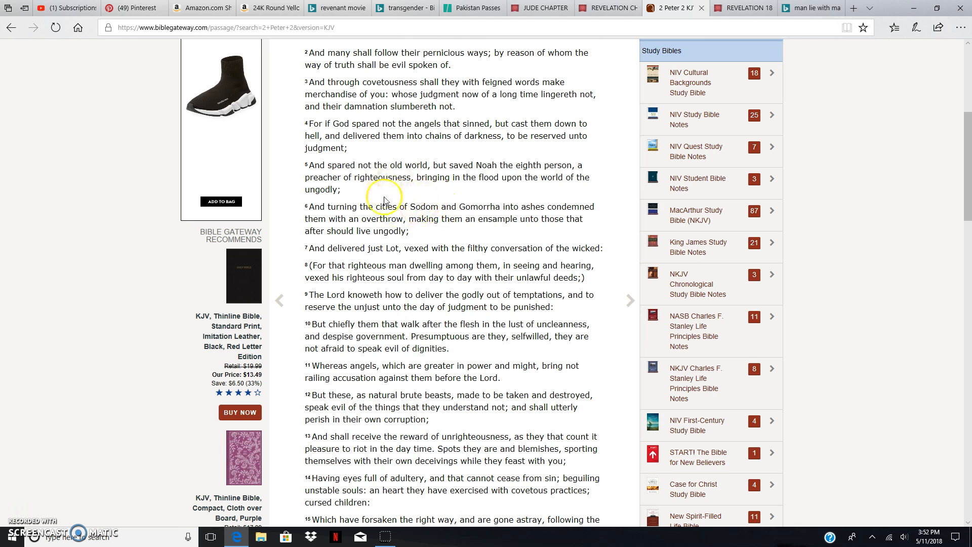
pyautogui.moveTo(420, 186)
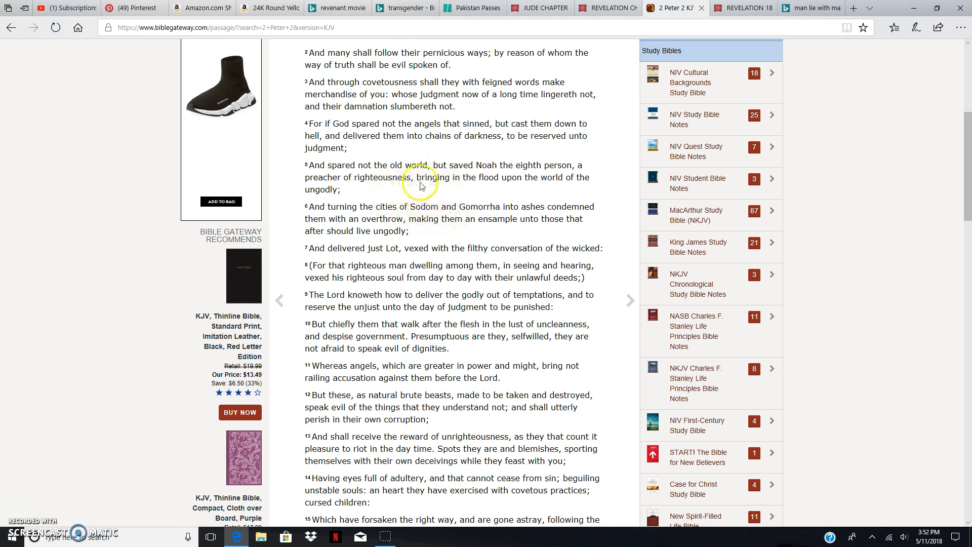
pyautogui.moveTo(458, 191)
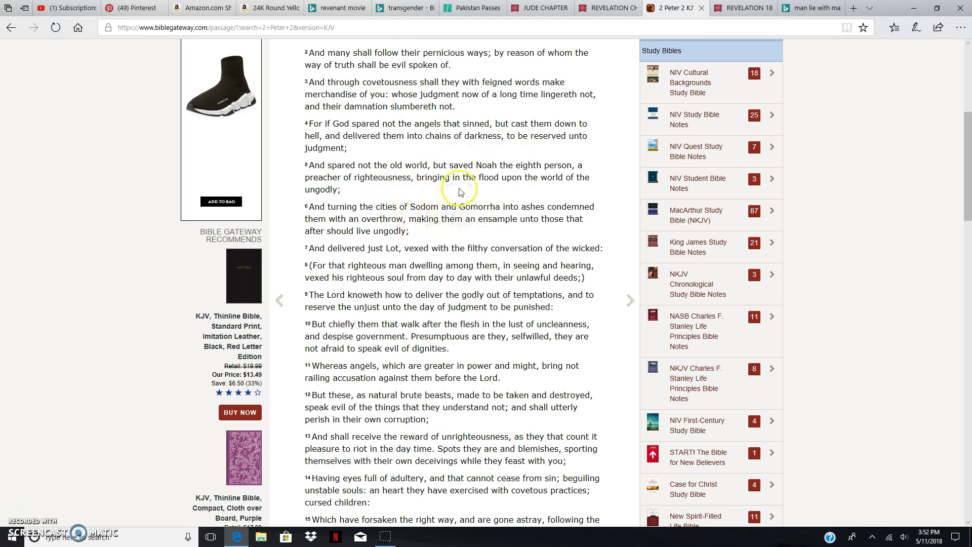
pyautogui.moveTo(411, 161)
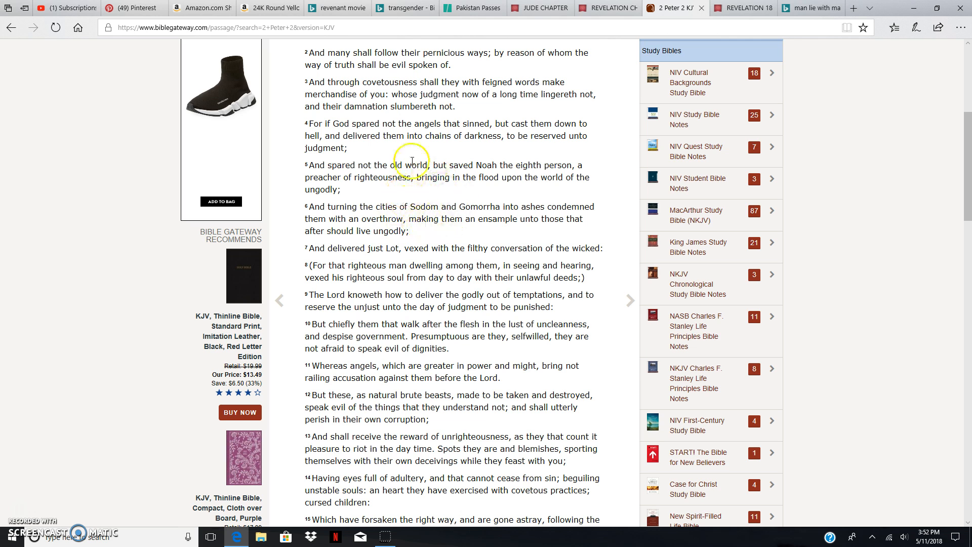
pyautogui.moveTo(439, 139)
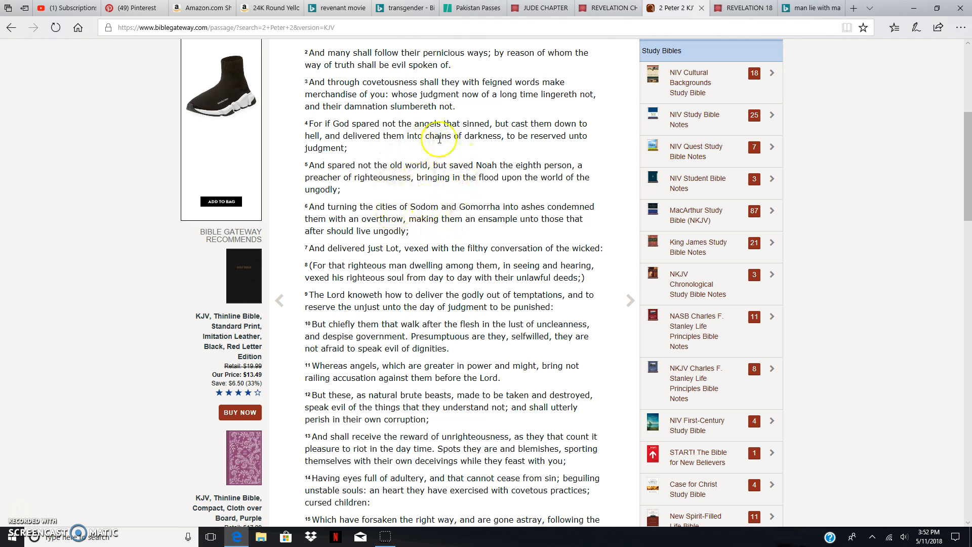
pyautogui.moveTo(480, 199)
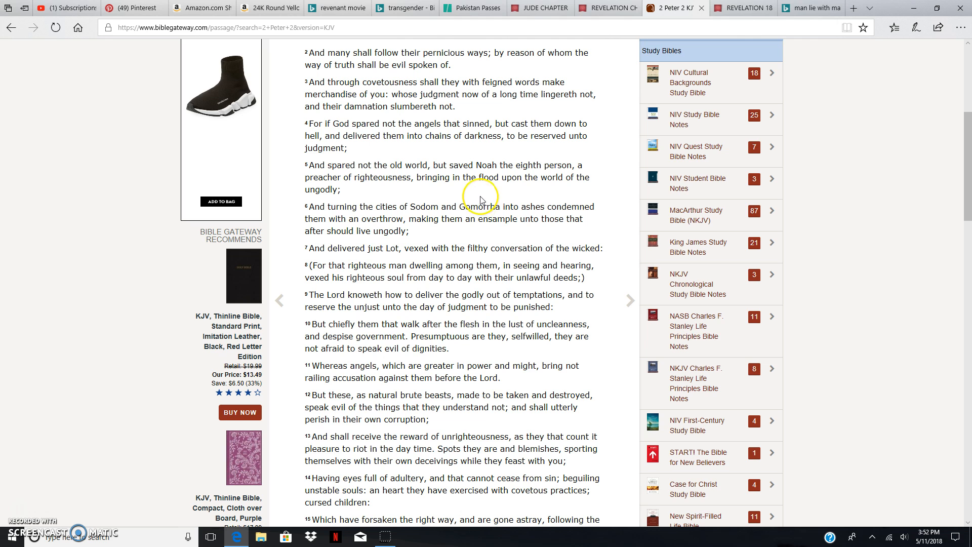
pyautogui.moveTo(404, 242)
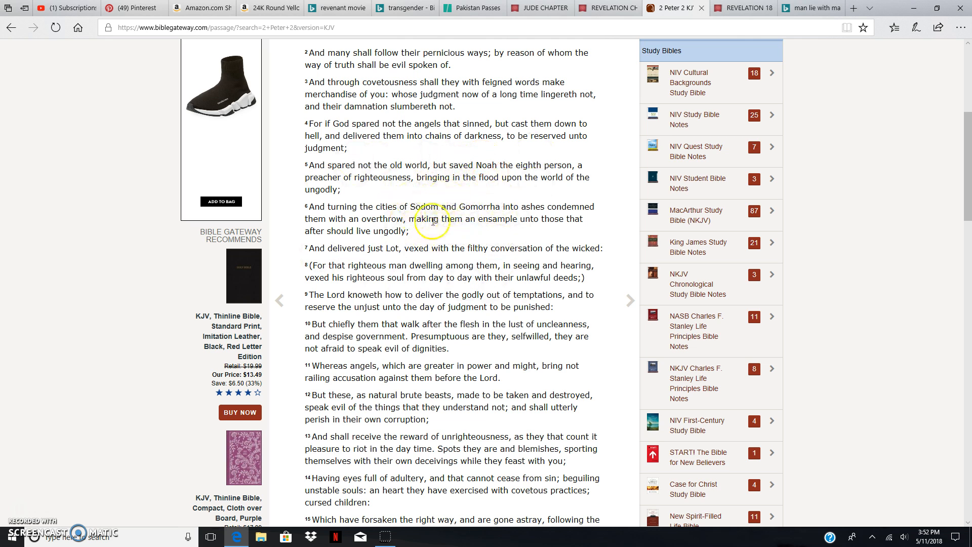
pyautogui.moveTo(488, 210)
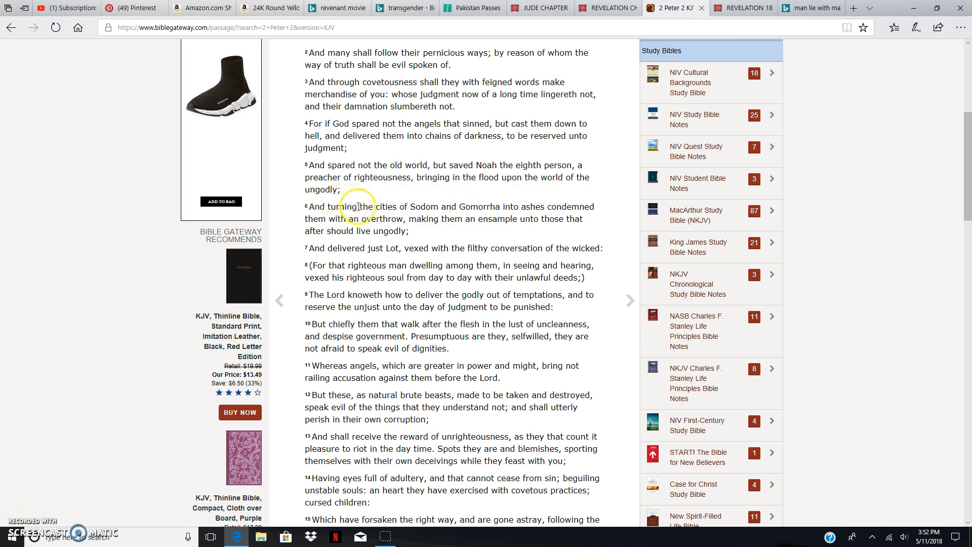
pyautogui.moveTo(530, 206)
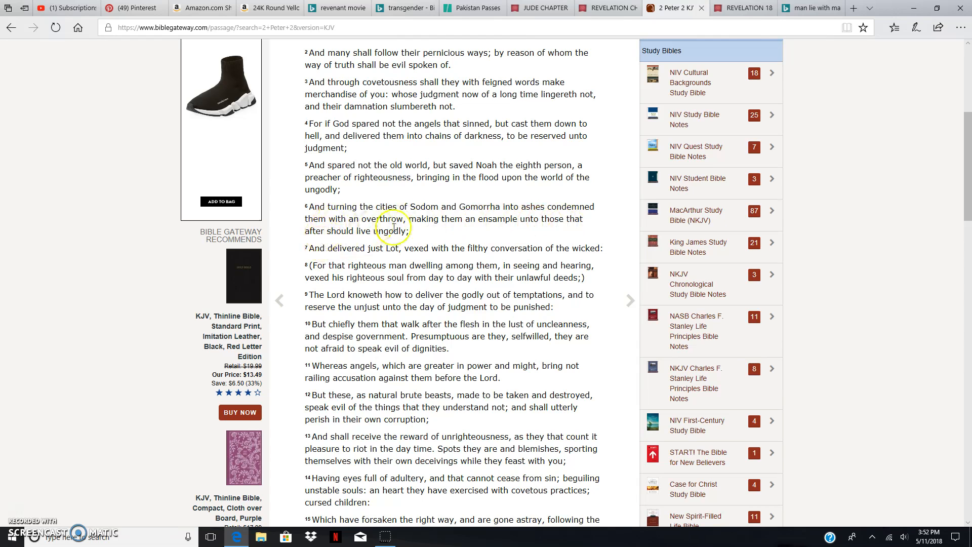
pyautogui.moveTo(473, 19)
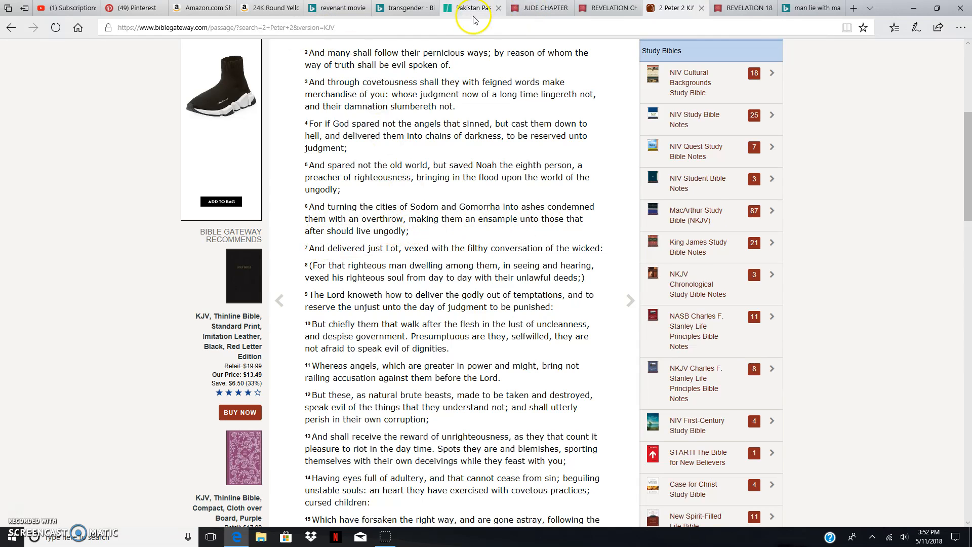
# - Make another pass down and back up through the HuffPost Pakistan transgender rights article
pyautogui.click(470, 8)
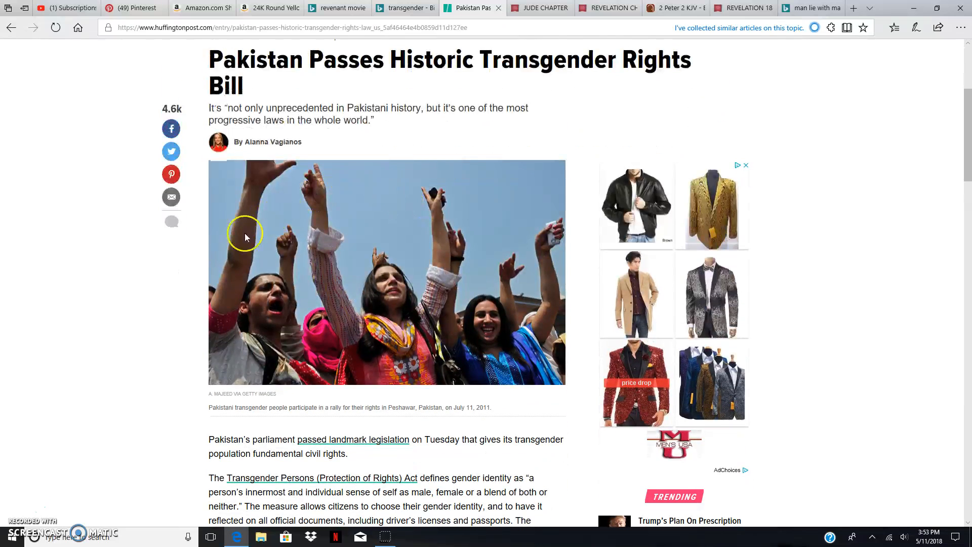
pyautogui.moveTo(468, 343)
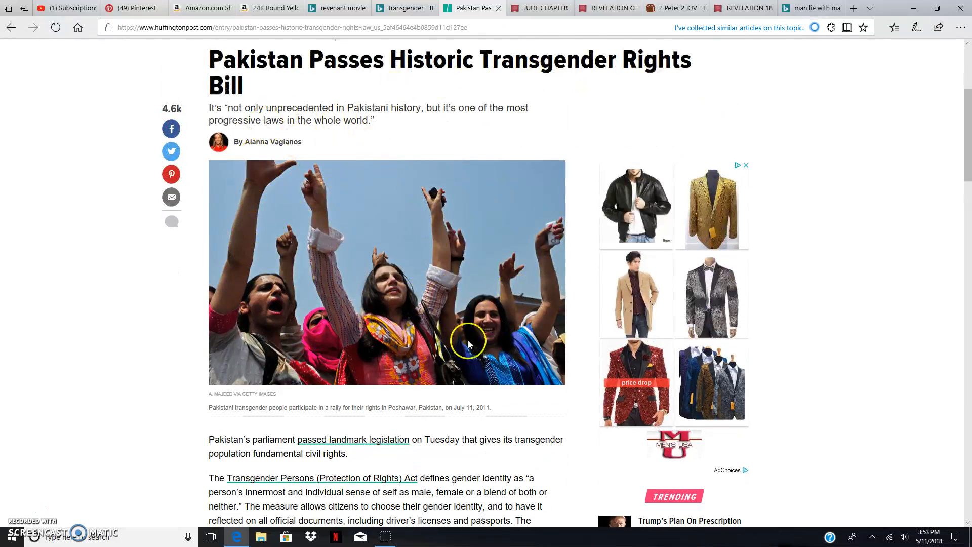
pyautogui.moveTo(483, 292)
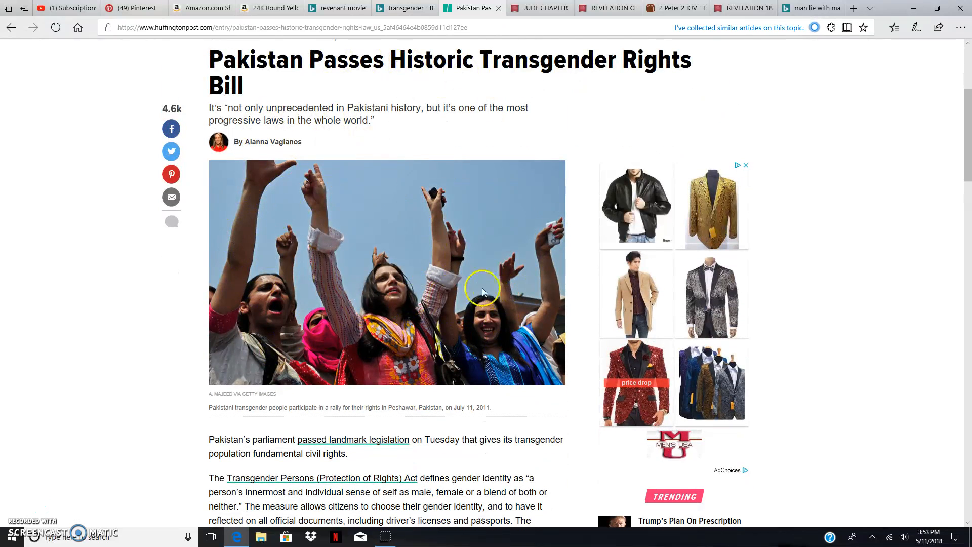
pyautogui.scroll(-3)
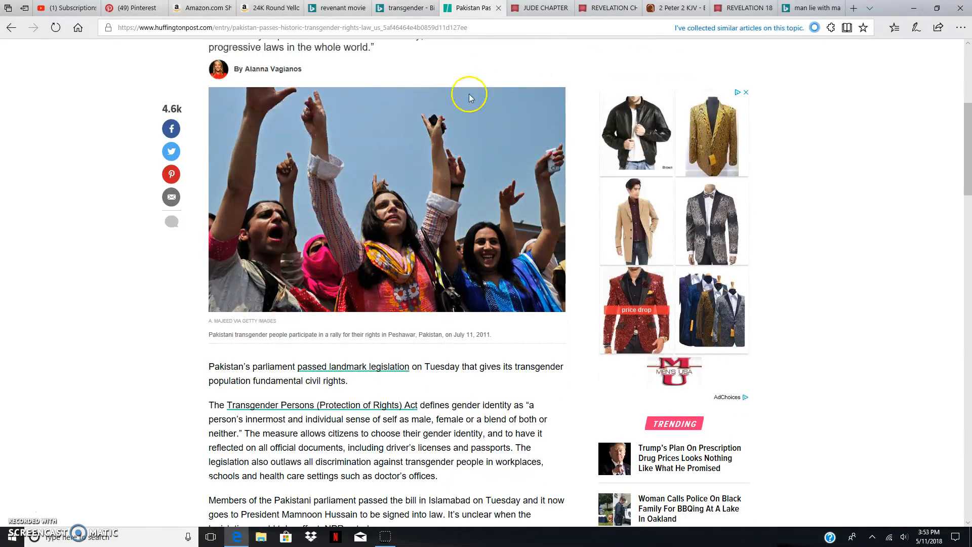
pyautogui.moveTo(416, 297)
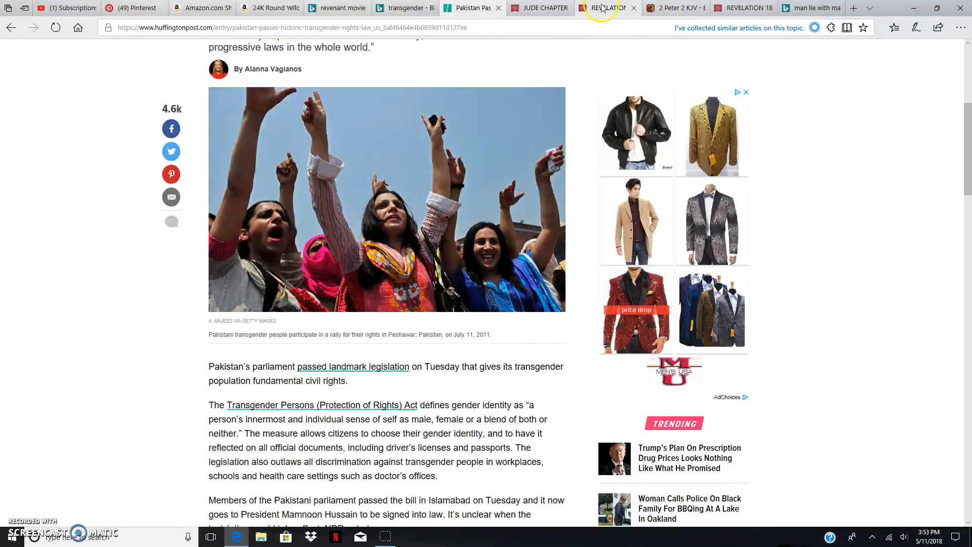
pyautogui.scroll(-3)
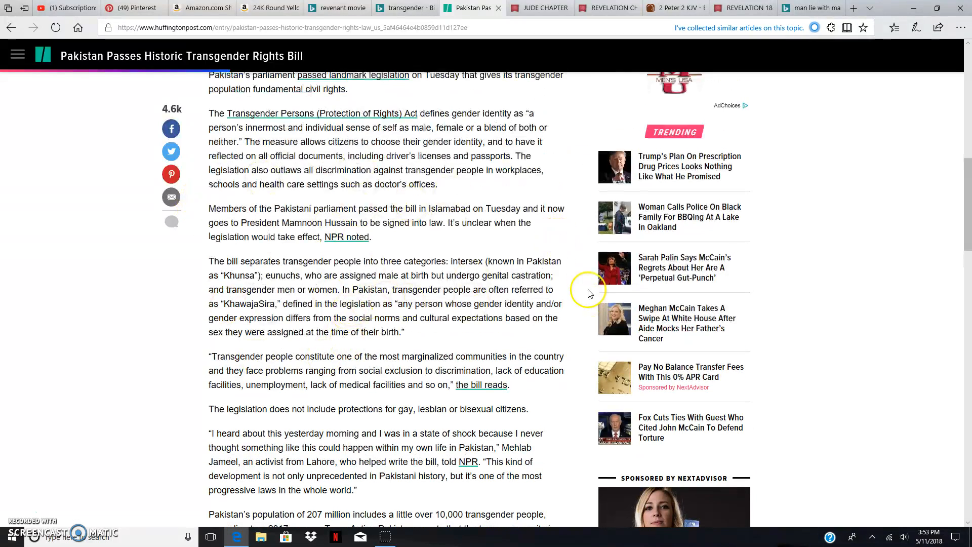
pyautogui.moveTo(313, 250)
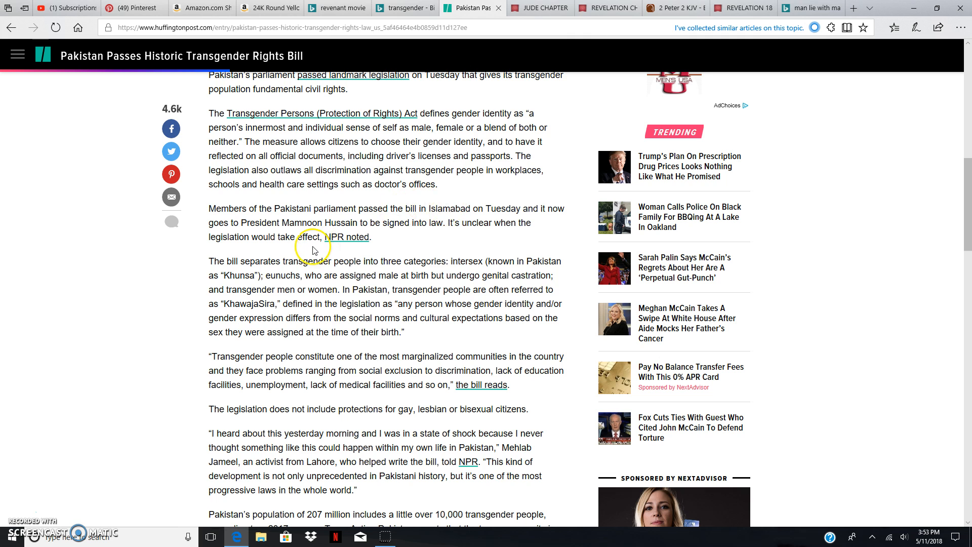
pyautogui.moveTo(557, 144)
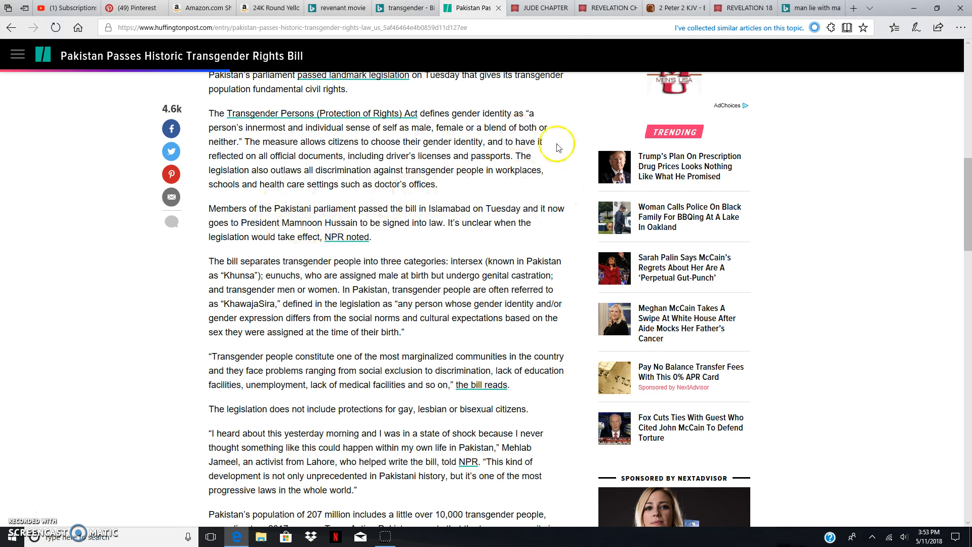
pyautogui.moveTo(421, 241)
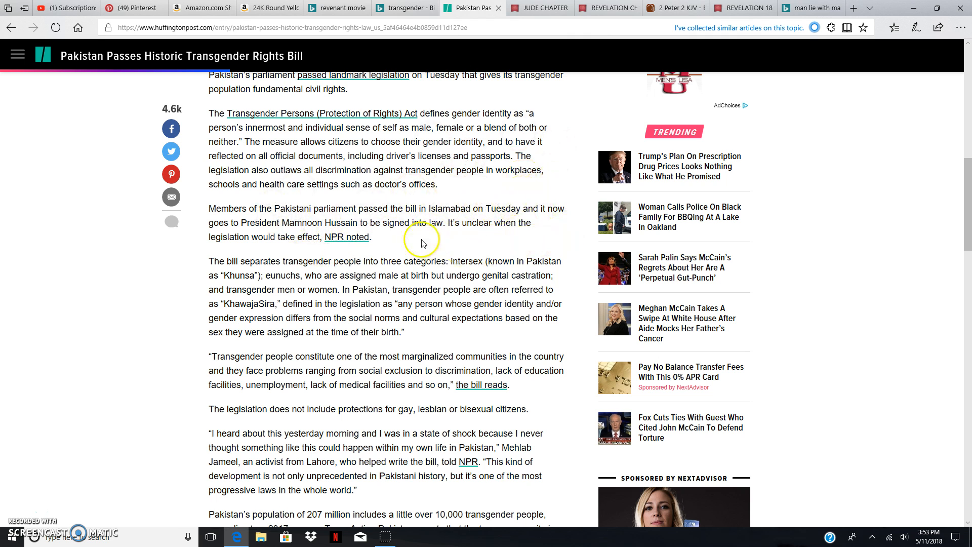
pyautogui.scroll(3)
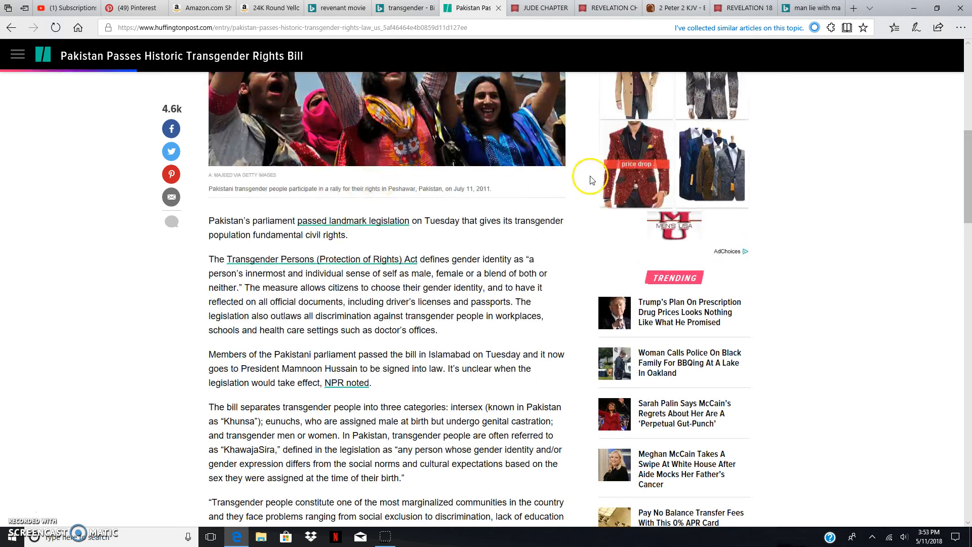
pyautogui.scroll(3)
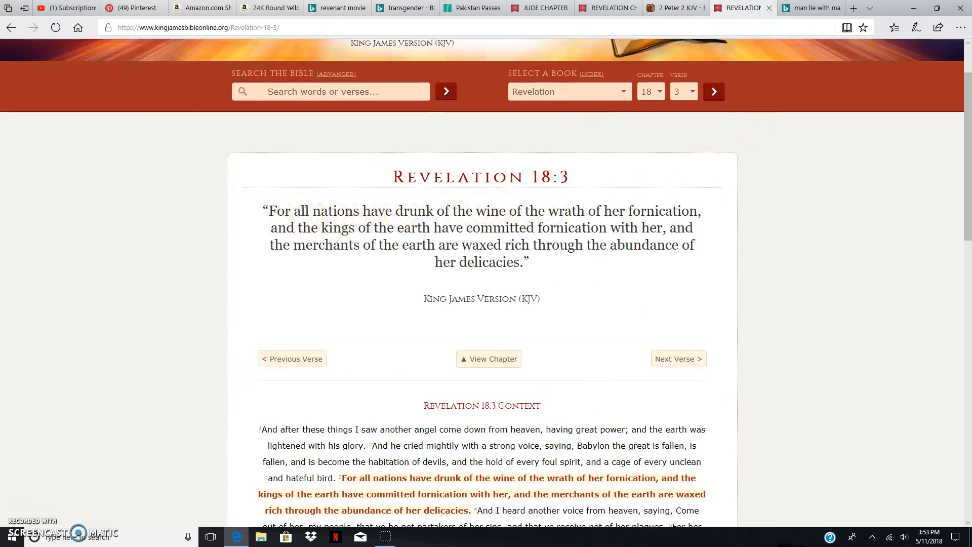
# - Bring the BibleGateway 2 Peter 2 KJV passage back up at the Sodom and Gomorrha verses
pyautogui.click(537, 7)
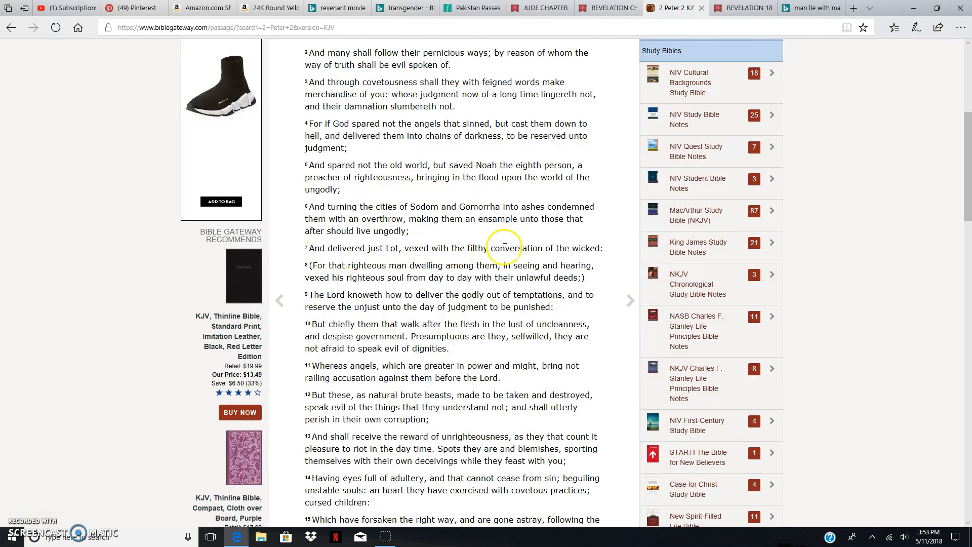
pyautogui.moveTo(313, 228)
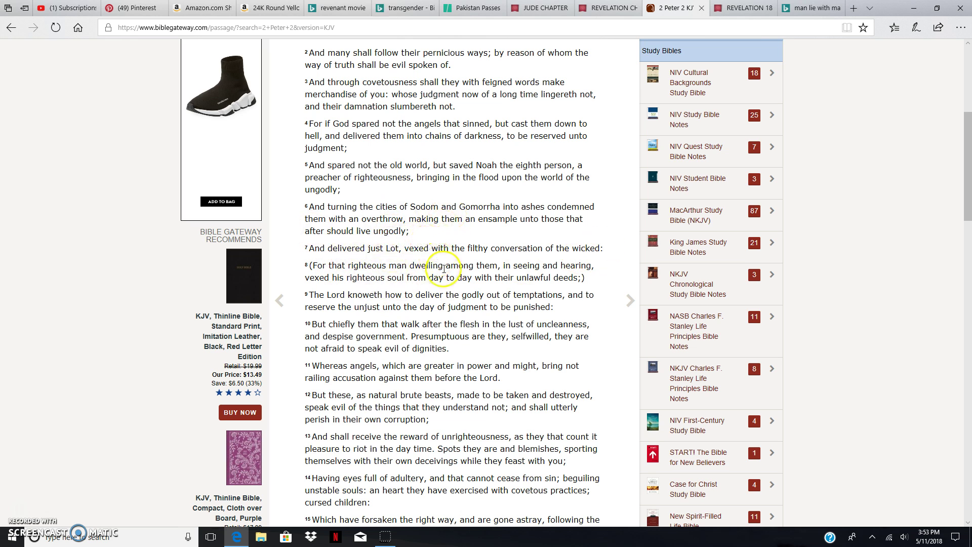
pyautogui.moveTo(537, 241)
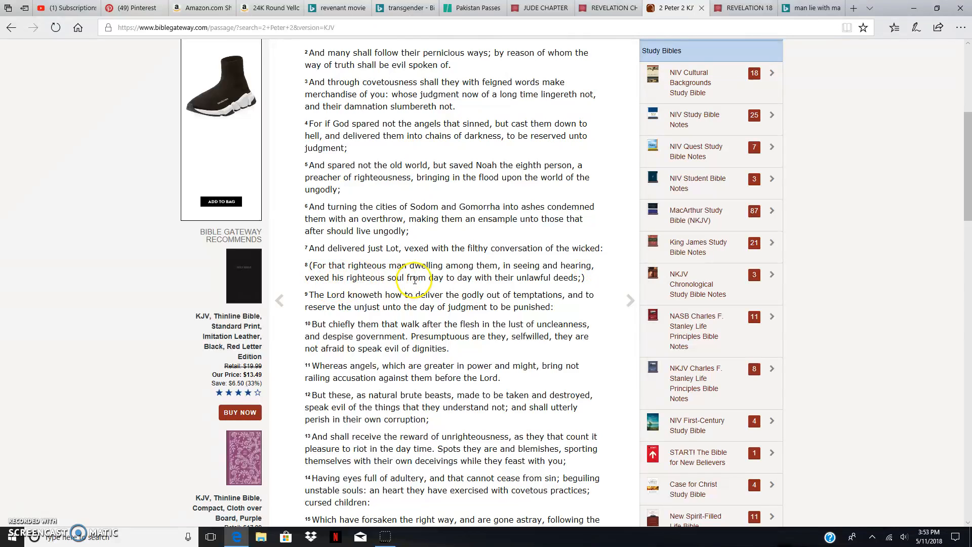
pyautogui.moveTo(543, 279)
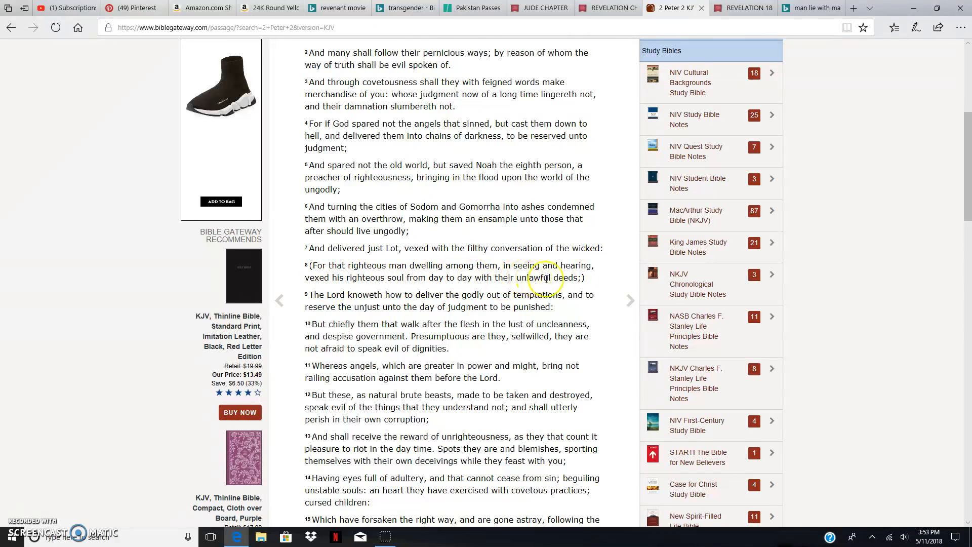
# - Switch to the Pakistan Passes tab and scroll up to the article headline and rally photo
pyautogui.click(471, 7)
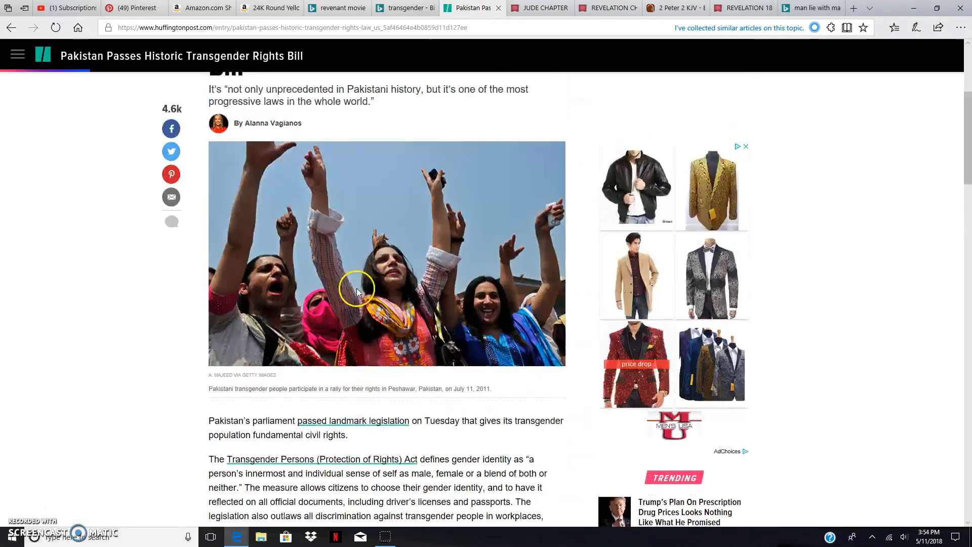
pyautogui.scroll(3)
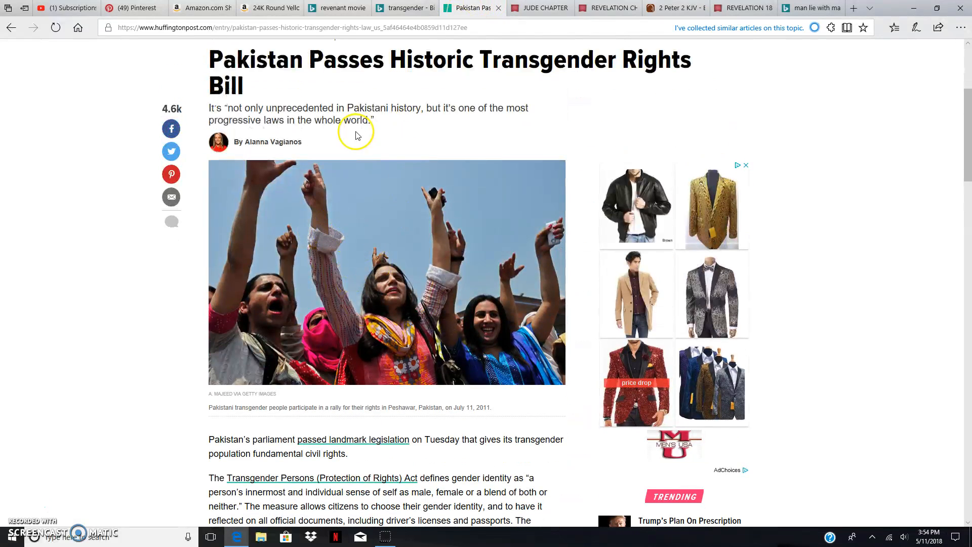
pyautogui.doubleClick(547, 60)
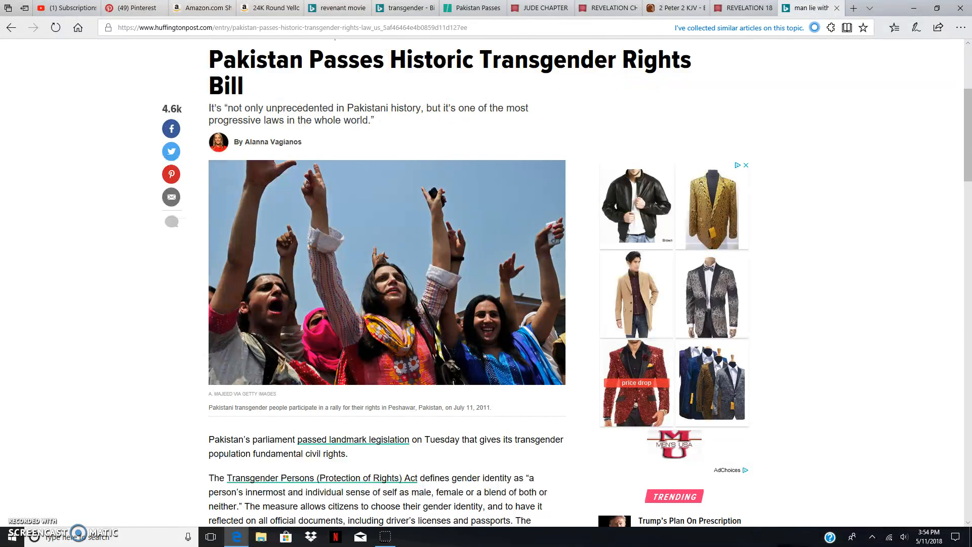
# - Switch to the Bing tab with the 'man lie with man kjv' Leviticus results
pyautogui.click(810, 7)
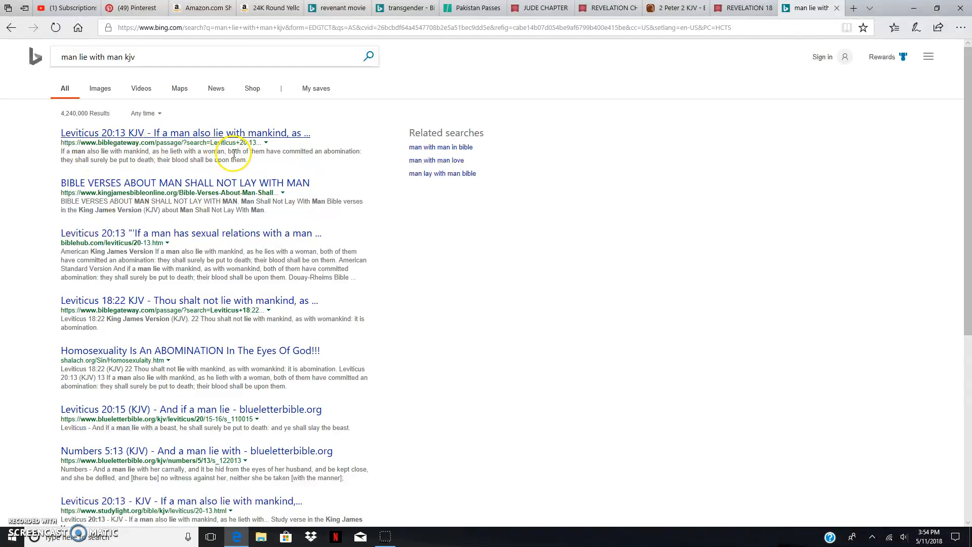
pyautogui.moveTo(65, 170)
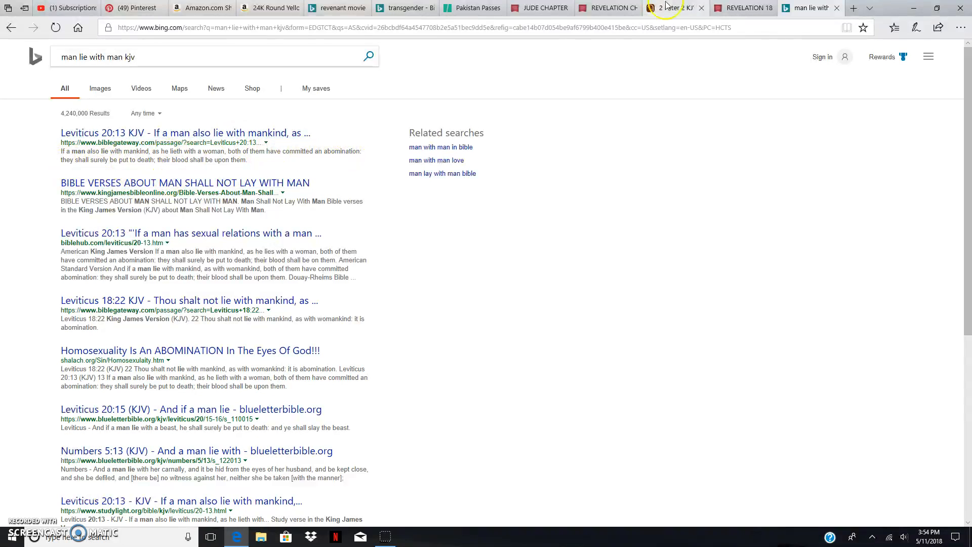
# - Read down the bill article to the three-categories paragraph, then switch to the 2 Peter 2 KJV tab
pyautogui.click(473, 7)
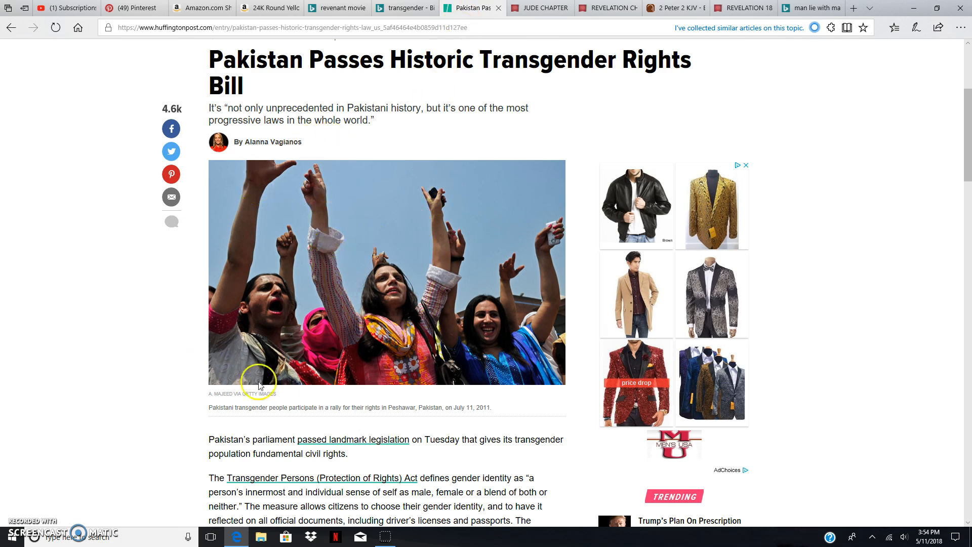
pyautogui.scroll(-3)
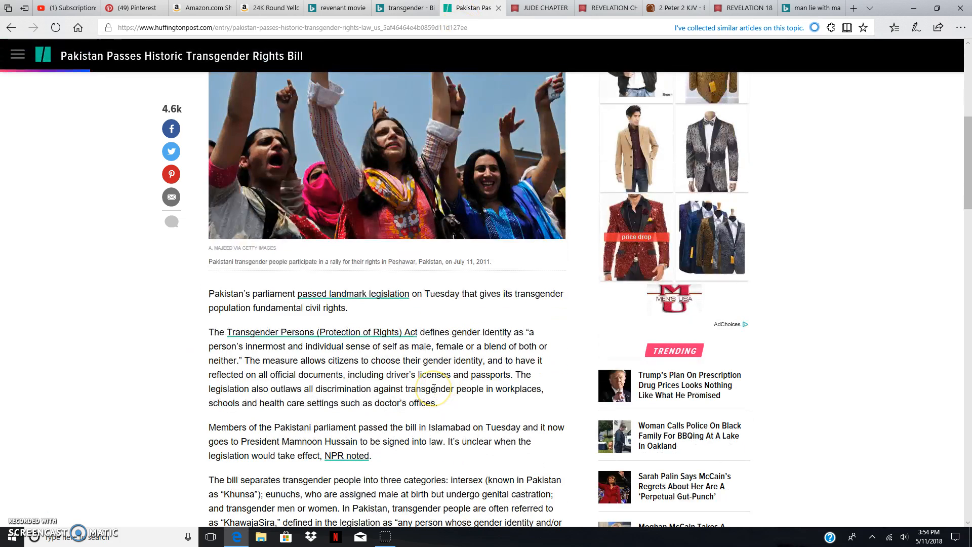
pyautogui.scroll(-3)
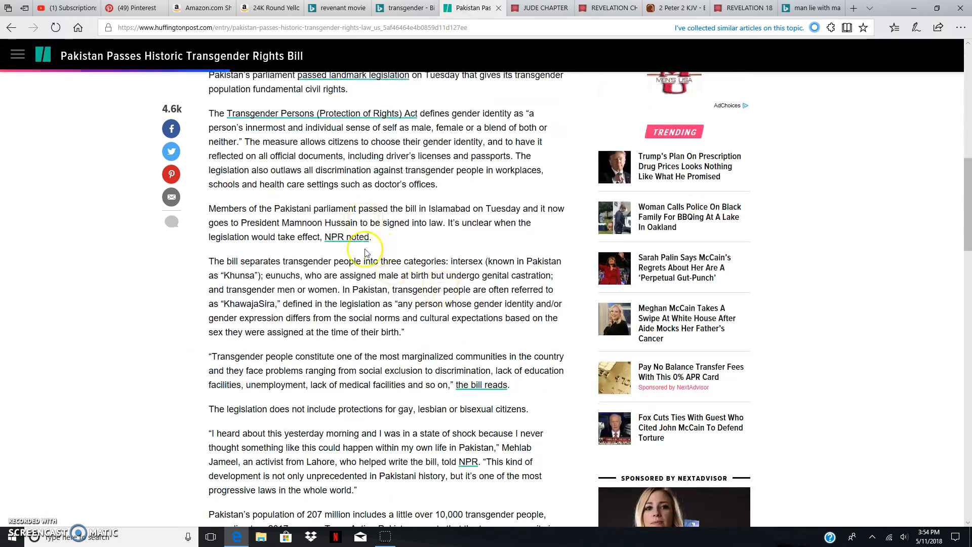
pyautogui.moveTo(412, 254)
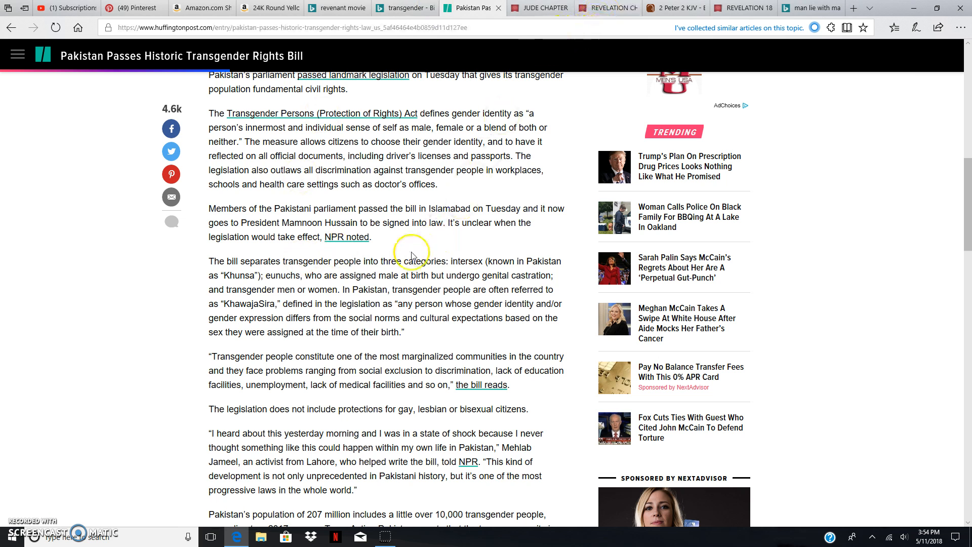
pyautogui.moveTo(365, 200)
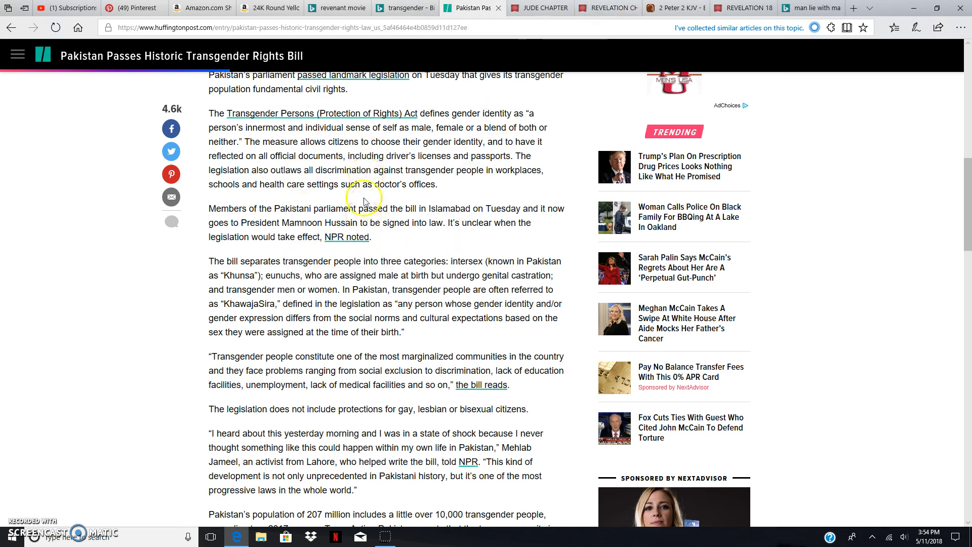
pyautogui.click(673, 7)
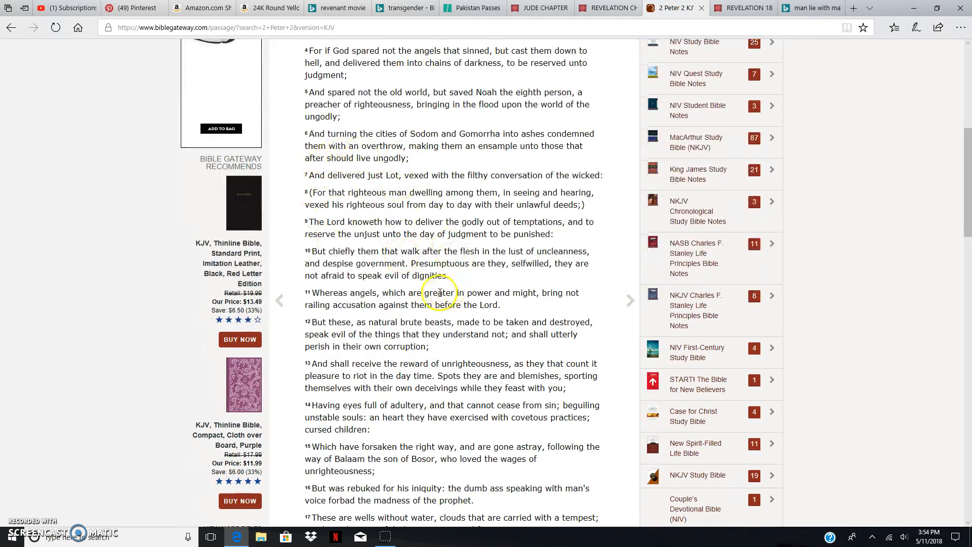
pyautogui.moveTo(697, 143)
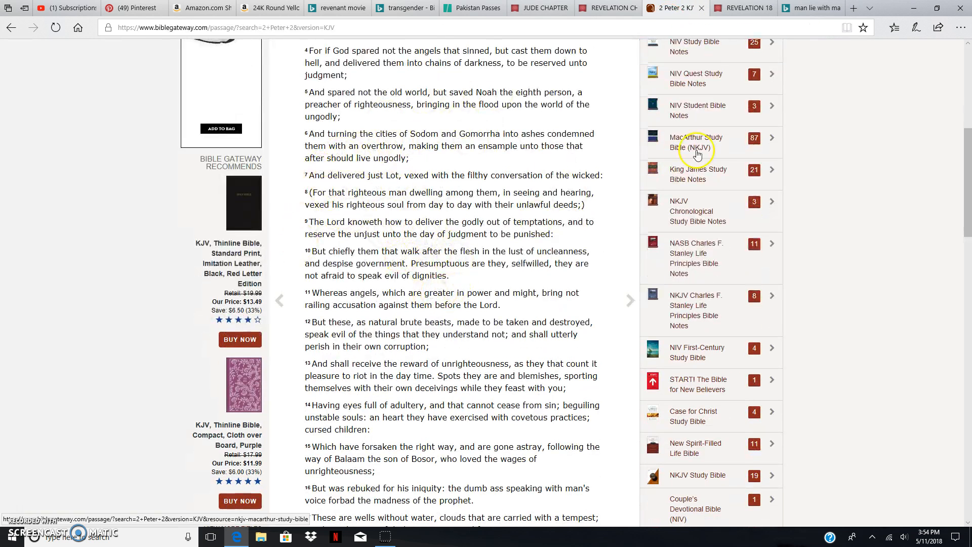
pyautogui.moveTo(401, 230)
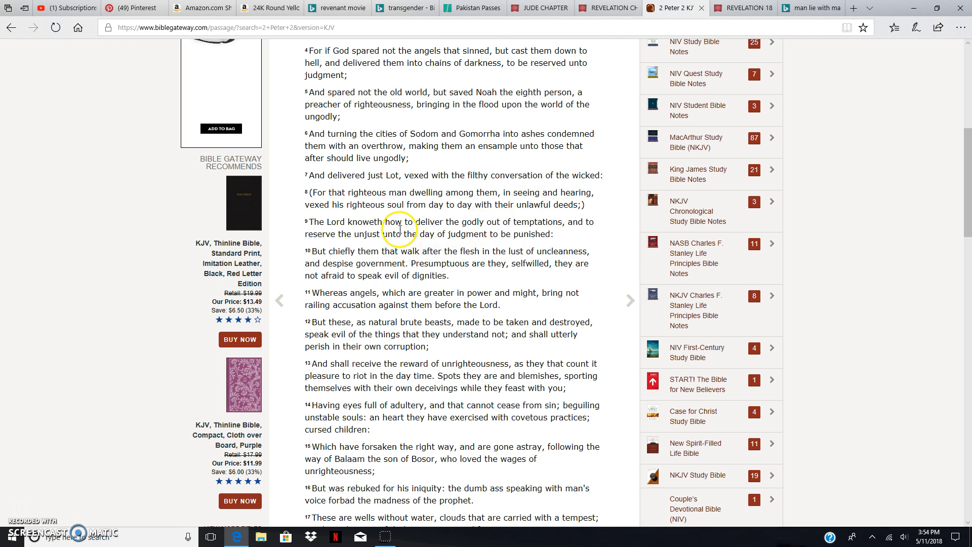
pyautogui.moveTo(448, 234)
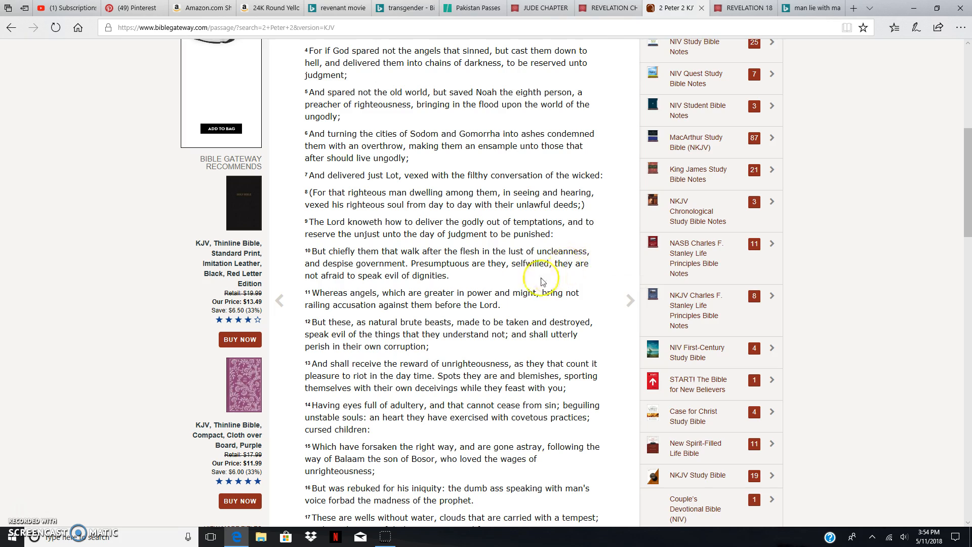
# - Switch to the King James Bible tab showing Revelation chapter 11
pyautogui.click(606, 8)
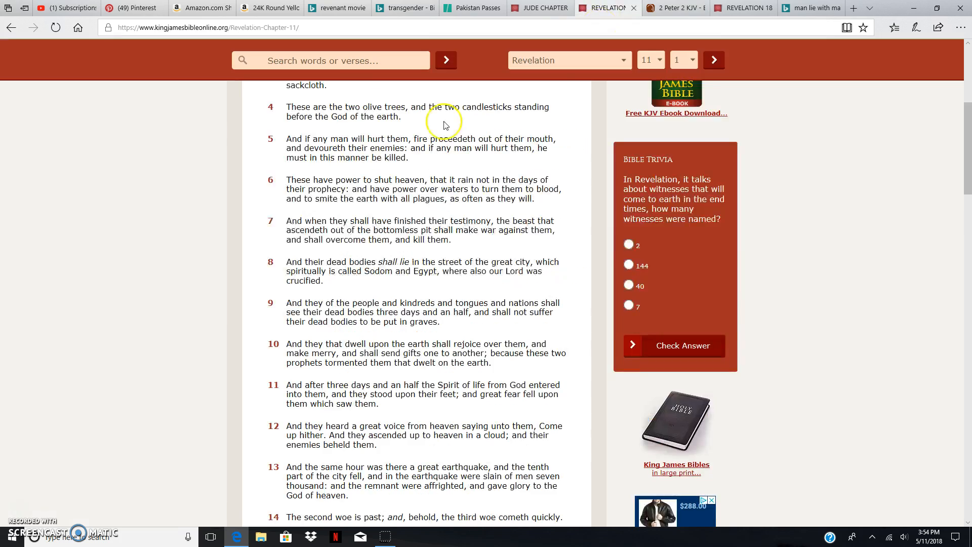
# - Skim Revelation 11's verses on the two witnesses, then switch to the Jude chapter 1 tab
pyautogui.scroll(3)
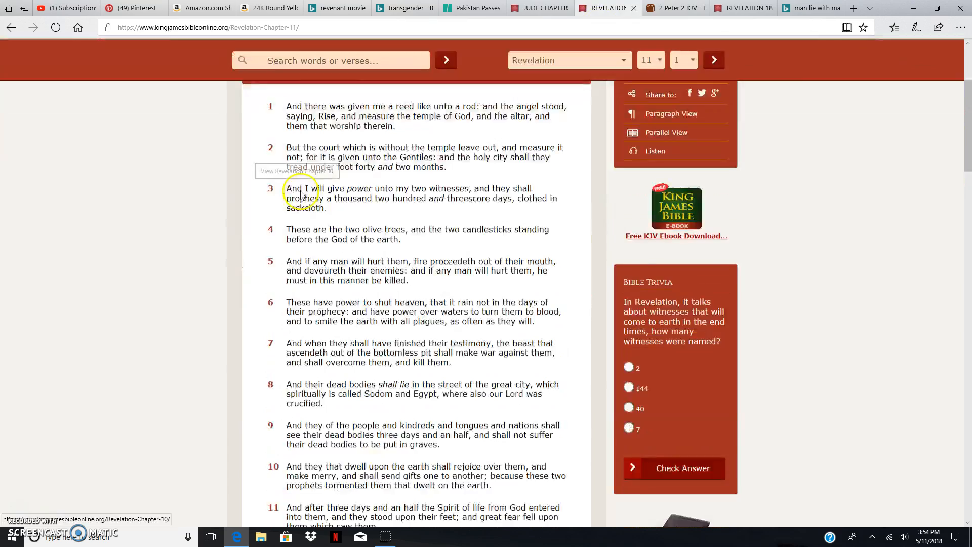
pyautogui.scroll(-3)
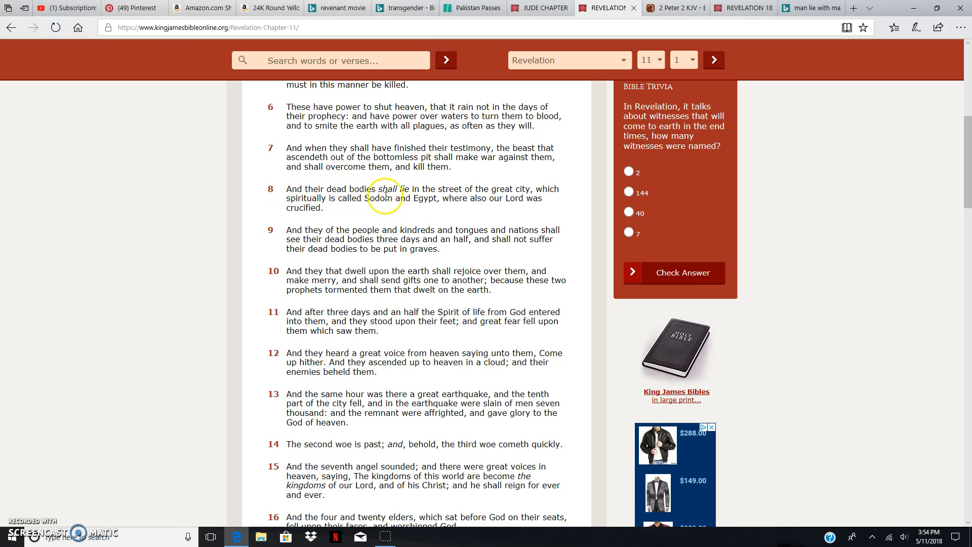
pyautogui.moveTo(503, 190)
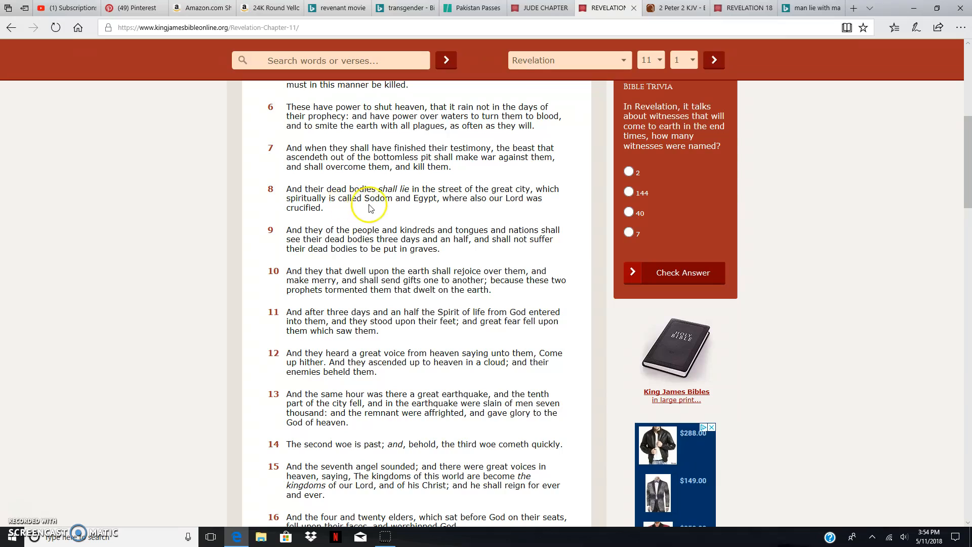
pyautogui.moveTo(465, 202)
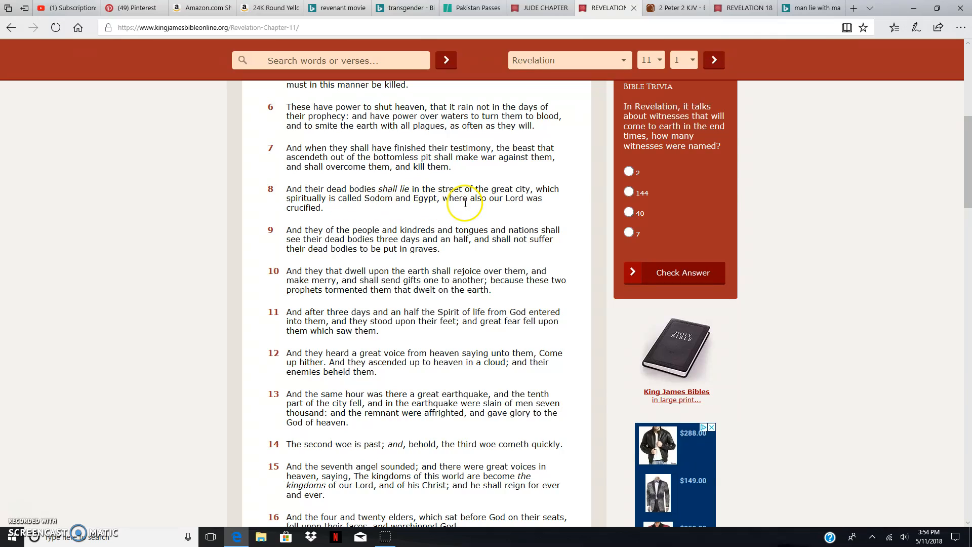
pyautogui.moveTo(313, 192)
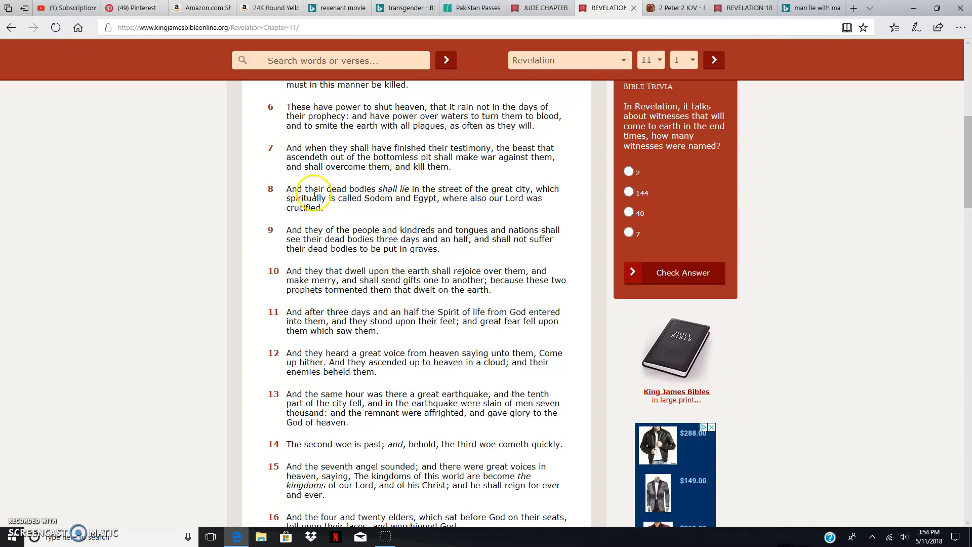
pyautogui.moveTo(493, 189)
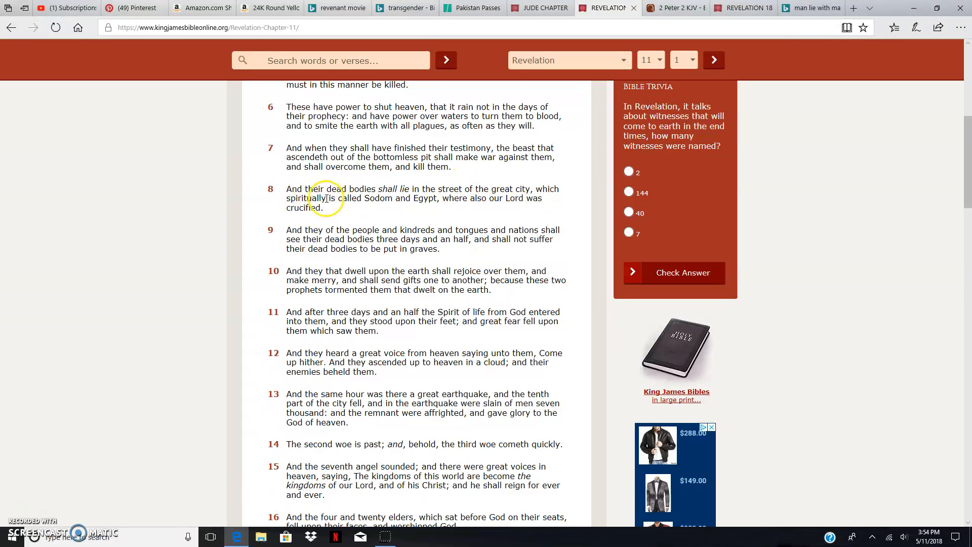
pyautogui.doubleClick(305, 197)
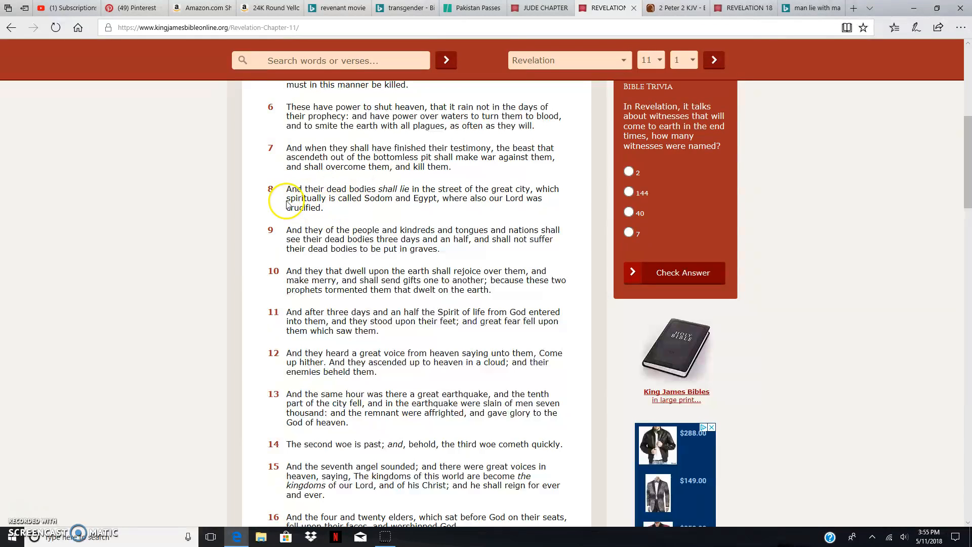
pyautogui.doubleClick(307, 197)
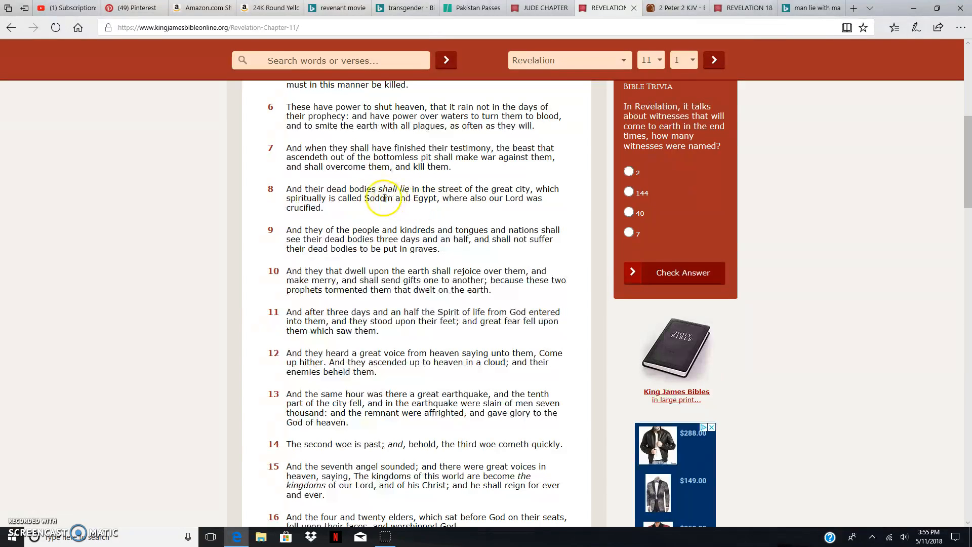
pyautogui.moveTo(365, 196)
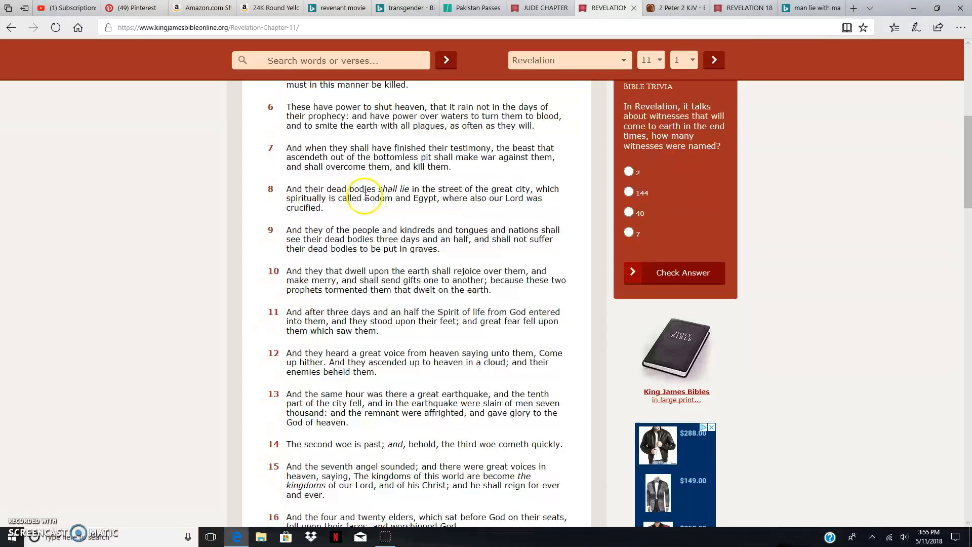
pyautogui.moveTo(403, 211)
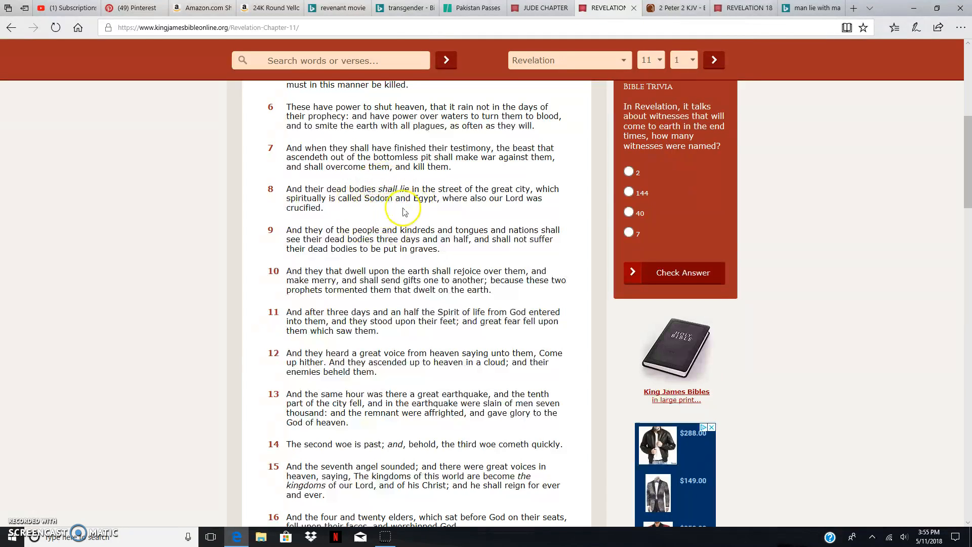
pyautogui.moveTo(413, 199)
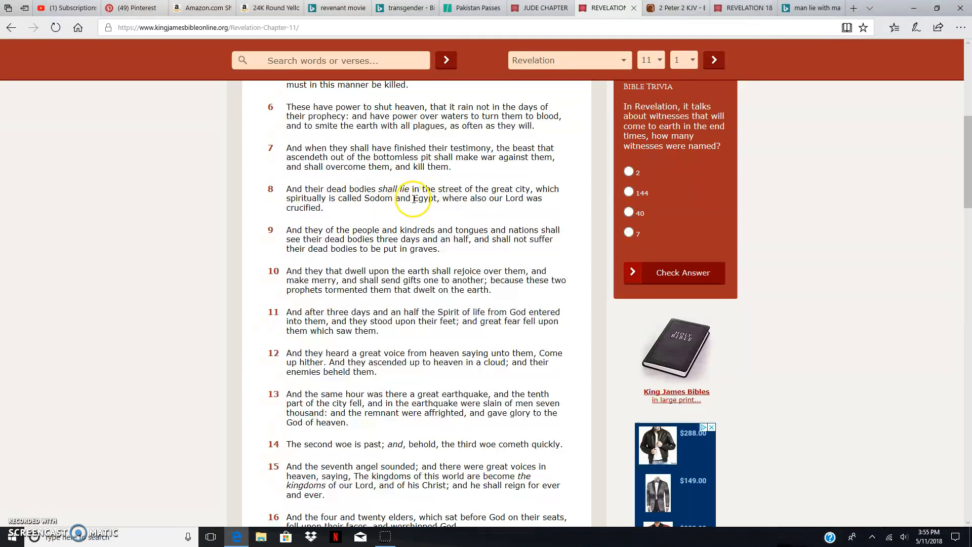
pyautogui.doubleClick(423, 197)
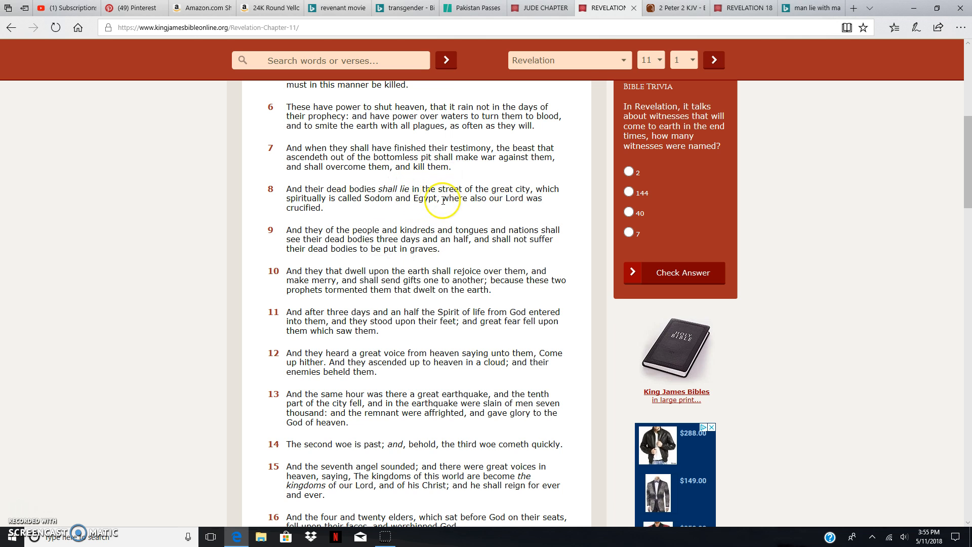
pyautogui.moveTo(309, 225)
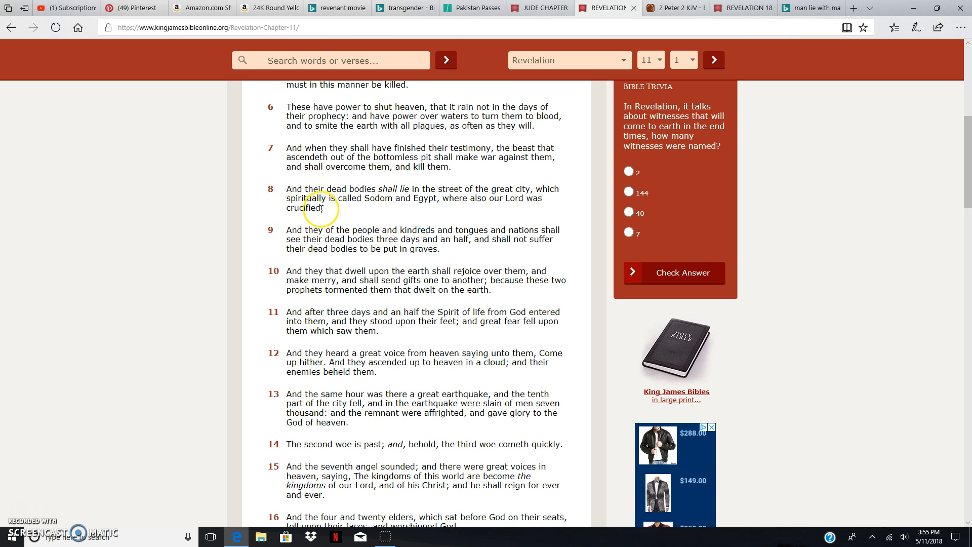
pyautogui.moveTo(302, 217)
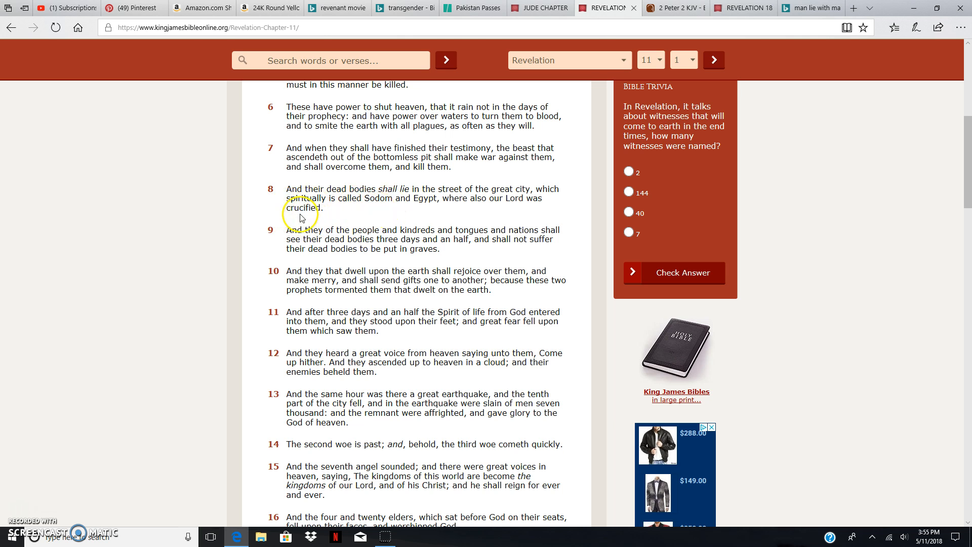
pyautogui.moveTo(503, 152)
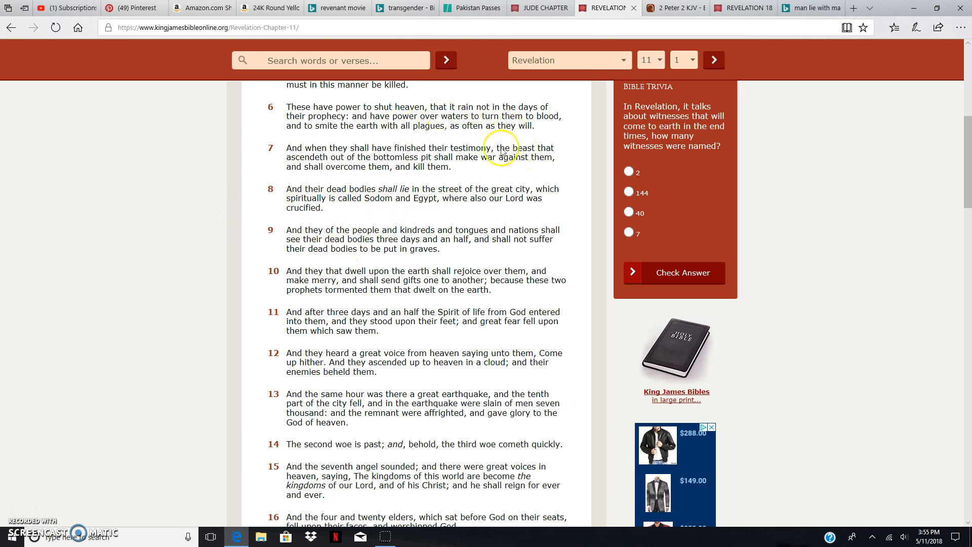
pyautogui.moveTo(745, 8)
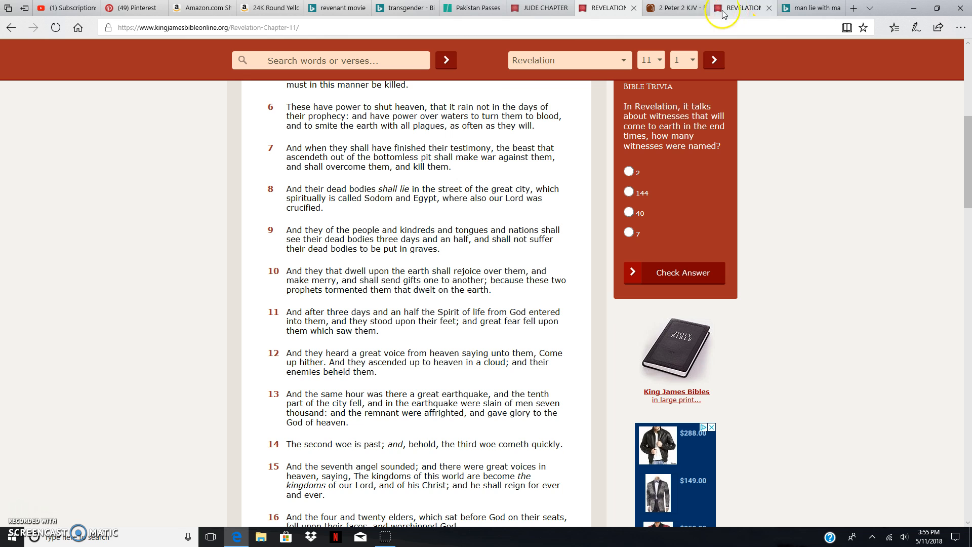
pyautogui.moveTo(755, 11)
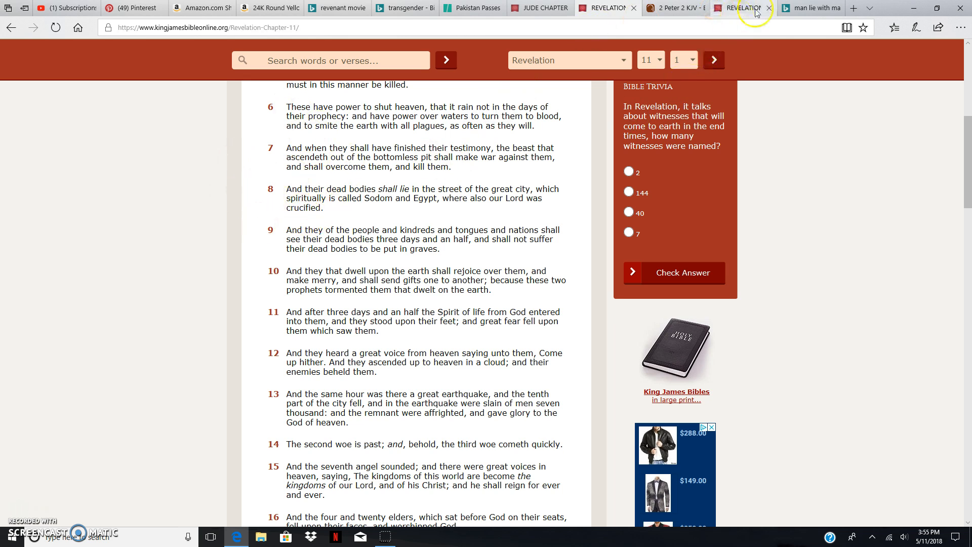
pyautogui.moveTo(738, 8)
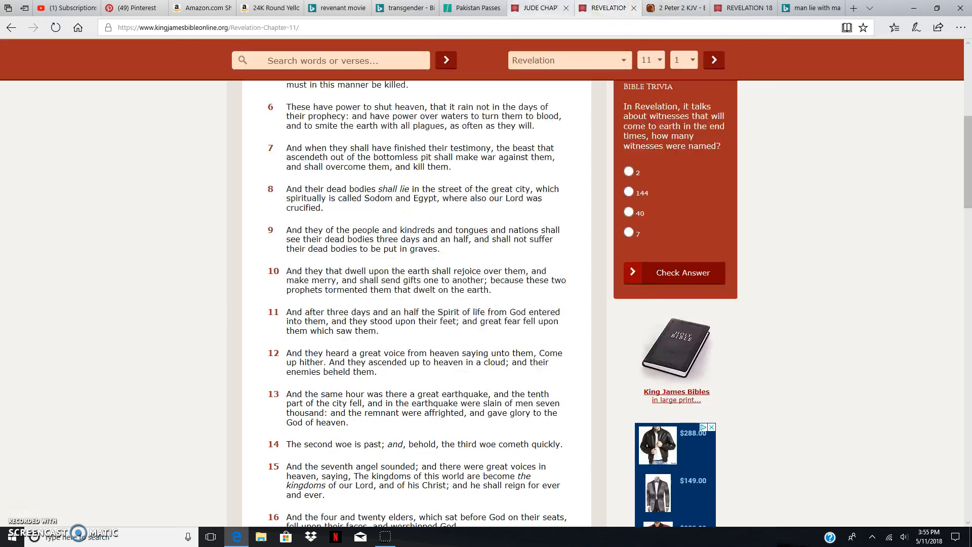
pyautogui.click(537, 7)
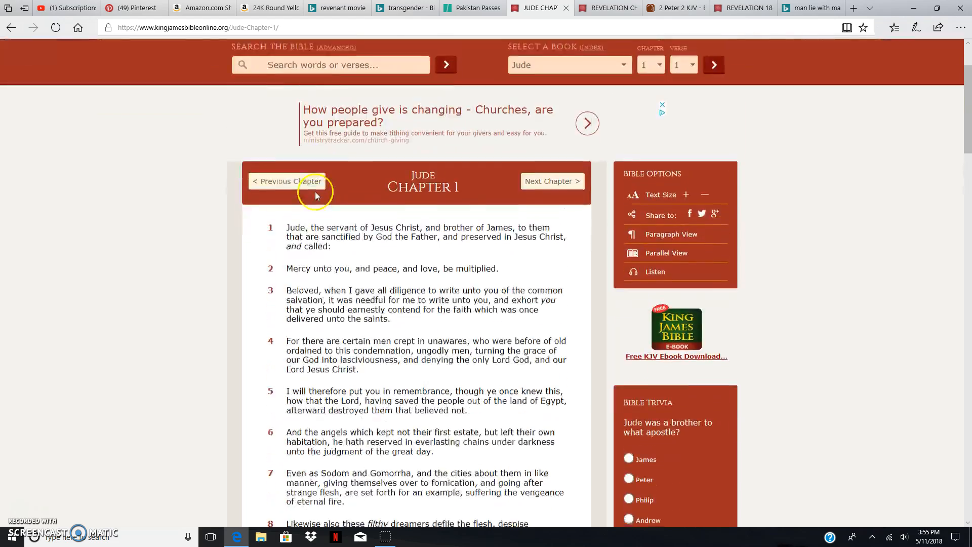
pyautogui.scroll(-3)
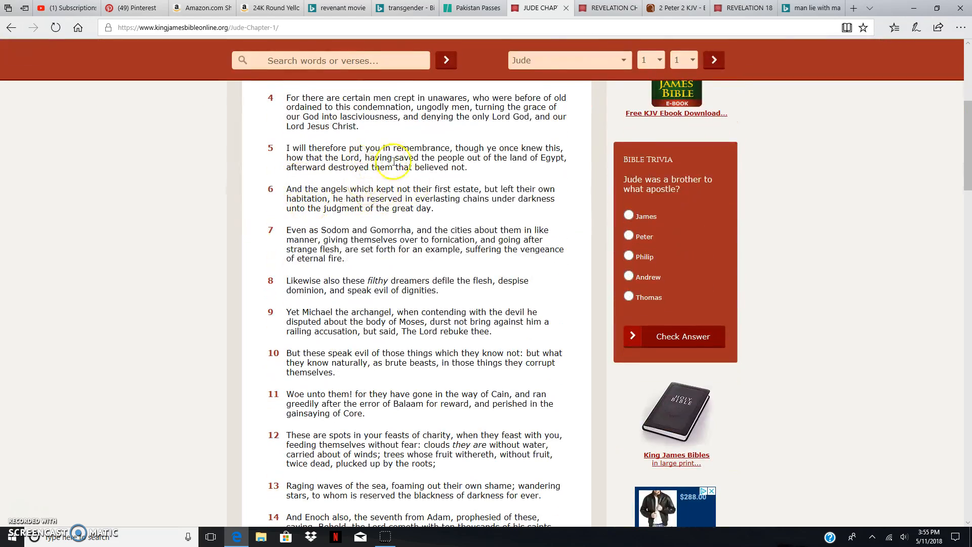
pyautogui.scroll(-3)
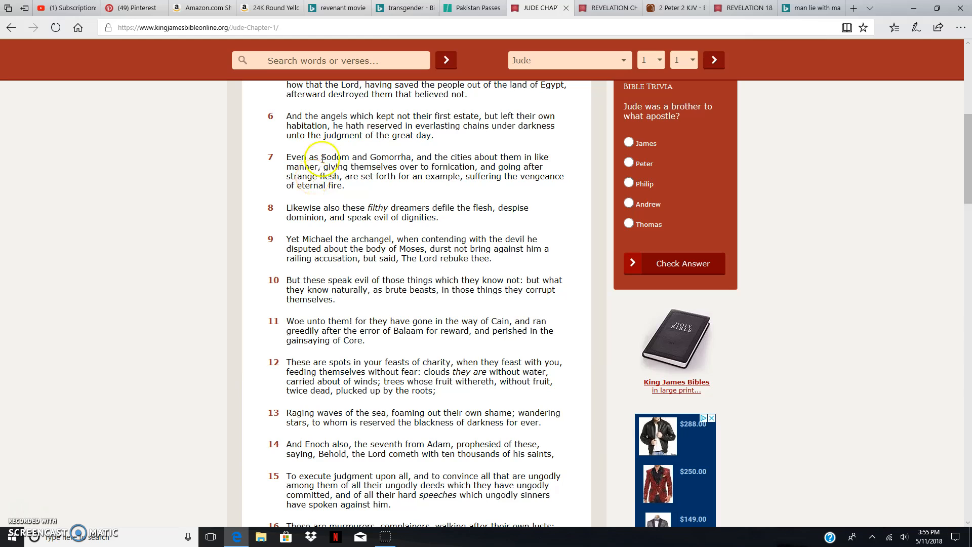
pyautogui.moveTo(482, 160)
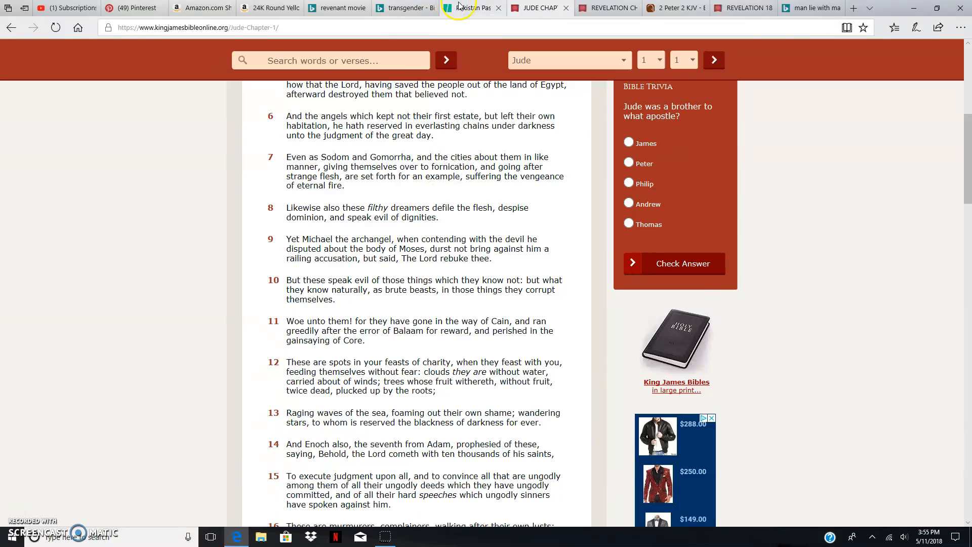
pyautogui.click(471, 7)
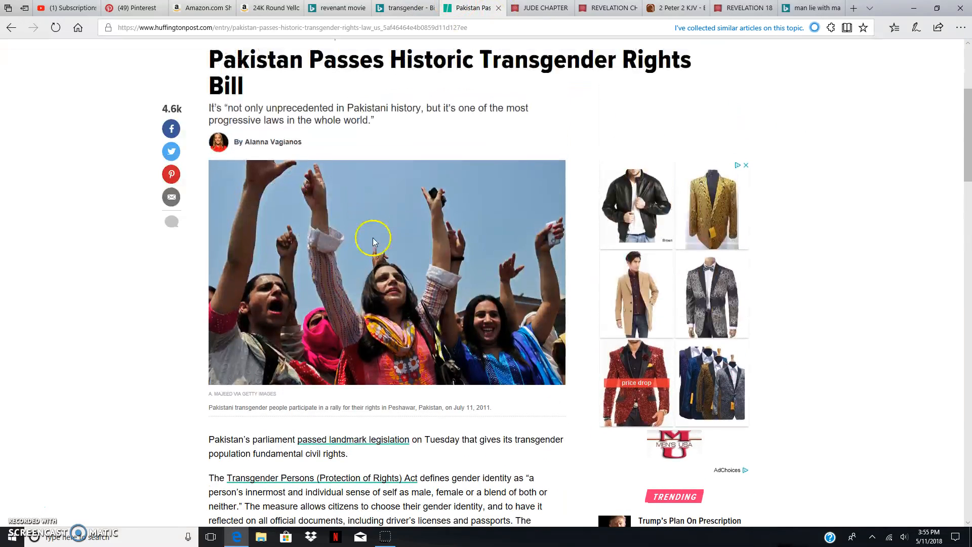
pyautogui.moveTo(540, 7)
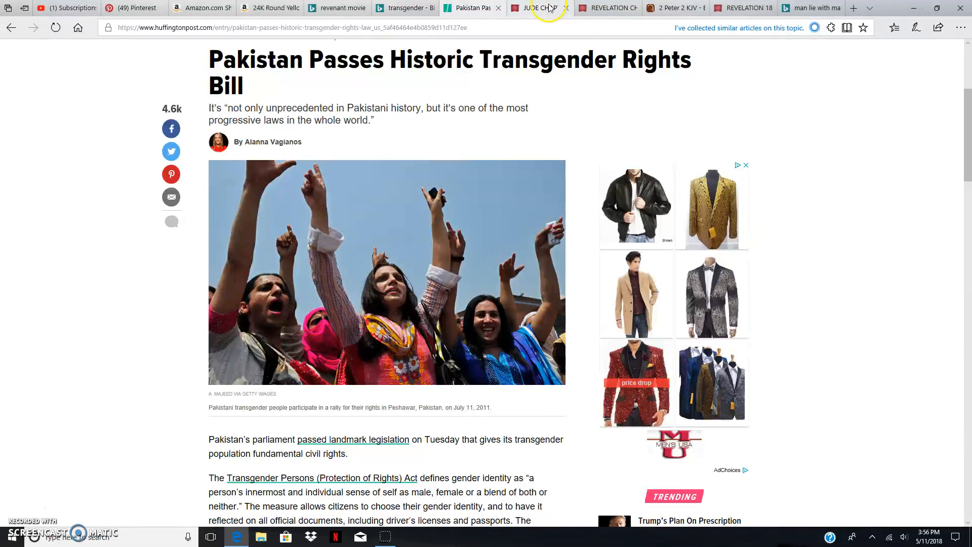
pyautogui.click(537, 7)
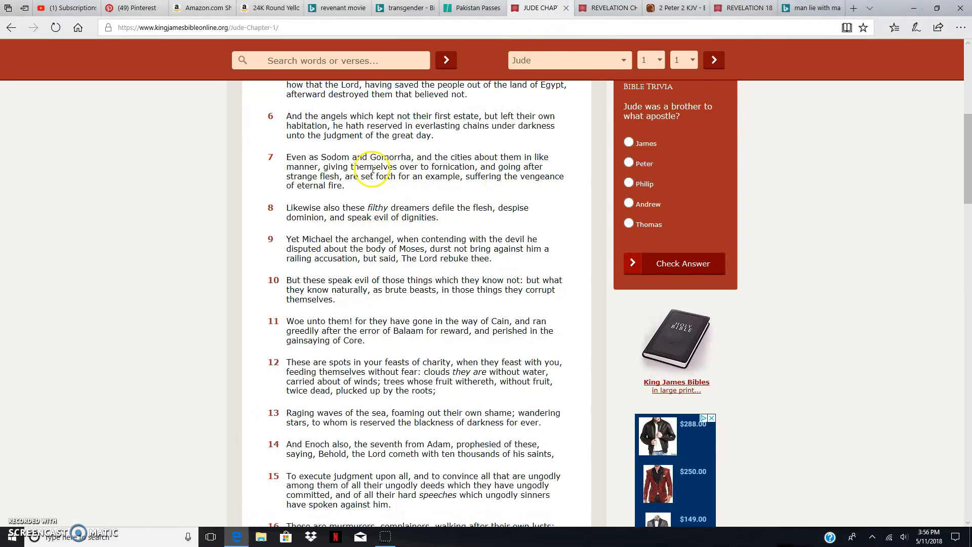
pyautogui.moveTo(332, 180)
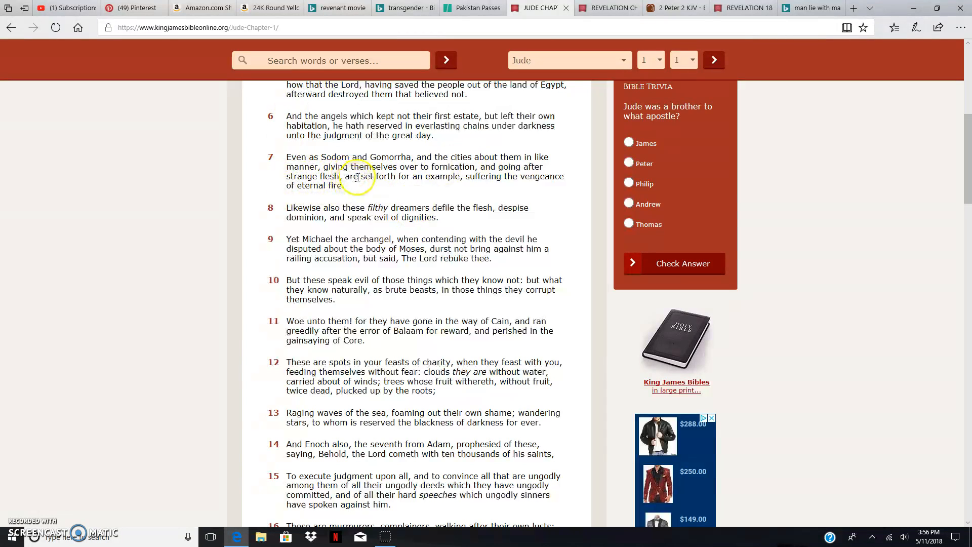
pyautogui.moveTo(428, 167)
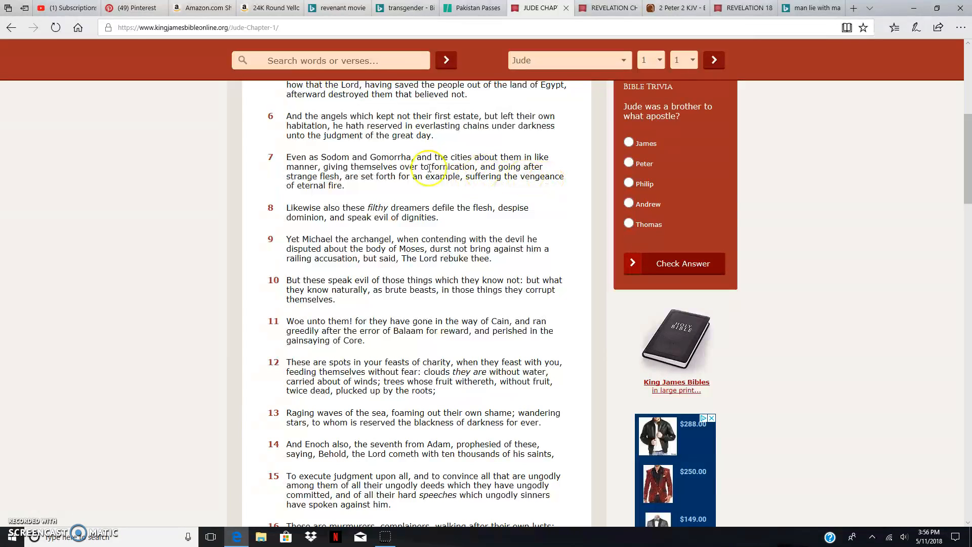
pyautogui.moveTo(289, 201)
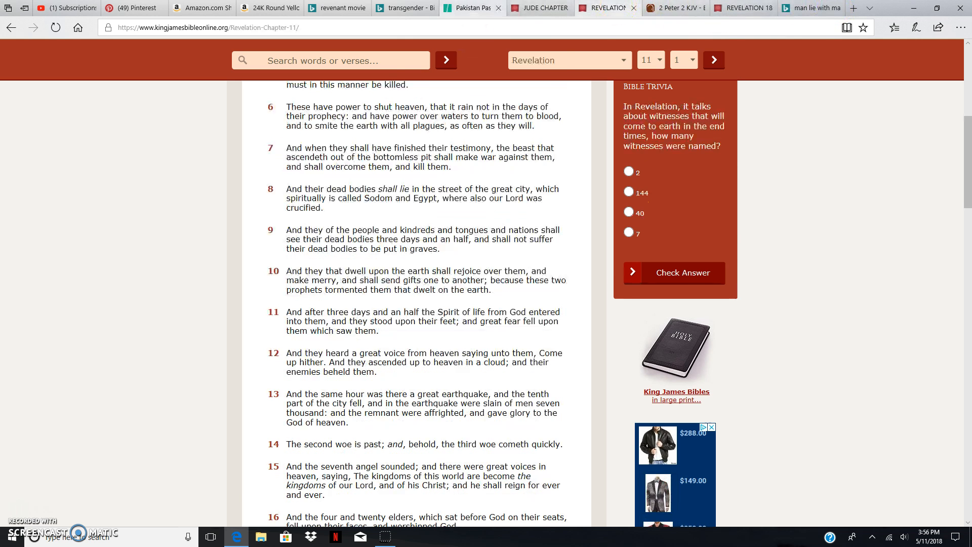
# - Switch back to the HuffPost Pakistan transgender rights article tab
pyautogui.click(468, 7)
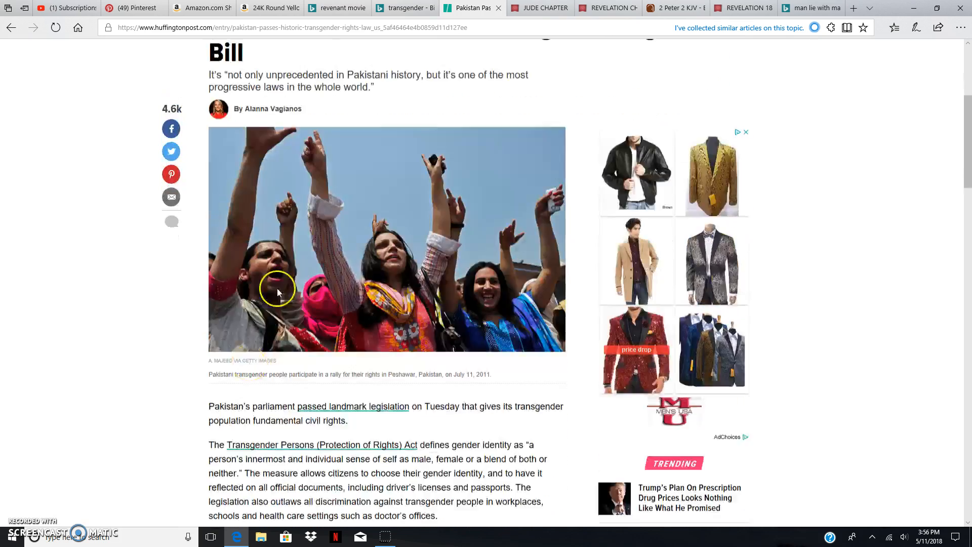
pyautogui.scroll(-3)
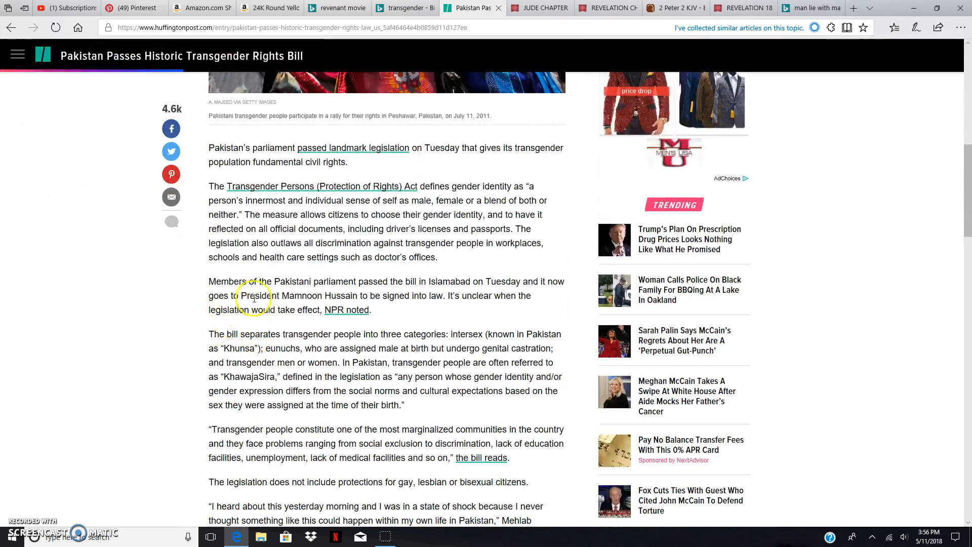
pyautogui.scroll(-3)
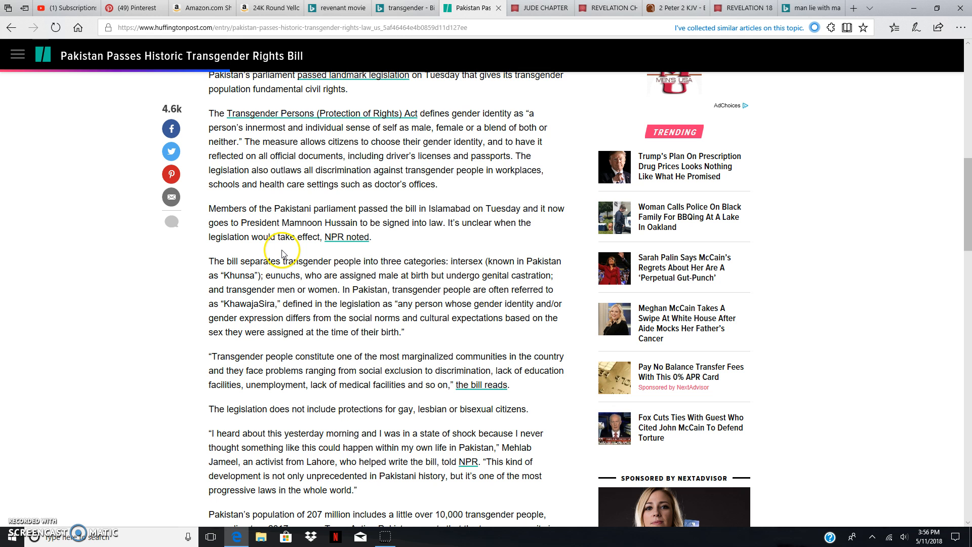
pyautogui.moveTo(353, 258)
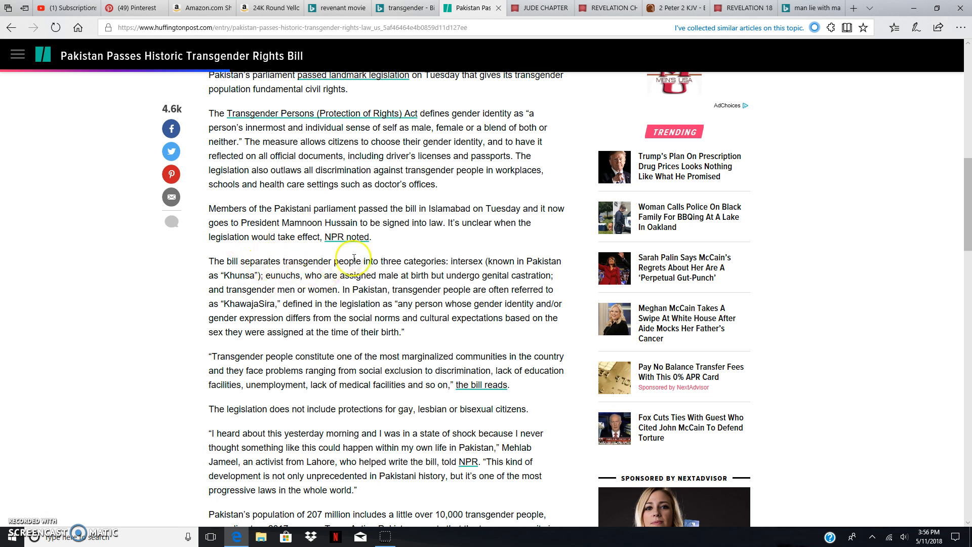
pyautogui.moveTo(462, 265)
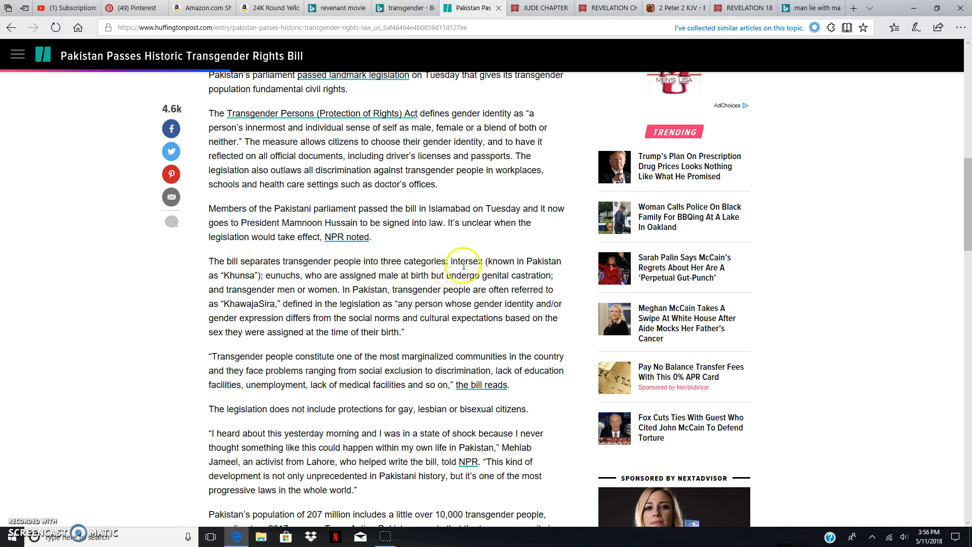
pyautogui.scroll(-3)
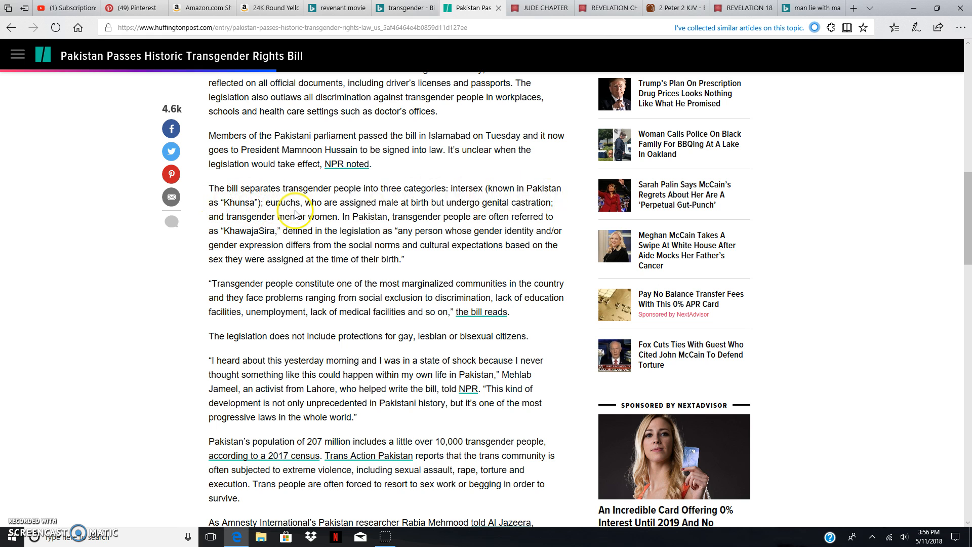
pyautogui.moveTo(410, 205)
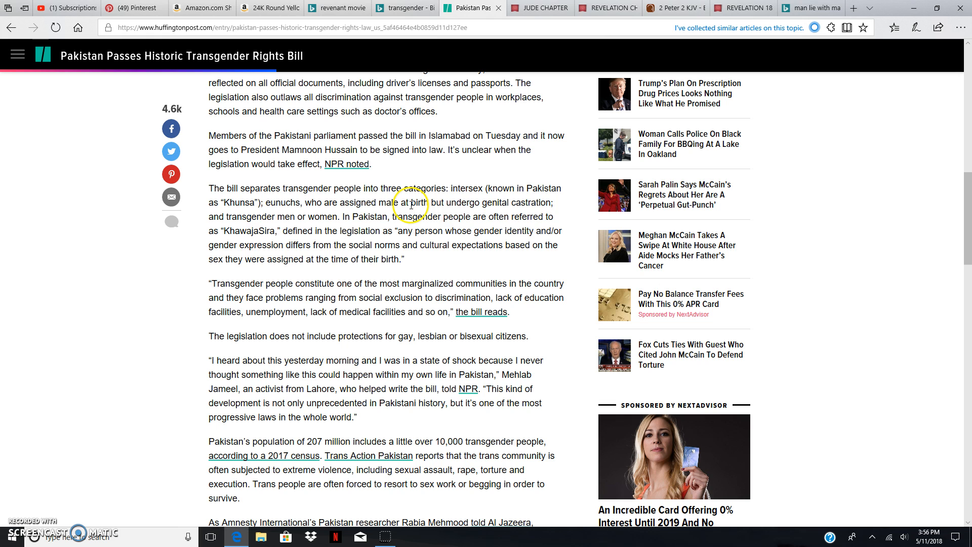
pyautogui.moveTo(516, 212)
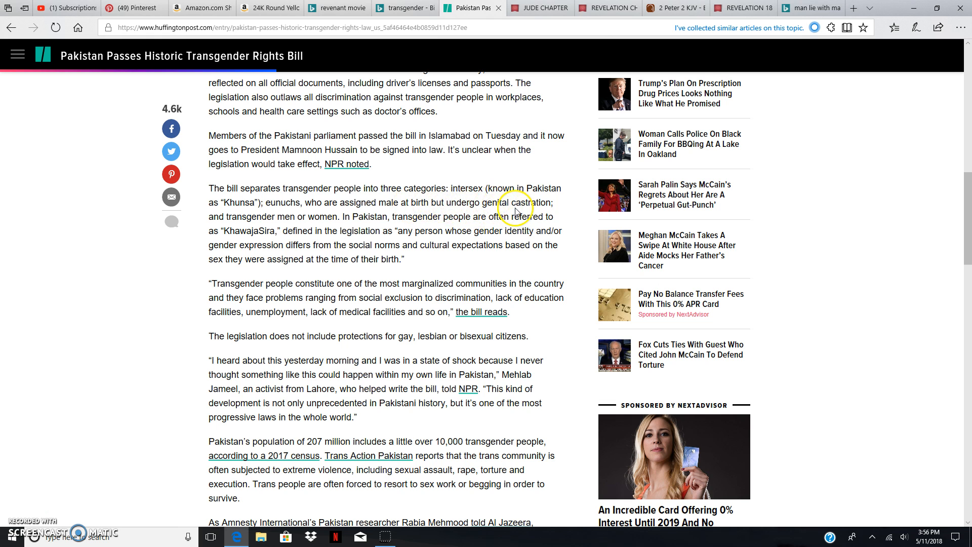
pyautogui.moveTo(544, 209)
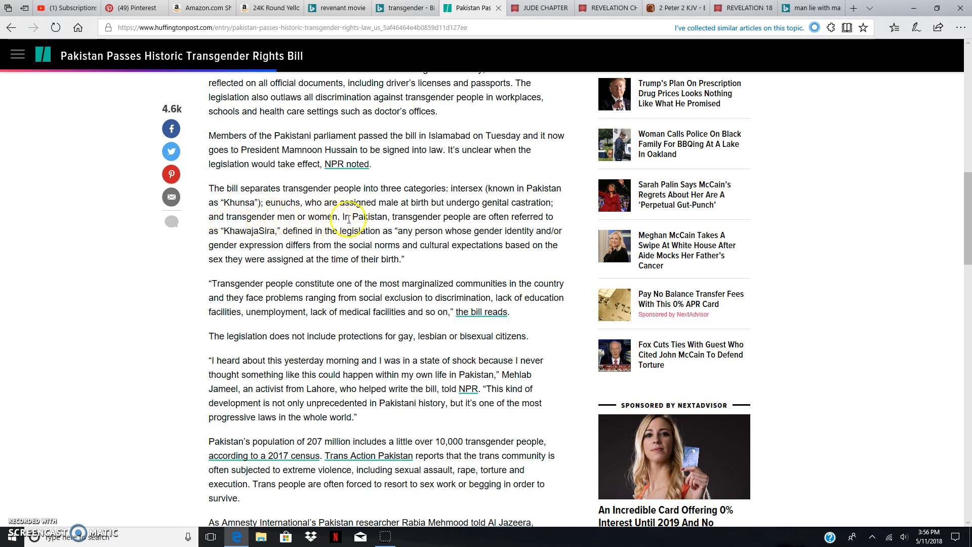
pyautogui.moveTo(477, 225)
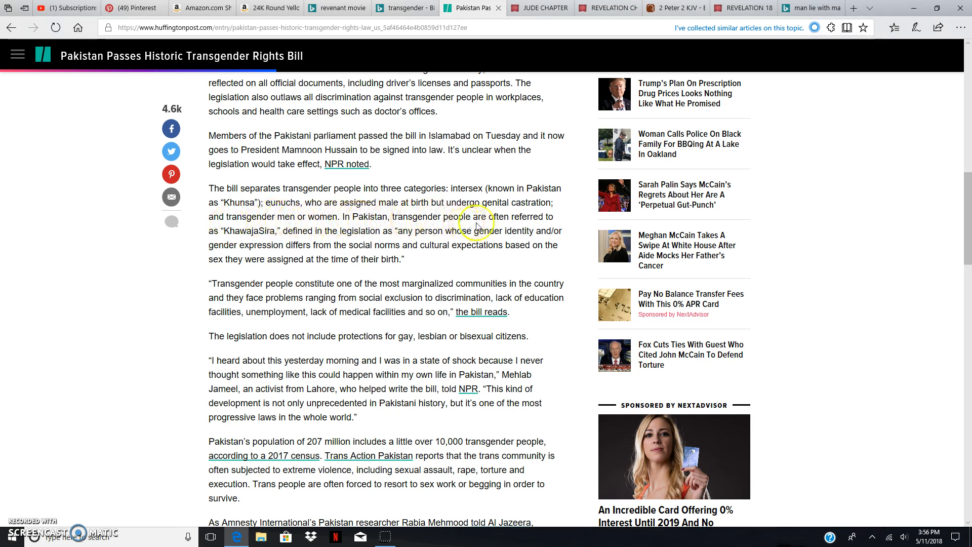
pyautogui.moveTo(245, 234)
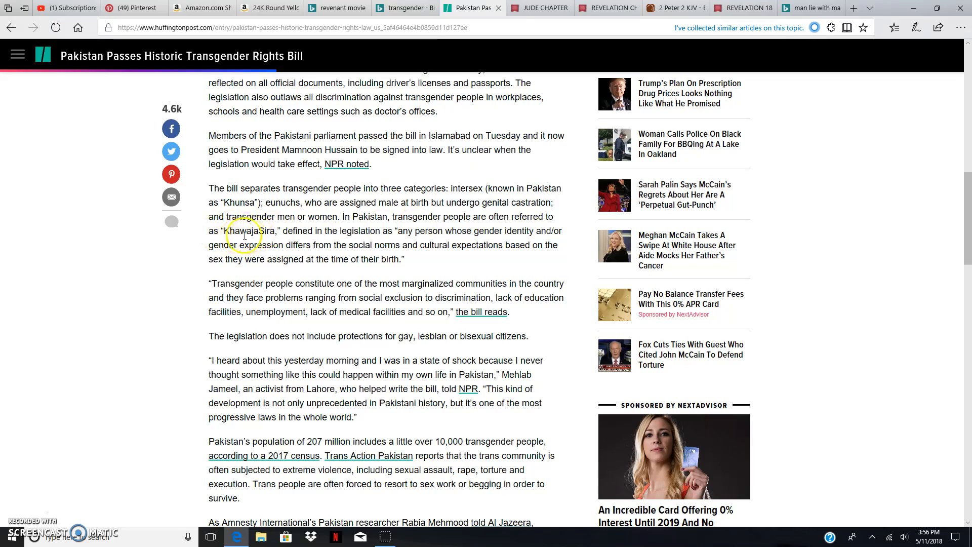
pyautogui.moveTo(300, 234)
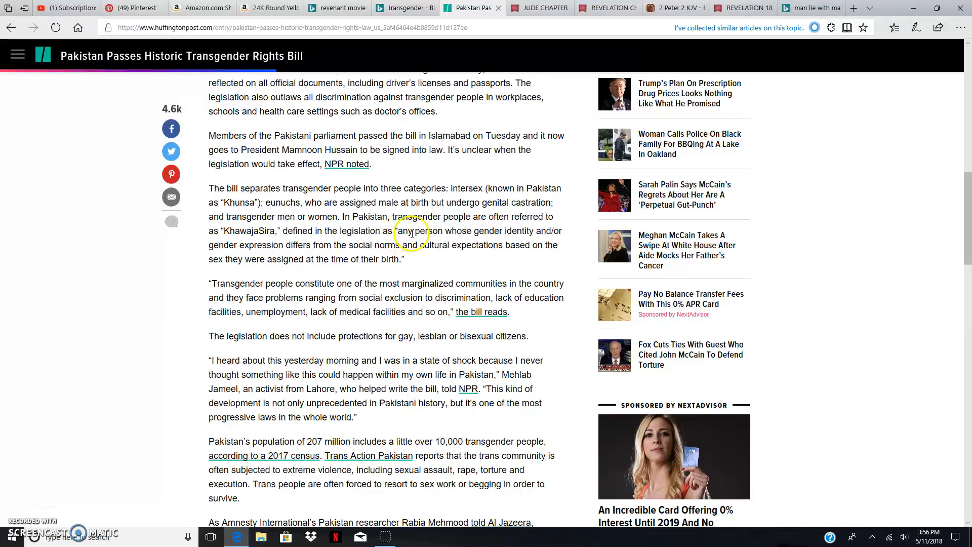
pyautogui.moveTo(427, 240)
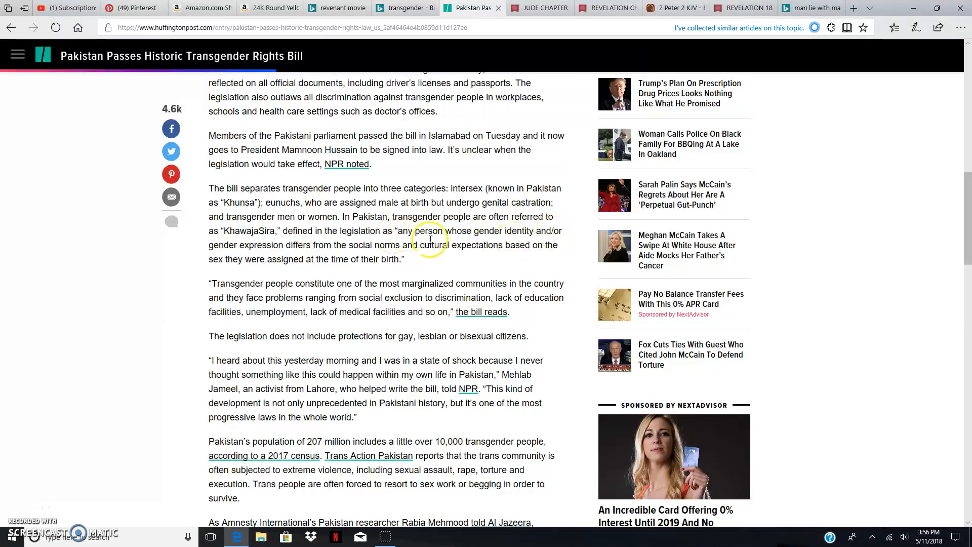
pyautogui.moveTo(296, 251)
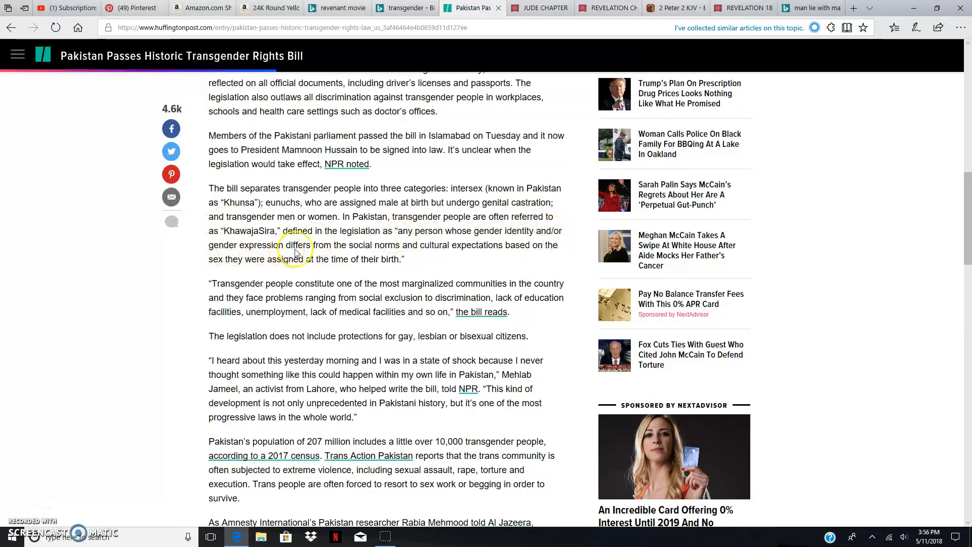
pyautogui.moveTo(426, 245)
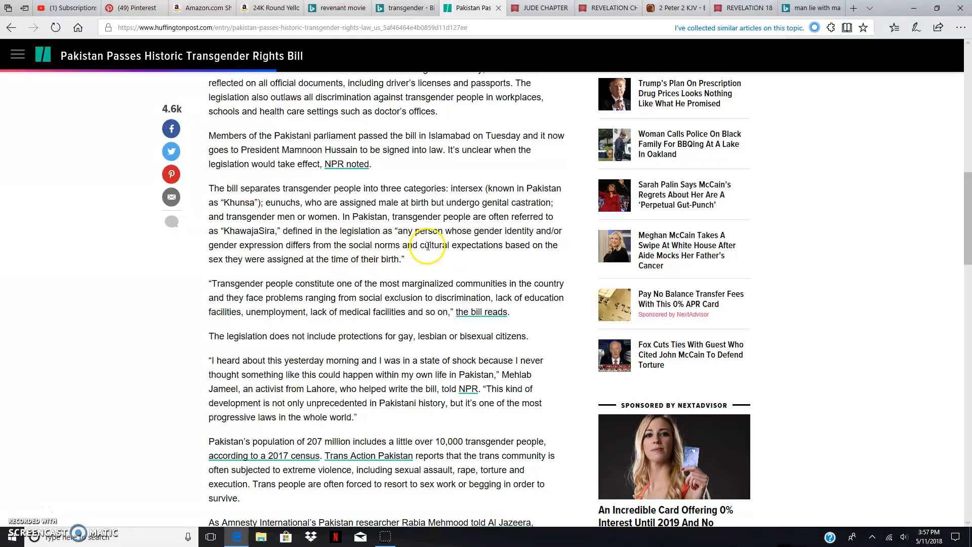
pyautogui.moveTo(209, 272)
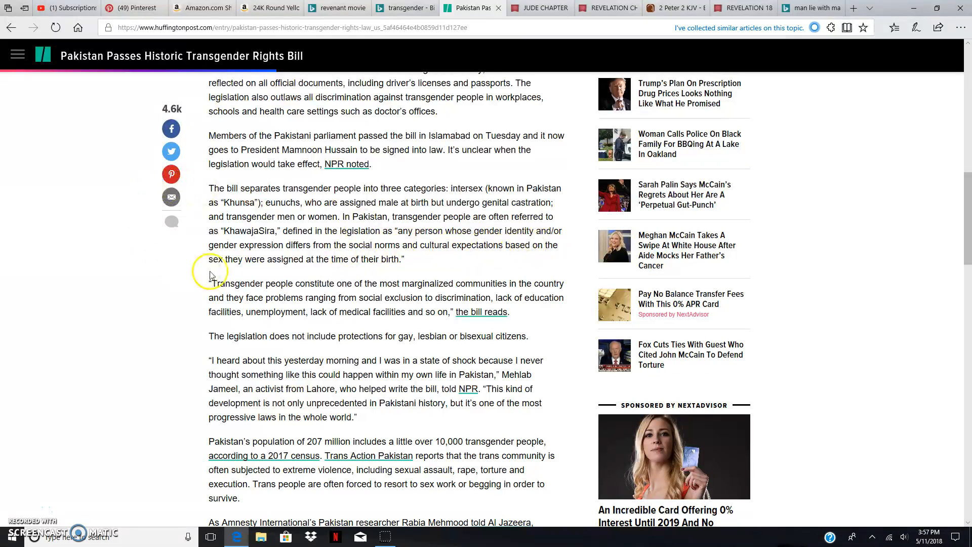
pyautogui.moveTo(314, 263)
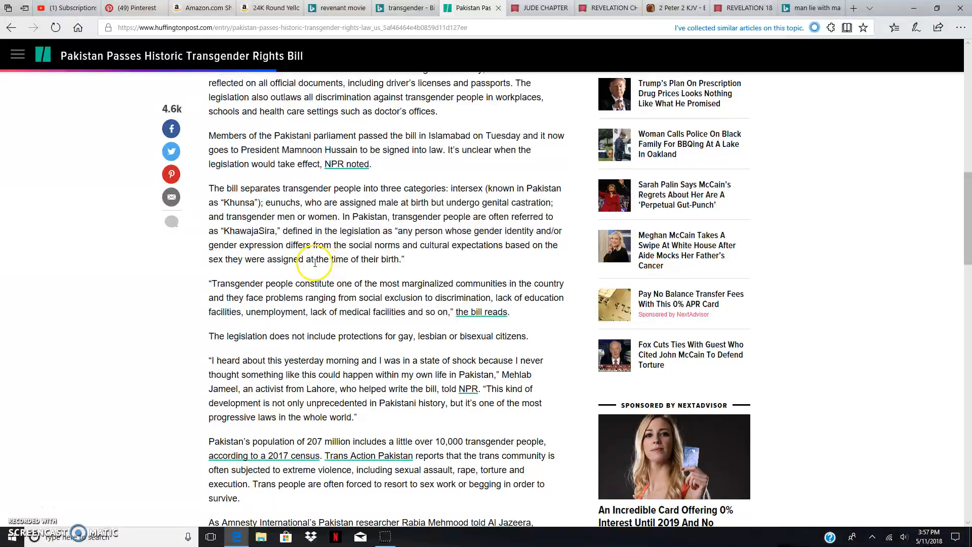
pyautogui.moveTo(452, 259)
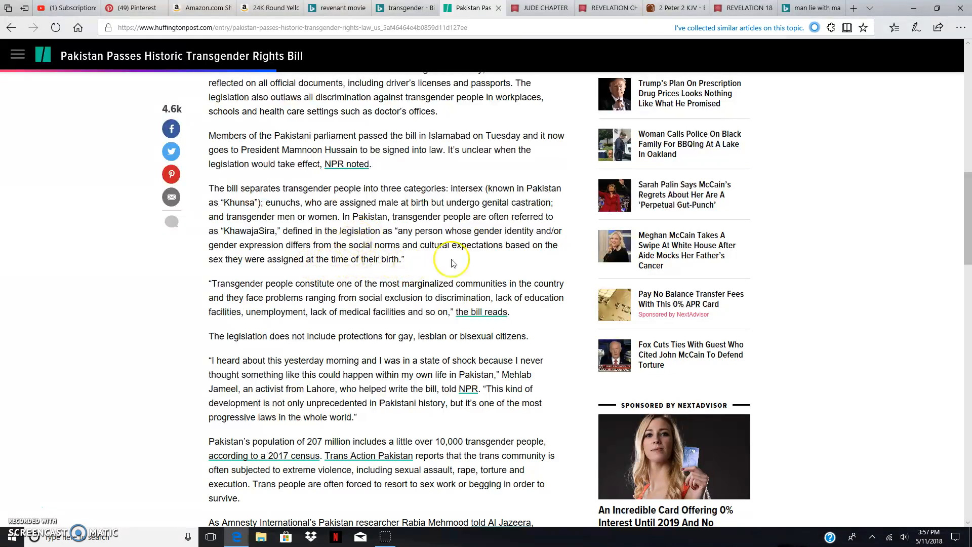
pyautogui.moveTo(221, 243)
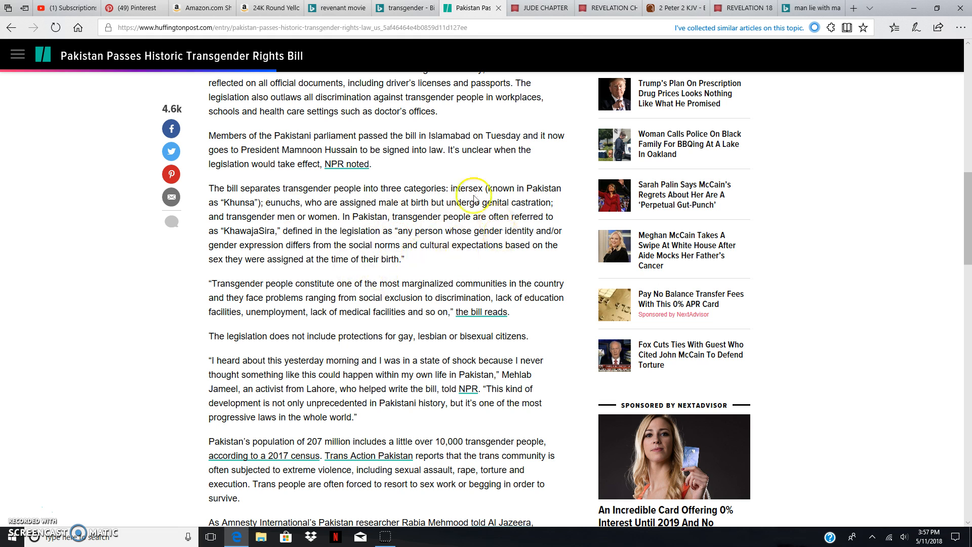
pyautogui.moveTo(413, 260)
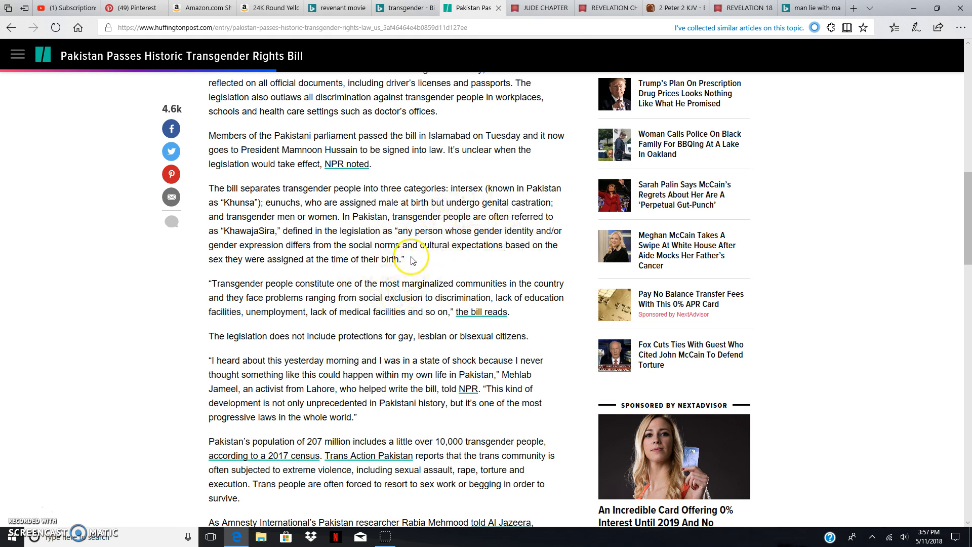
pyautogui.moveTo(294, 243)
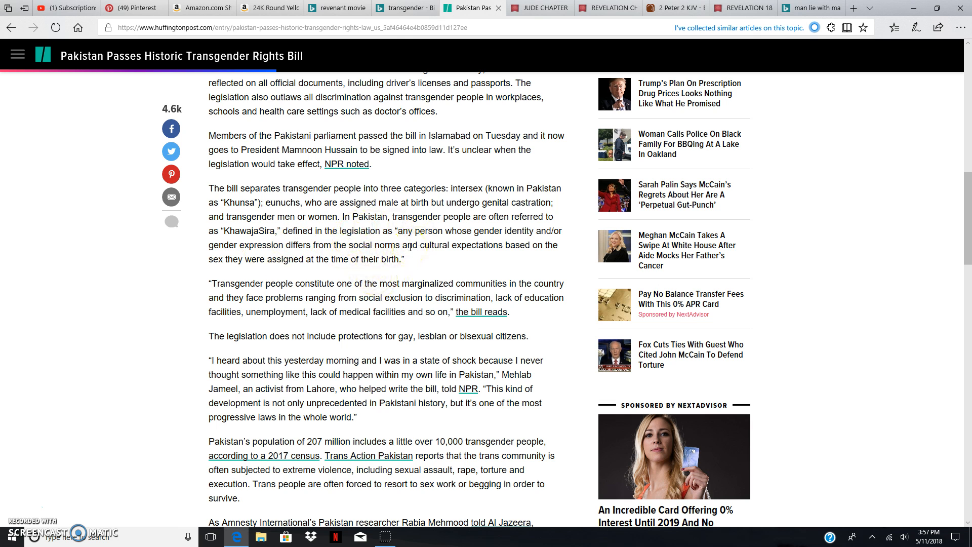
# - Scroll down to Rabia Mehmood's quote on one of the most marginalized communities
pyautogui.scroll(-3)
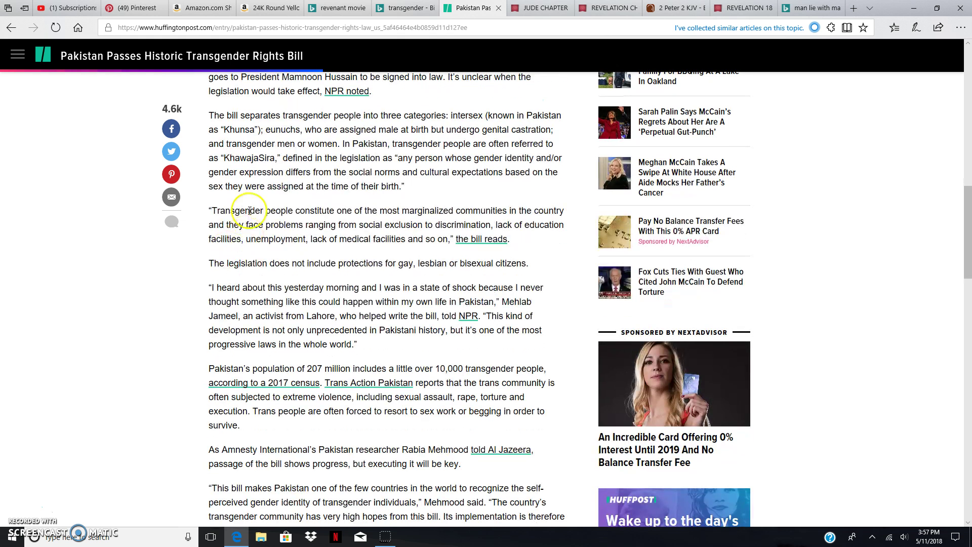
pyautogui.moveTo(357, 214)
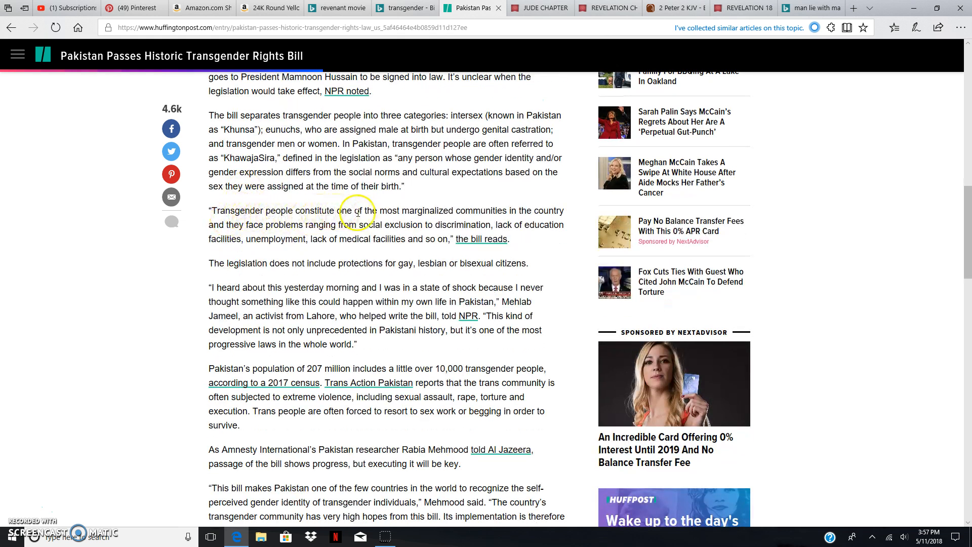
pyautogui.moveTo(447, 220)
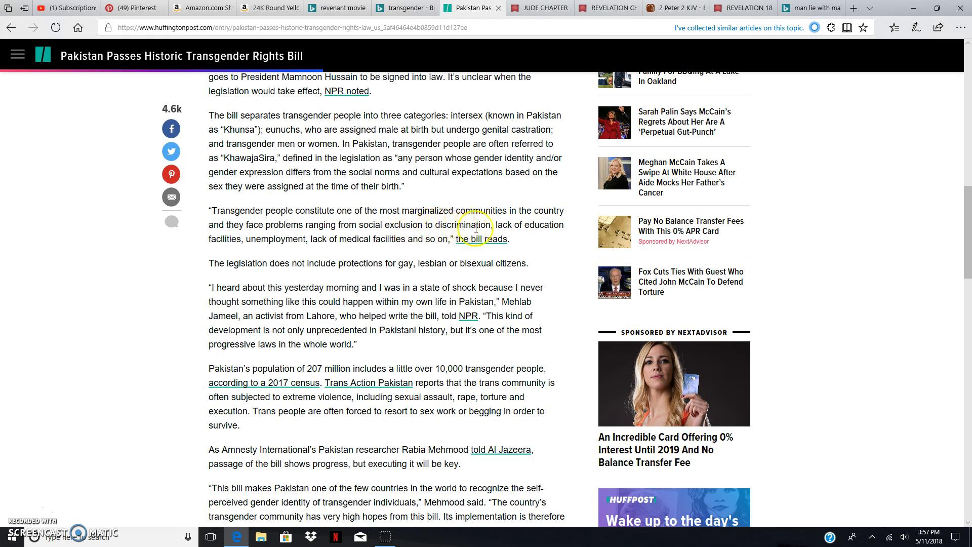
pyautogui.moveTo(333, 230)
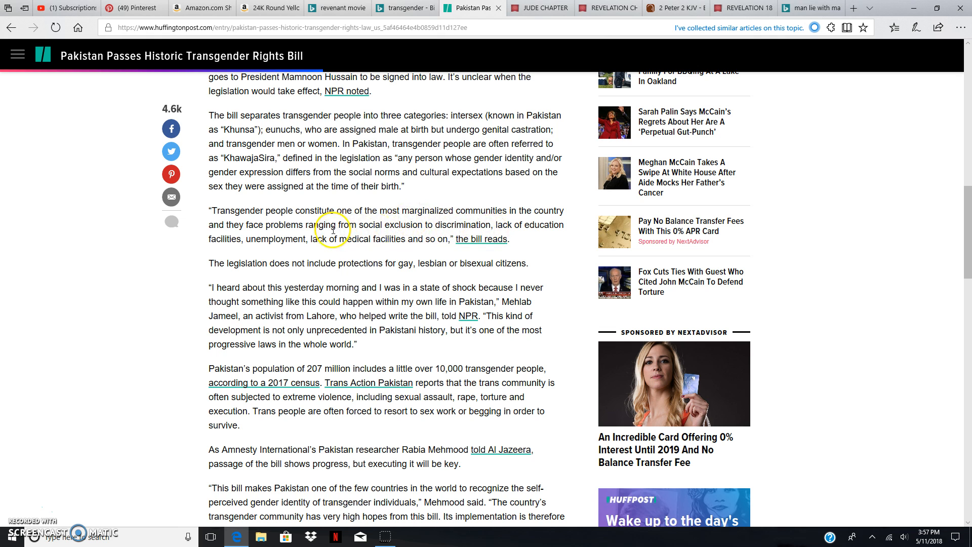
pyautogui.moveTo(489, 239)
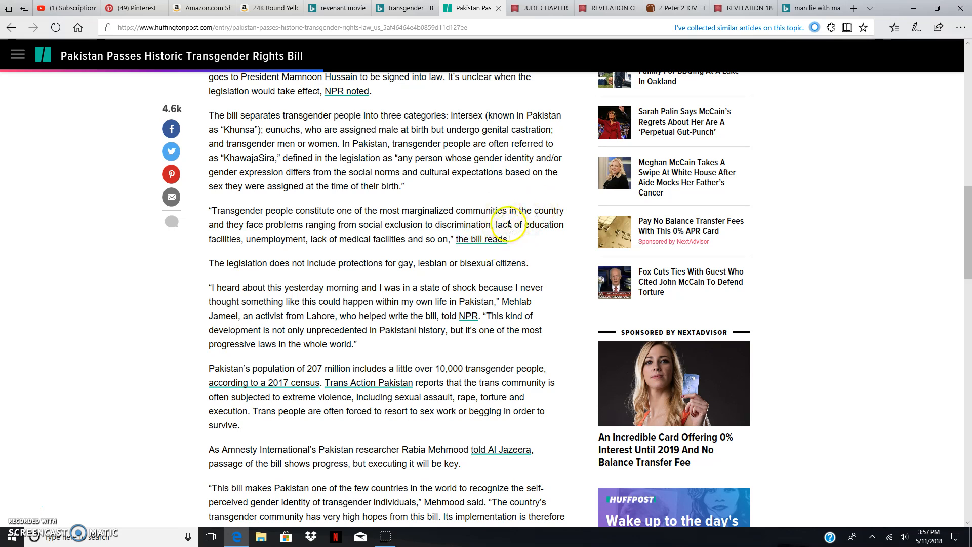
pyautogui.moveTo(241, 242)
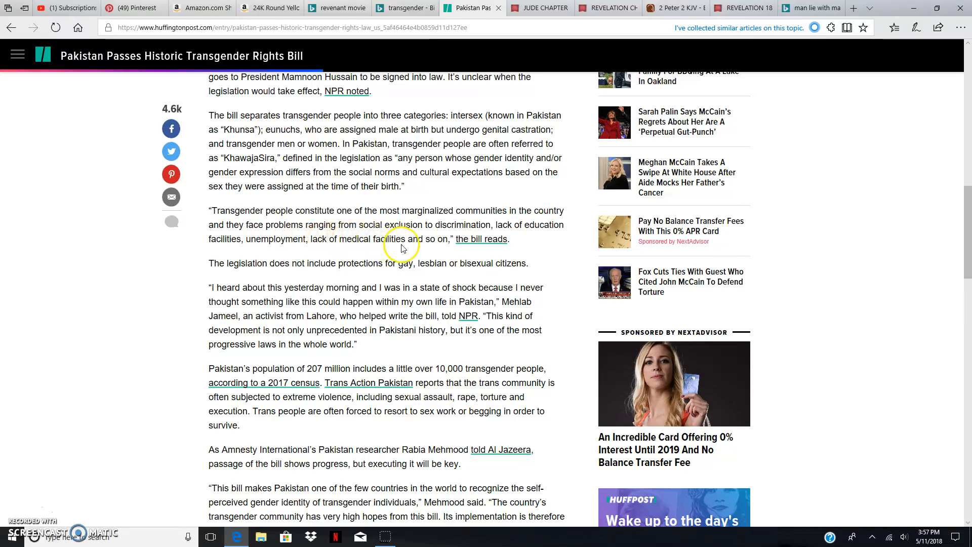
# - Scroll to the end of Mehmood's implementation quote and the related story links
pyautogui.scroll(-3)
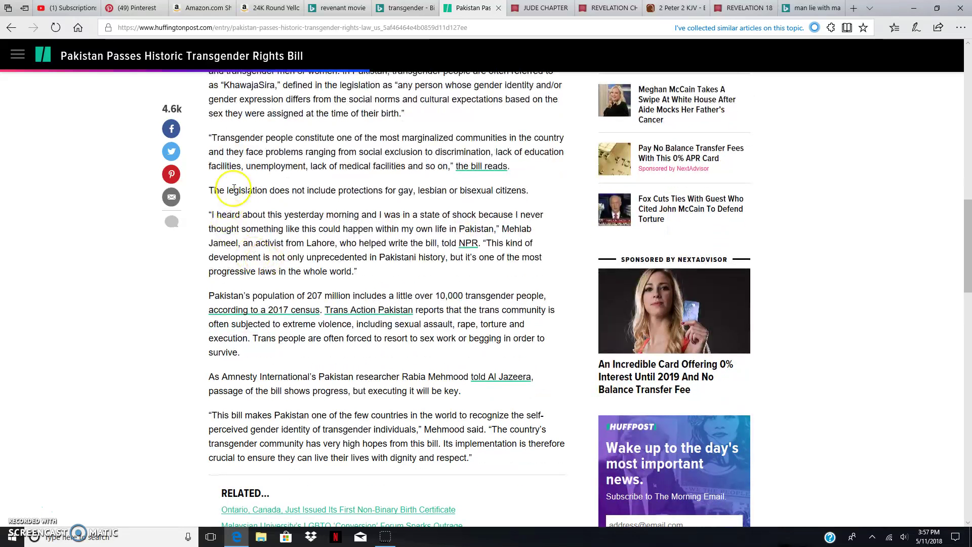
pyautogui.scroll(-3)
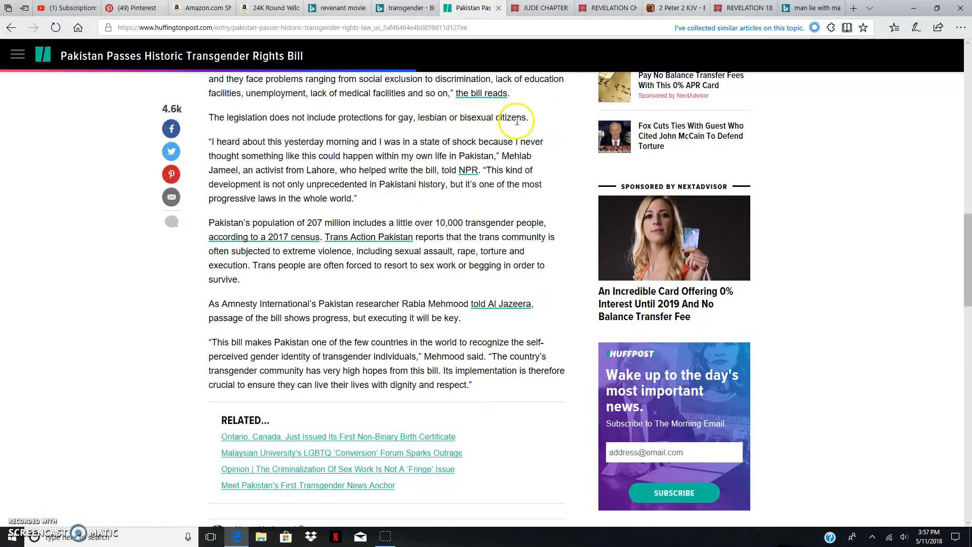
pyautogui.scroll(3)
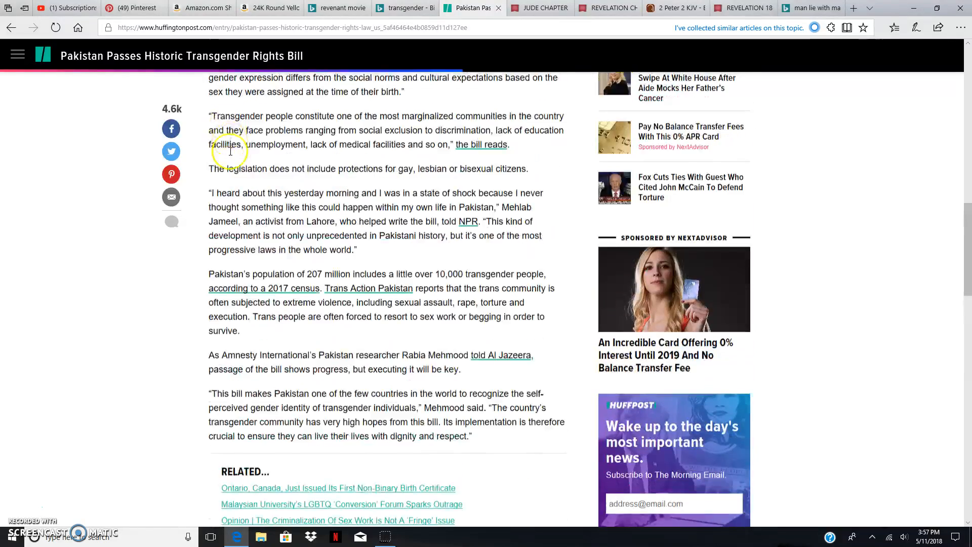
pyautogui.scroll(-3)
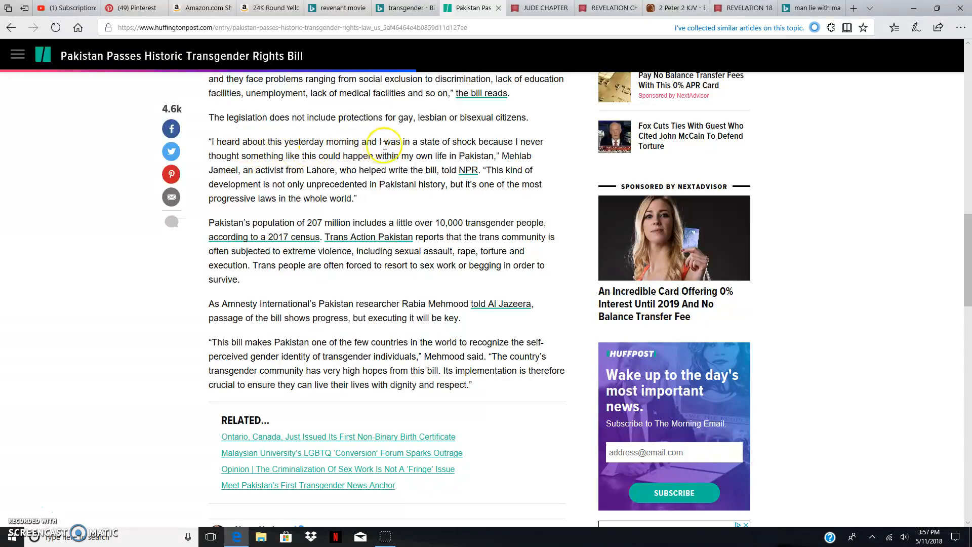
pyautogui.moveTo(198, 169)
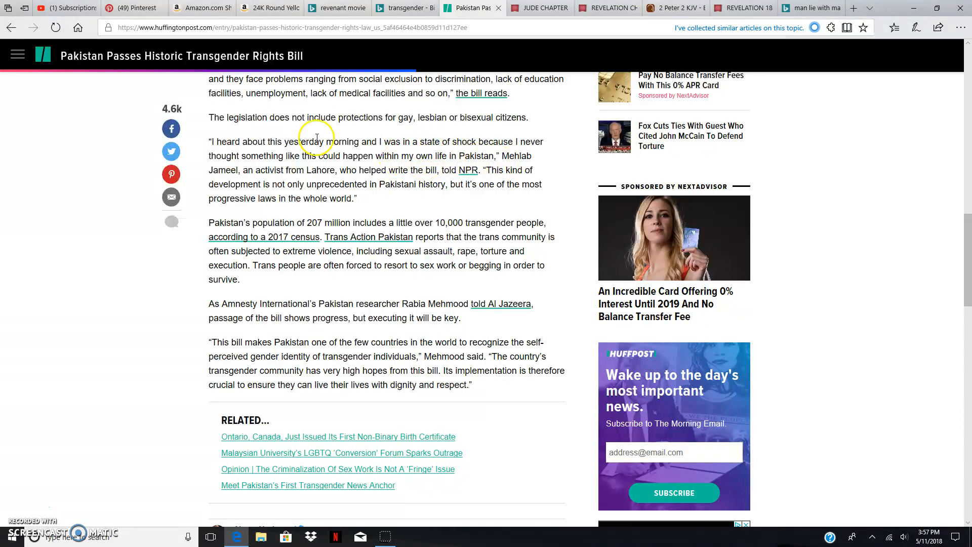
pyautogui.moveTo(251, 175)
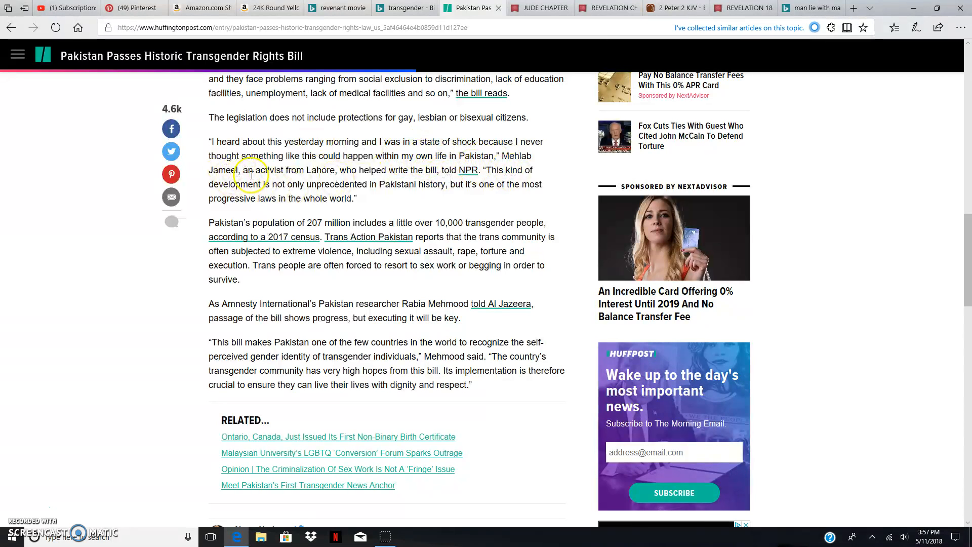
pyautogui.moveTo(367, 172)
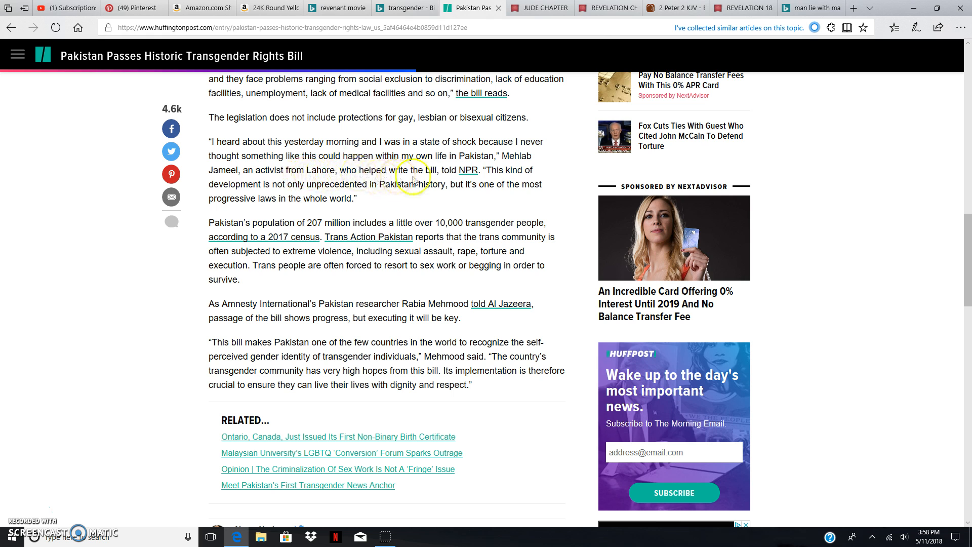
pyautogui.moveTo(501, 182)
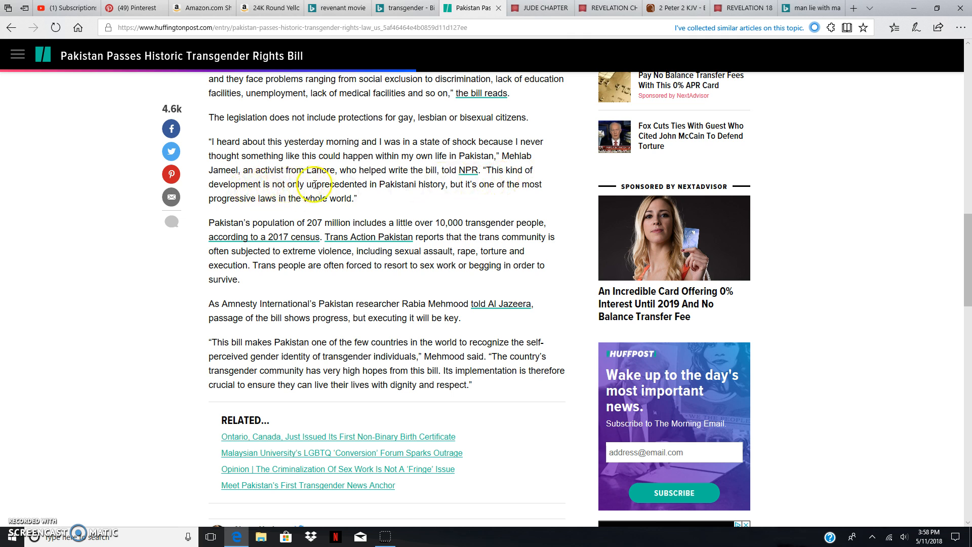
pyautogui.moveTo(446, 195)
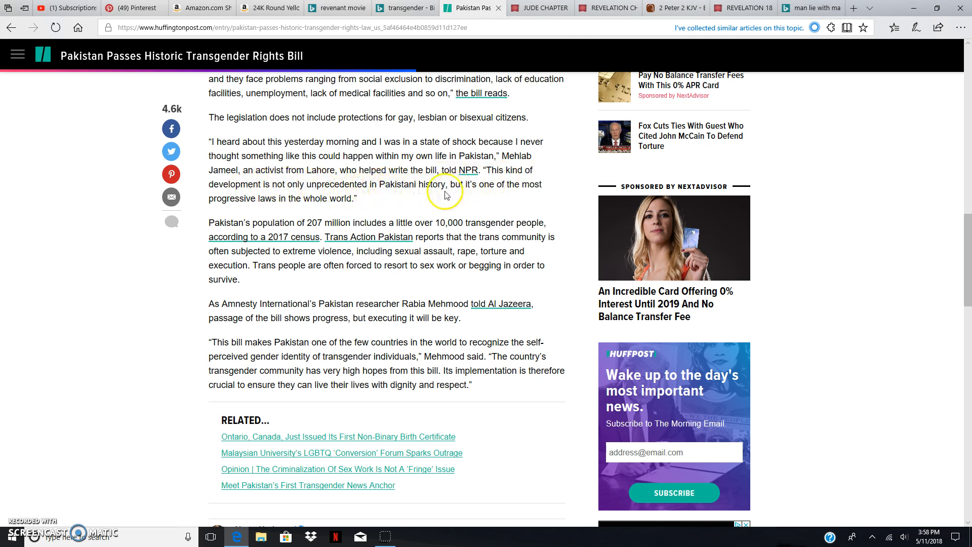
pyautogui.moveTo(280, 225)
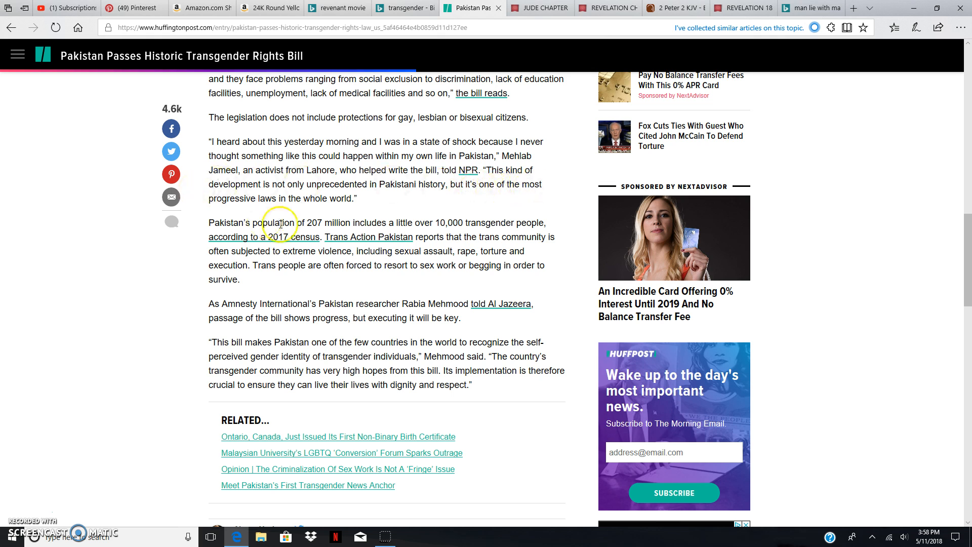
pyautogui.moveTo(236, 198)
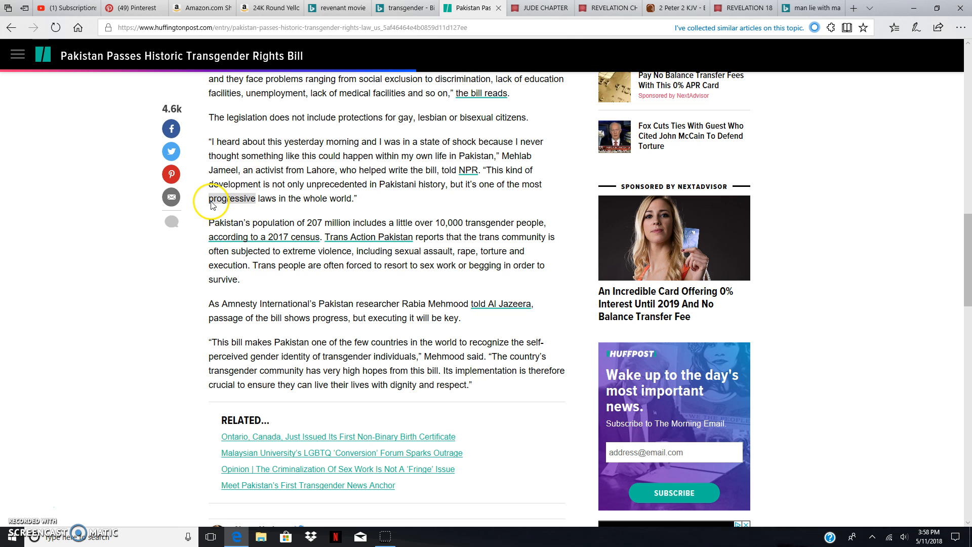
pyautogui.moveTo(253, 219)
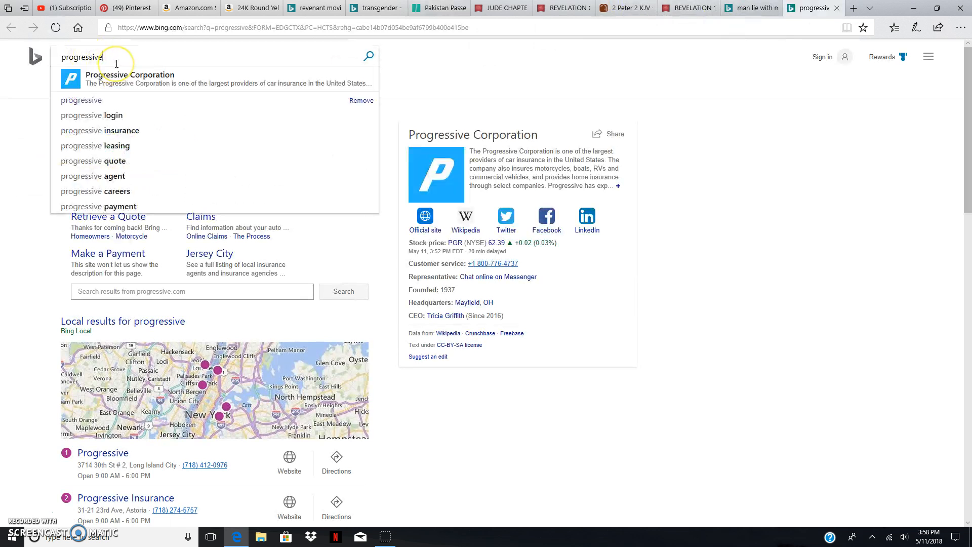
# - Search Bing for 'progressive definition' and read the adjective and noun meanings
pyautogui.scroll(-3)
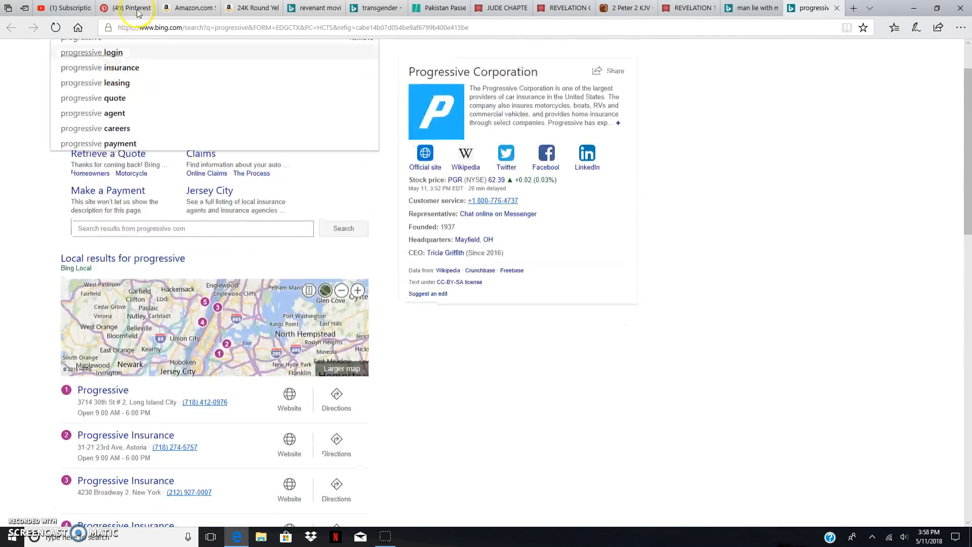
pyautogui.click(186, 55)
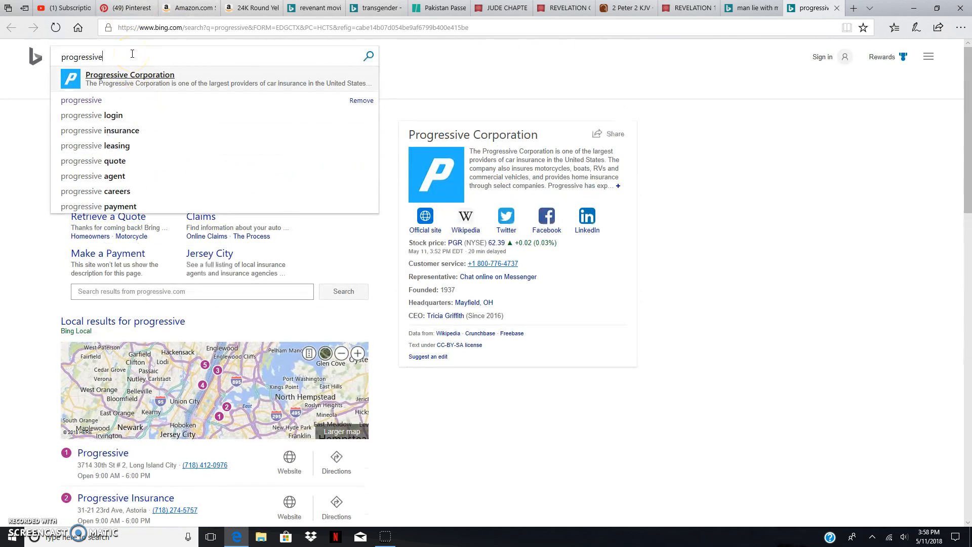
pyautogui.write('definition')
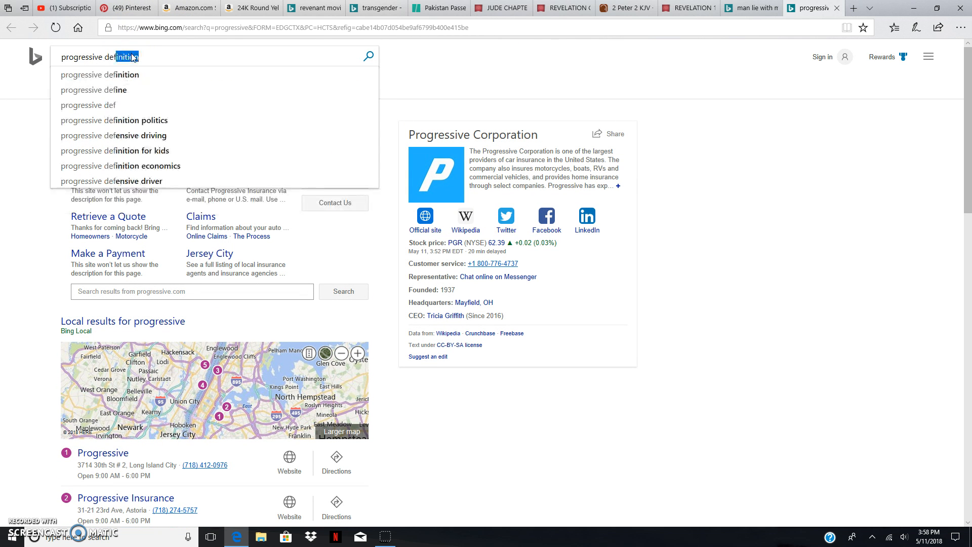
pyautogui.click(99, 74)
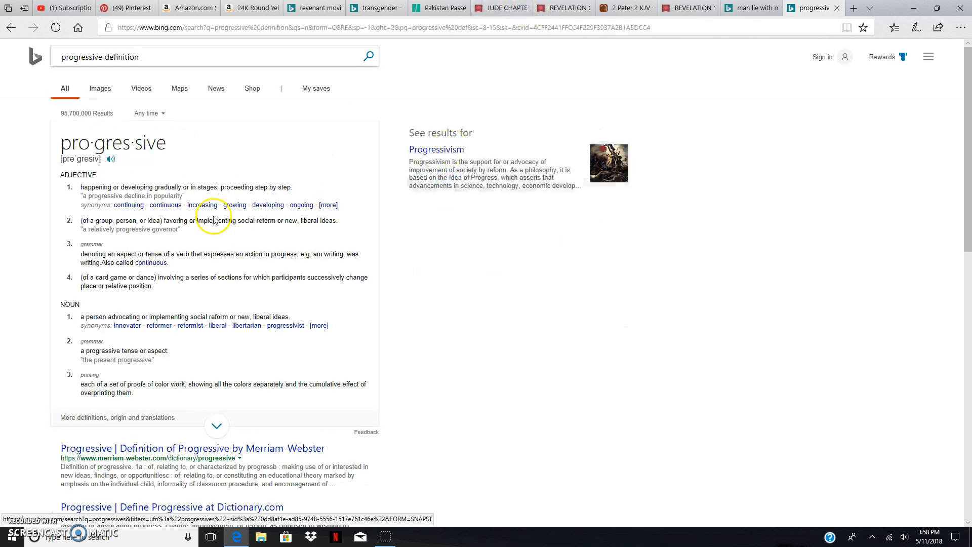
pyautogui.moveTo(192, 191)
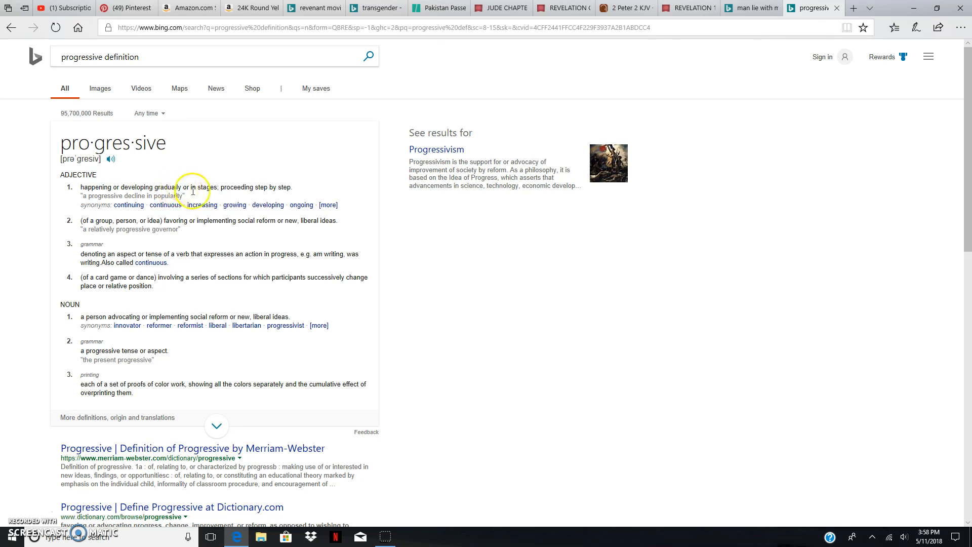
pyautogui.moveTo(114, 251)
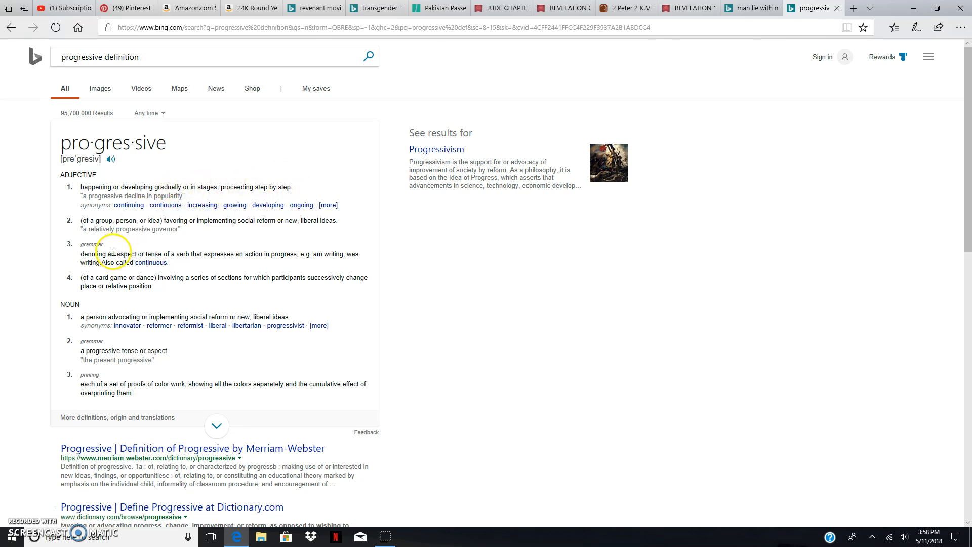
pyautogui.moveTo(127, 326)
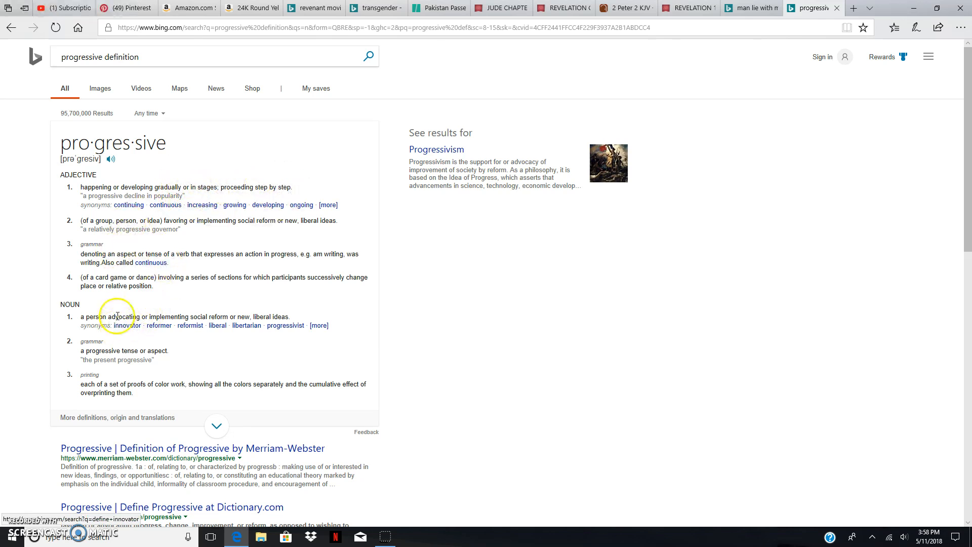
pyautogui.moveTo(266, 316)
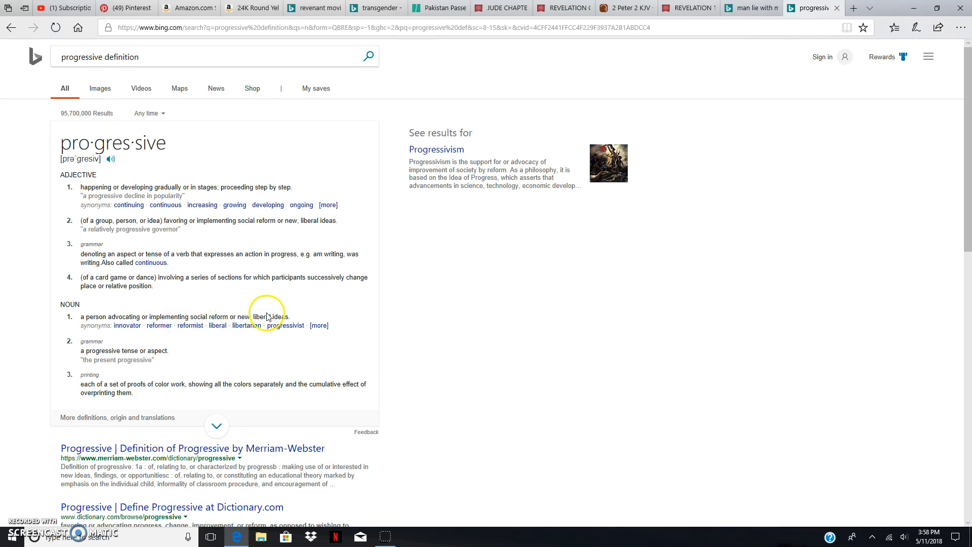
pyautogui.scroll(-3)
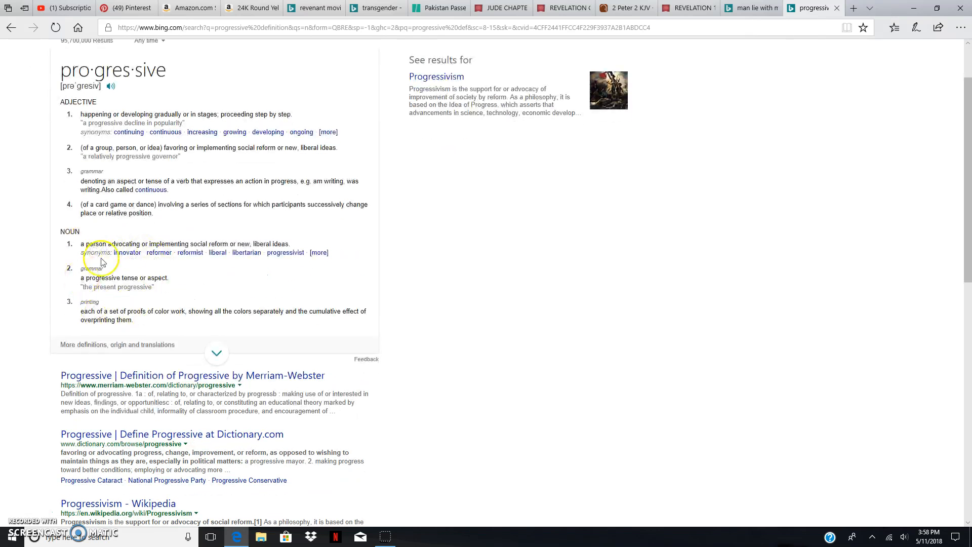
pyautogui.scroll(3)
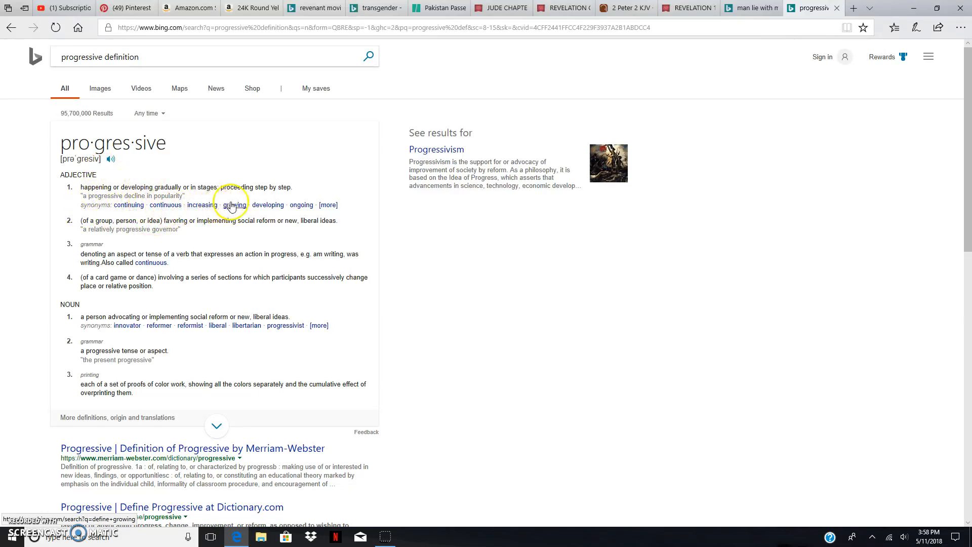
pyautogui.moveTo(296, 192)
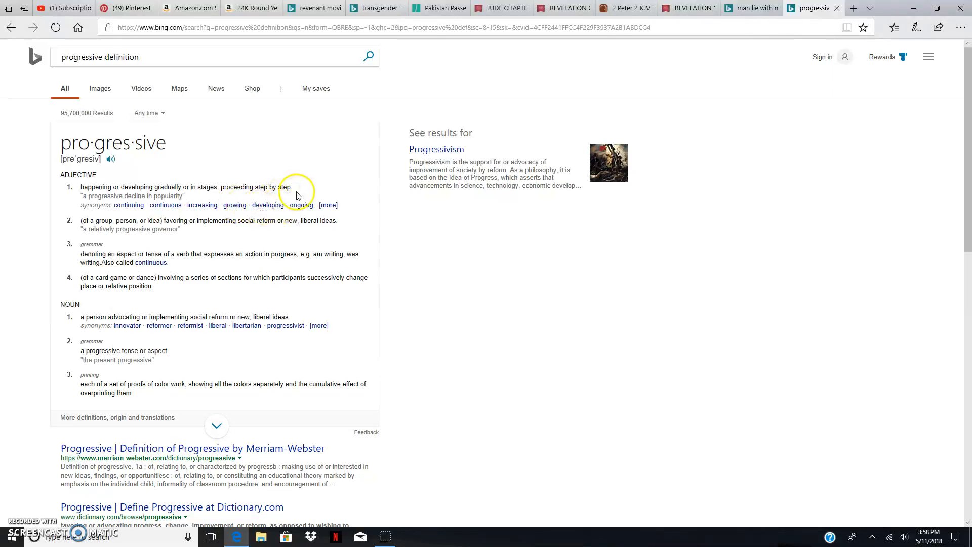
pyautogui.moveTo(321, 230)
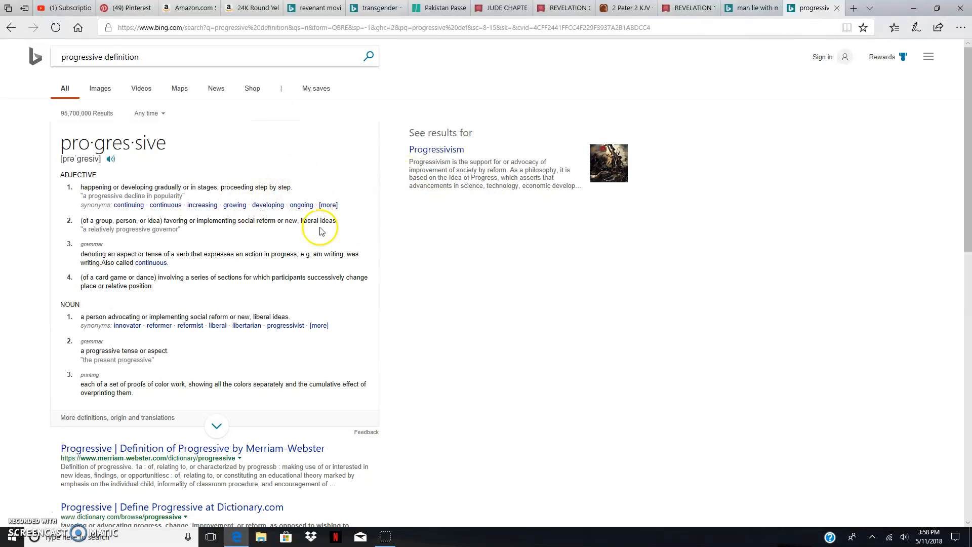
pyautogui.moveTo(328, 205)
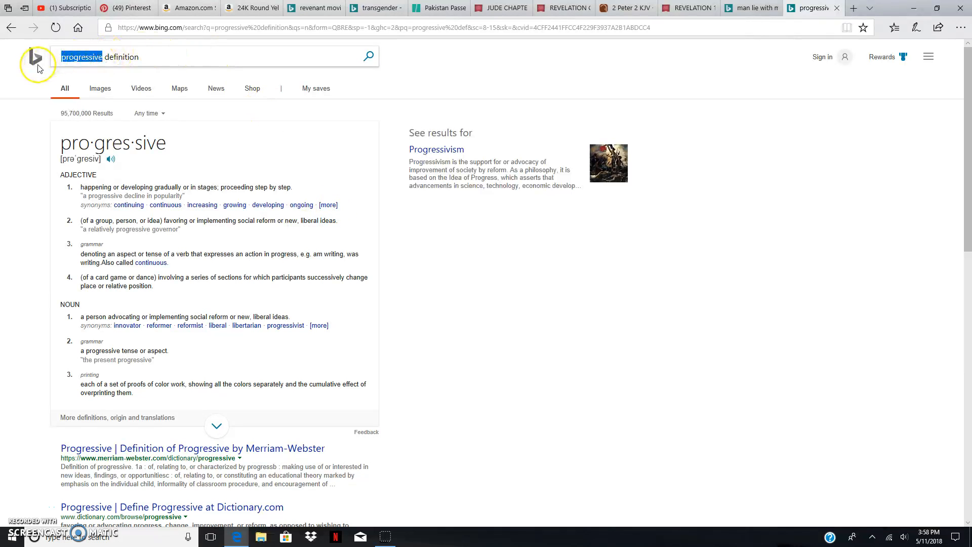
# - Start replacing the query with 'destructive definition' in the Bing search box
pyautogui.write('destruct')
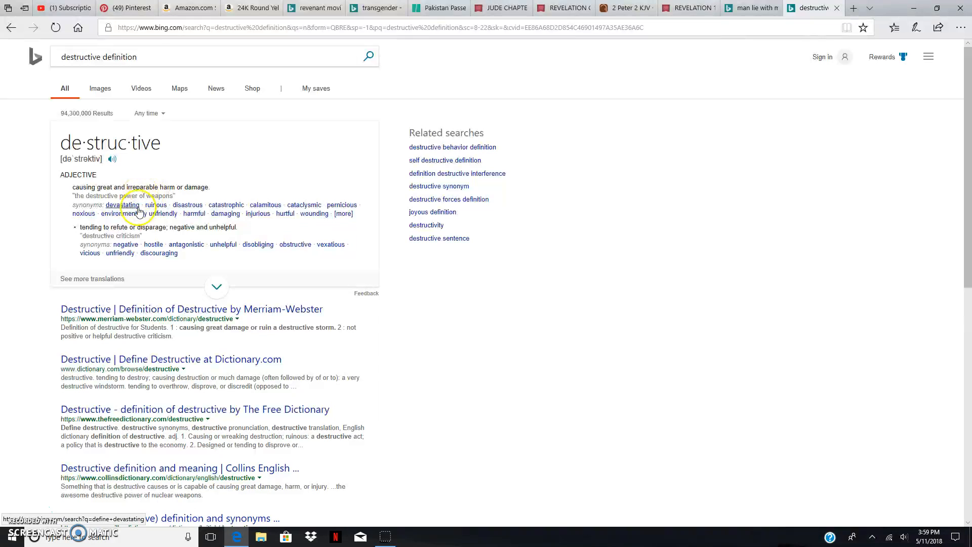
pyautogui.moveTo(89, 253)
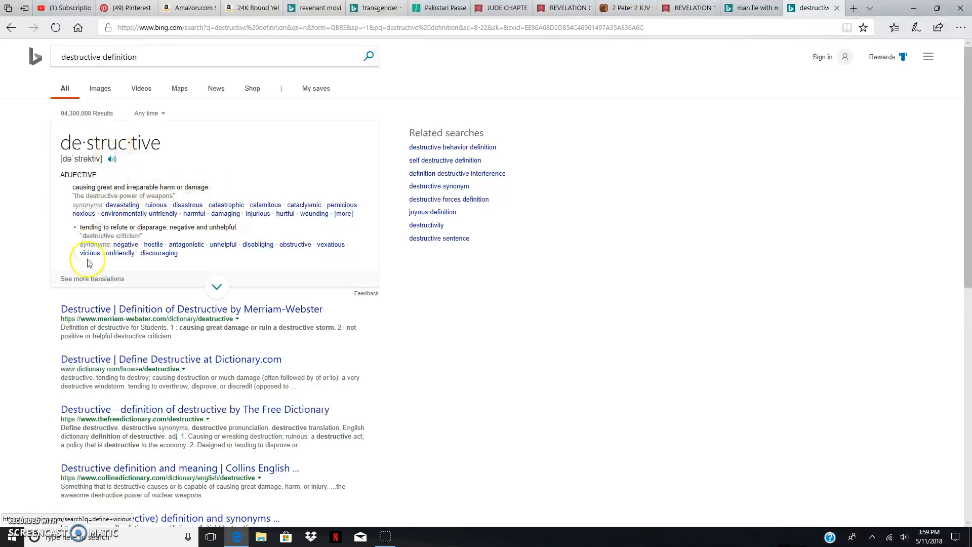
pyautogui.moveTo(225, 214)
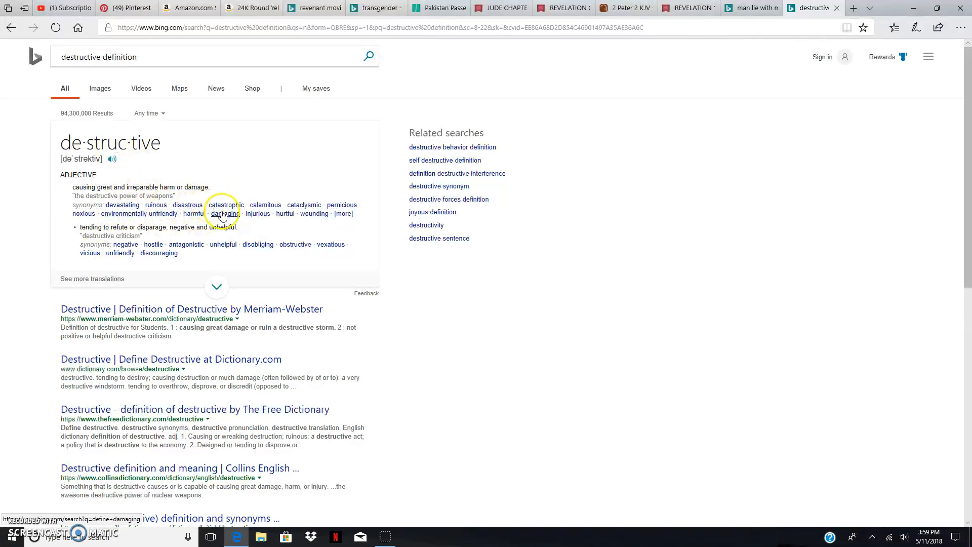
pyautogui.moveTo(265, 205)
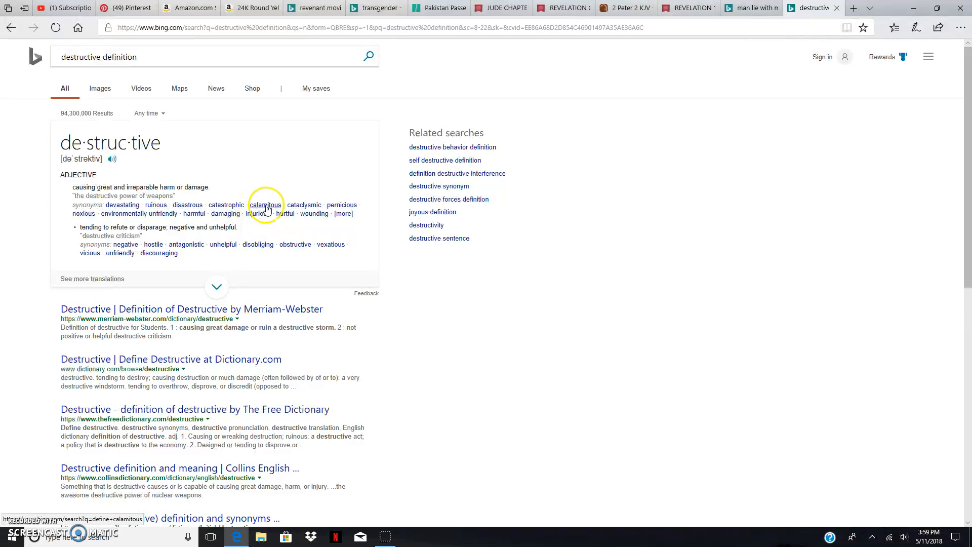
pyautogui.moveTo(285, 214)
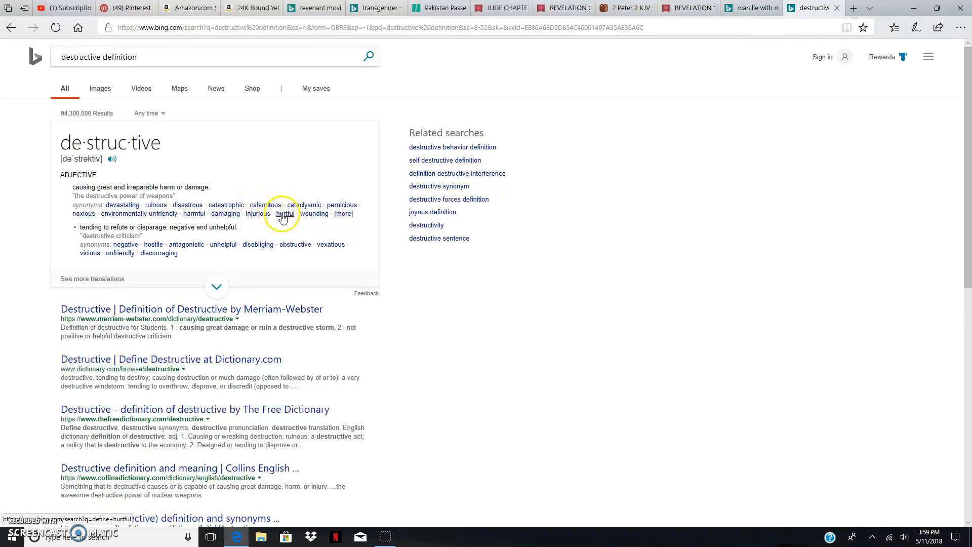
pyautogui.moveTo(226, 213)
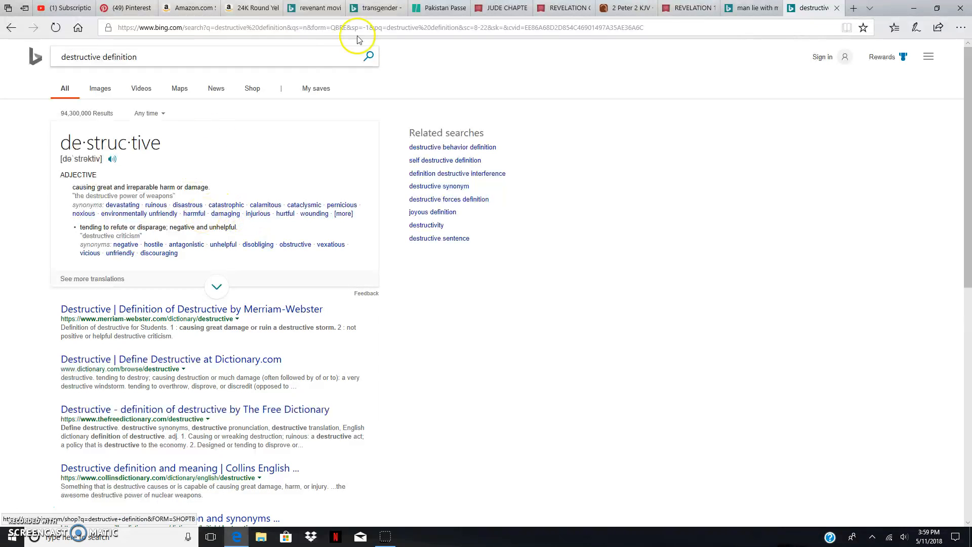
# - Switch to the Pakistan Passes tab and scroll to the 2017 census population paragraph and Lahore activist quote
pyautogui.click(438, 7)
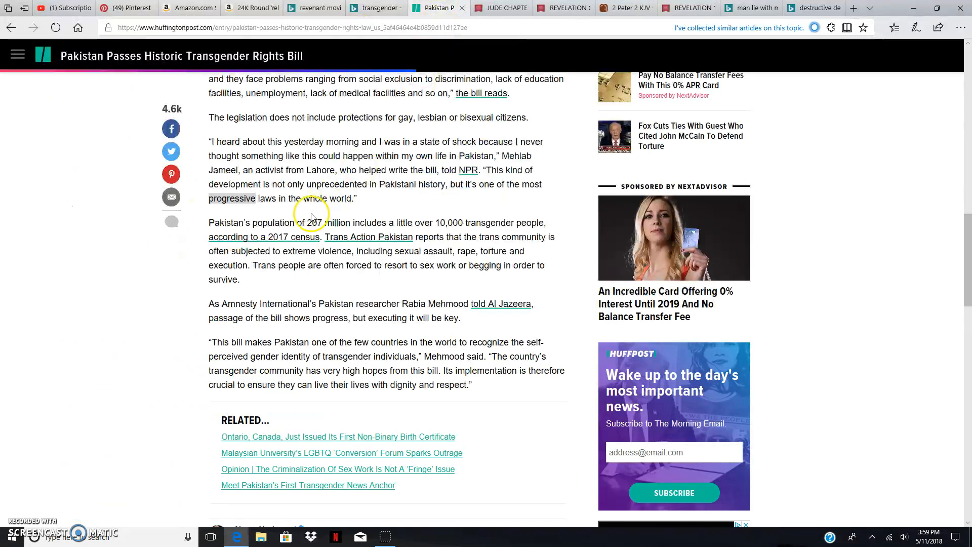
pyautogui.scroll(3)
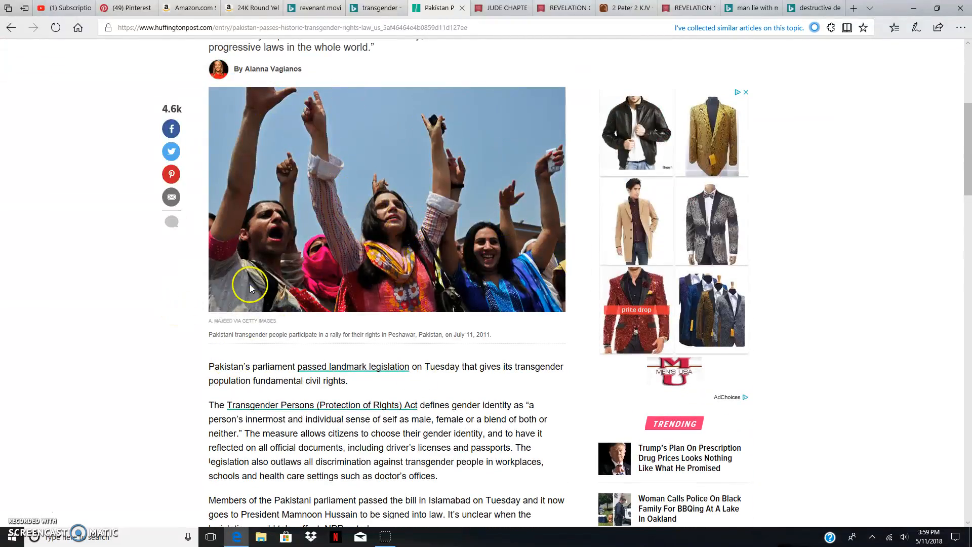
pyautogui.scroll(-3)
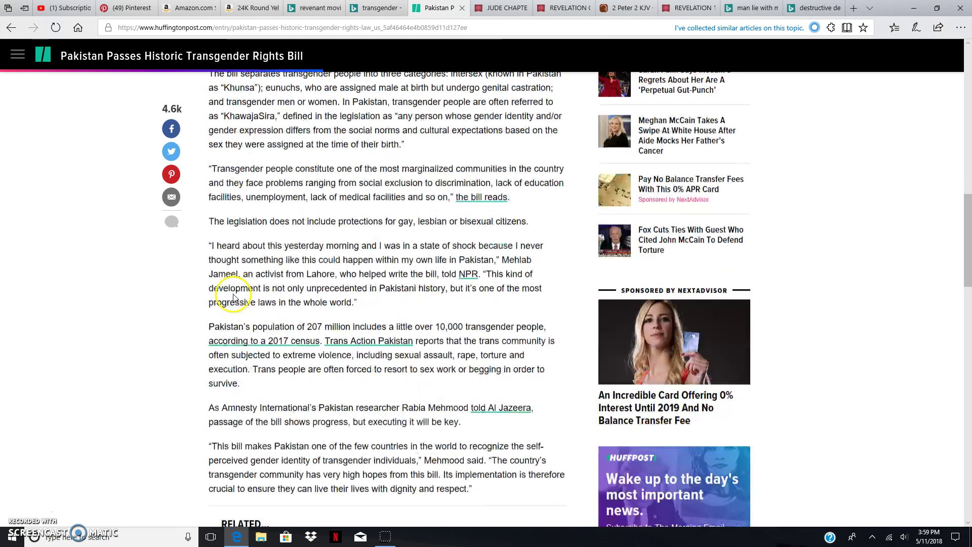
pyautogui.scroll(-3)
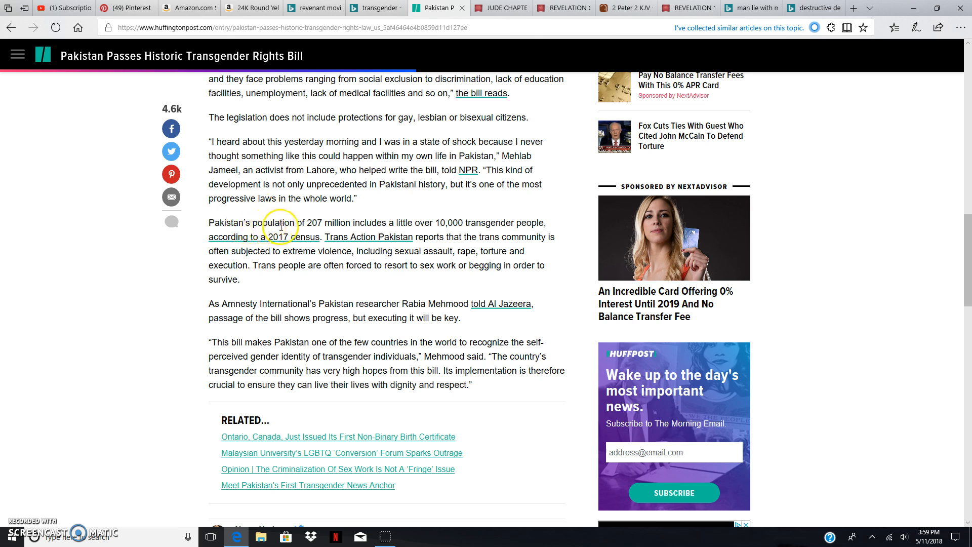
pyautogui.moveTo(338, 233)
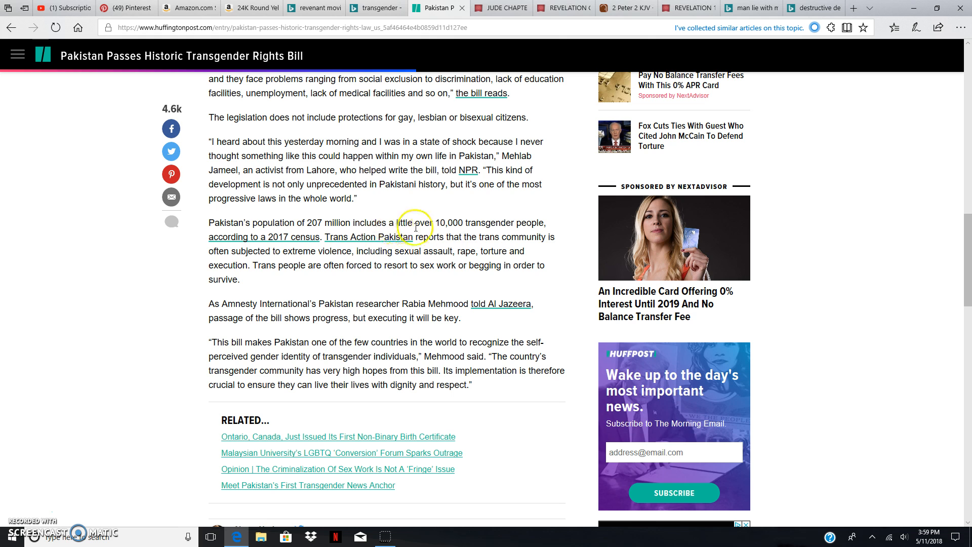
pyautogui.moveTo(561, 231)
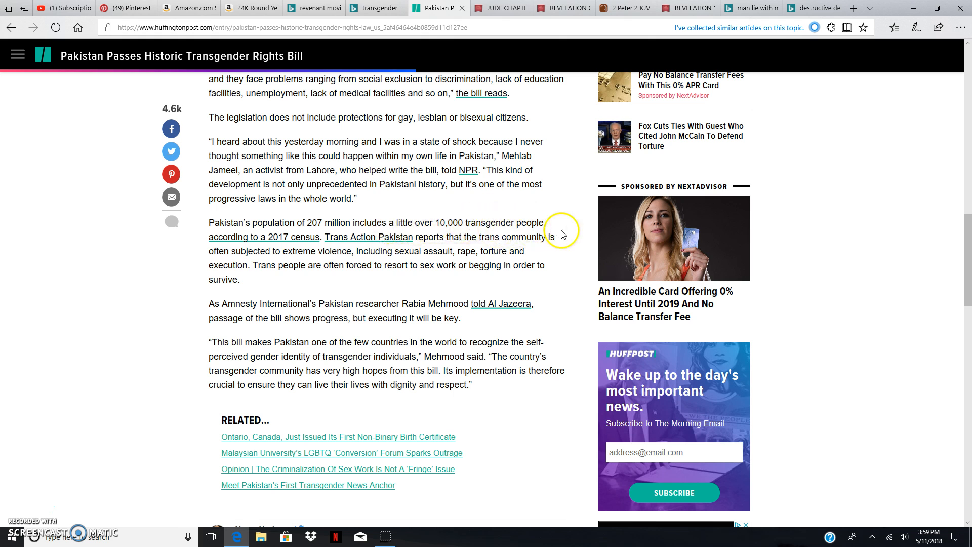
pyautogui.moveTo(319, 241)
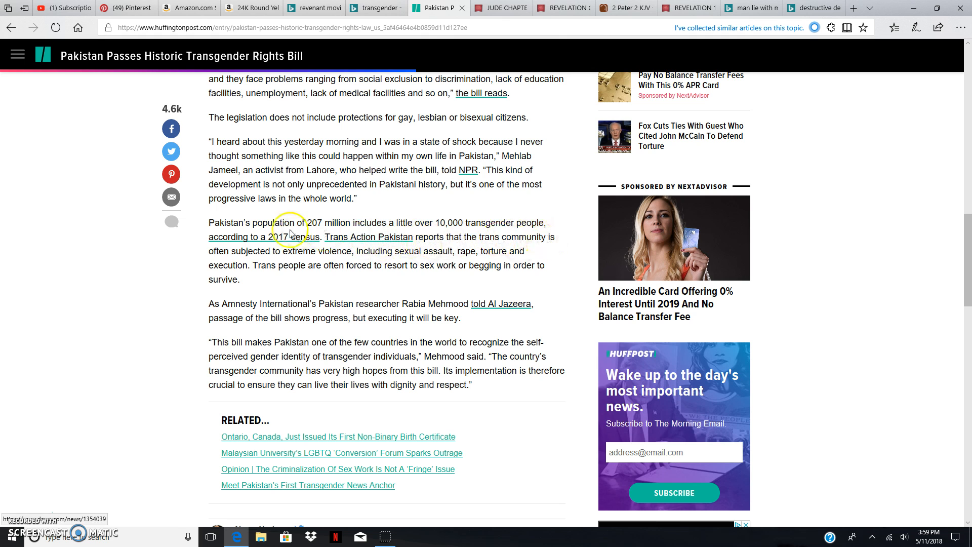
pyautogui.moveTo(341, 252)
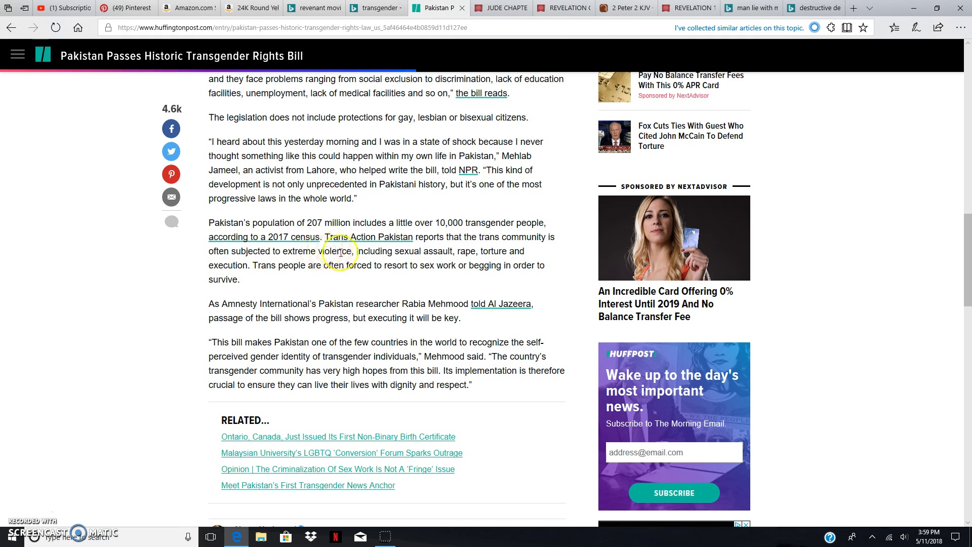
pyautogui.moveTo(409, 260)
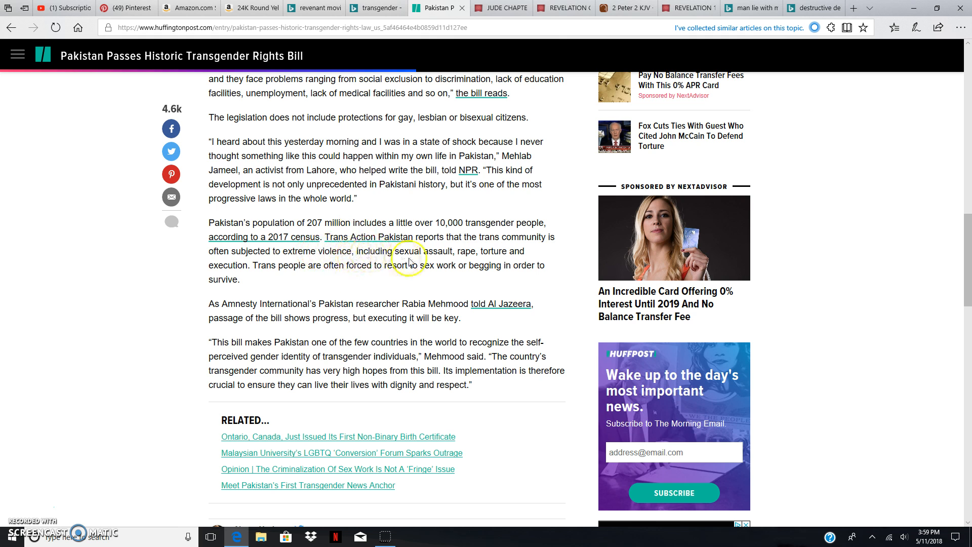
pyautogui.moveTo(444, 254)
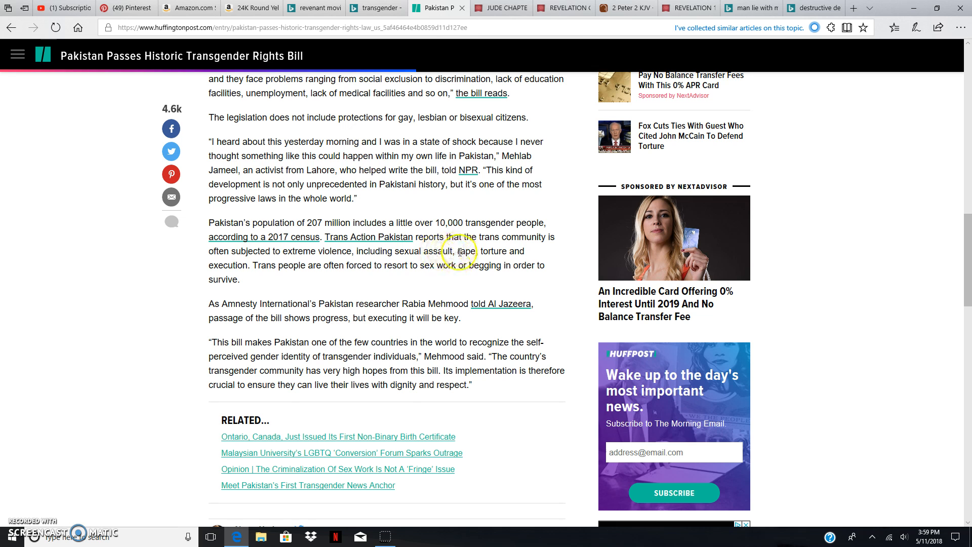
pyautogui.moveTo(474, 253)
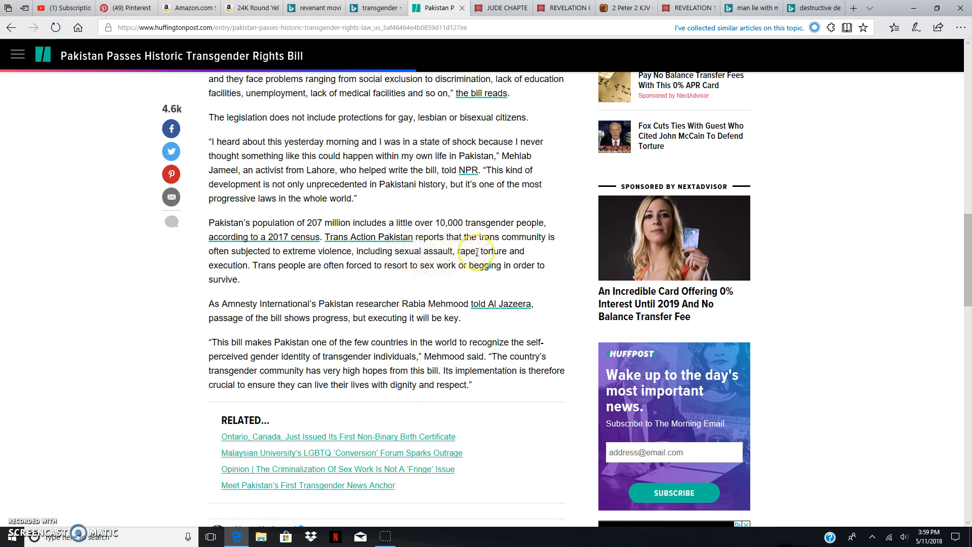
pyautogui.moveTo(564, 269)
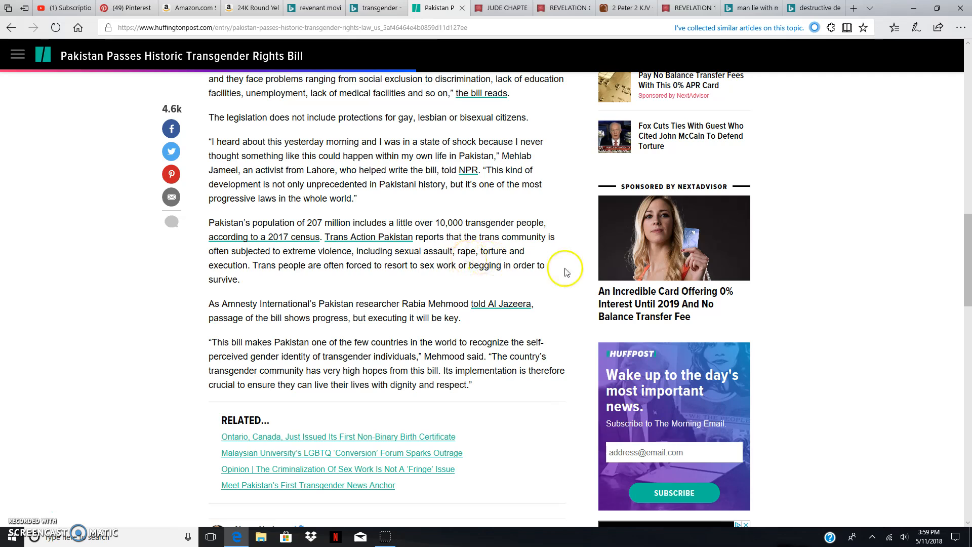
pyautogui.moveTo(246, 267)
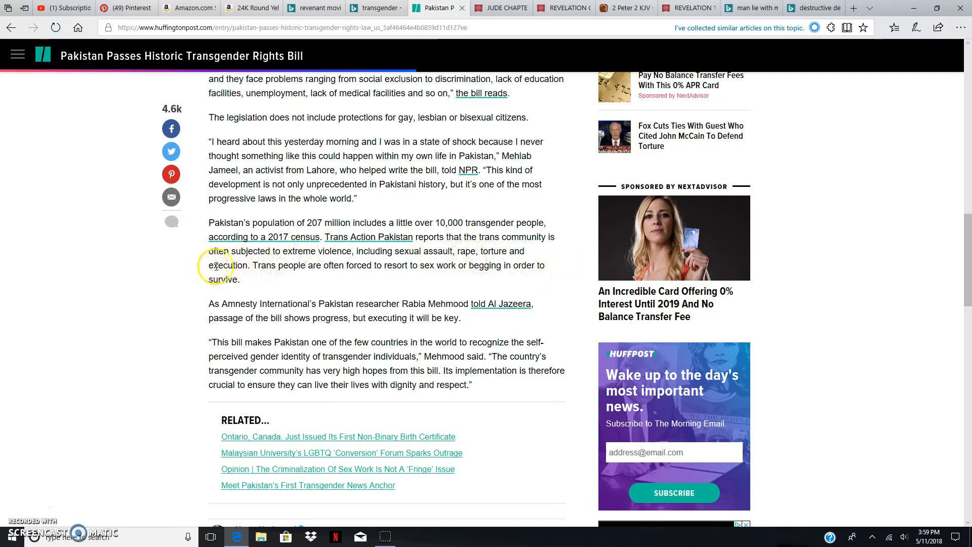
pyautogui.moveTo(268, 265)
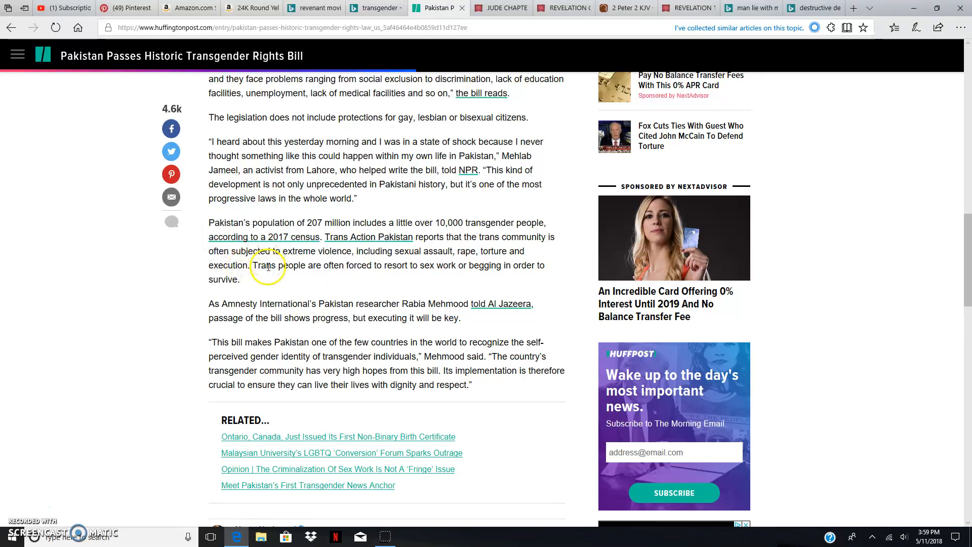
pyautogui.moveTo(389, 265)
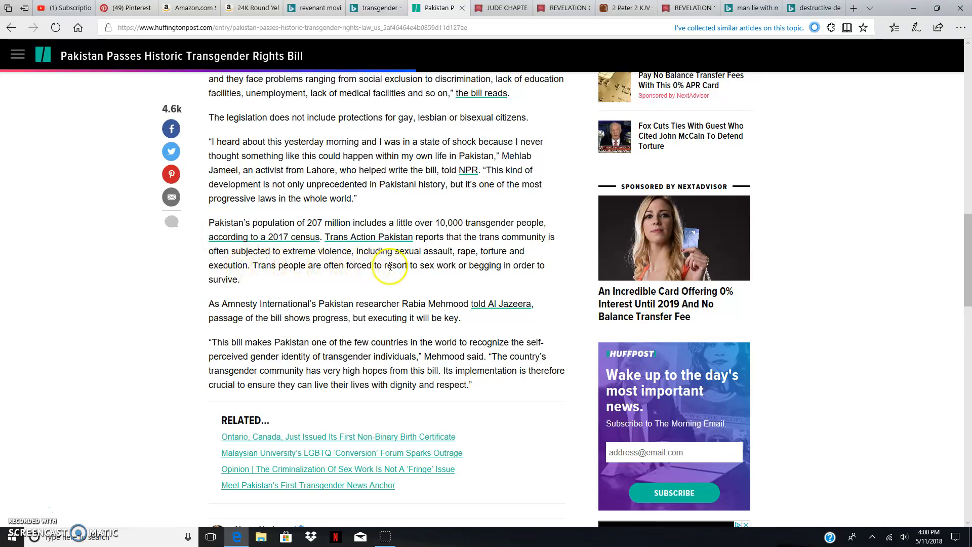
pyautogui.moveTo(519, 265)
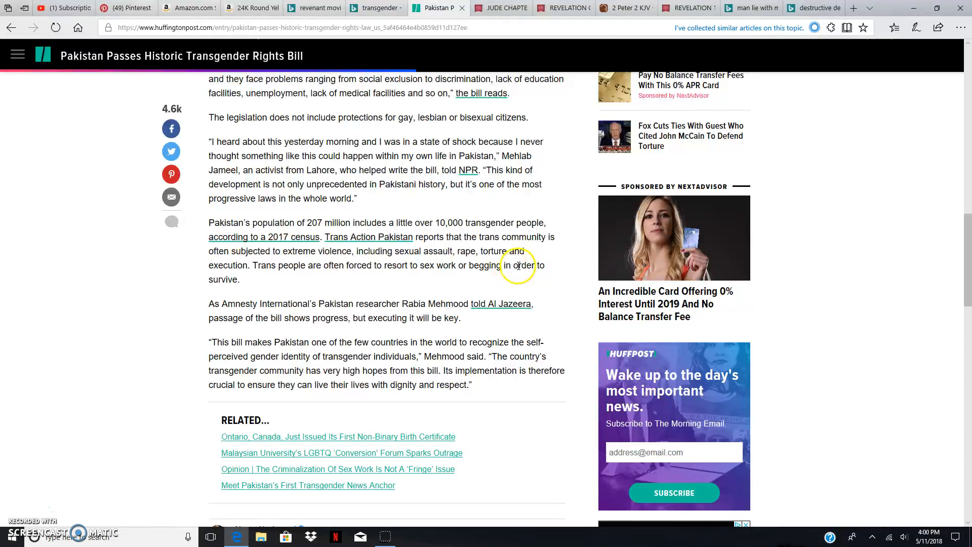
# - Scroll past Mehmood's closing quote to the related stories, author box and topic tags
pyautogui.scroll(-3)
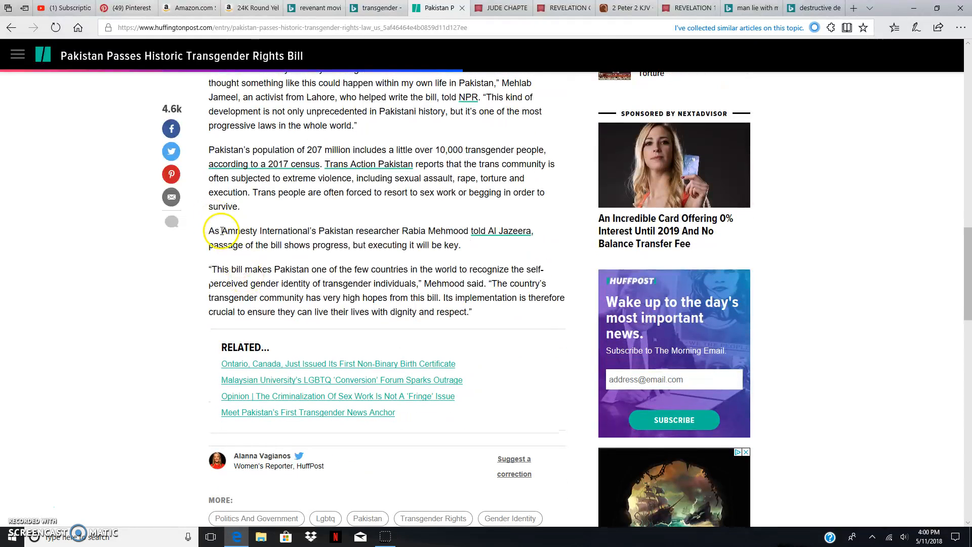
pyautogui.scroll(3)
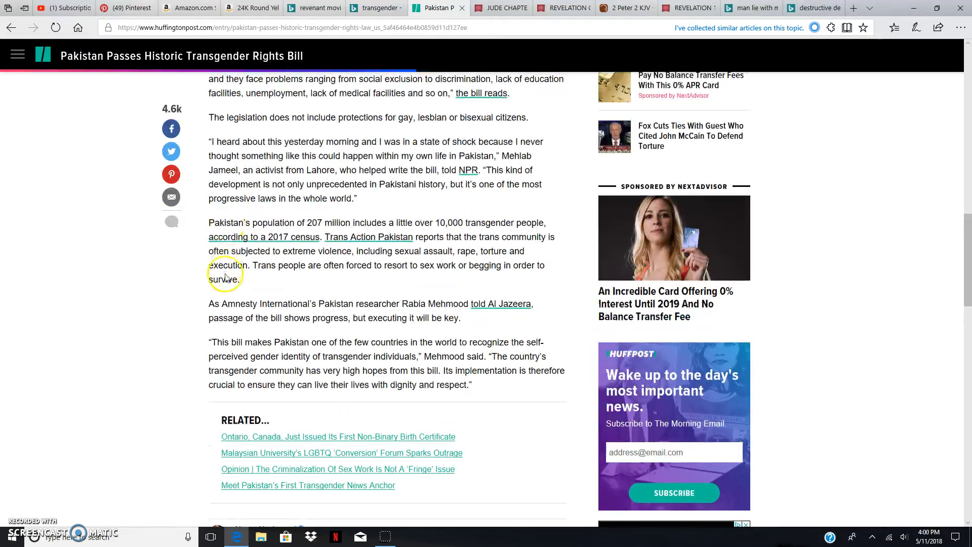
pyautogui.scroll(-3)
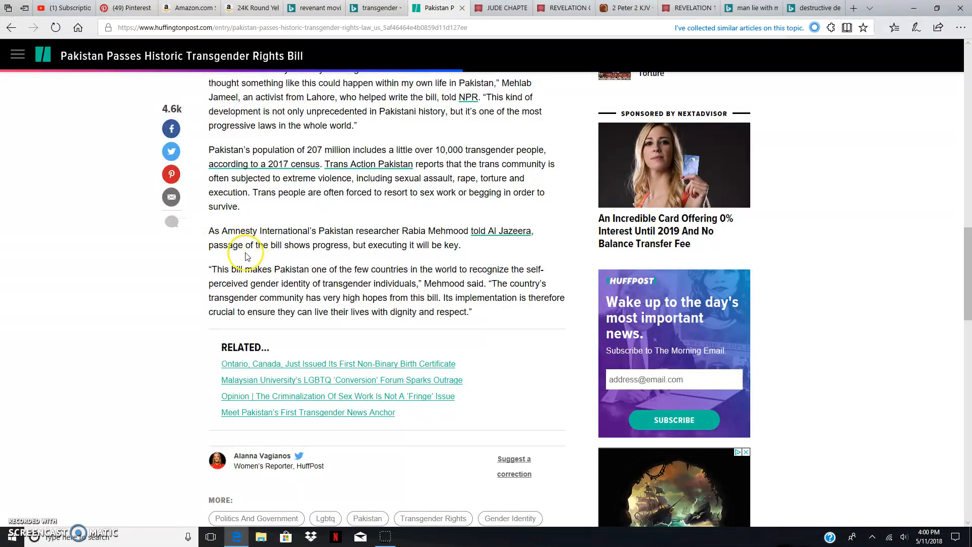
pyautogui.moveTo(343, 236)
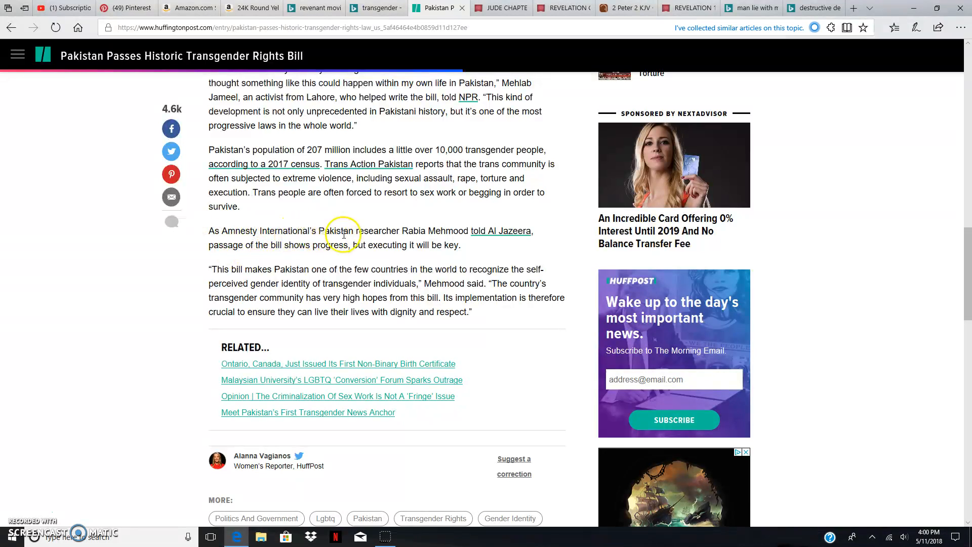
pyautogui.moveTo(415, 231)
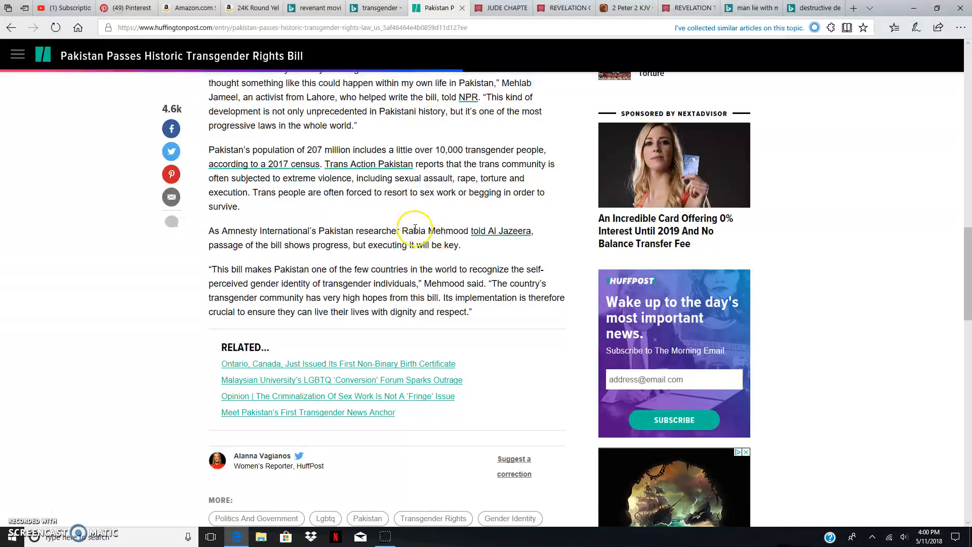
pyautogui.moveTo(500, 231)
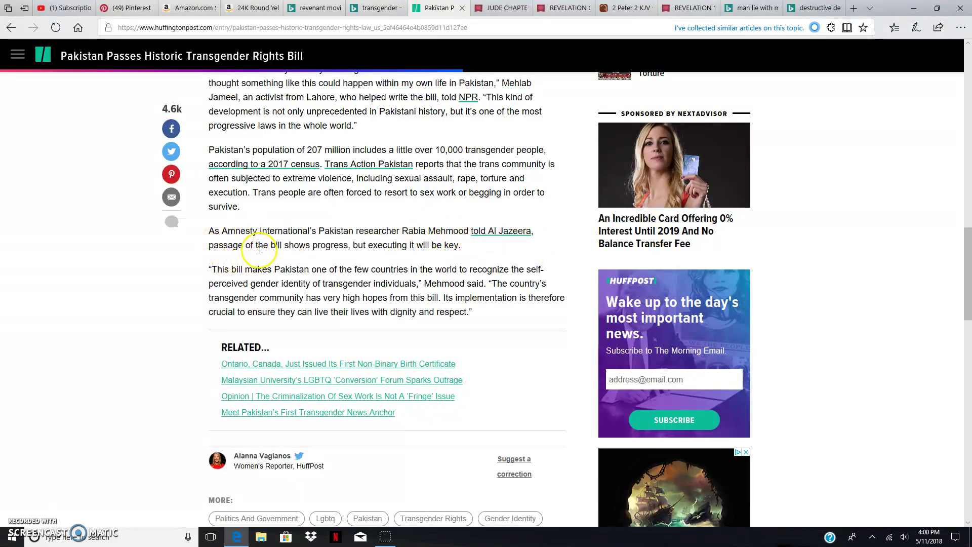
pyautogui.moveTo(254, 249)
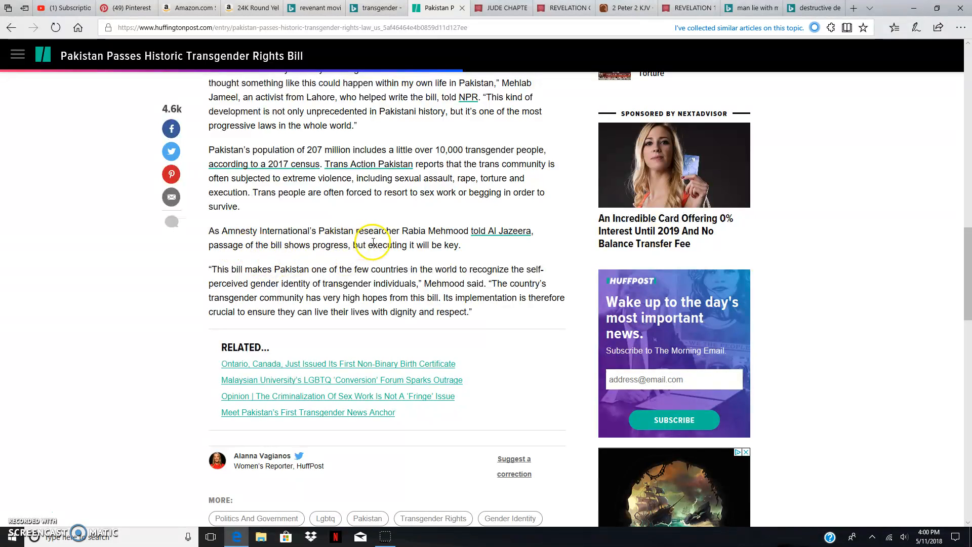
pyautogui.moveTo(305, 244)
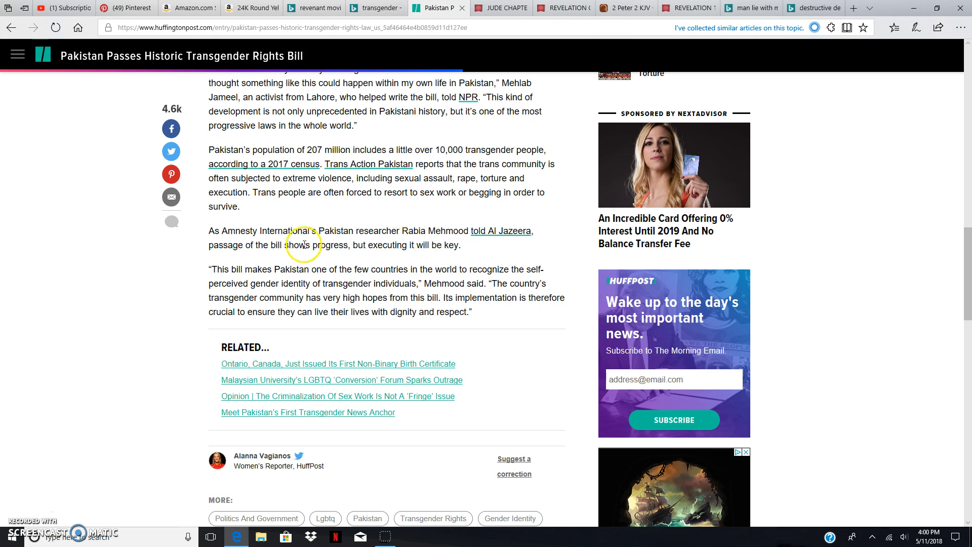
pyautogui.scroll(-3)
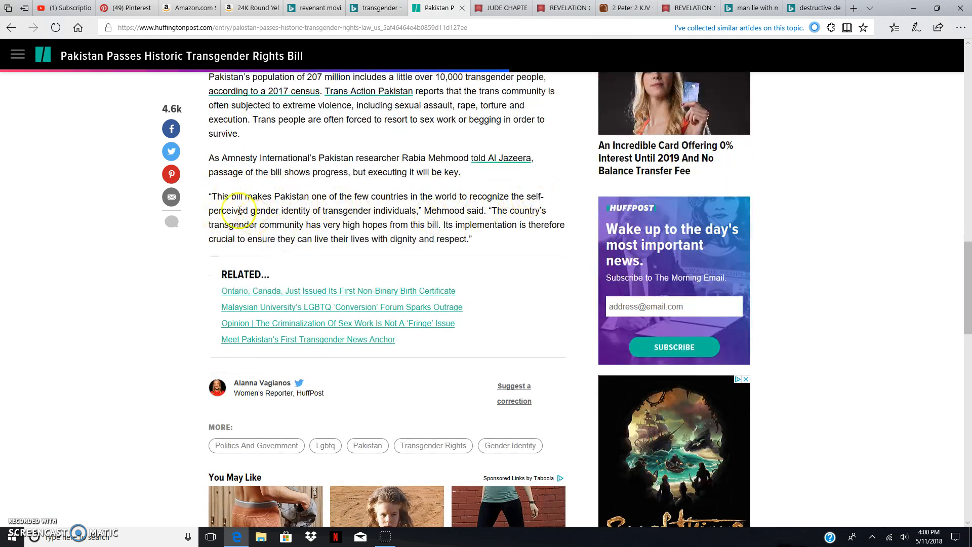
pyautogui.moveTo(361, 215)
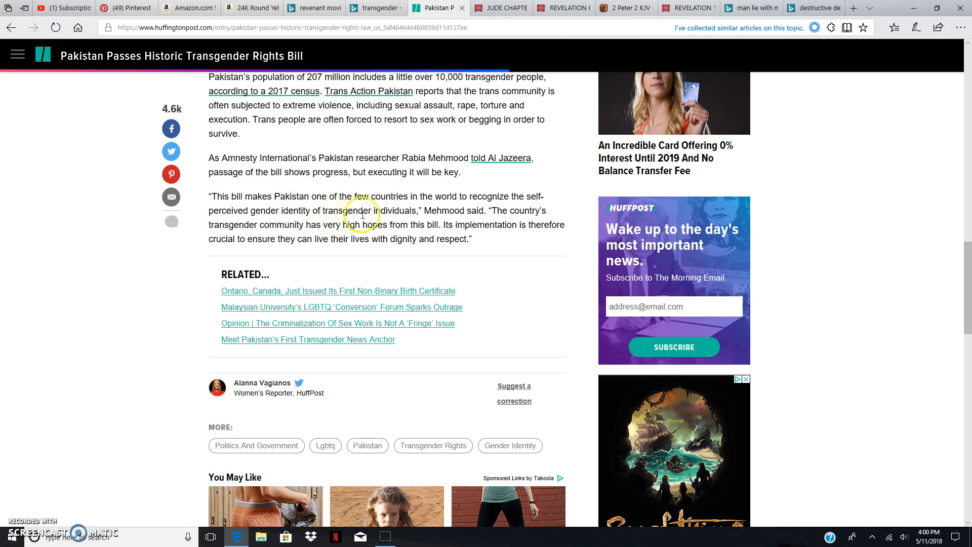
pyautogui.moveTo(447, 214)
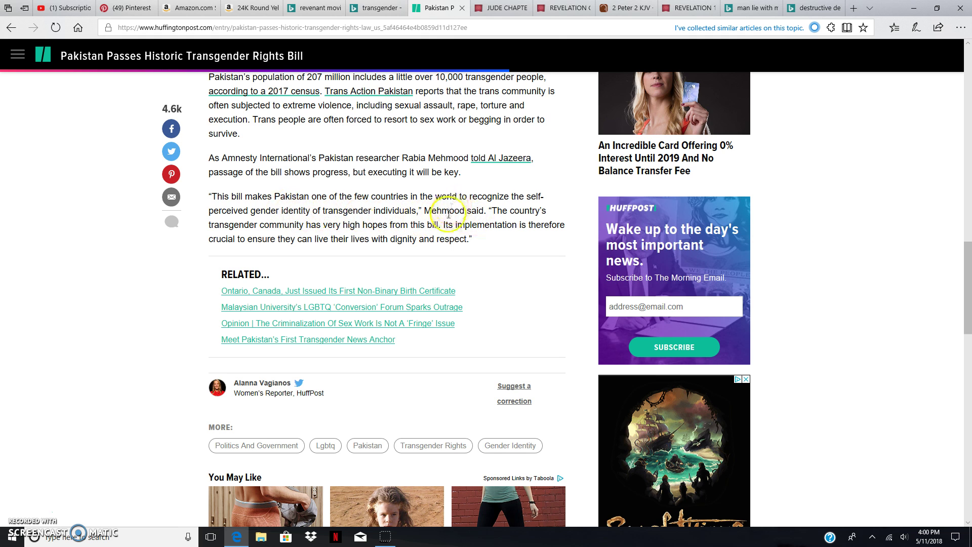
pyautogui.moveTo(270, 225)
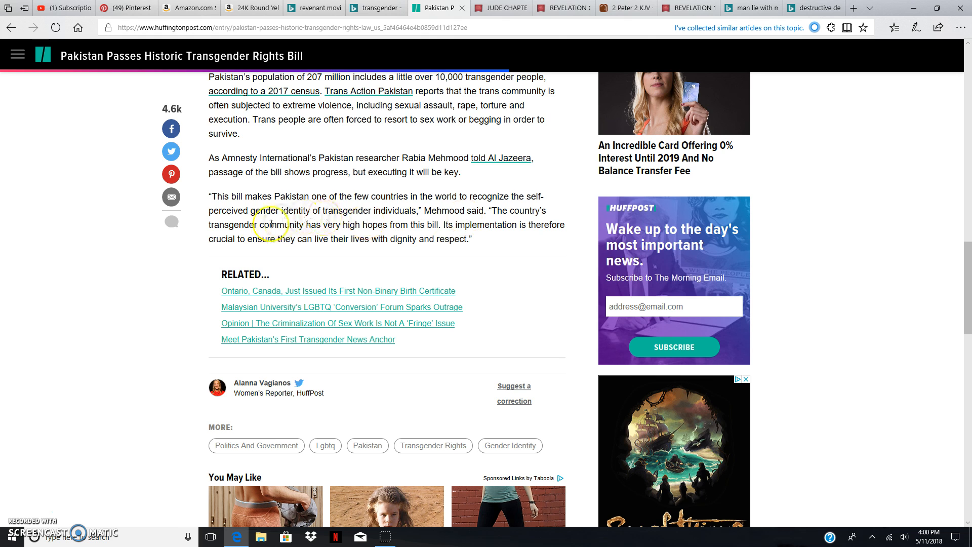
pyautogui.moveTo(383, 234)
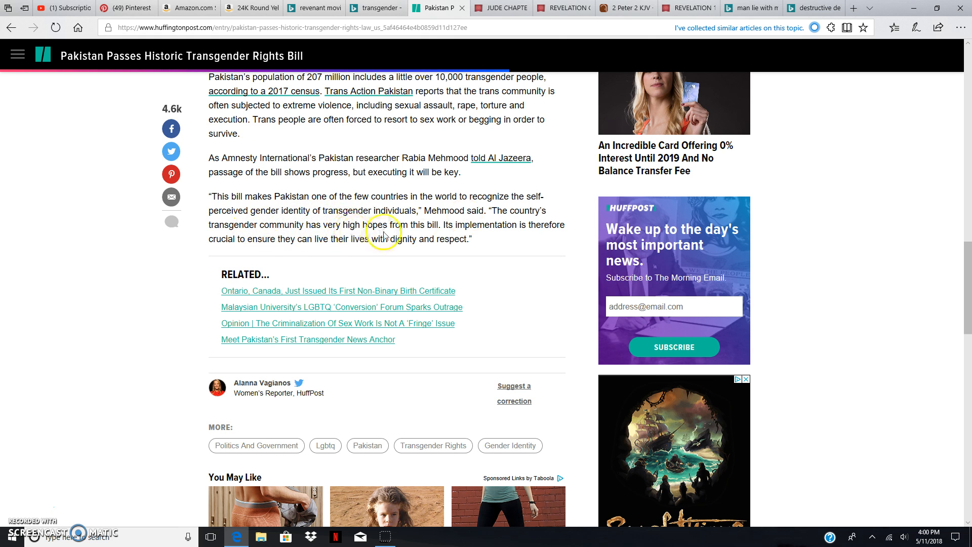
pyautogui.moveTo(569, 226)
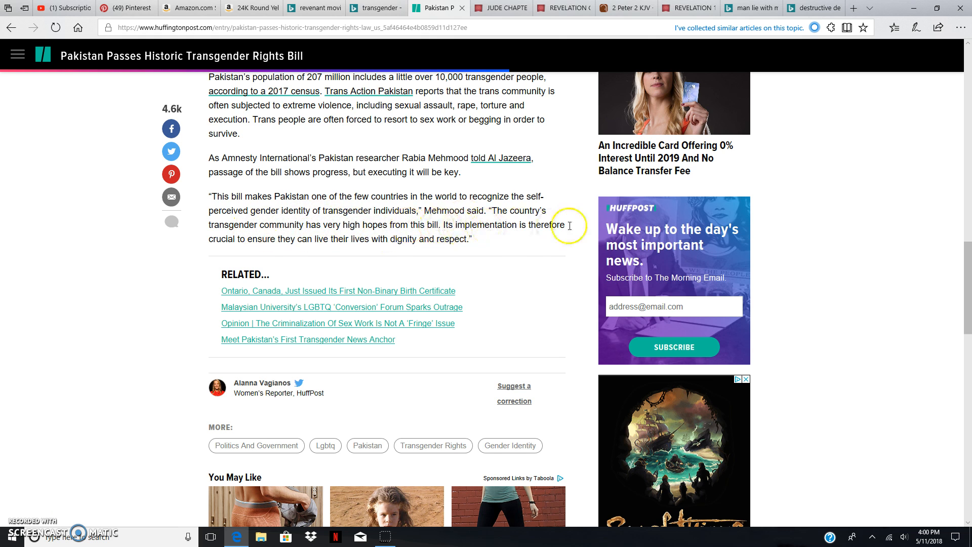
pyautogui.moveTo(225, 243)
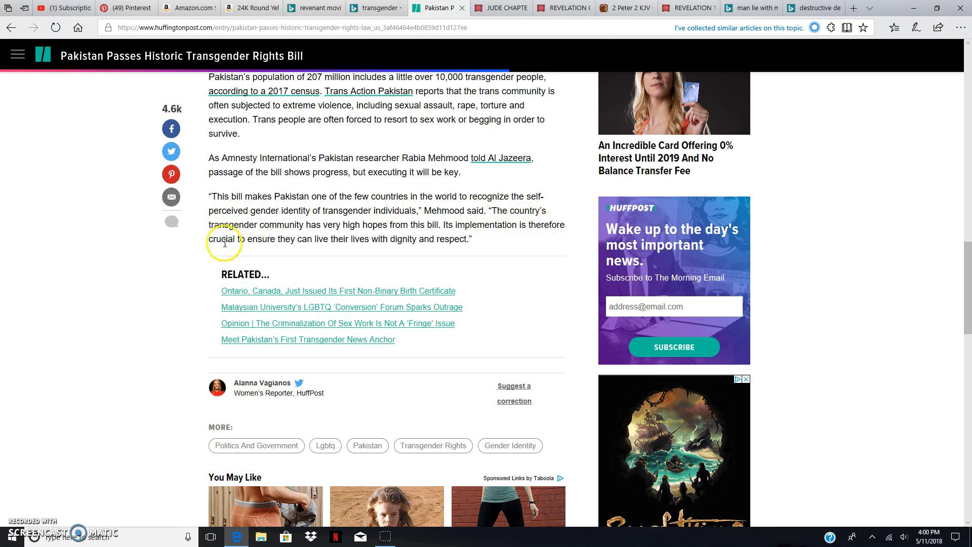
pyautogui.moveTo(297, 239)
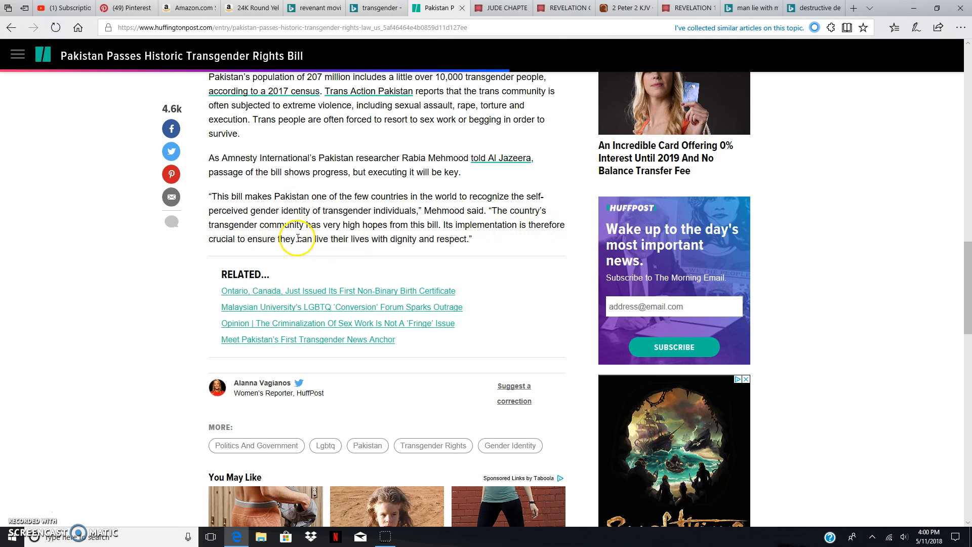
pyautogui.moveTo(371, 238)
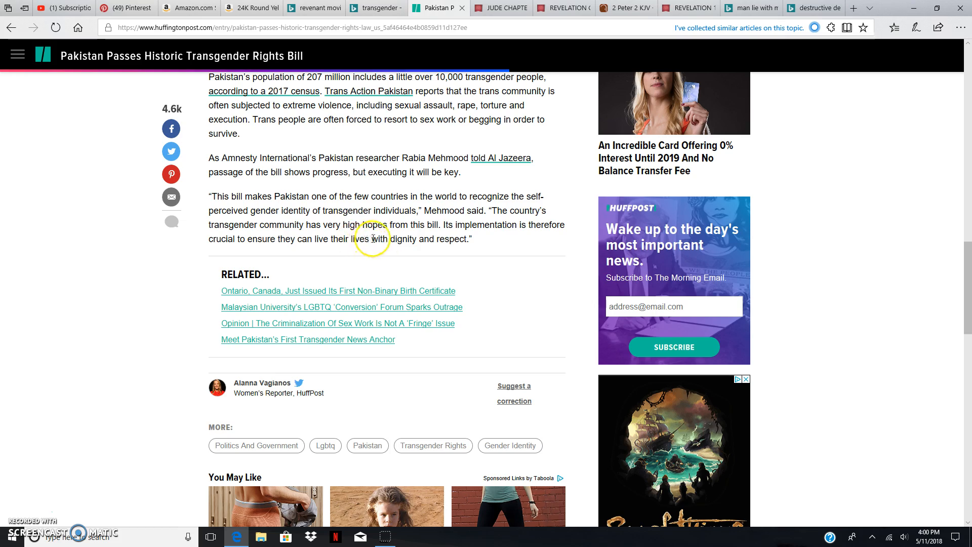
pyautogui.moveTo(122, 427)
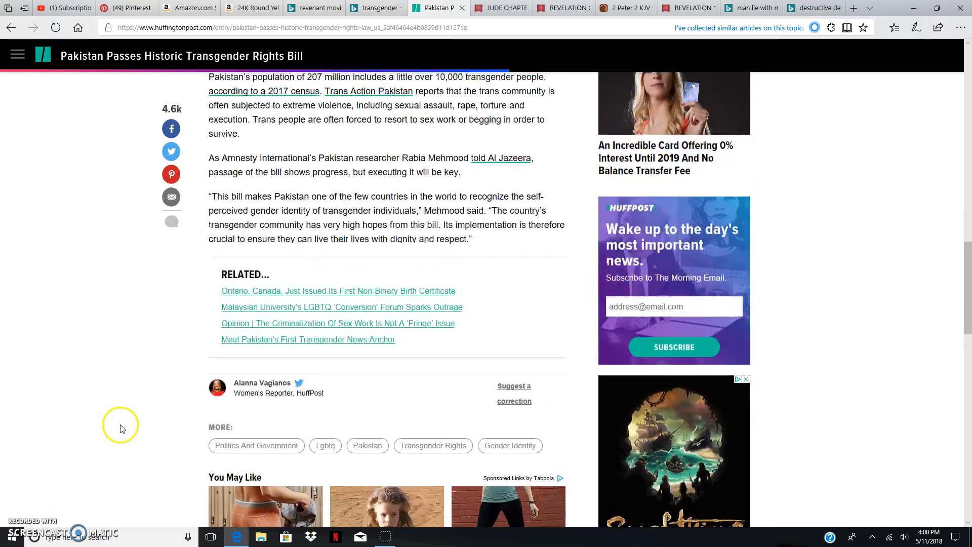
# - Scroll back up toward the article headline and protest photo
pyautogui.scroll(3)
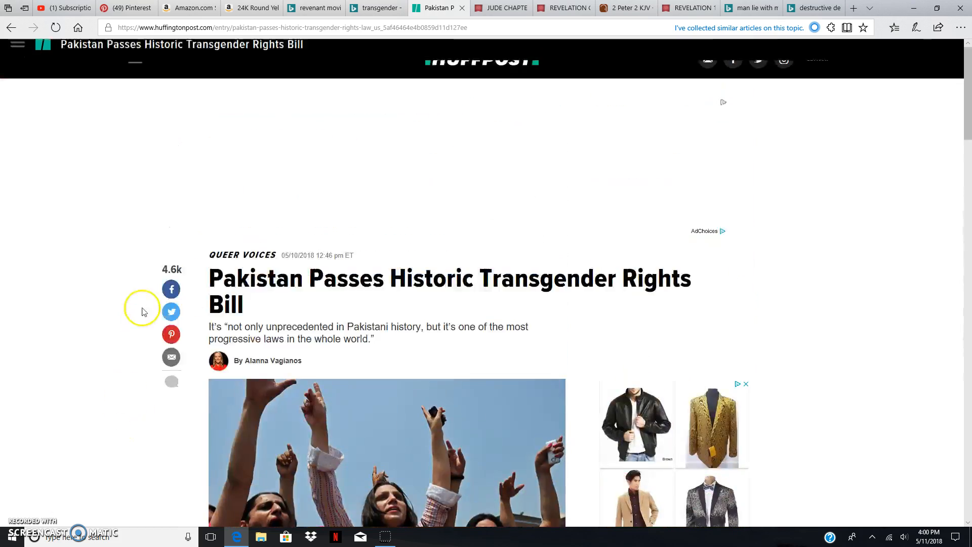
pyautogui.scroll(-3)
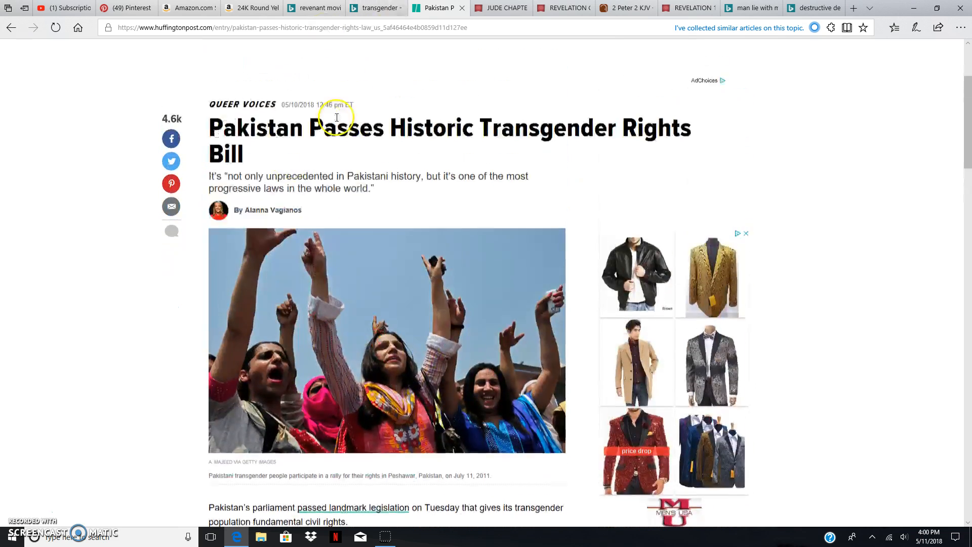
pyautogui.scroll(-3)
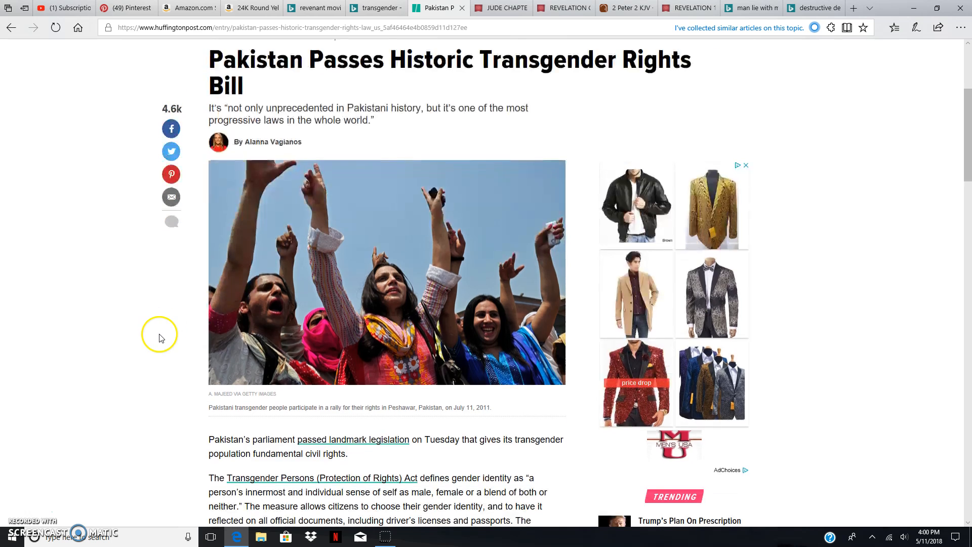
pyautogui.scroll(3)
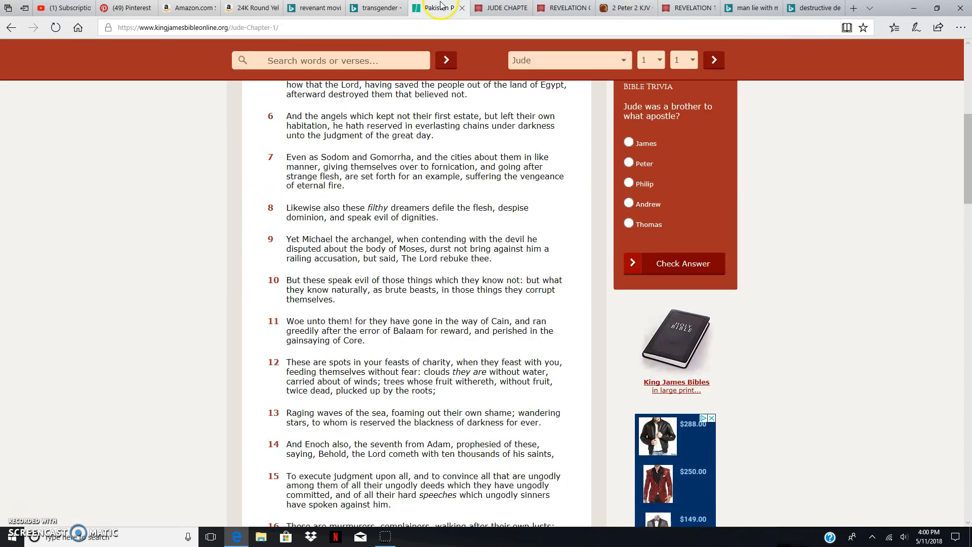
# - Switch to the Pakistan Passes tab and scroll to the rally photo and opening Act paragraphs
pyautogui.click(434, 7)
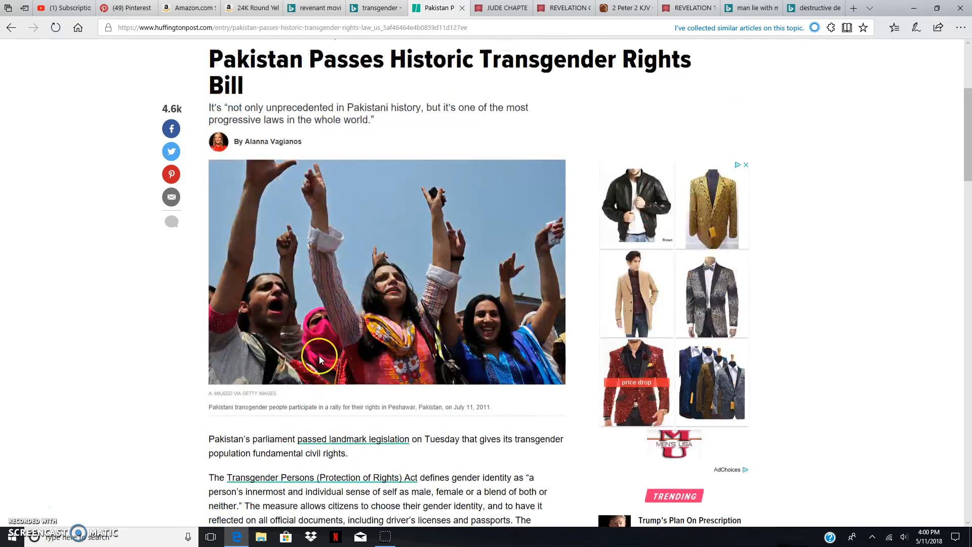
pyautogui.scroll(-3)
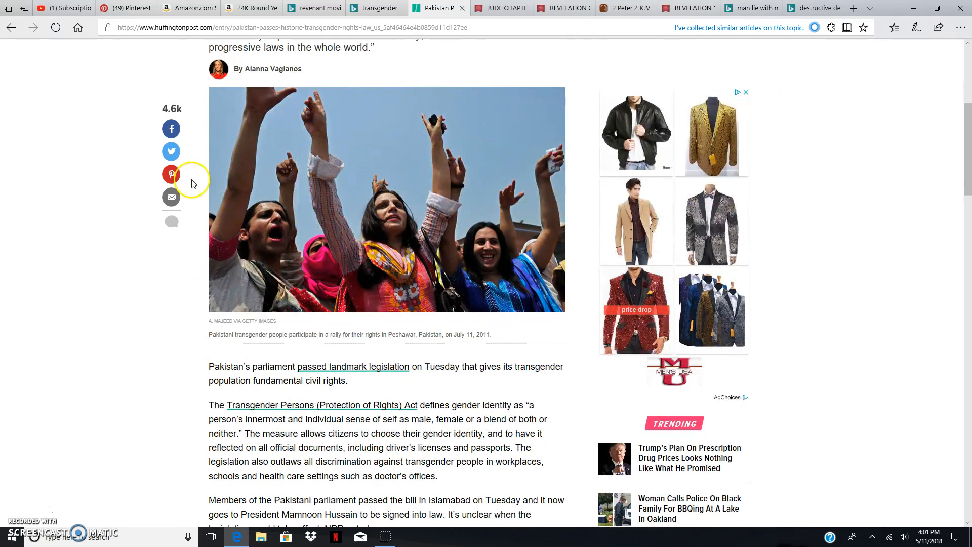
pyautogui.moveTo(205, 189)
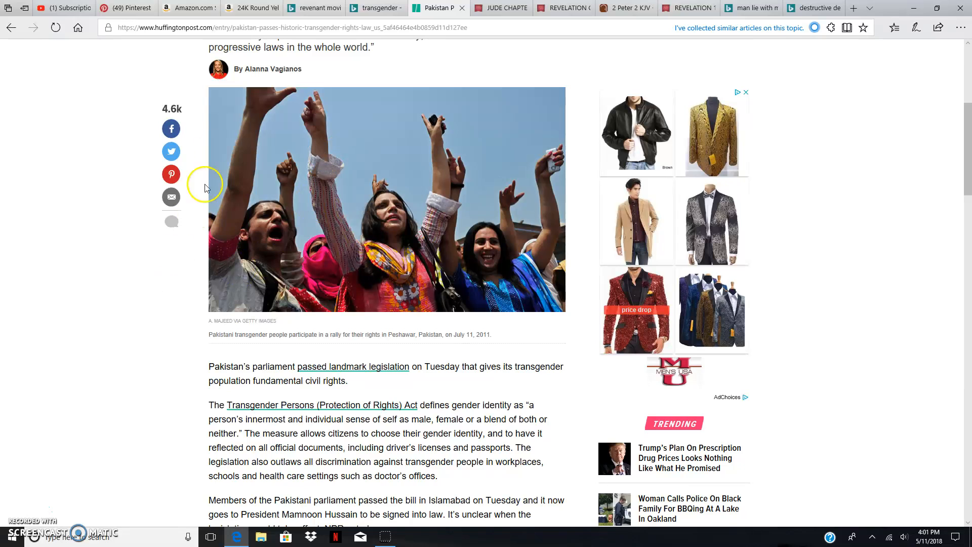
pyautogui.moveTo(377, 50)
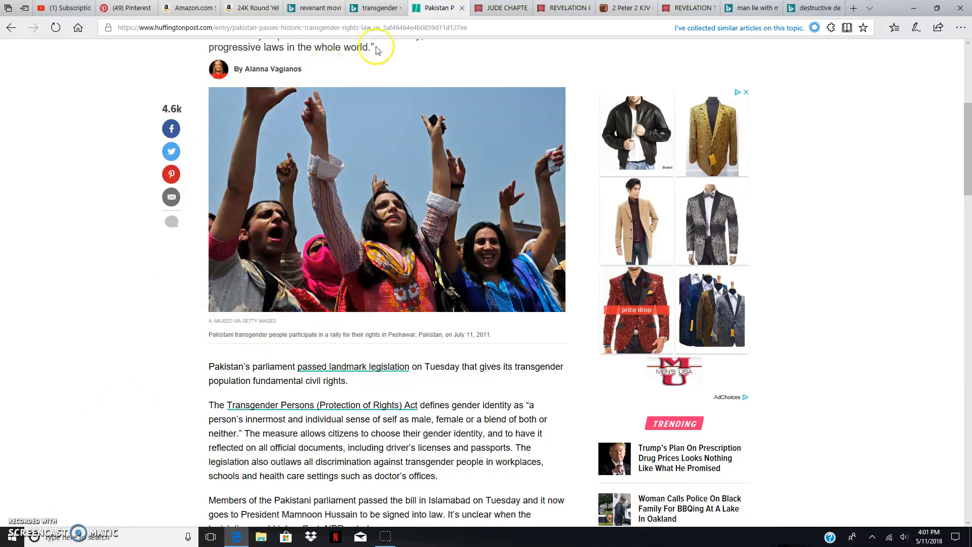
pyautogui.moveTo(149, 244)
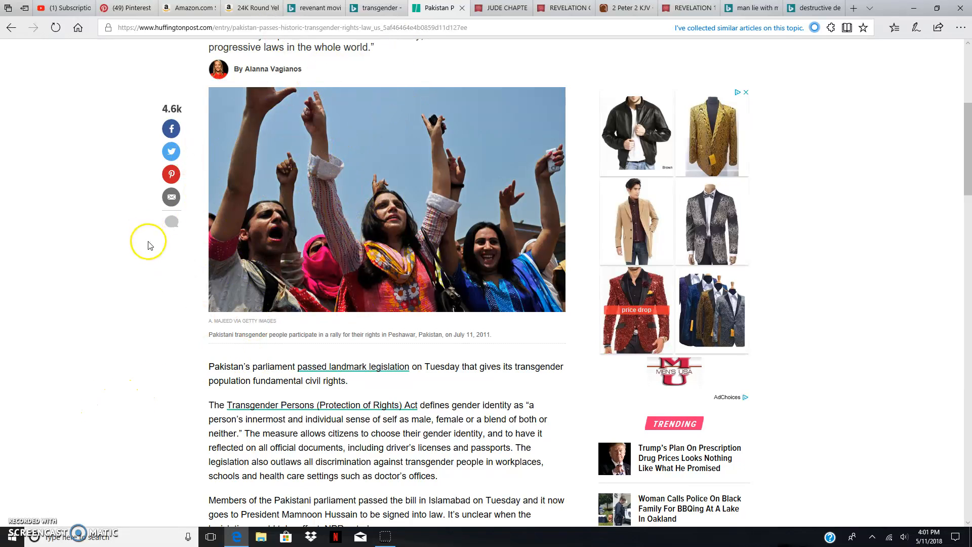
pyautogui.moveTo(193, 147)
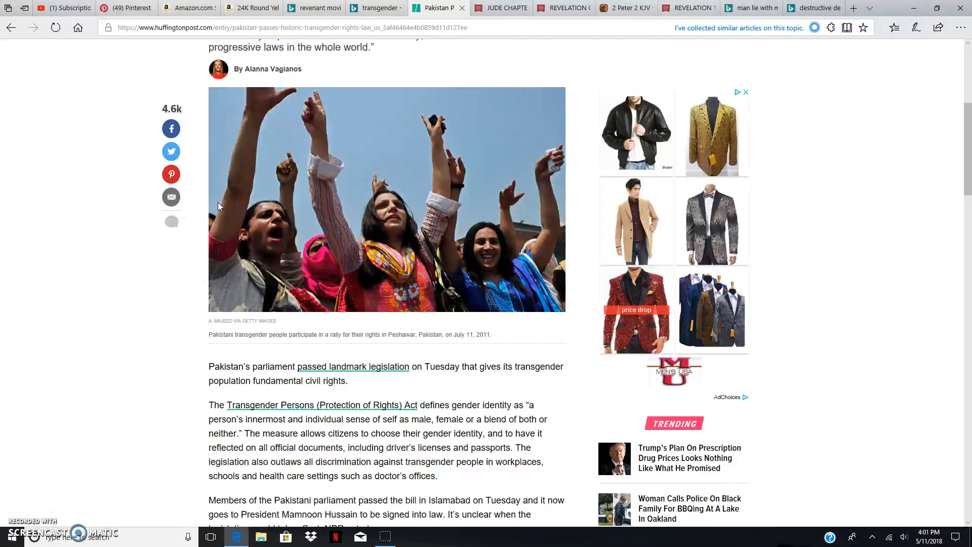
pyautogui.moveTo(26, 510)
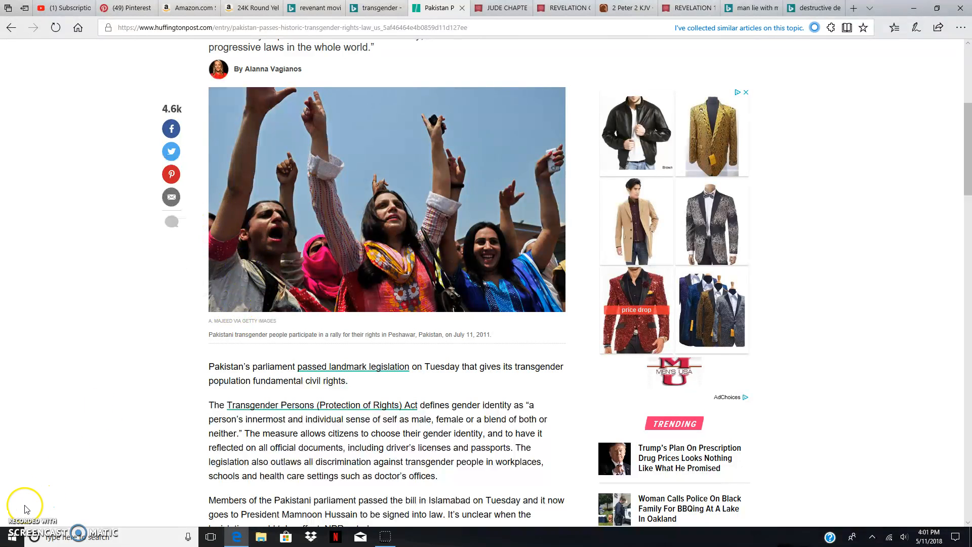